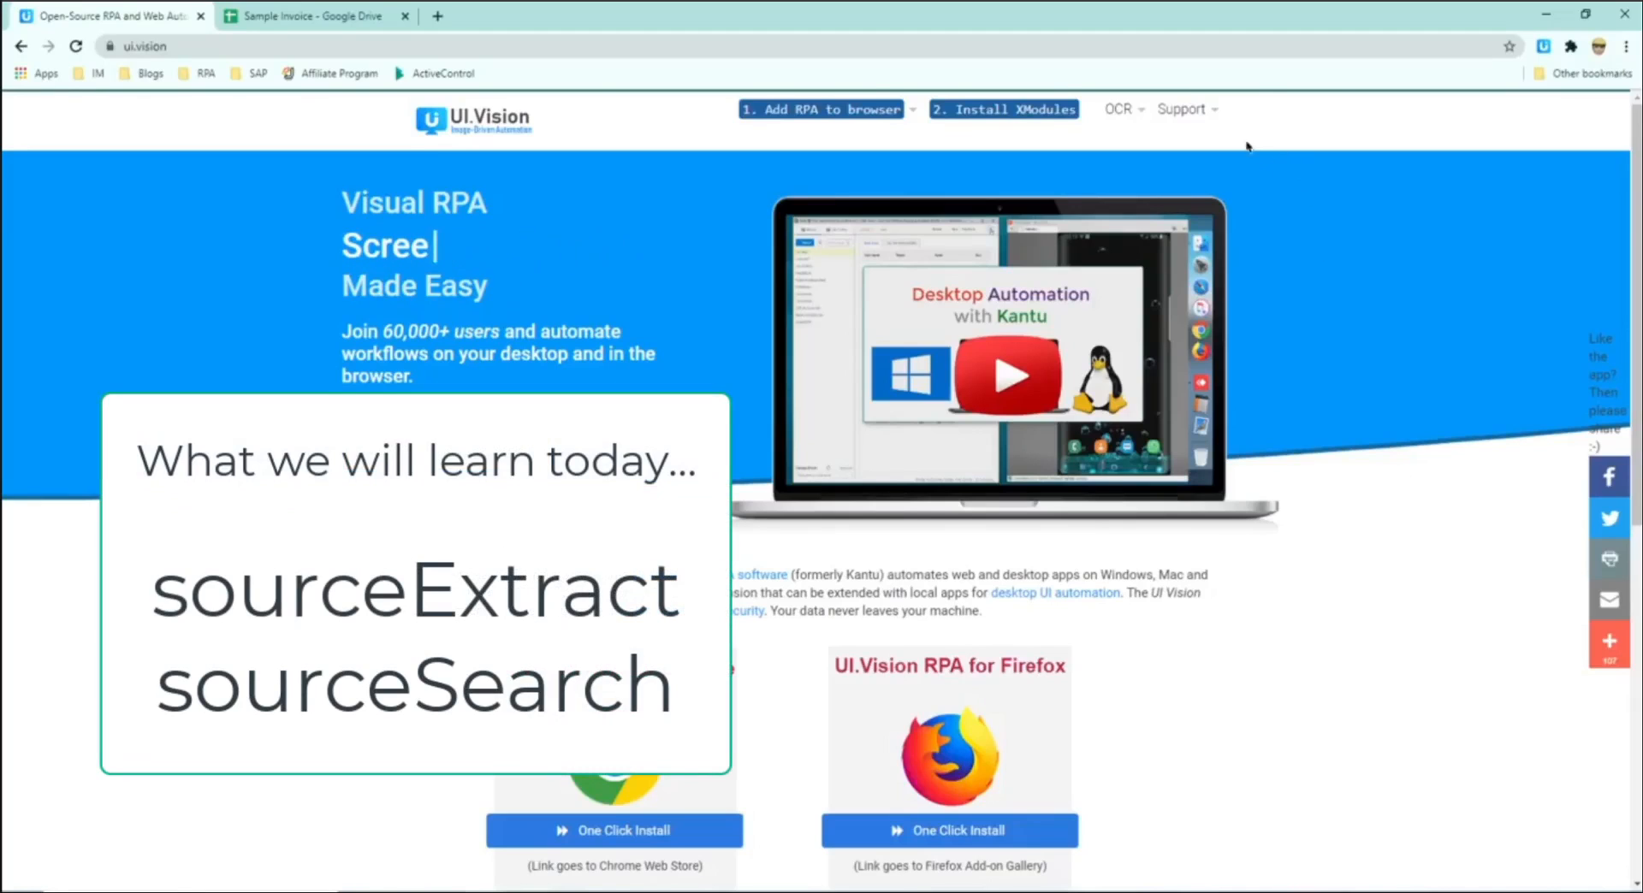
Reach the RPA User Manual through the Support menu's RPA Docs link
click(1181, 108)
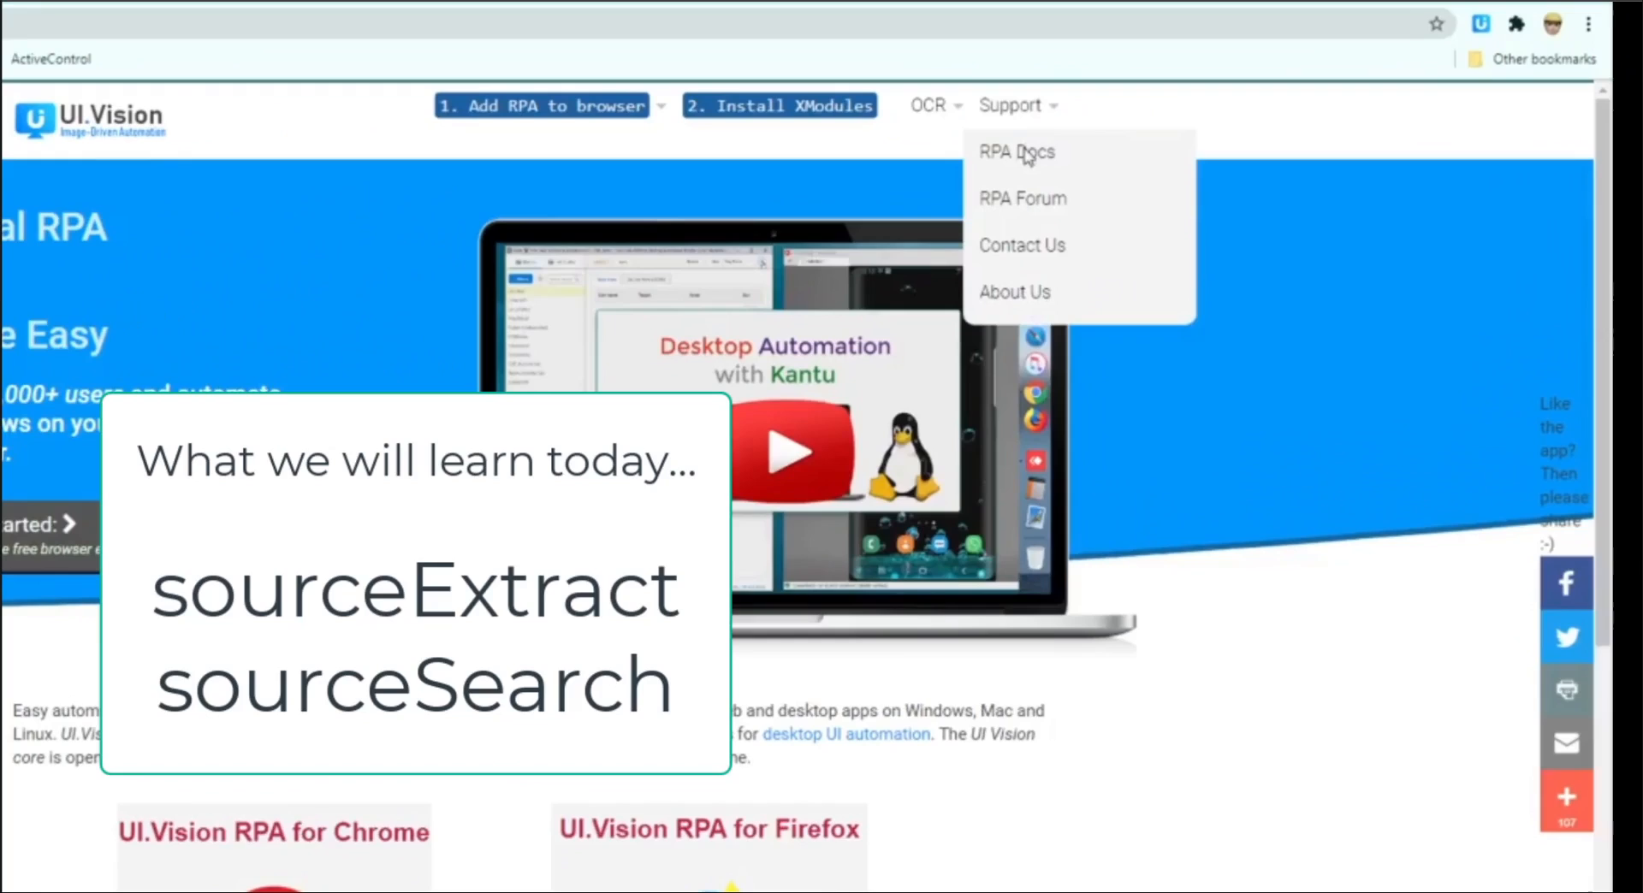
click(1017, 153)
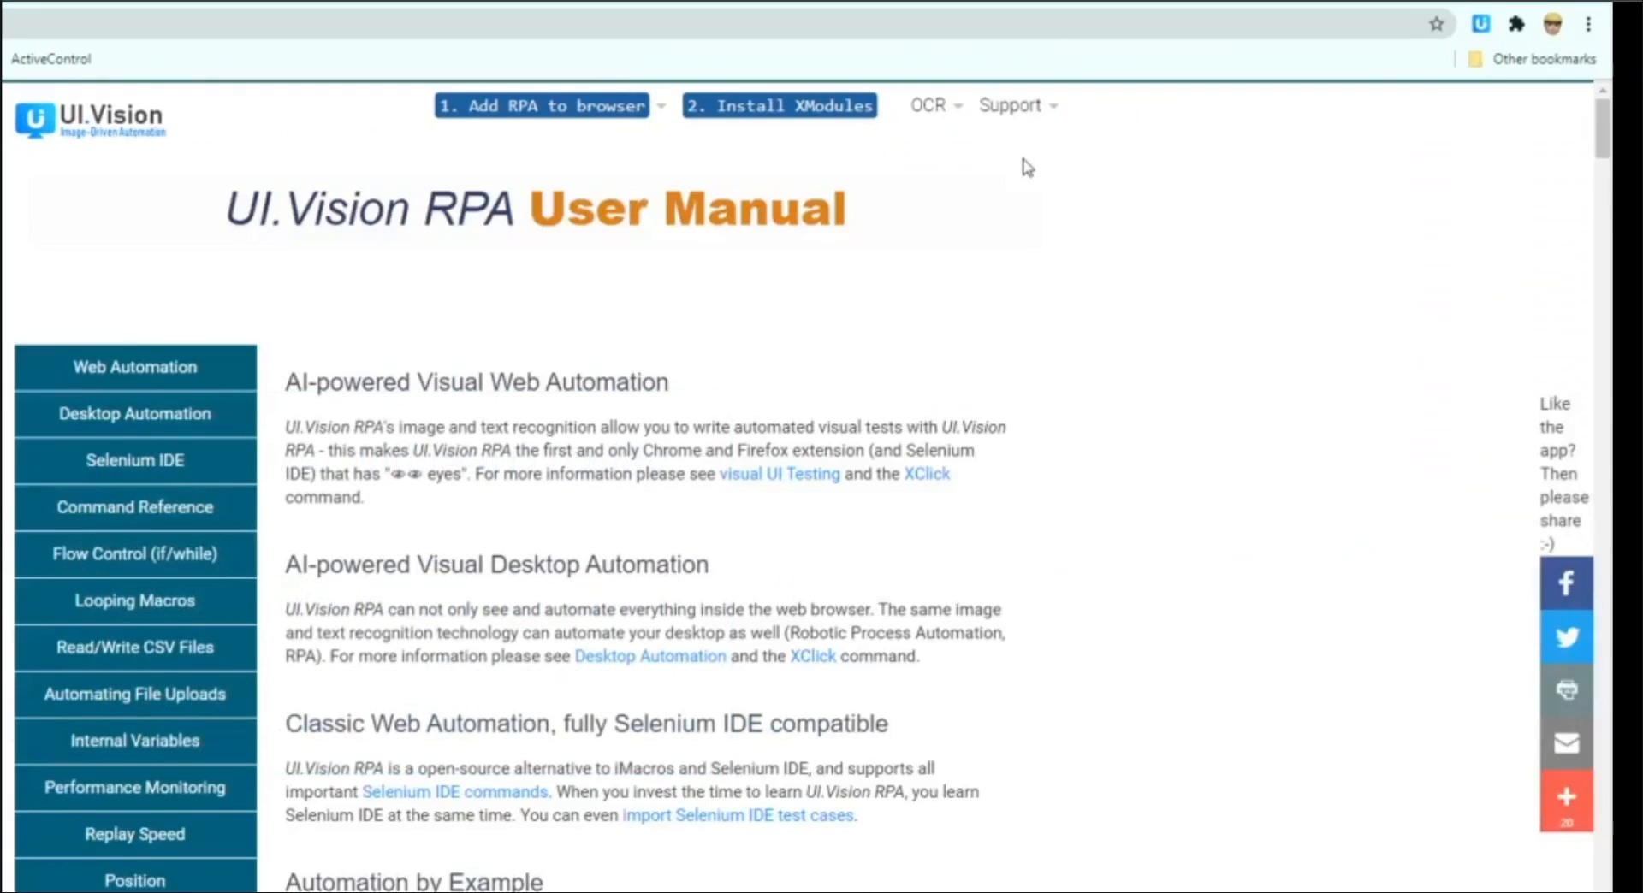
mouse_move(173, 518)
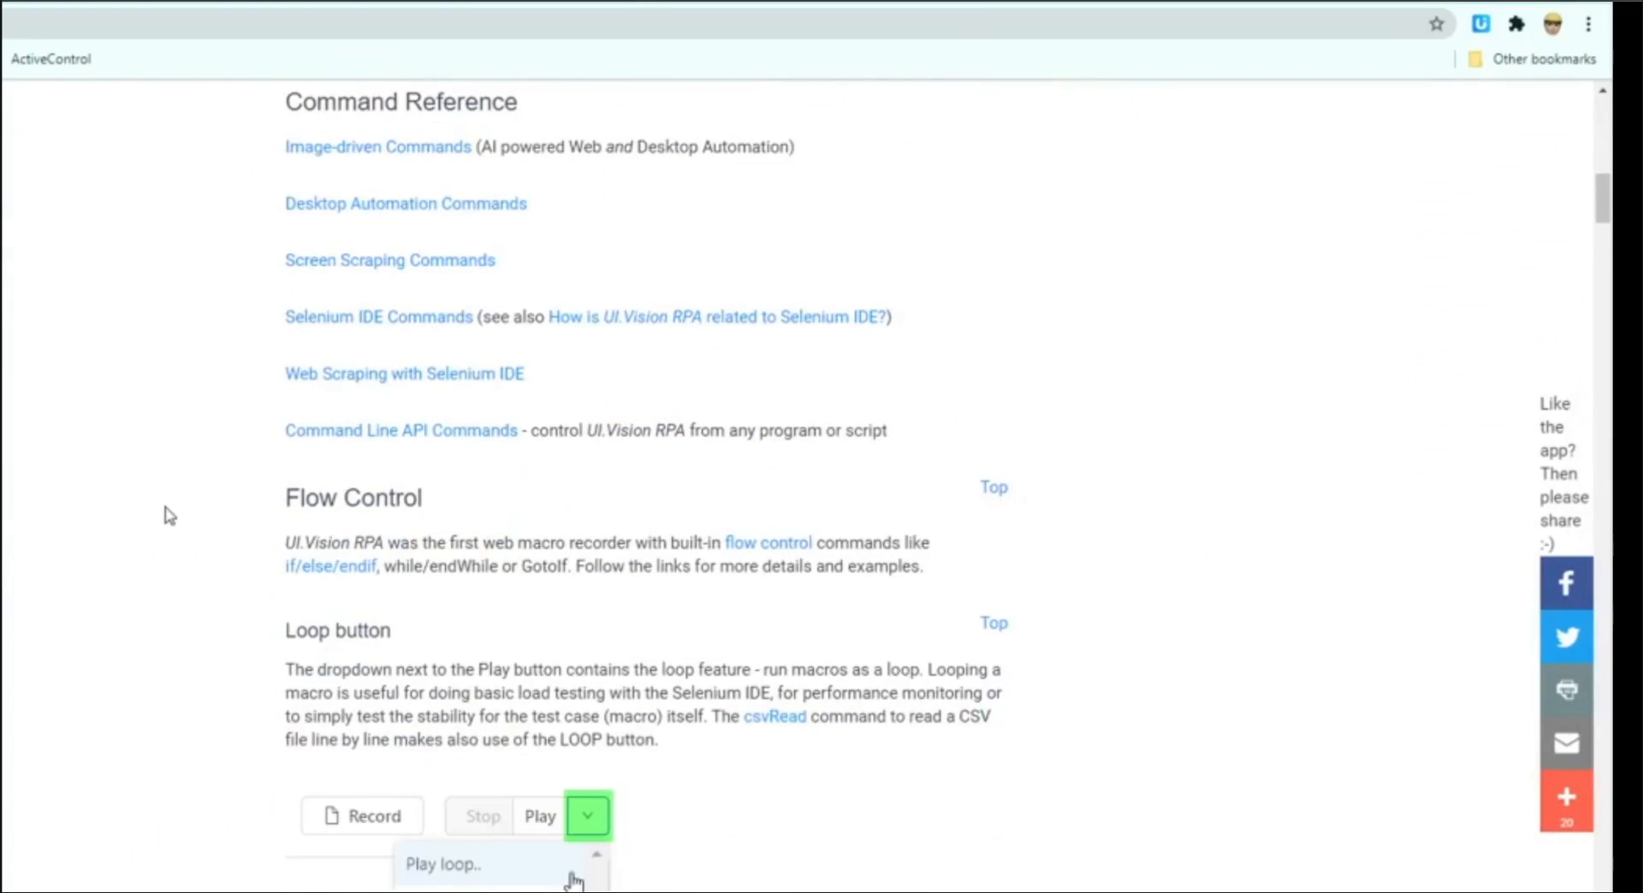
mouse_move(376, 323)
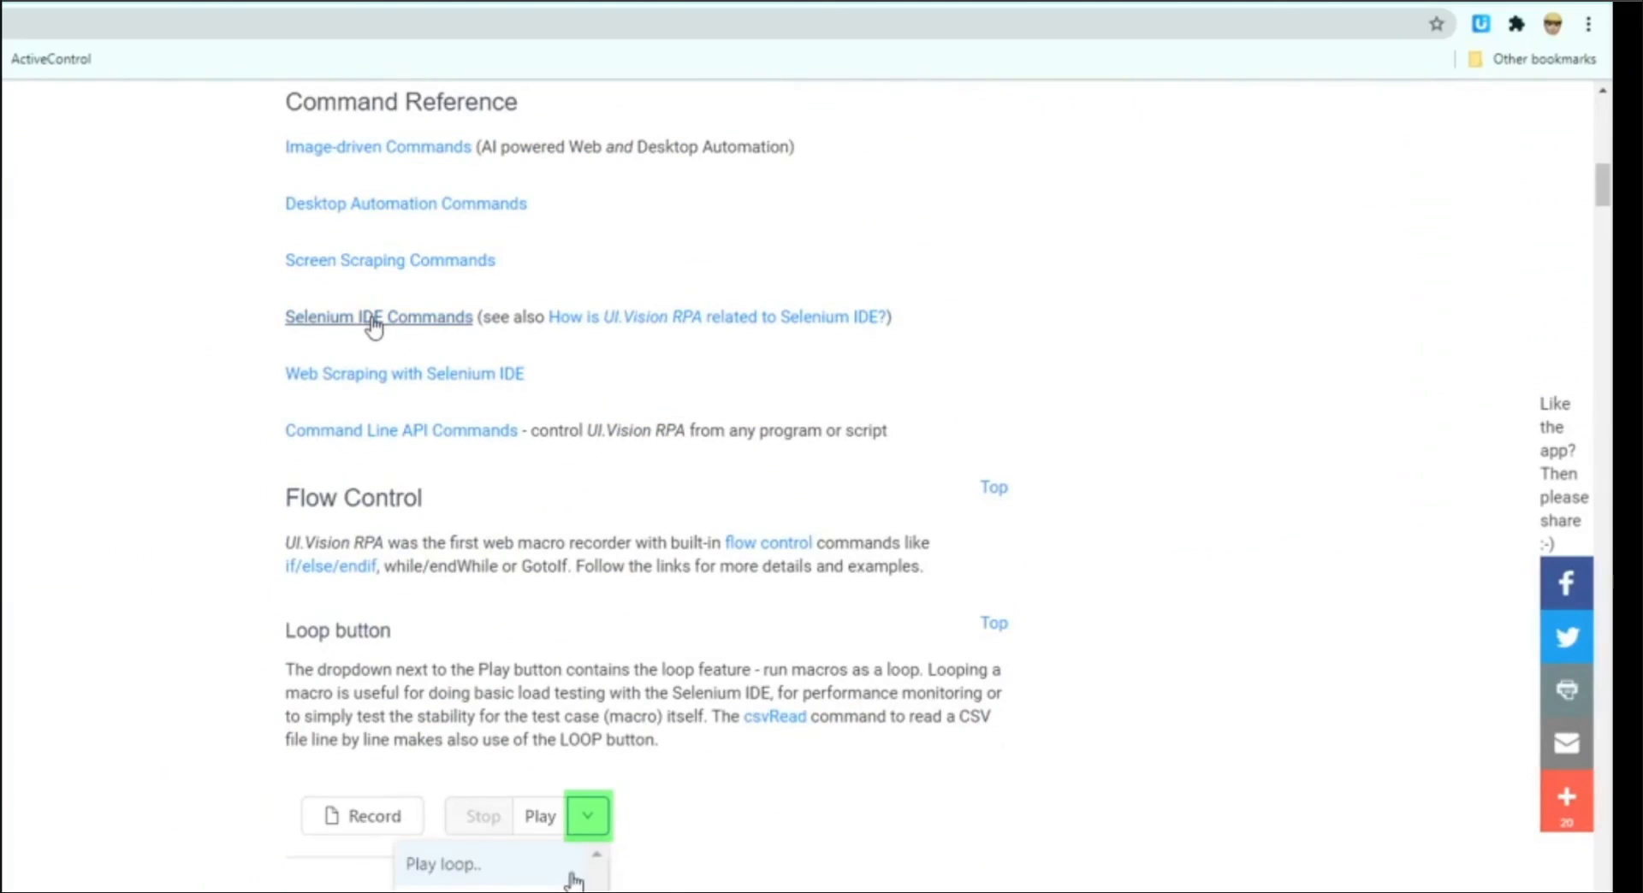
Go to the Selenium IDE Commands reference and find 'so' on the page
click(379, 316)
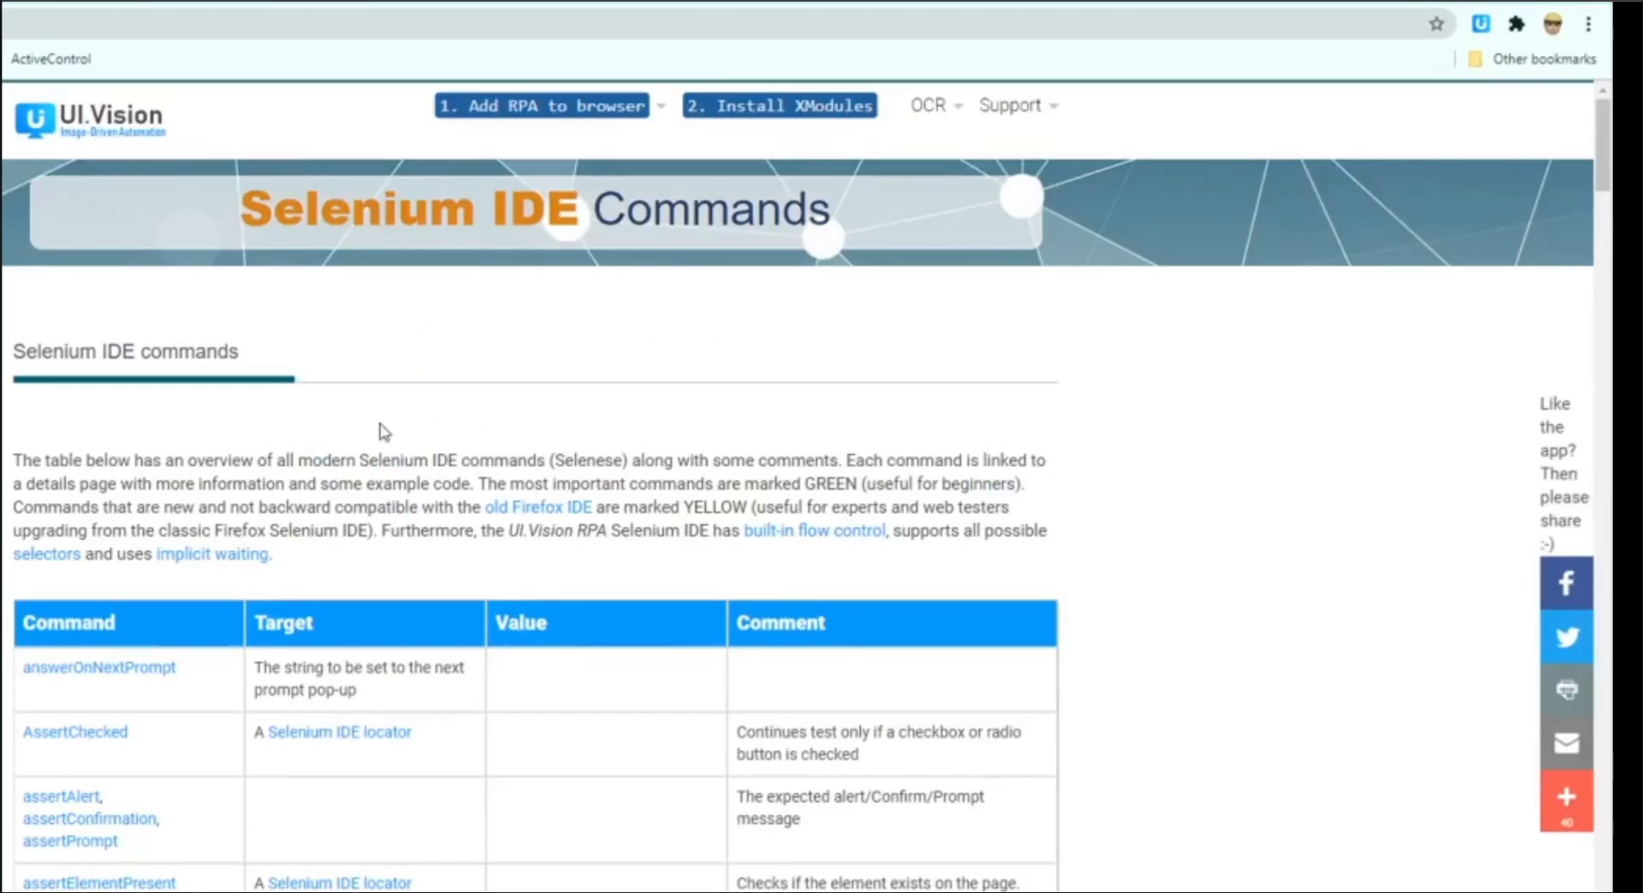
key(Ctrl+f)
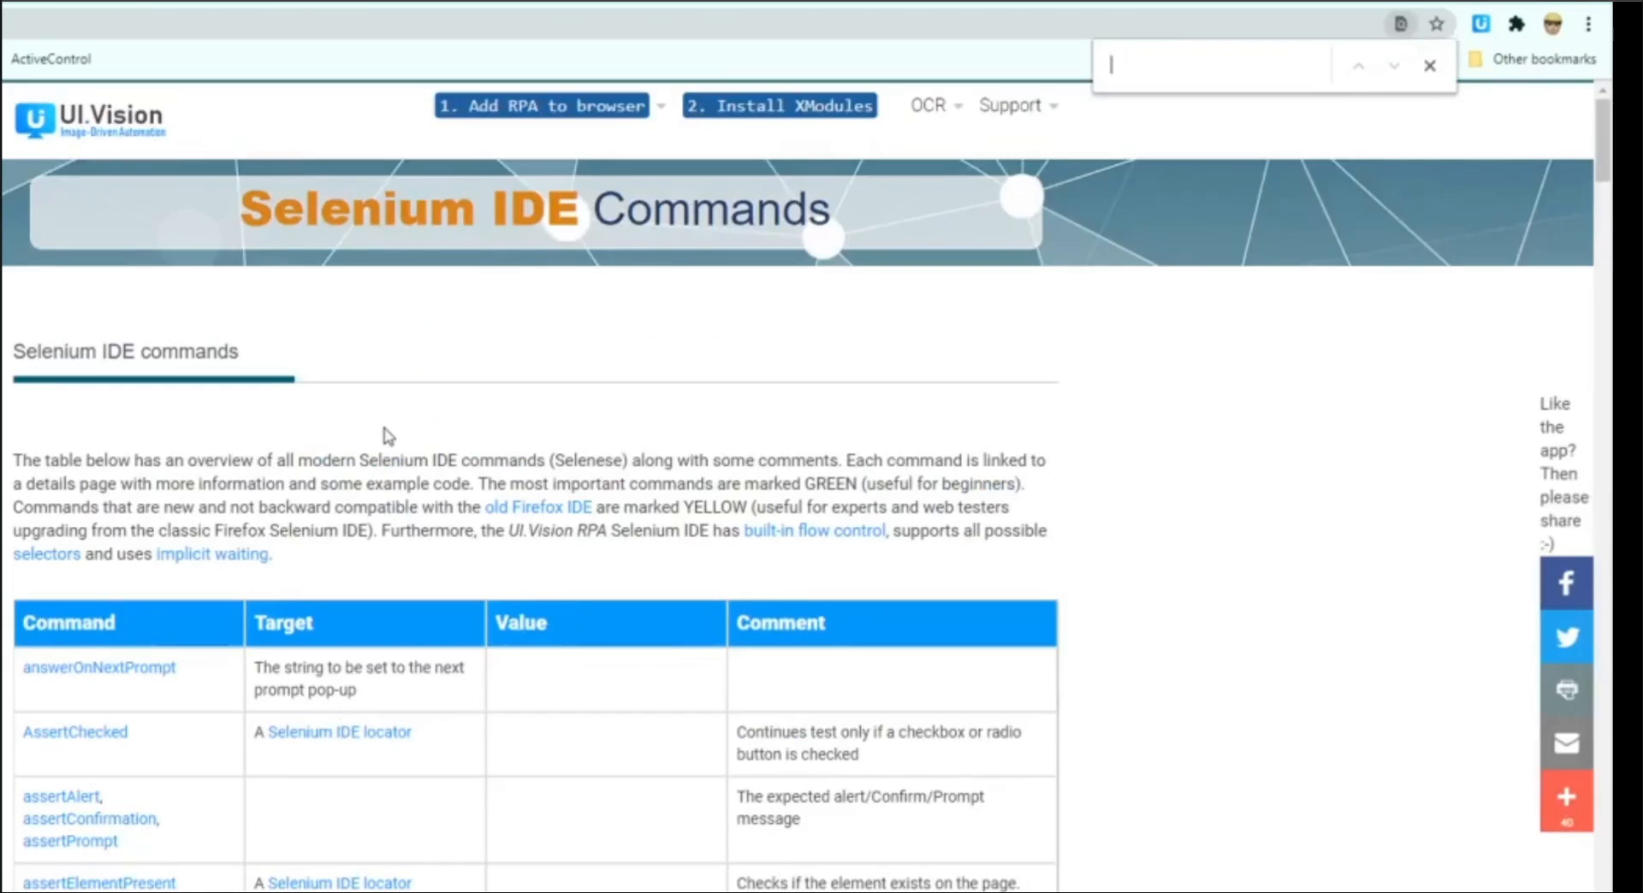
text(so)
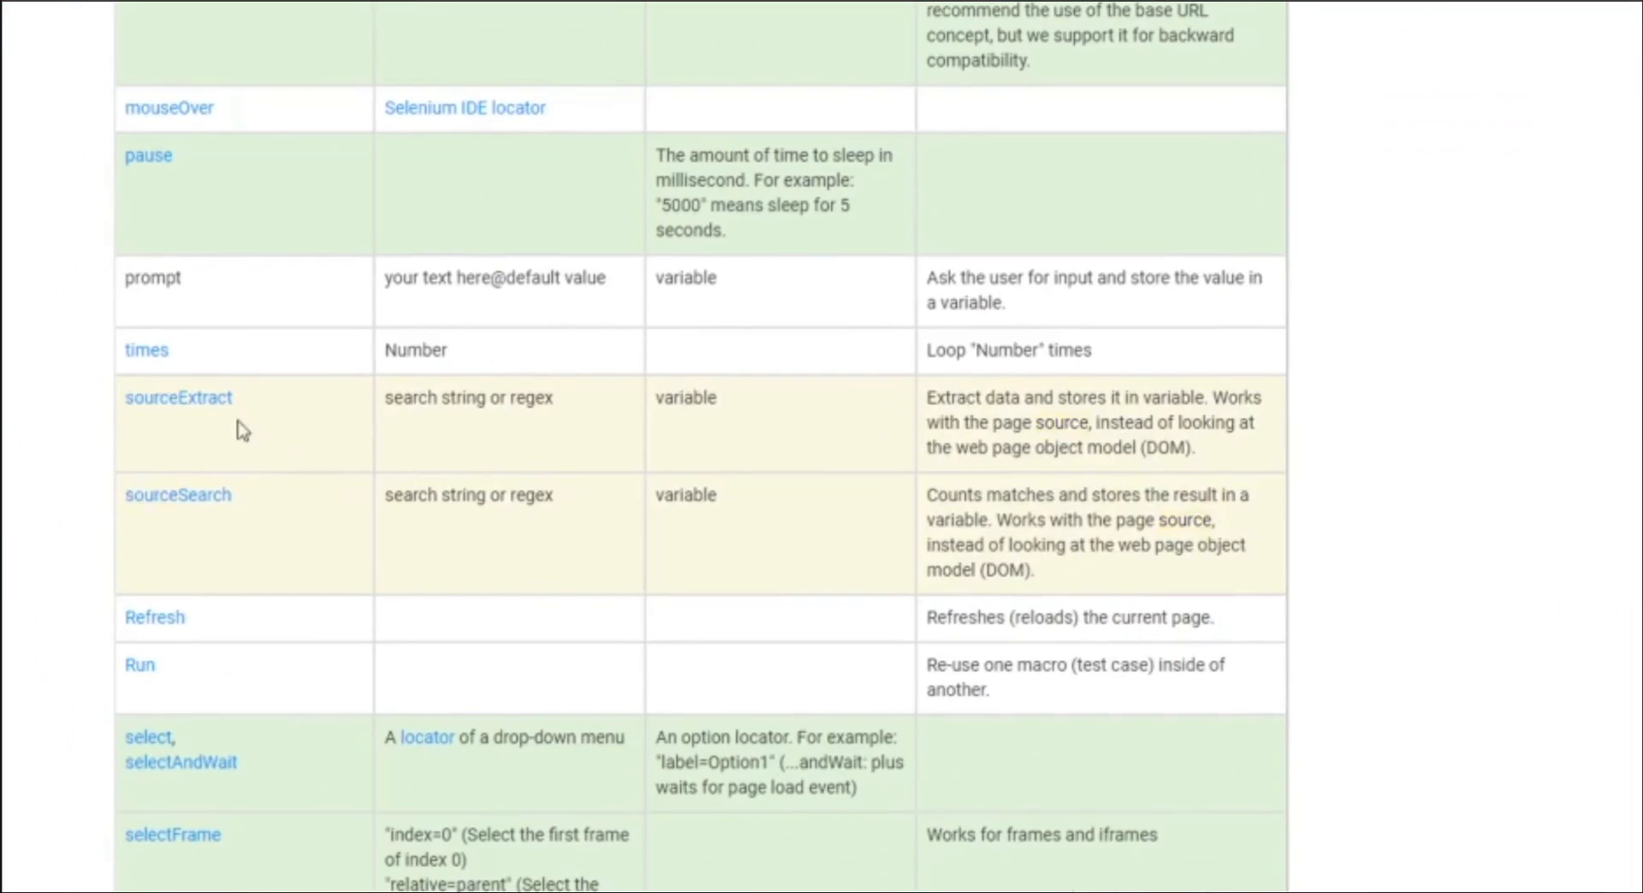
mouse_move(203, 419)
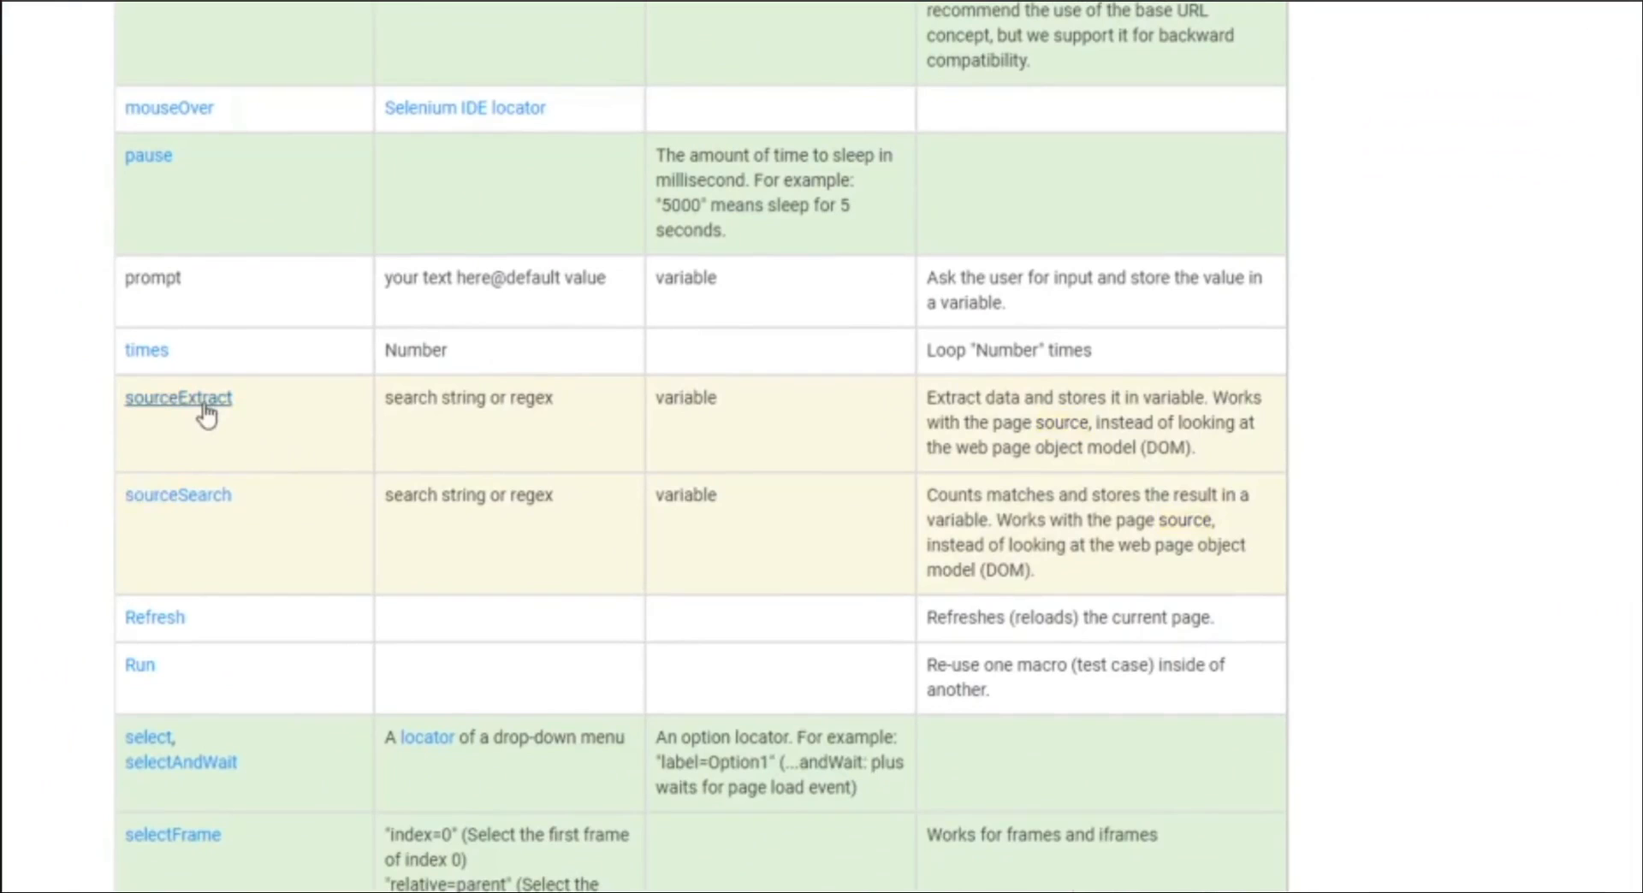
mouse_move(933, 397)
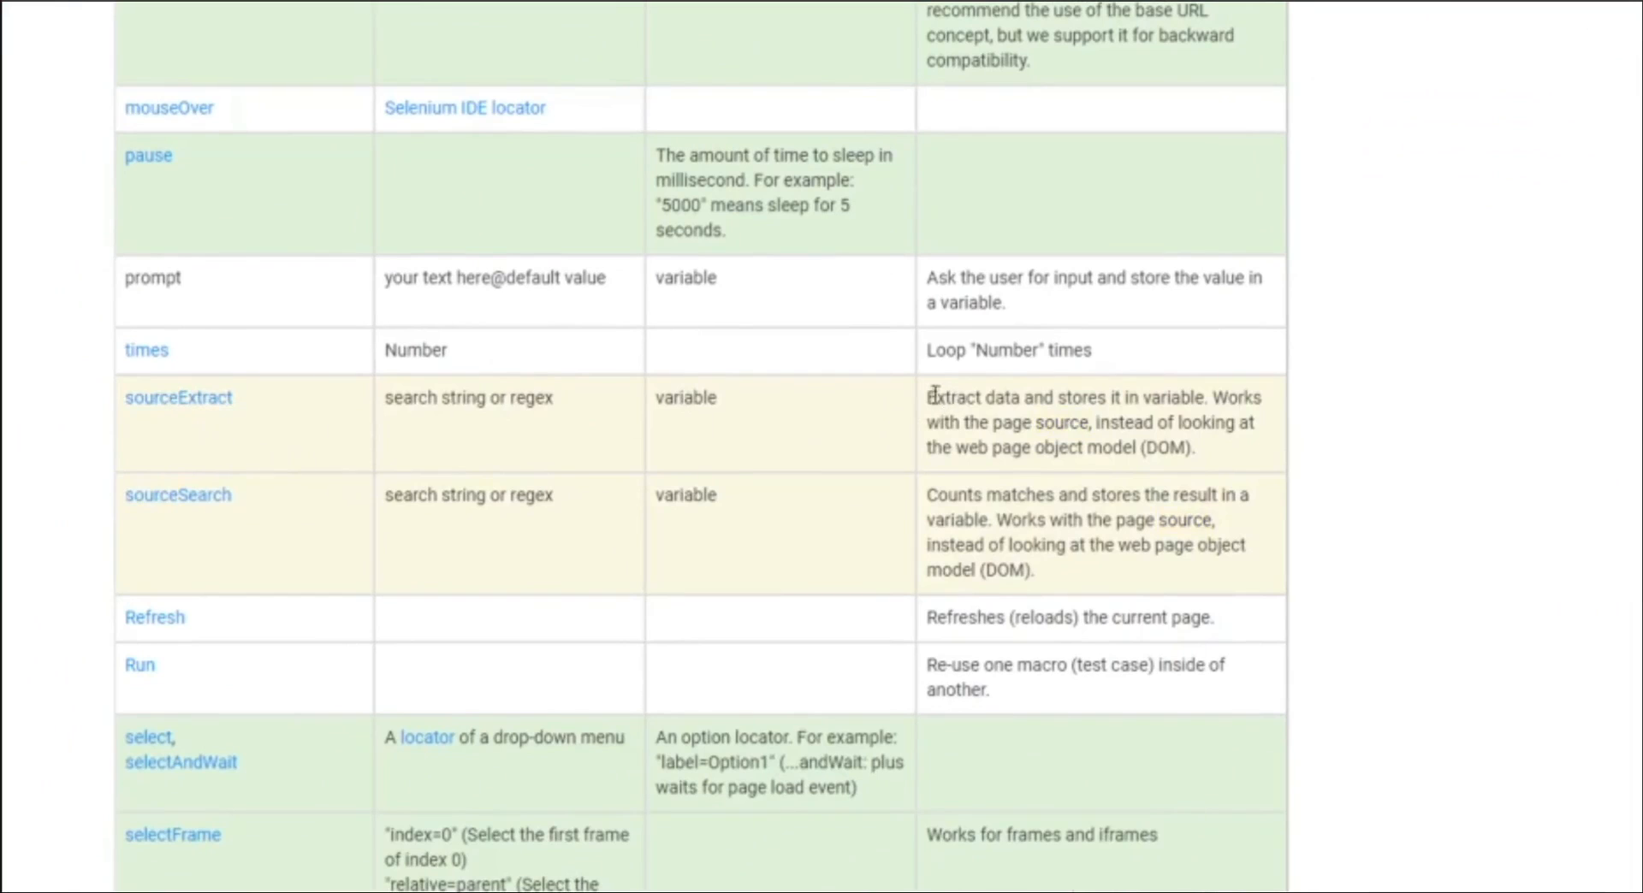
Highlight the sourceExtract and sourceSearch command descriptions
drag(927, 397, 1177, 397)
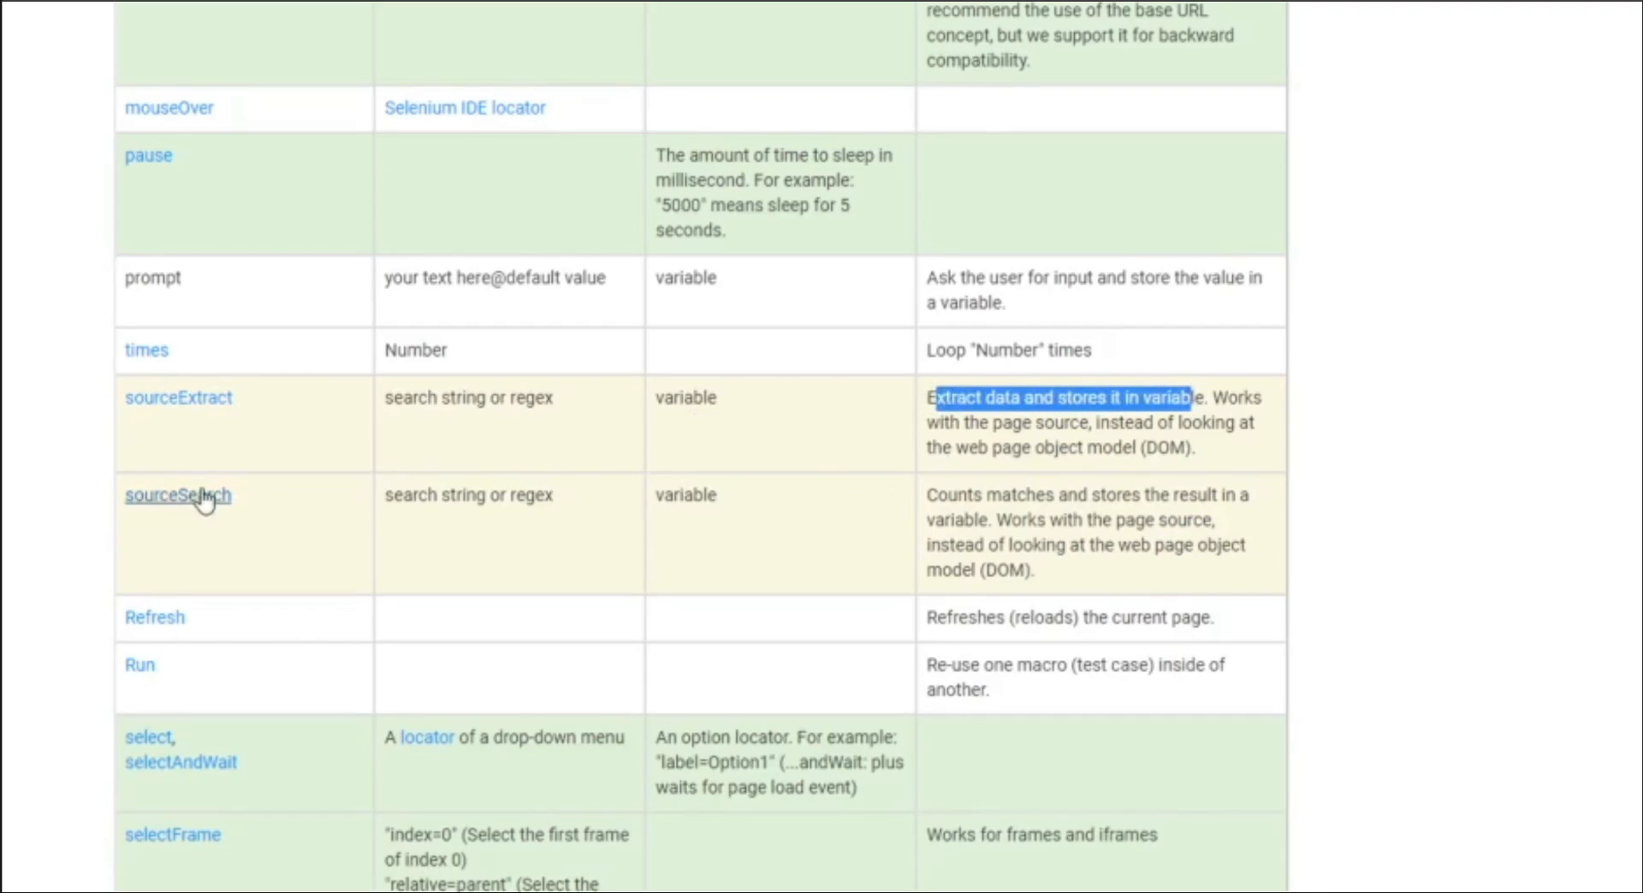
mouse_move(932, 493)
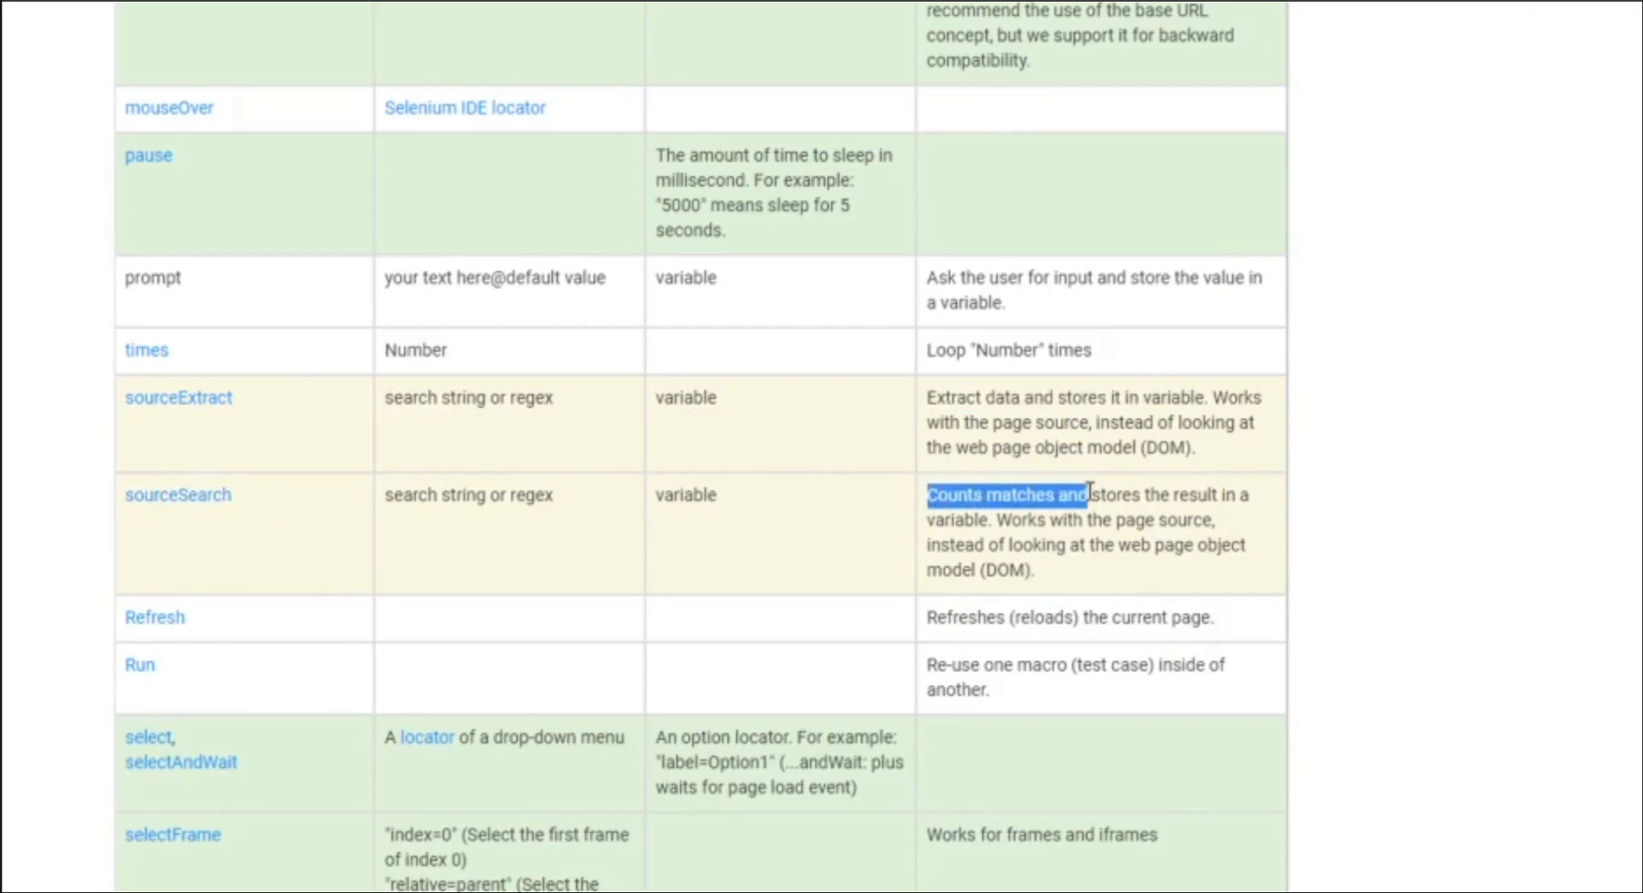
drag(1085, 495, 986, 520)
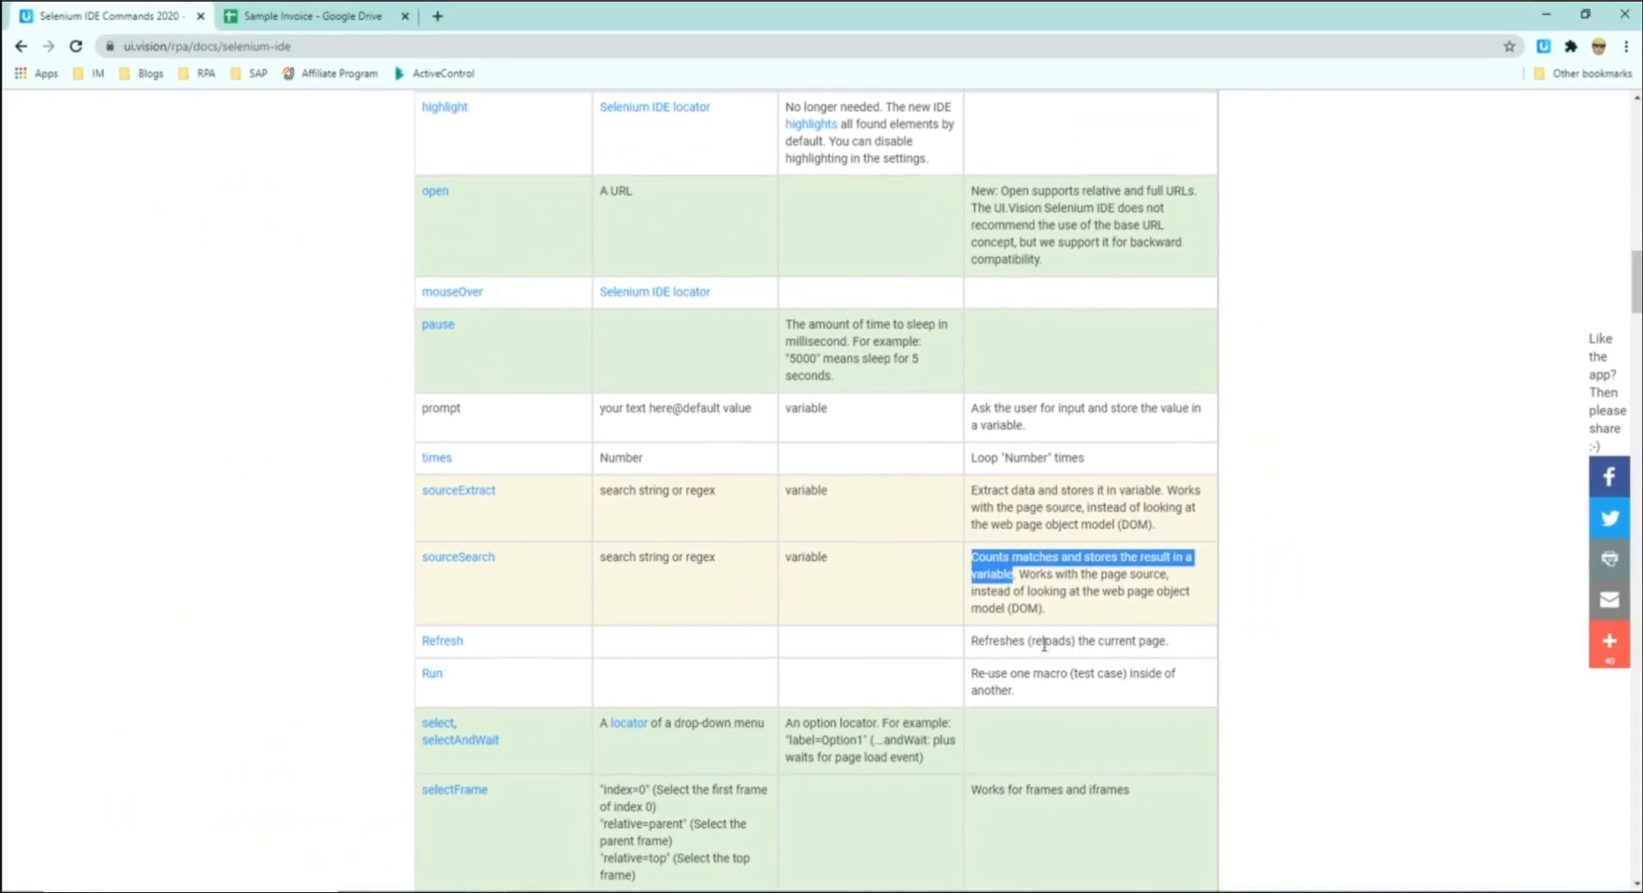
Switch to the published Sample Invoice sheet and review its Price column
click(308, 16)
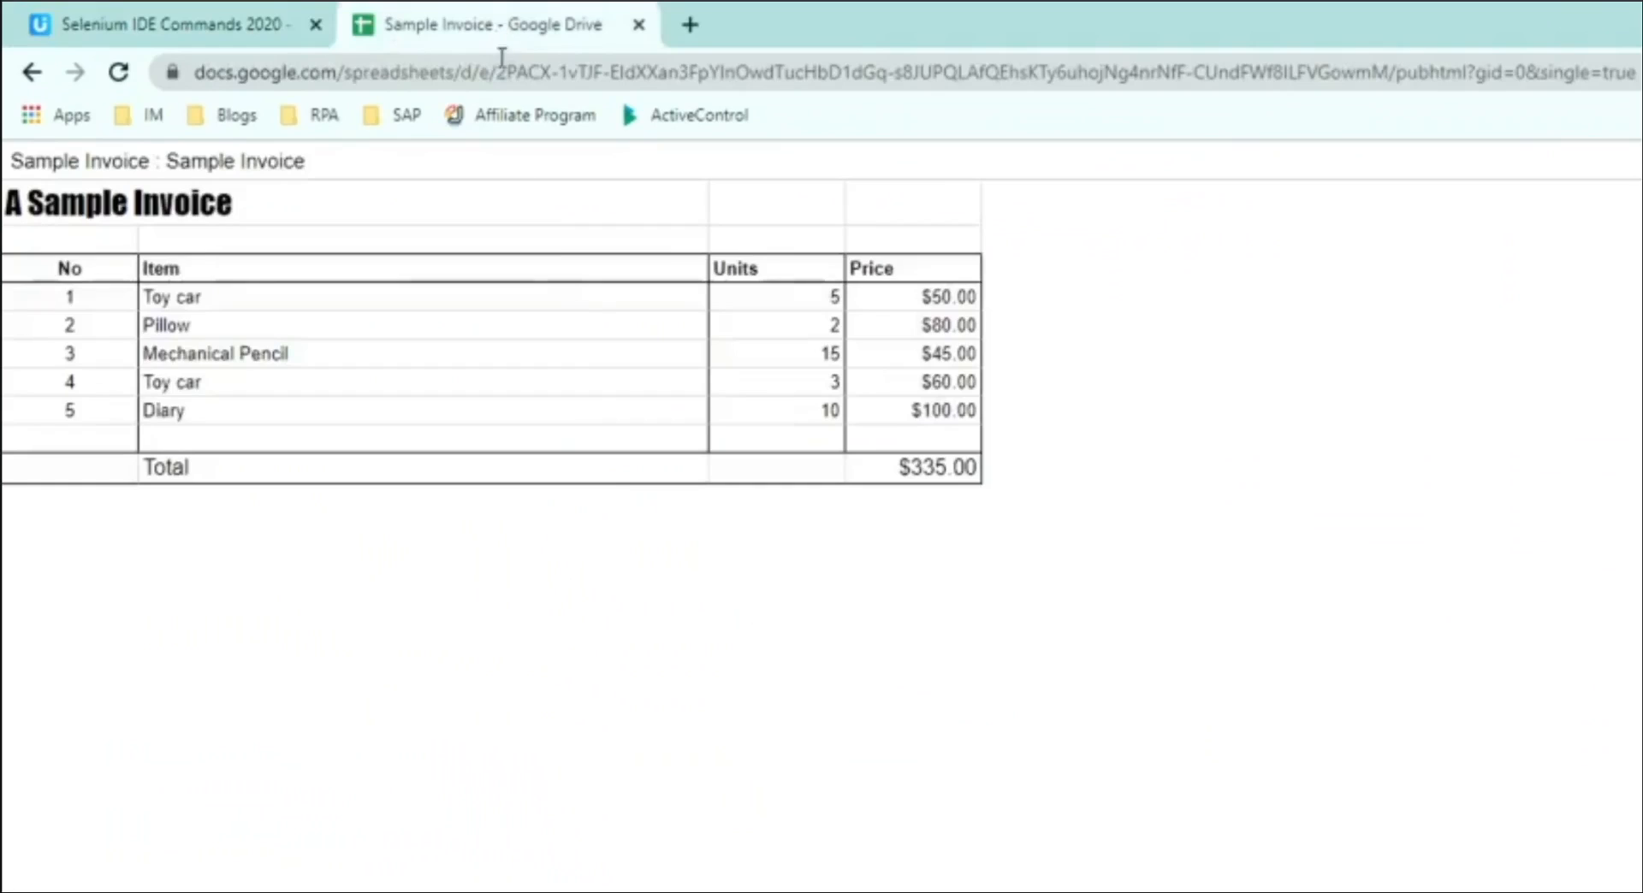
mouse_move(255, 329)
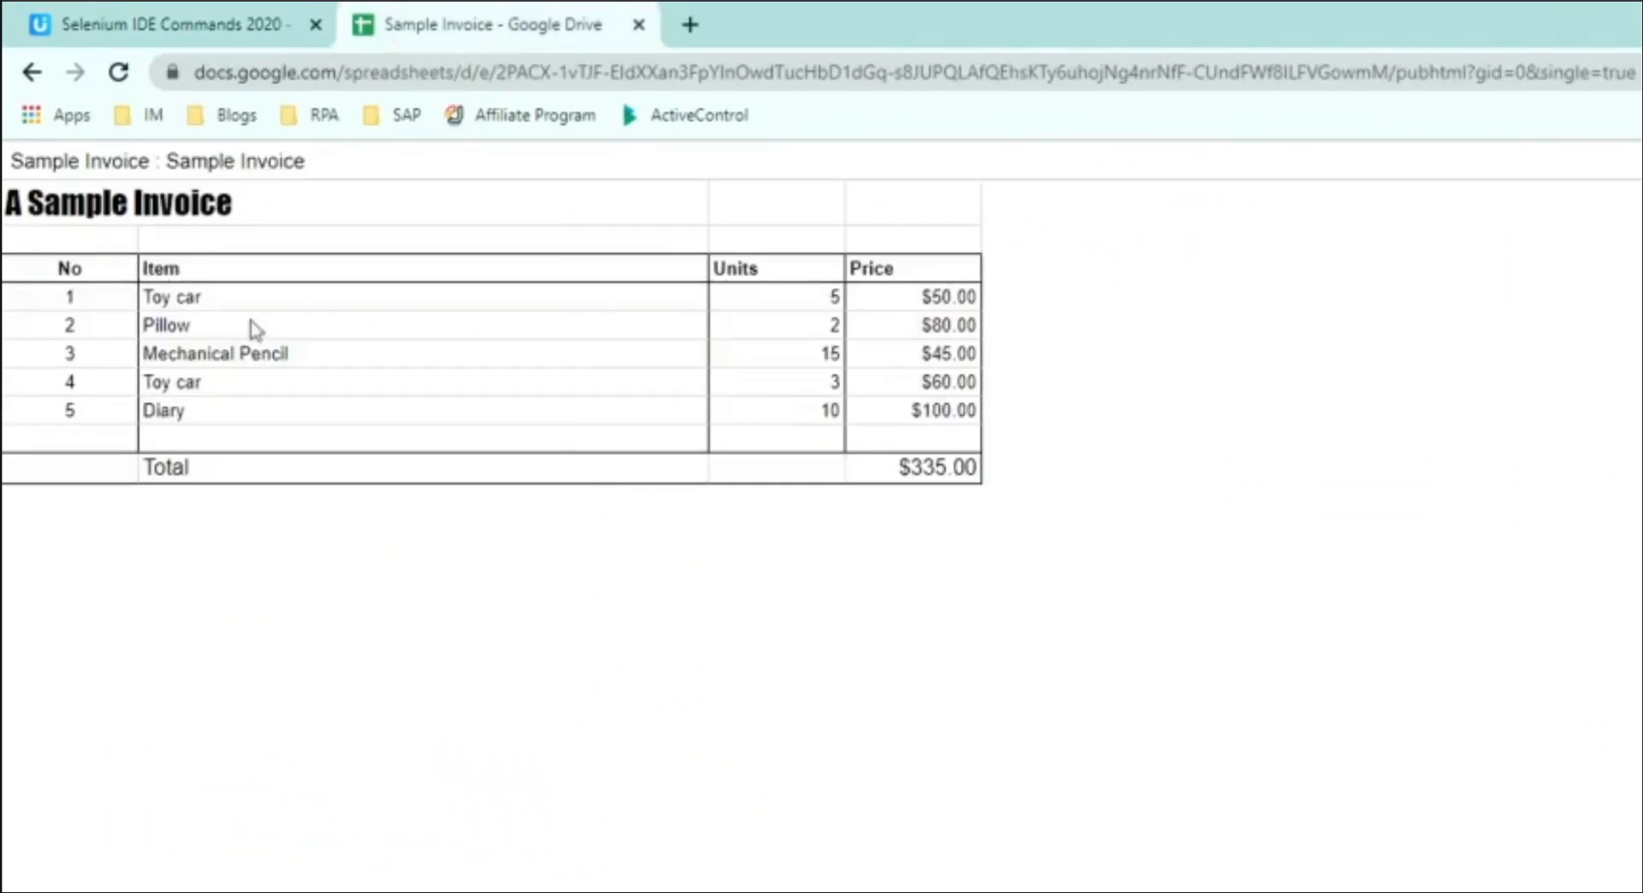
mouse_move(329, 378)
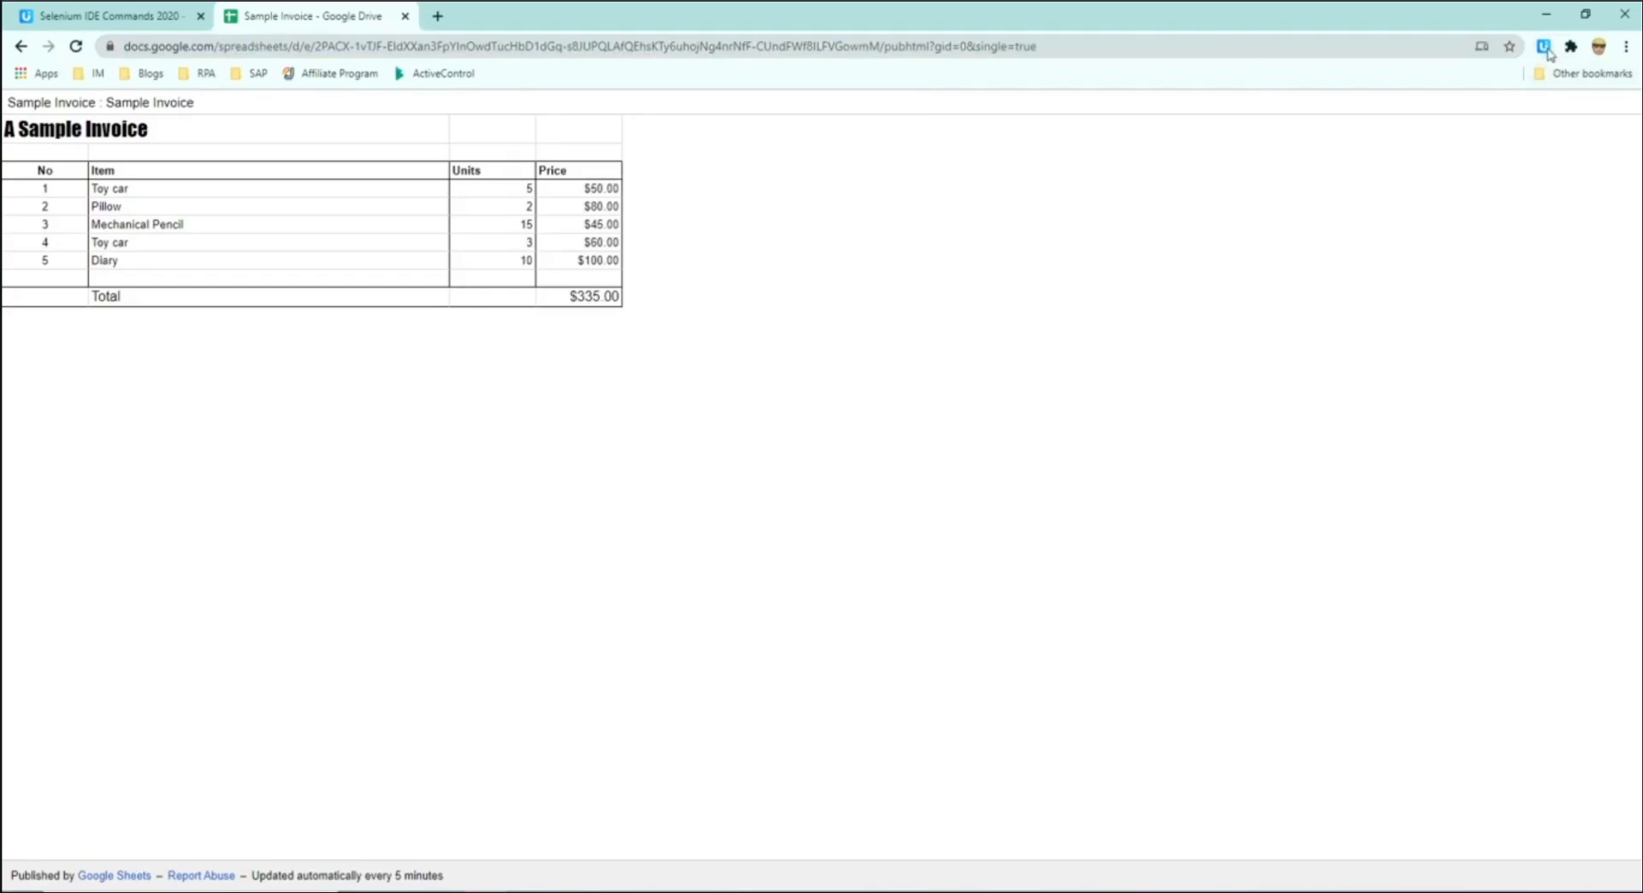
Create a new macro named SourceExtractSearchDemo in the RPA window
click(1541, 44)
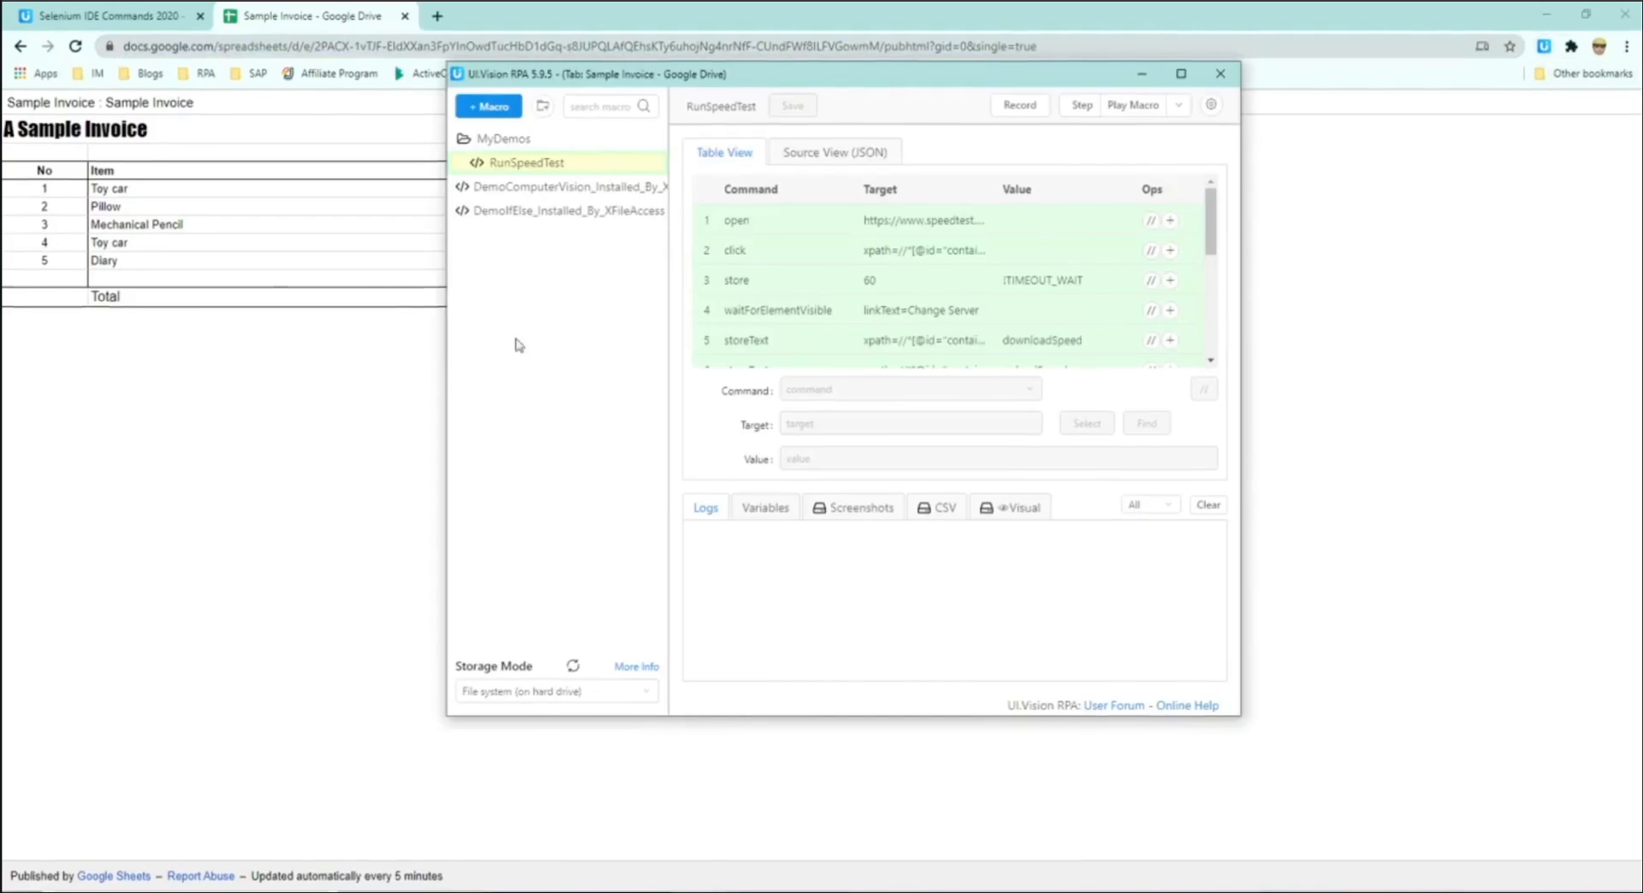
click(490, 106)
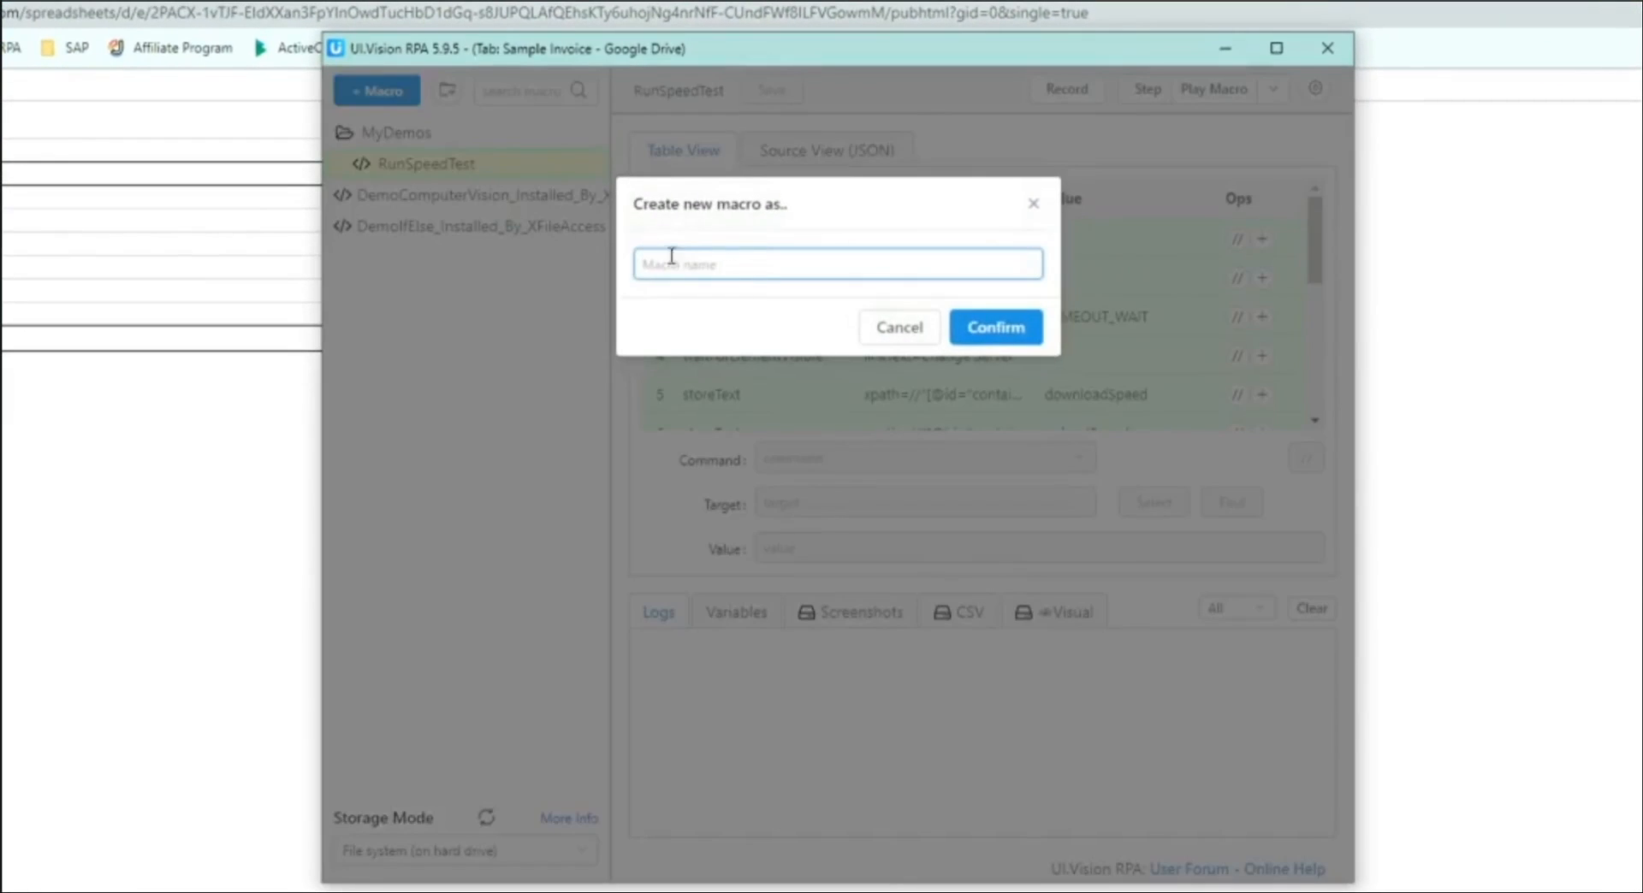
text(Source)
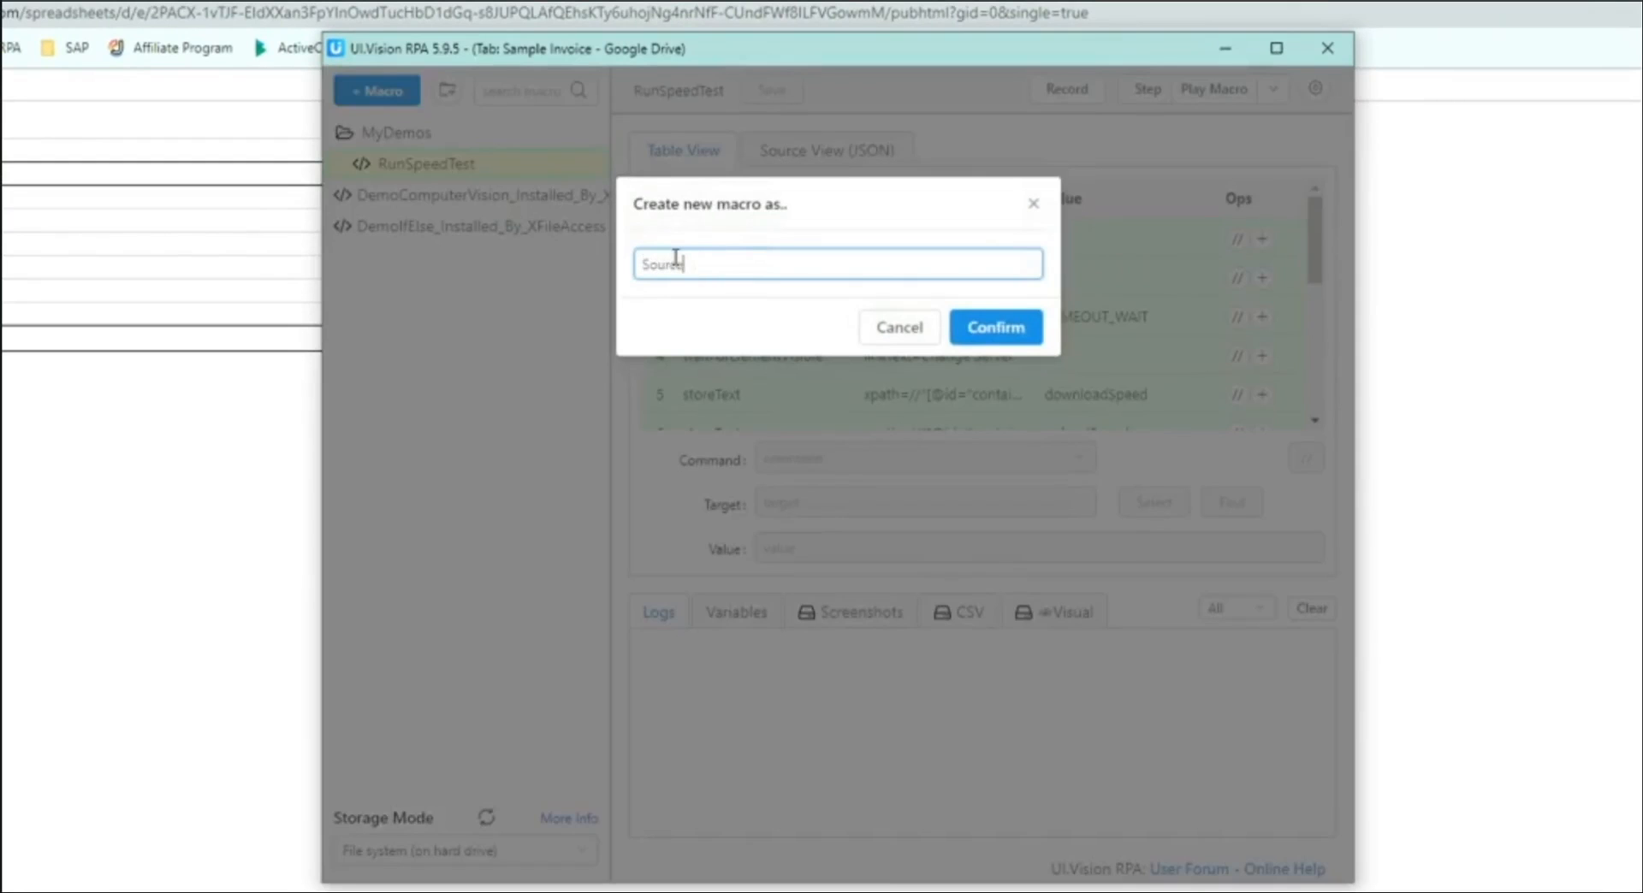
click(997, 327)
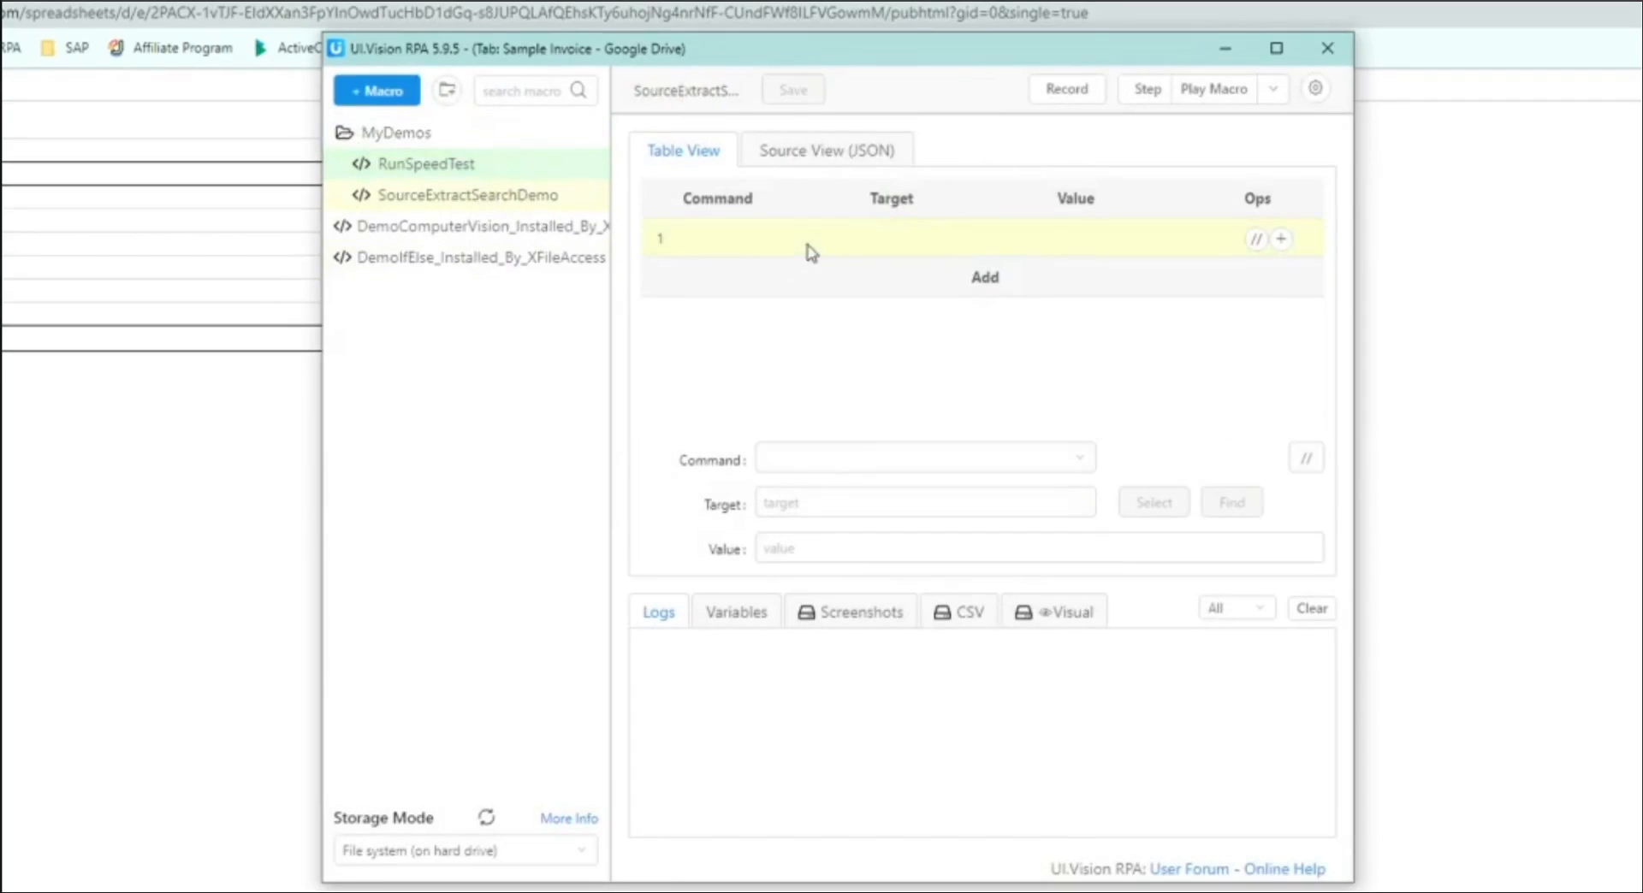
Make the first command 'open' with the Sample Invoice sheet URL as Target
click(924, 457)
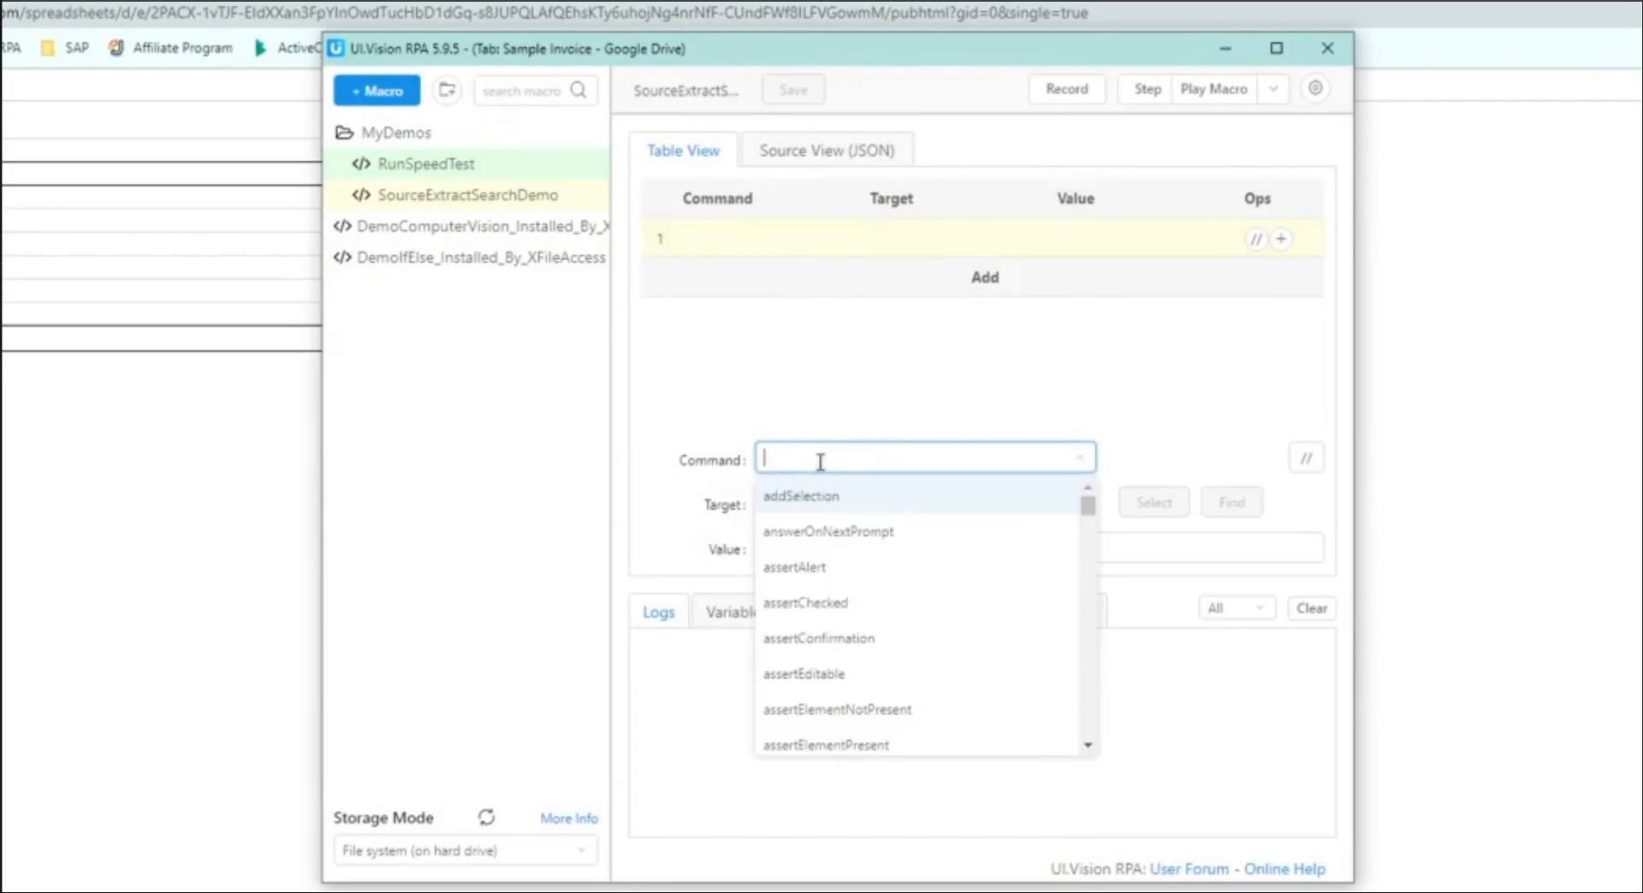
text(open)
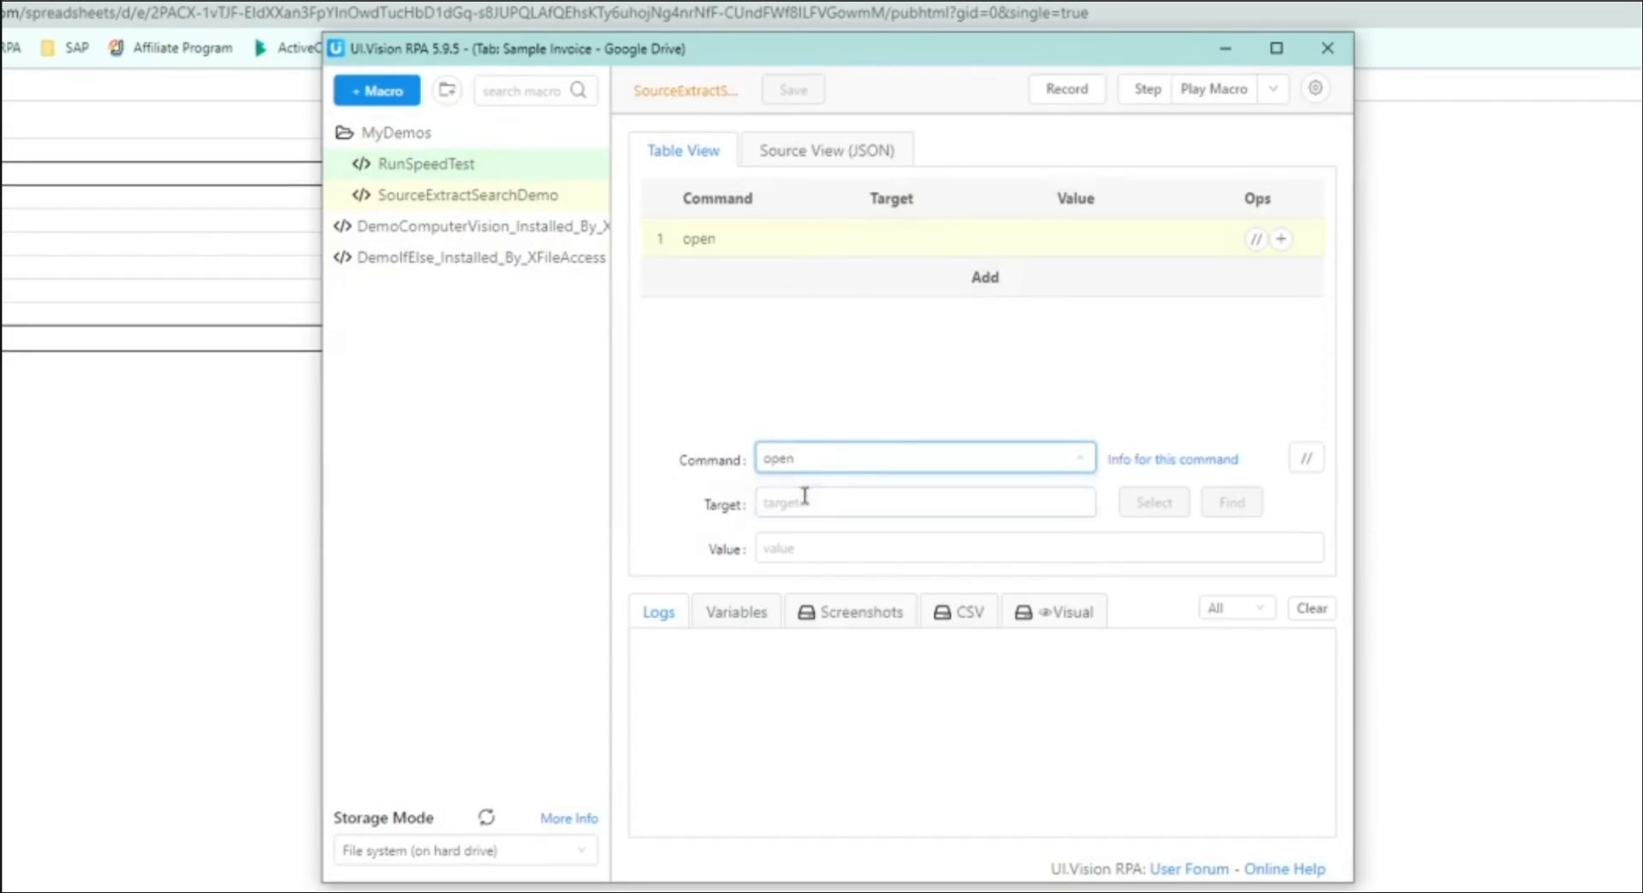
click(925, 502)
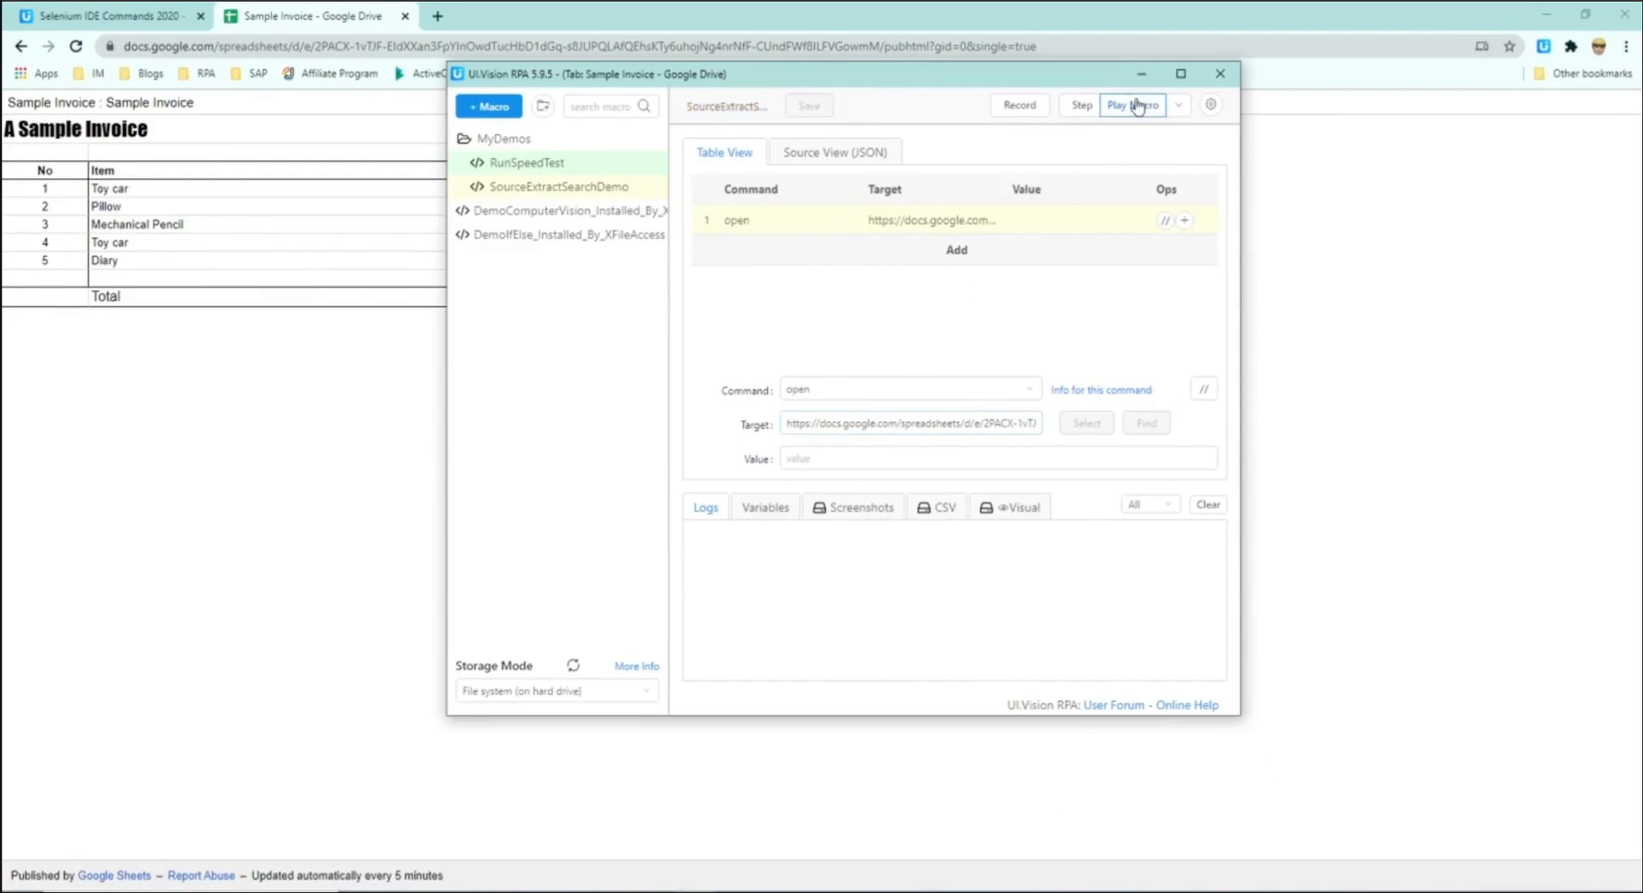
Run the macro, then add a second sourceSearch command after the open step
click(1133, 104)
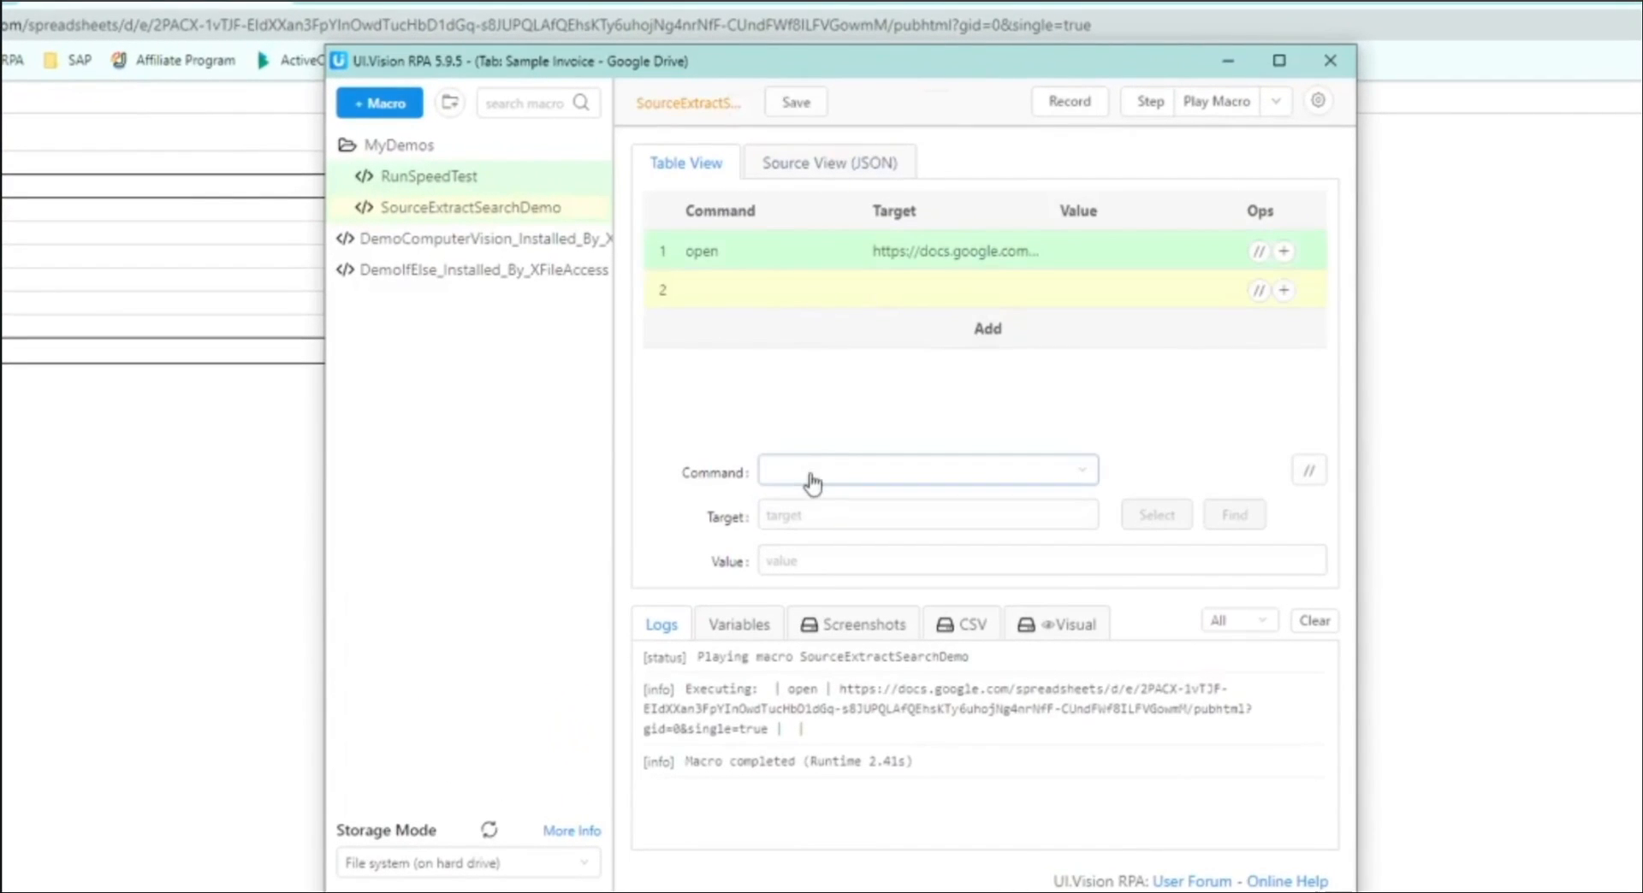
text(source)
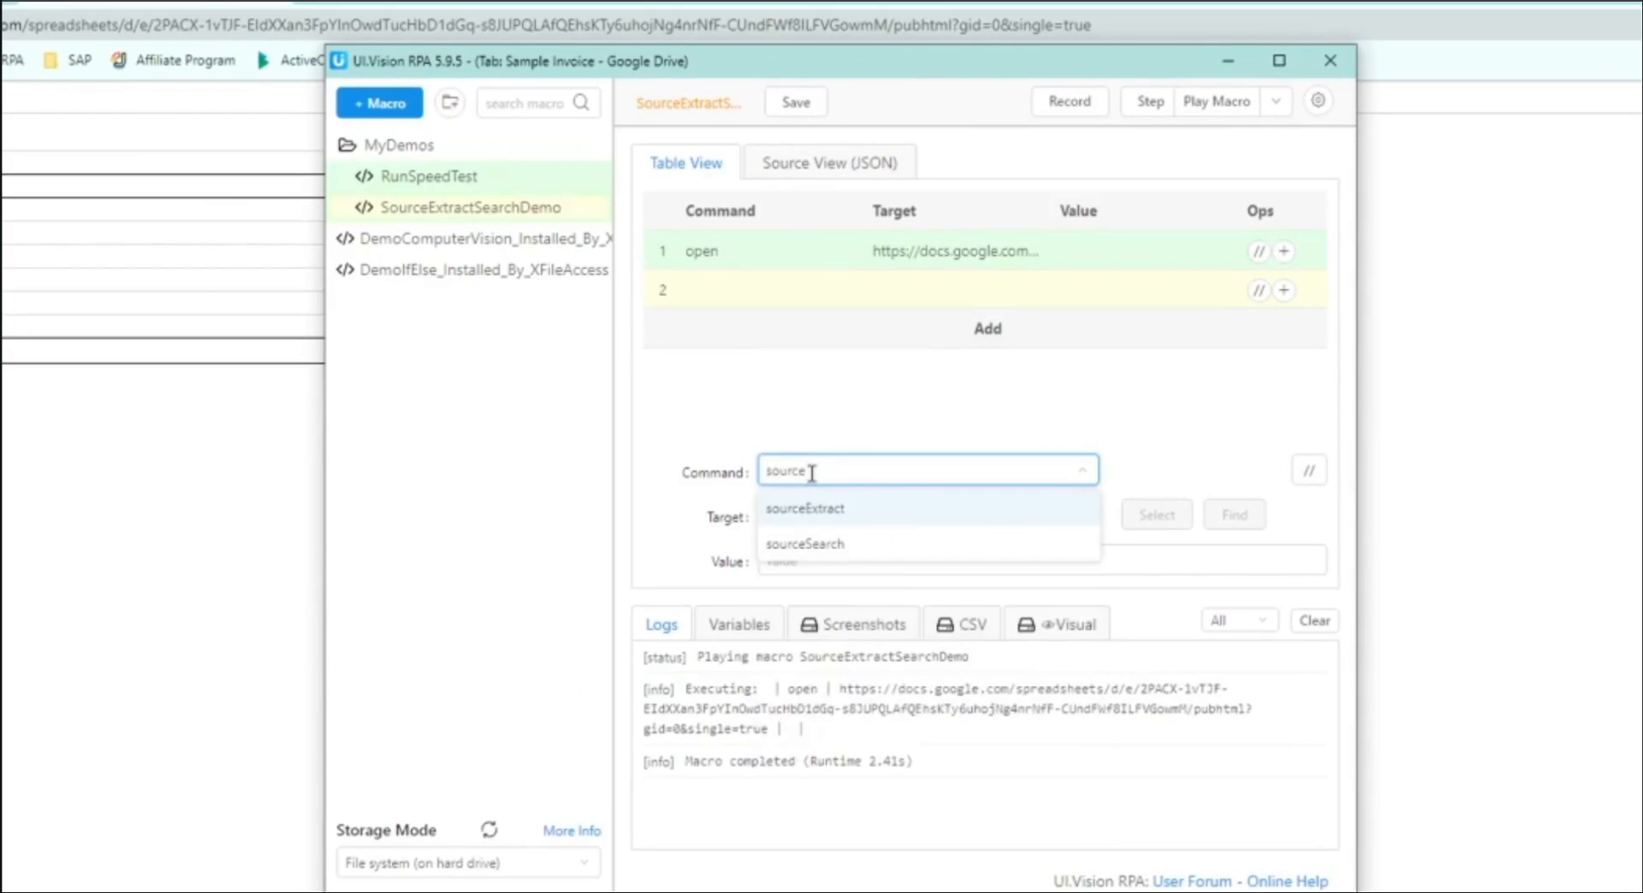
click(805, 544)
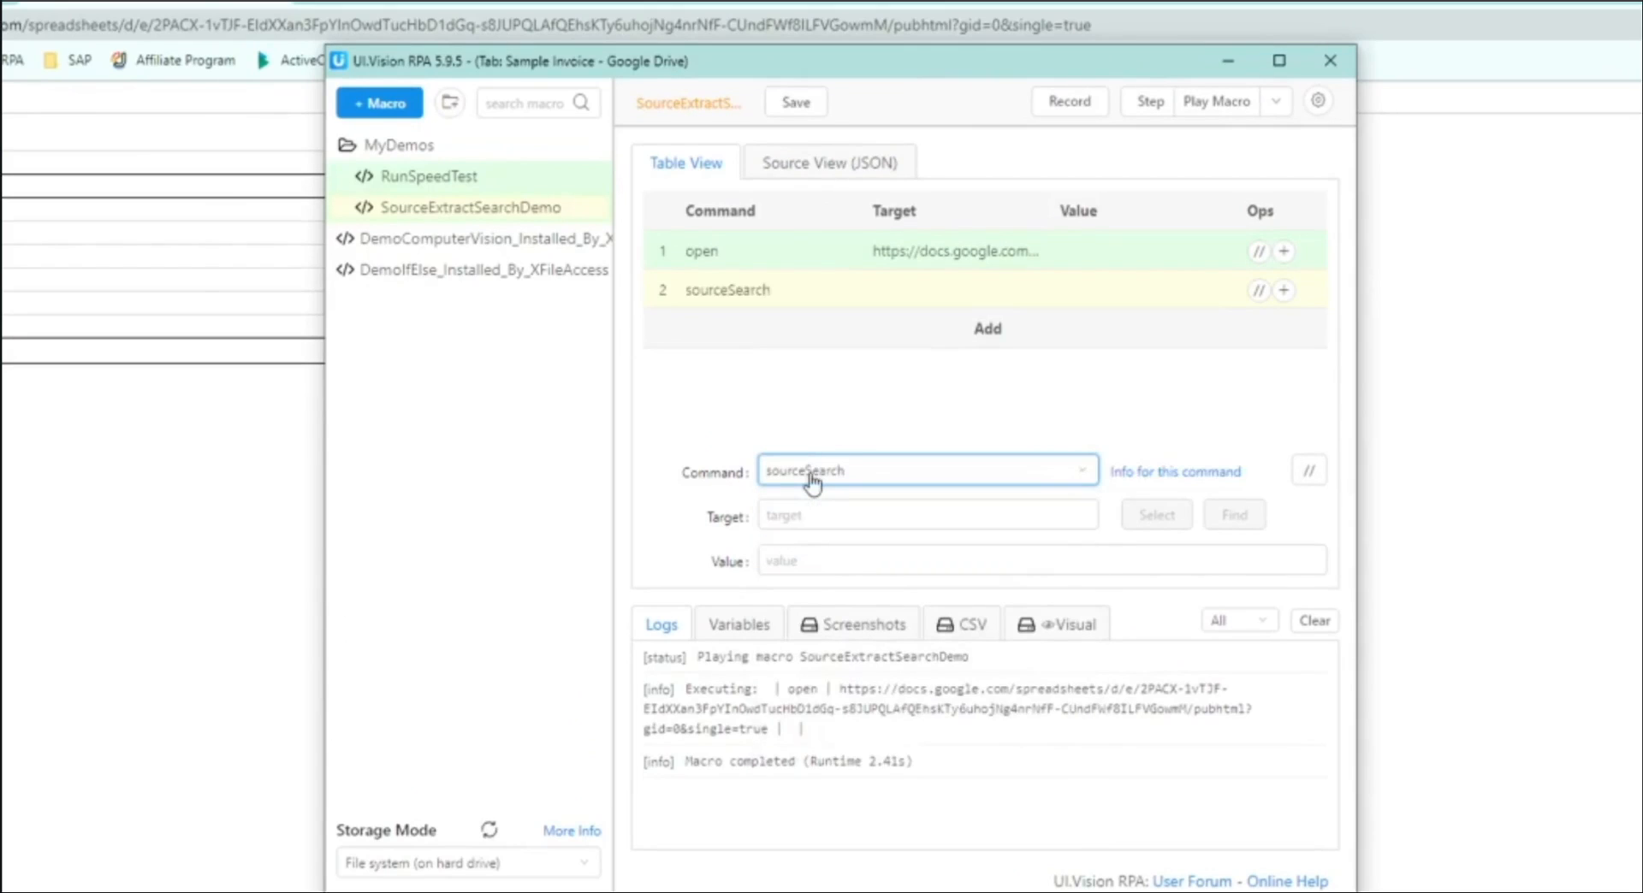
click(928, 515)
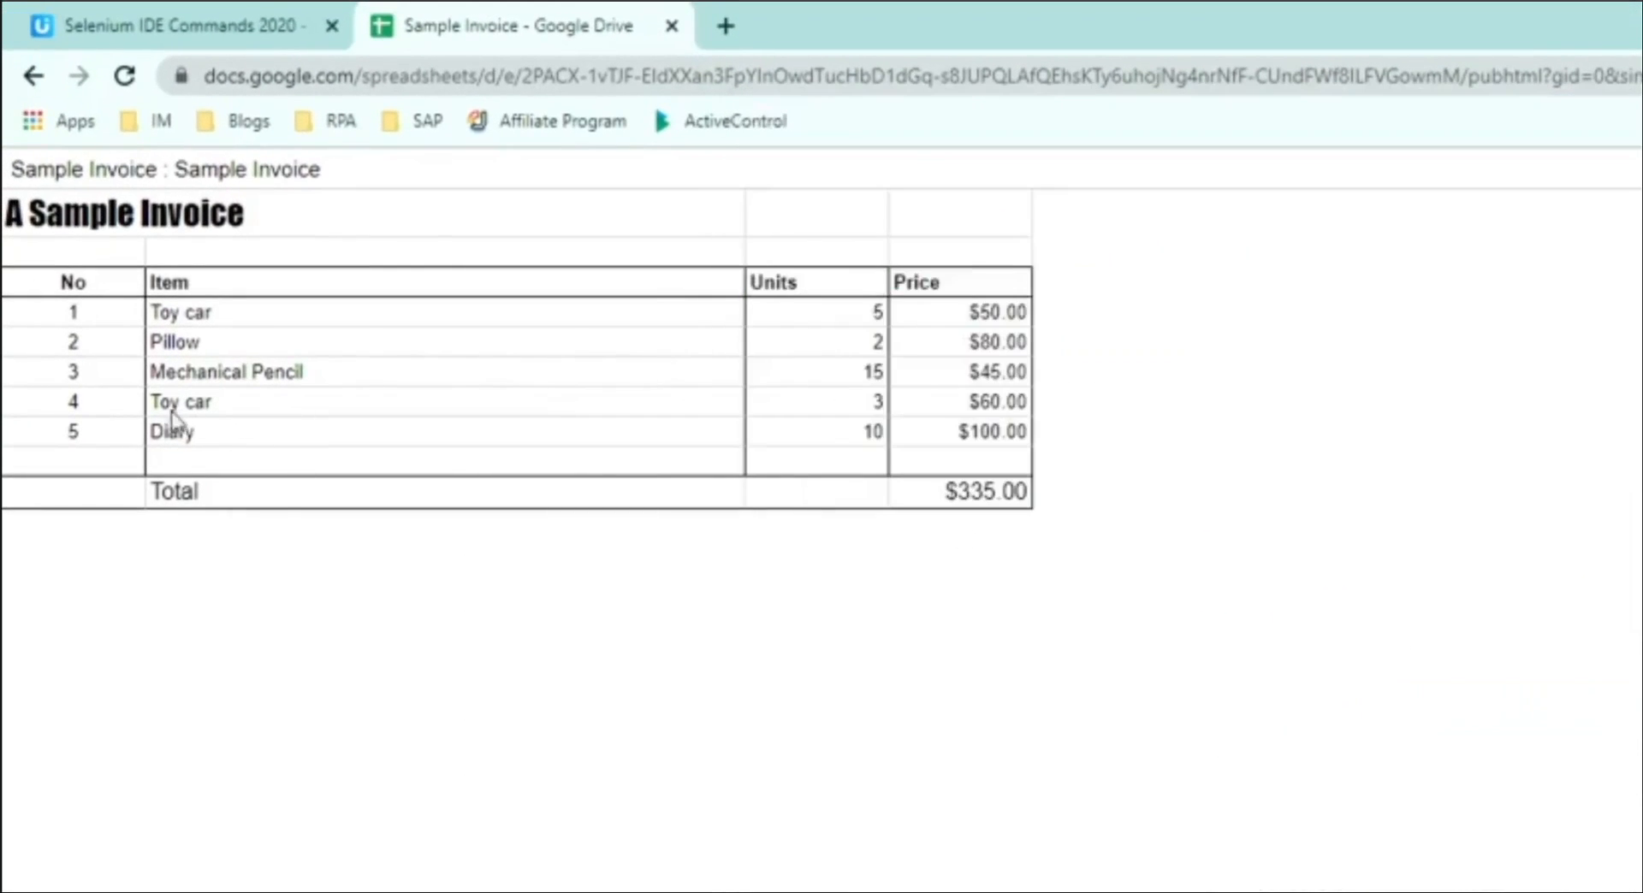
mouse_move(161, 406)
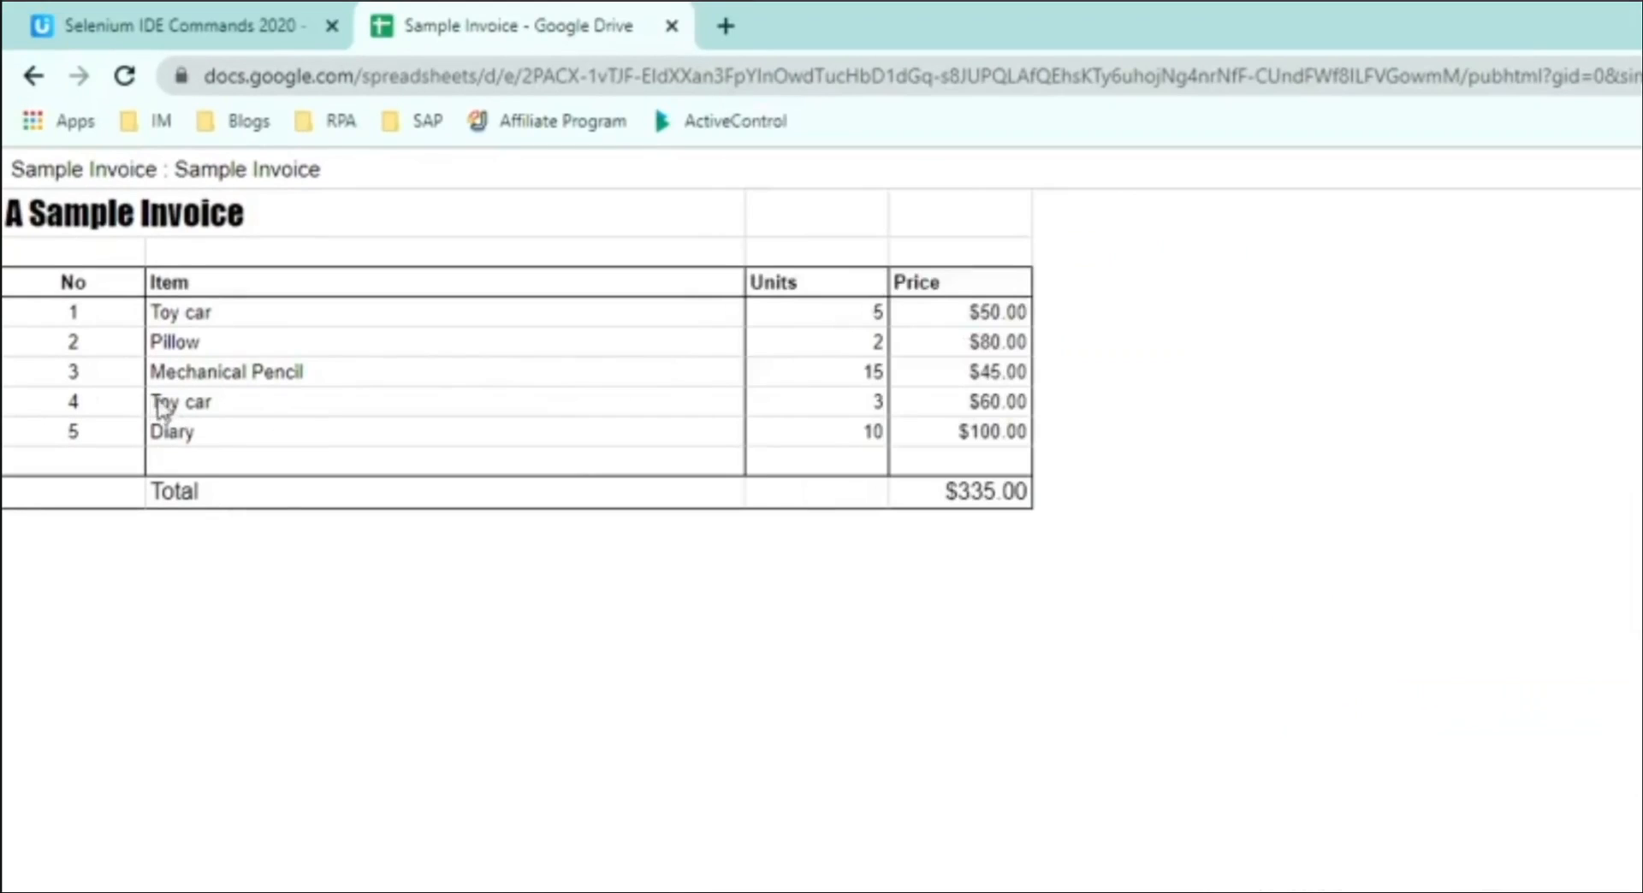
Select the first row's 'Toy car' item text in the published sheet
double_click(167, 311)
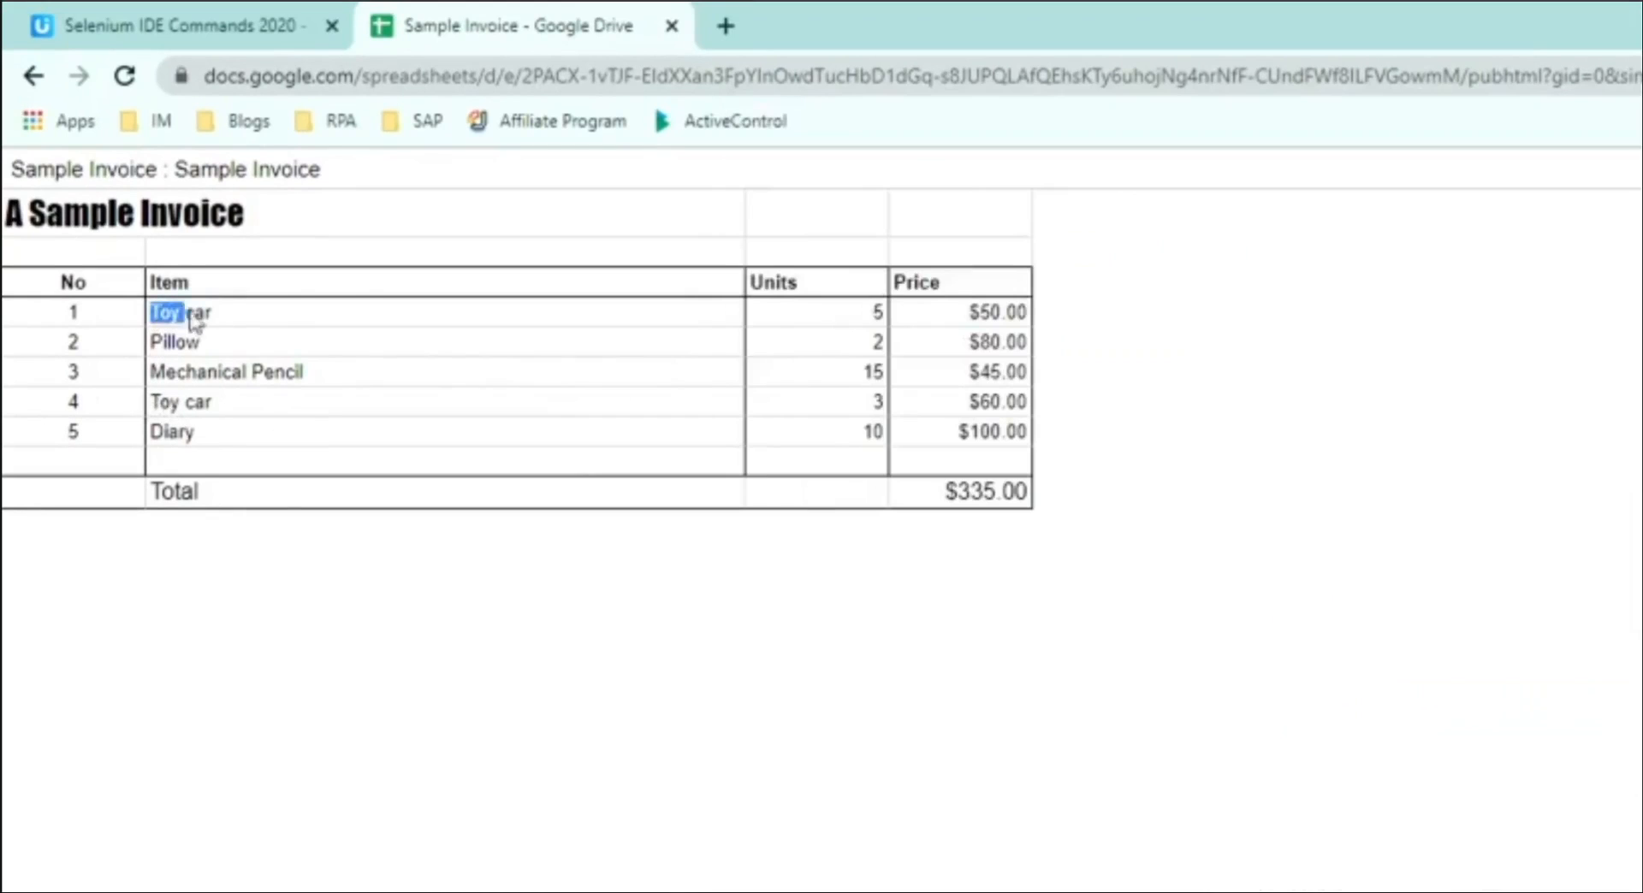
double_click(172, 313)
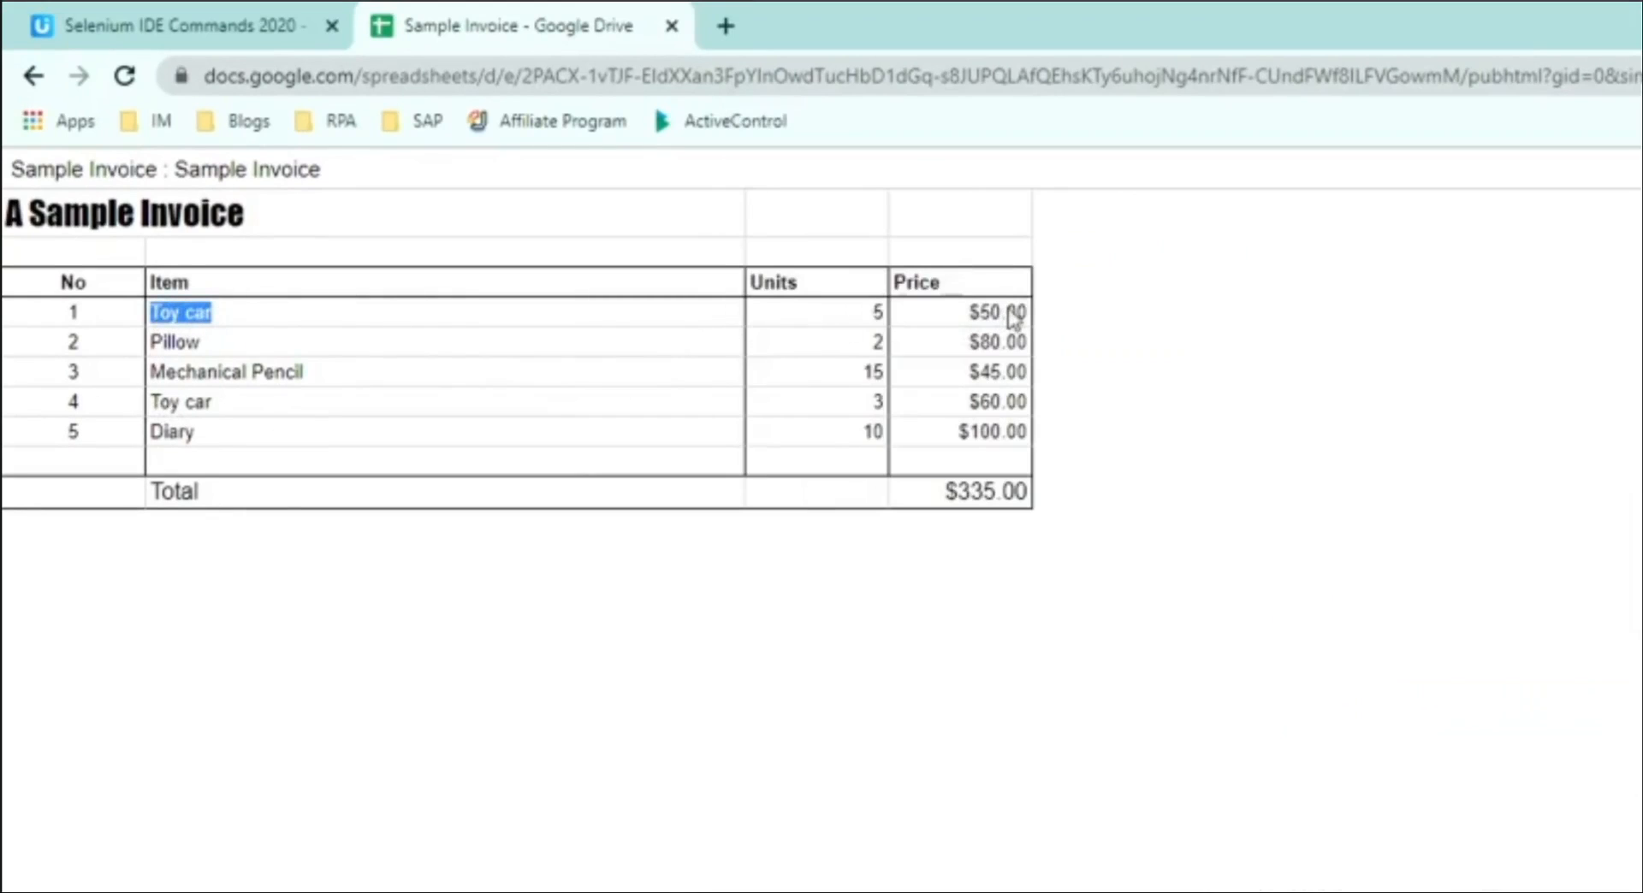
mouse_move(789, 318)
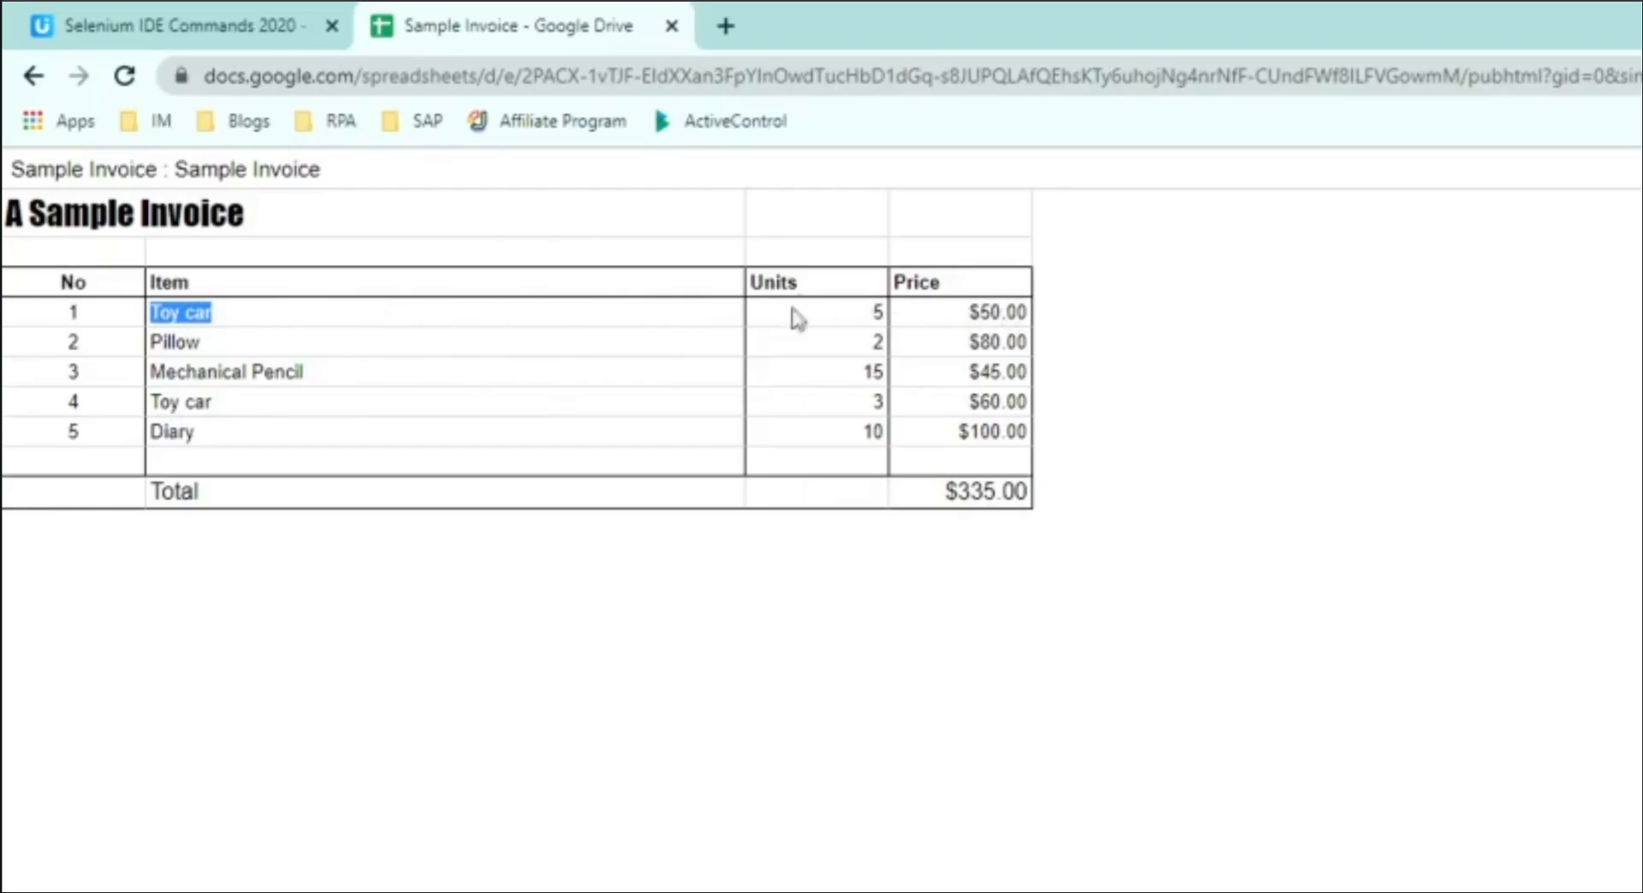
mouse_move(883, 337)
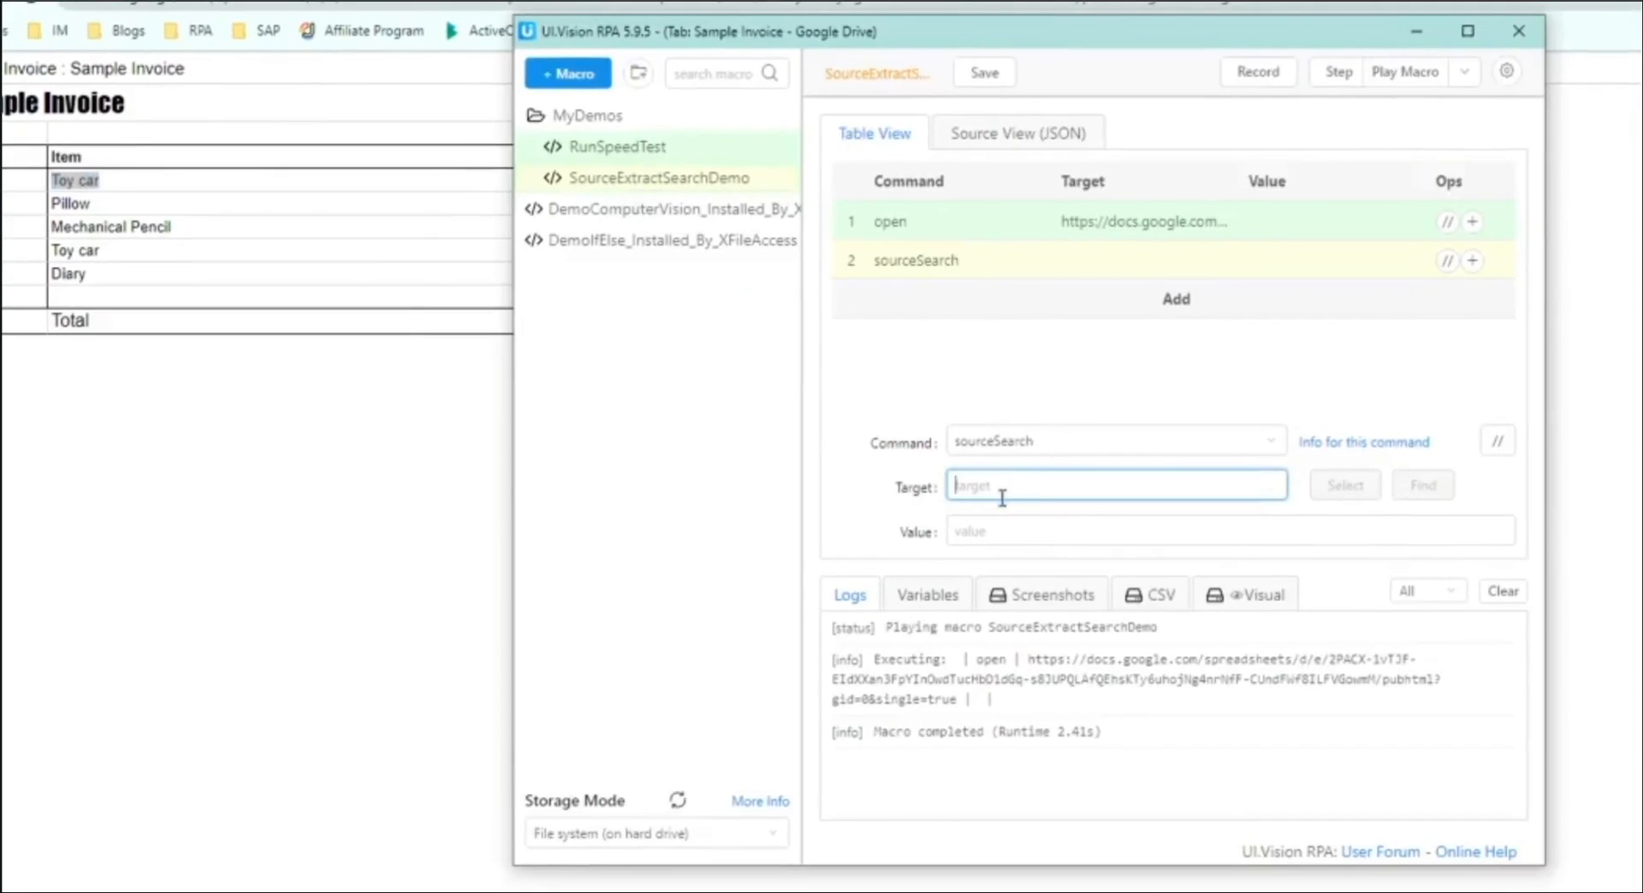
Set Target Toy Car*$* and Value sourceSearchResults, then run the macro
text(Toy Car)
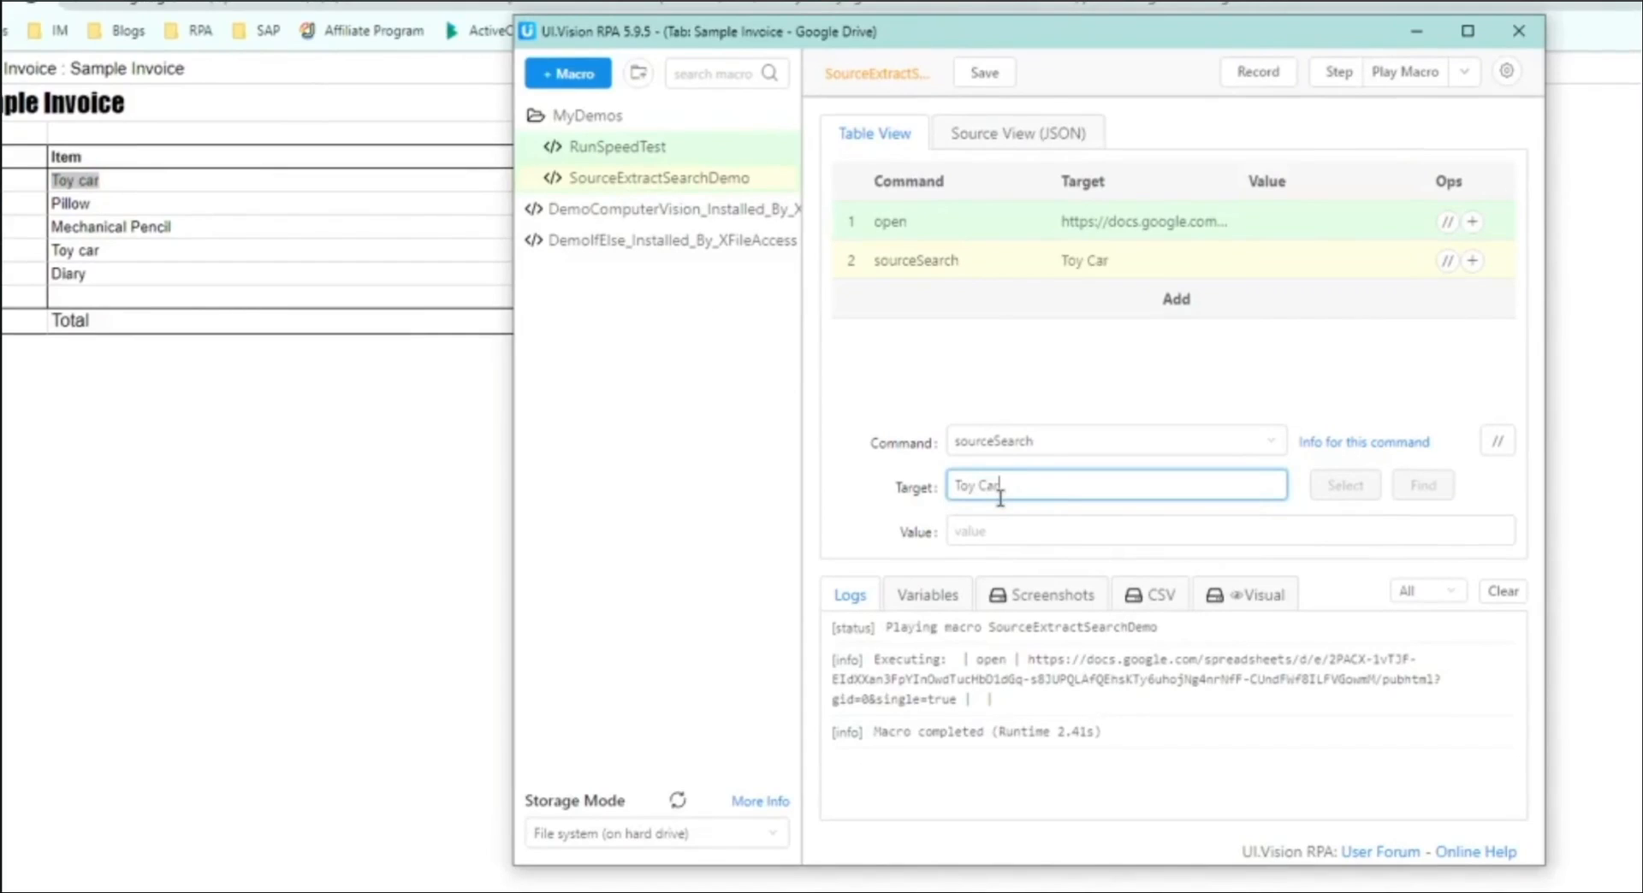
text(*)
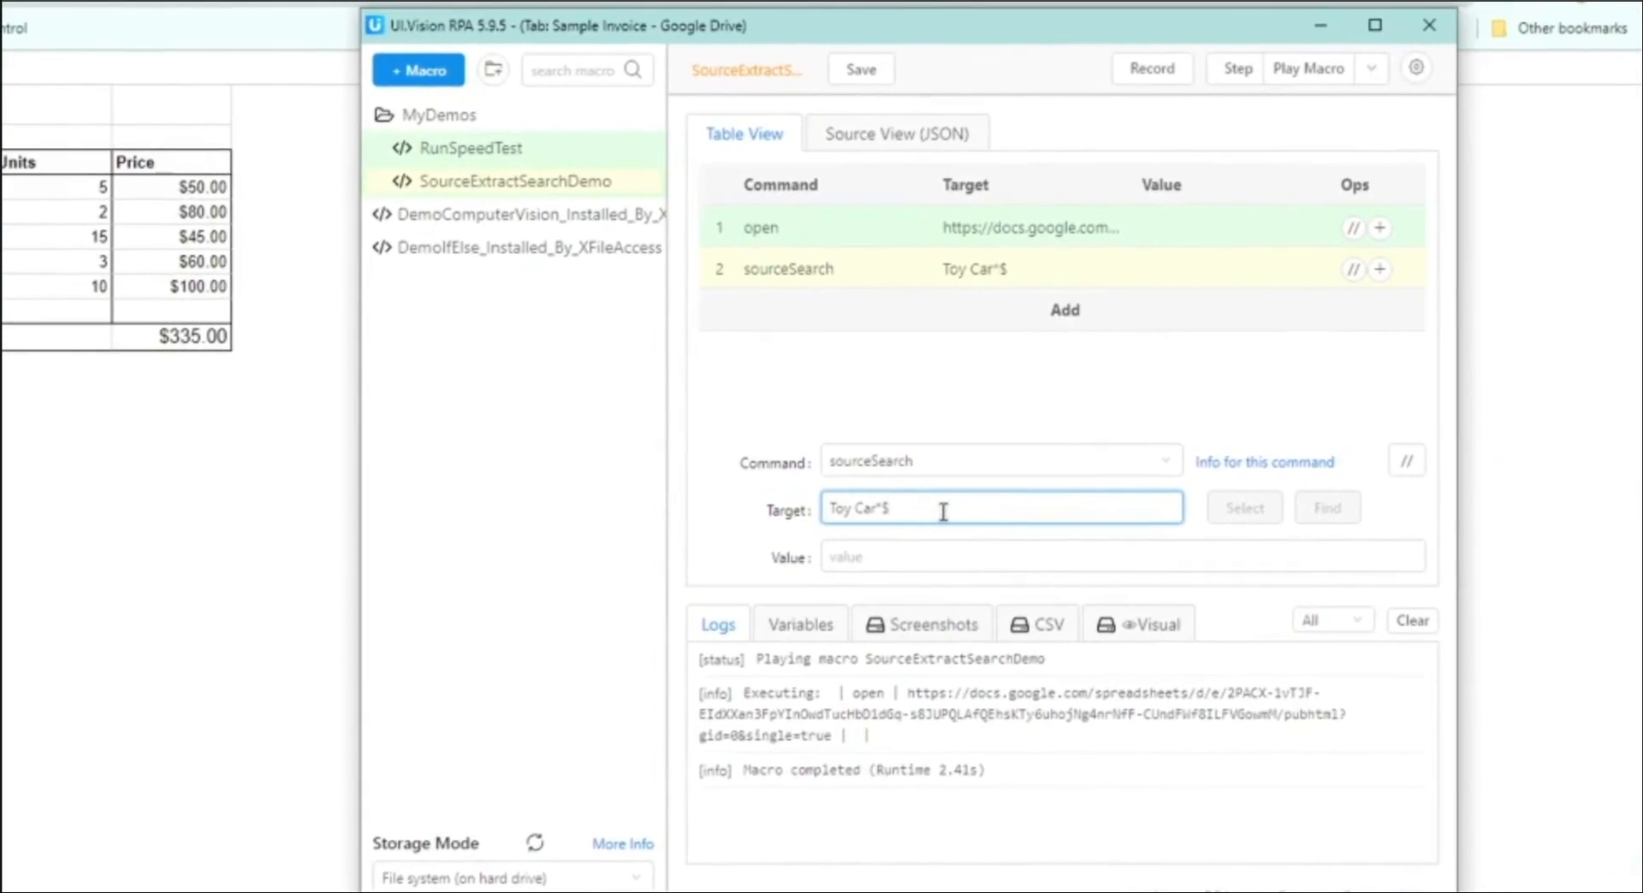
text(*)
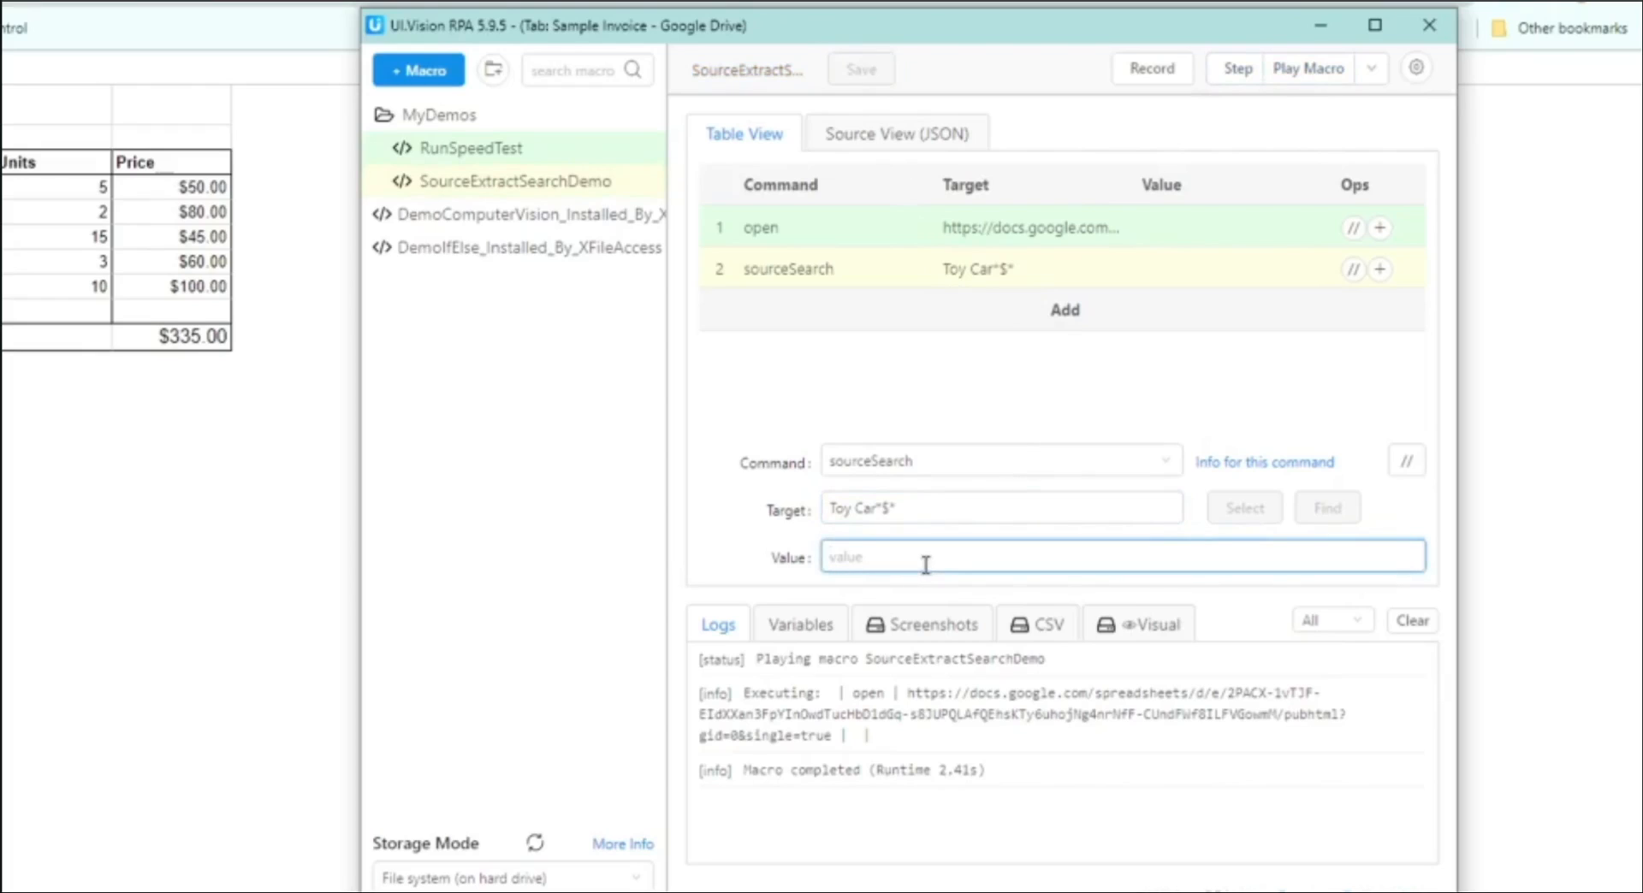
text(source)
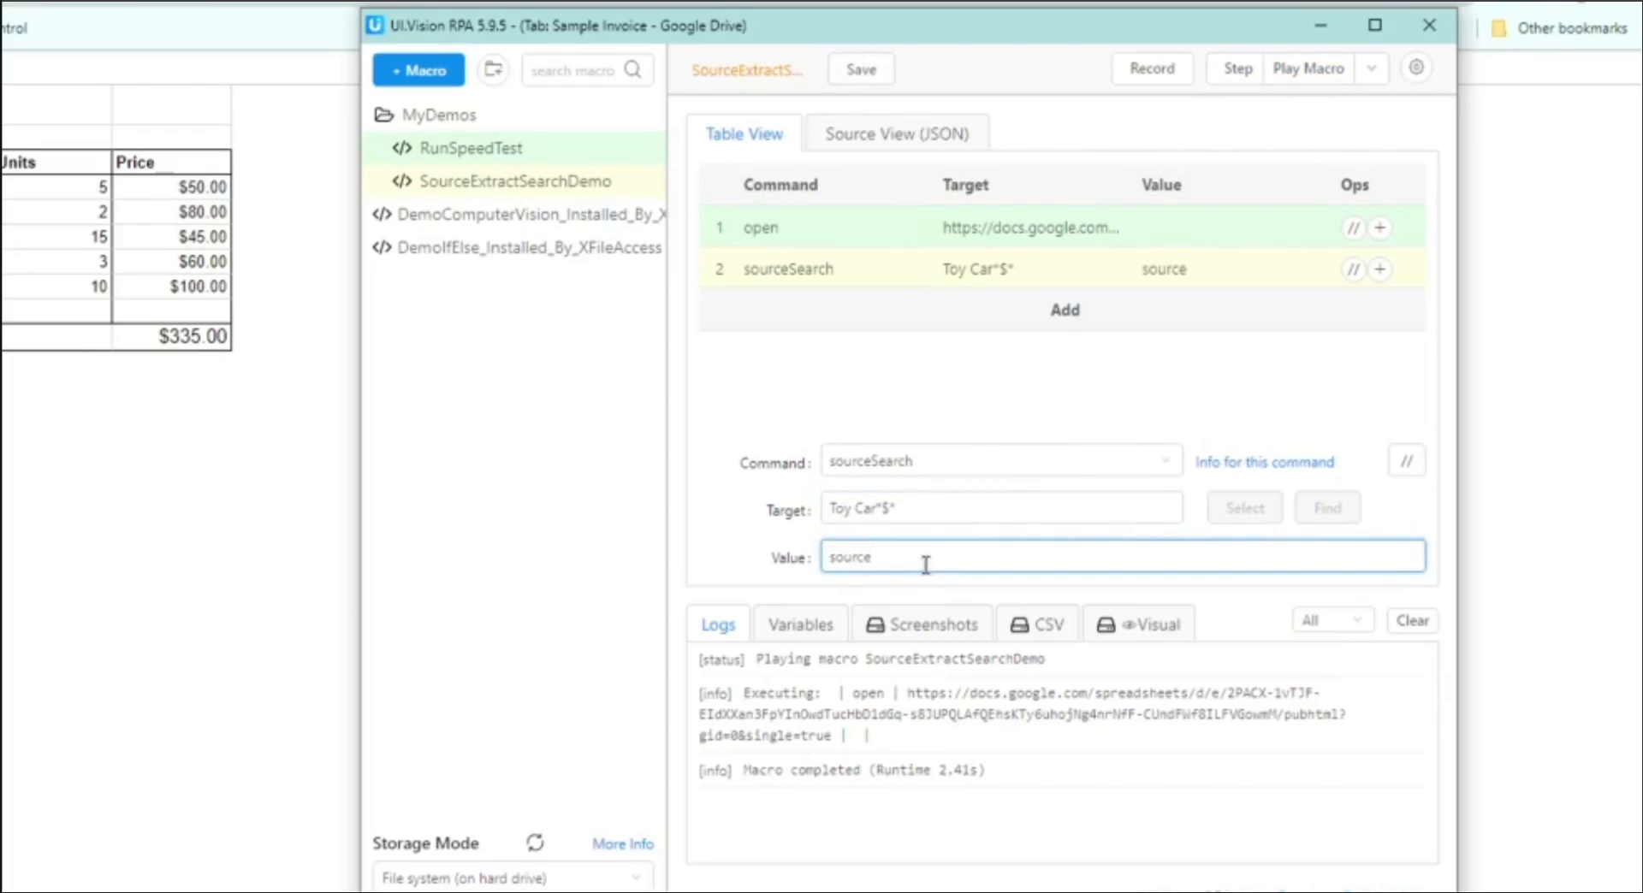
text(s)
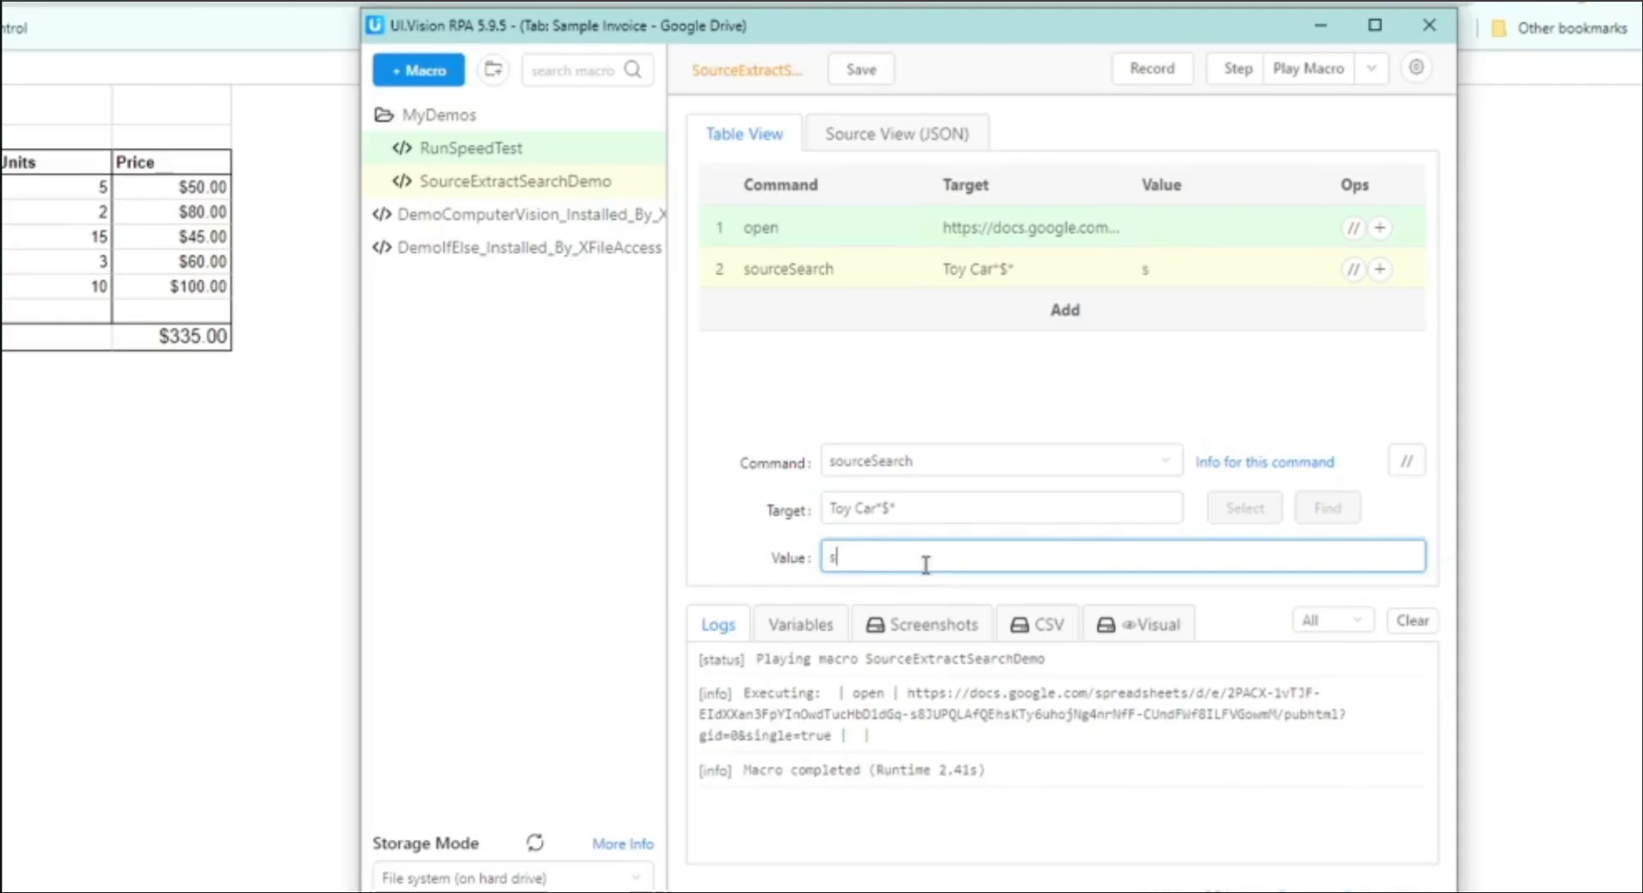
text(ourceSearchResults)
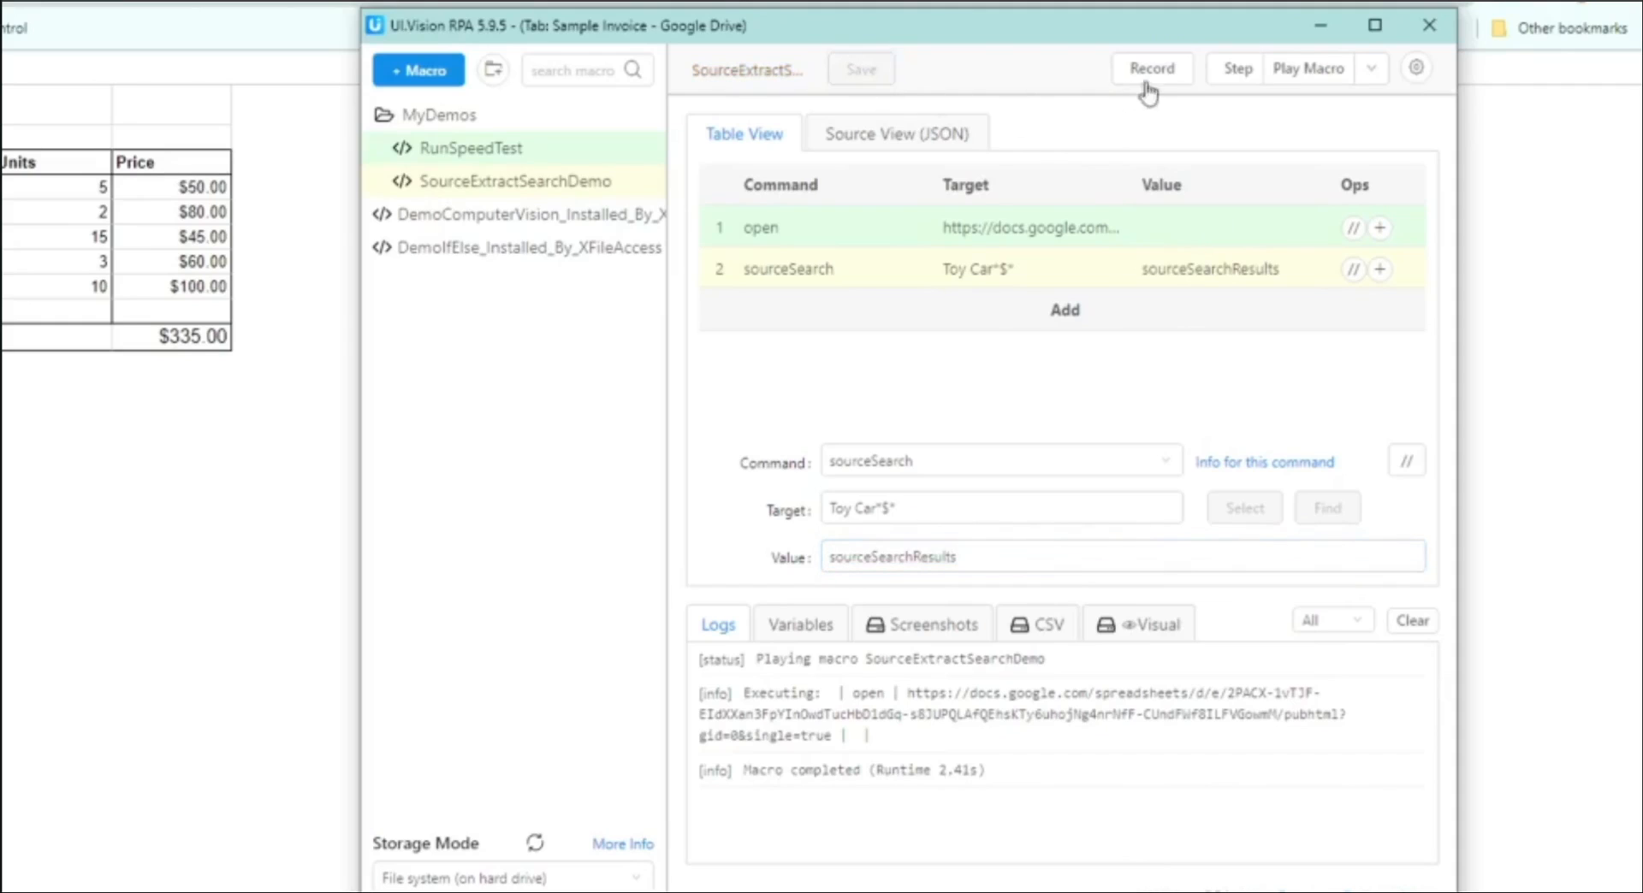
click(1308, 69)
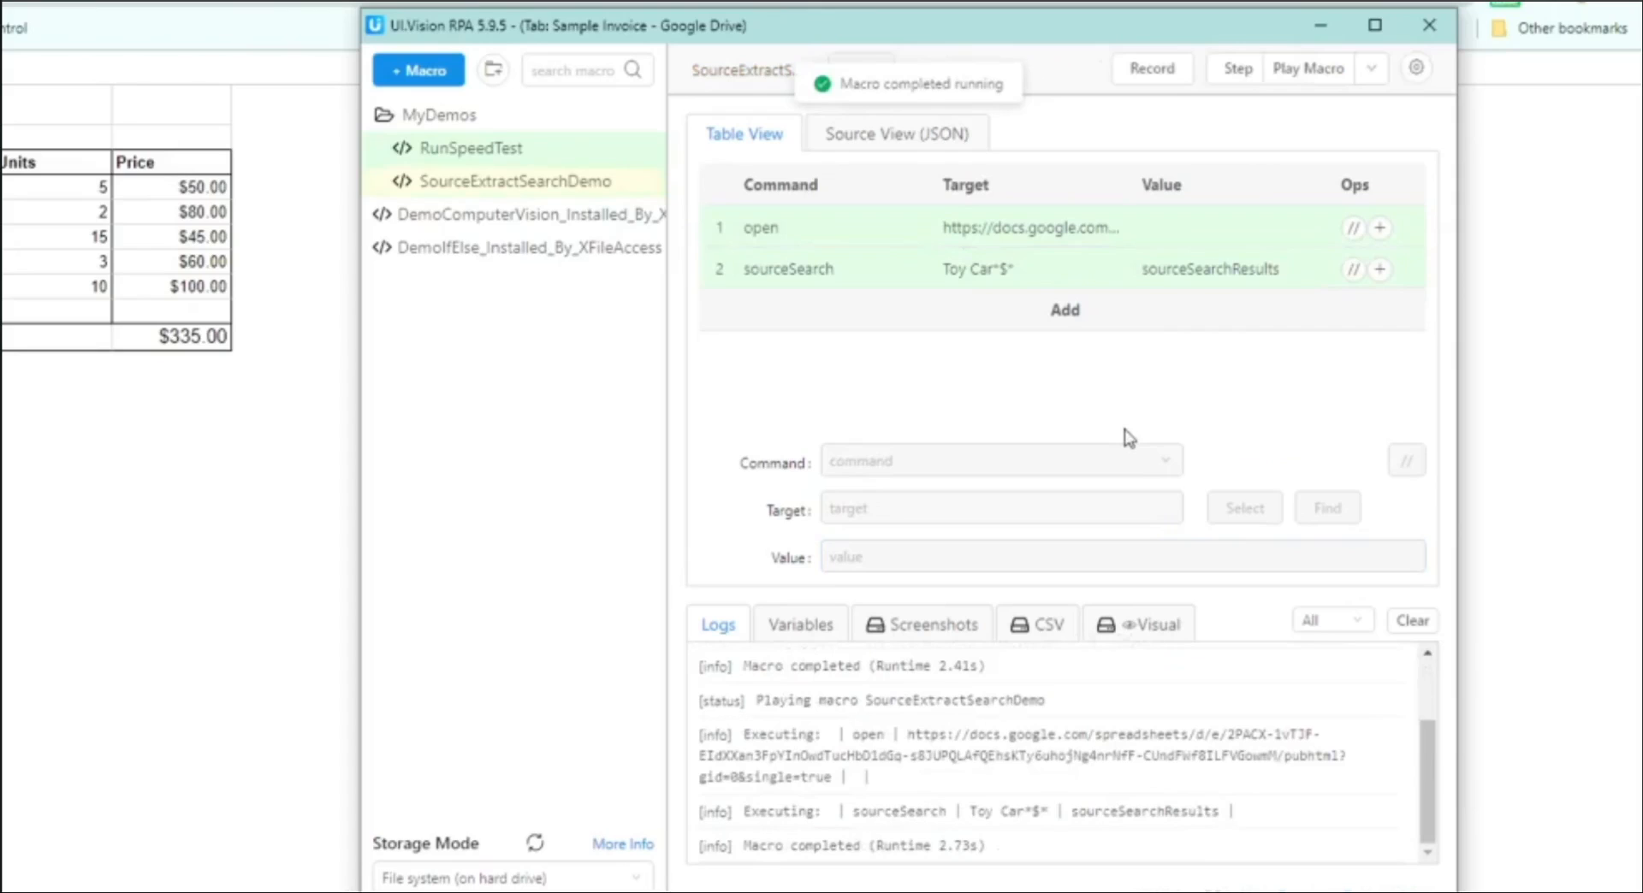
Check the Variables list, where SOURCESEARCHRESULTS reads 0
click(801, 624)
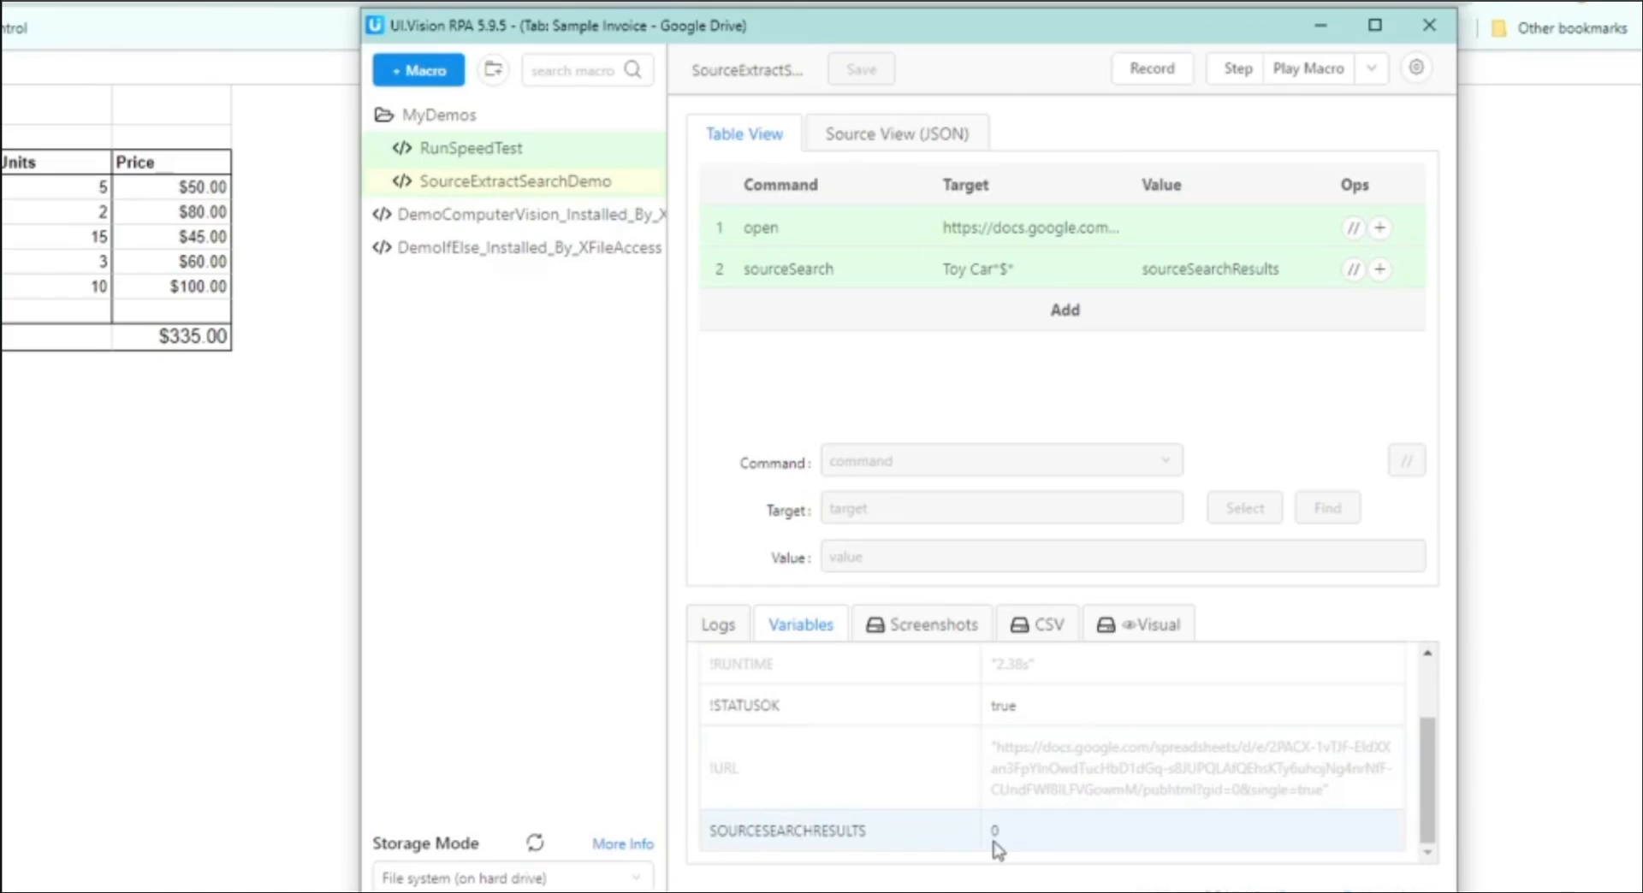
mouse_move(1025, 839)
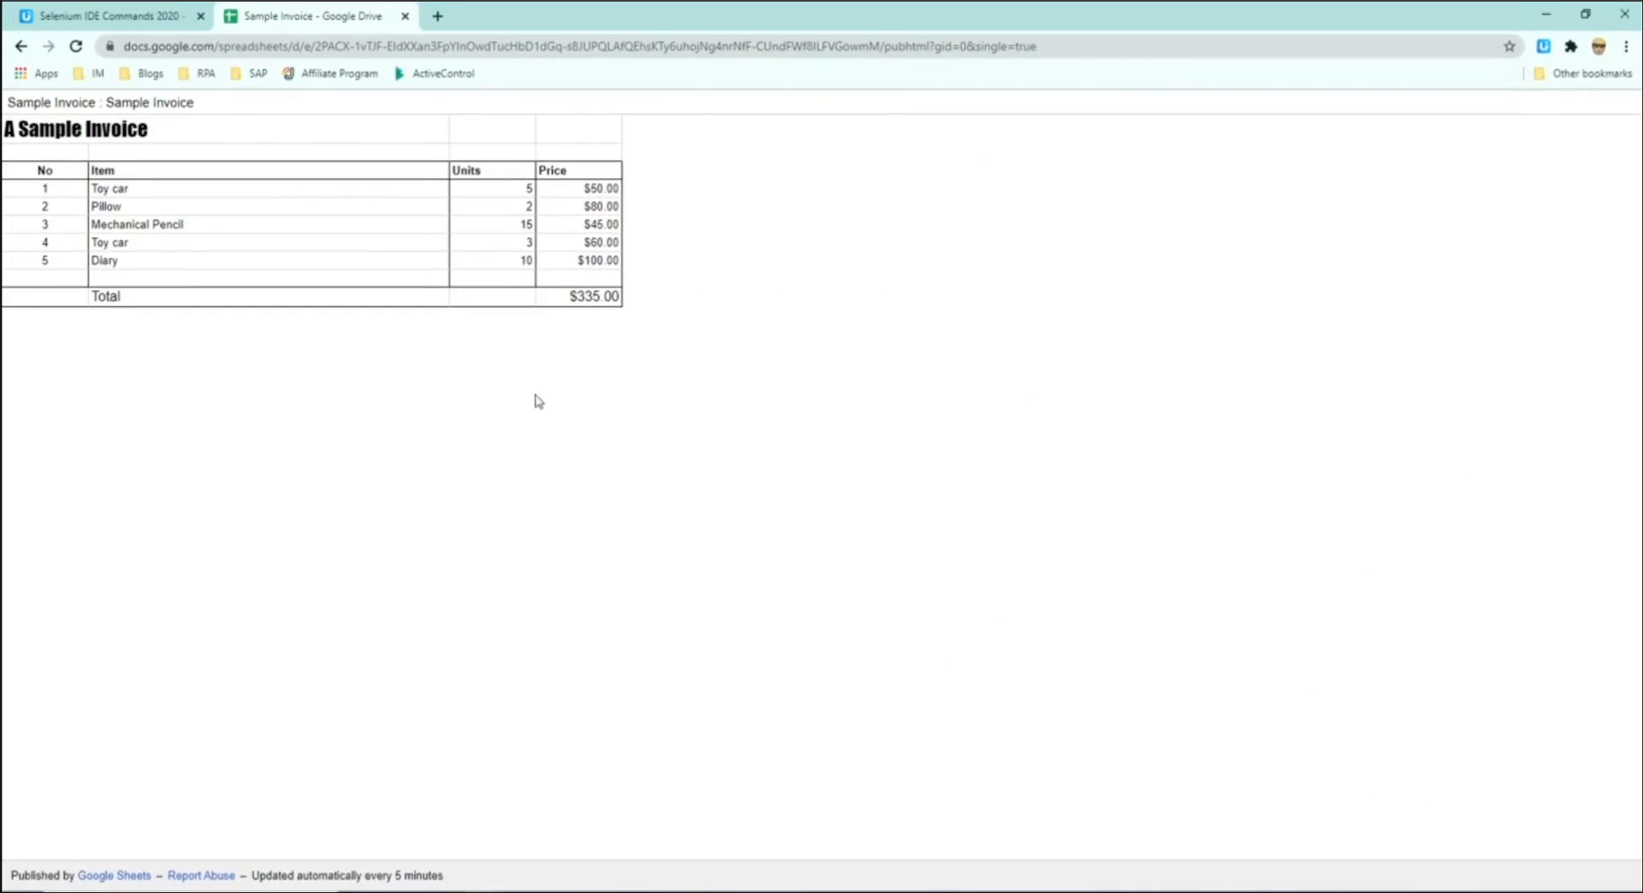
mouse_move(582, 192)
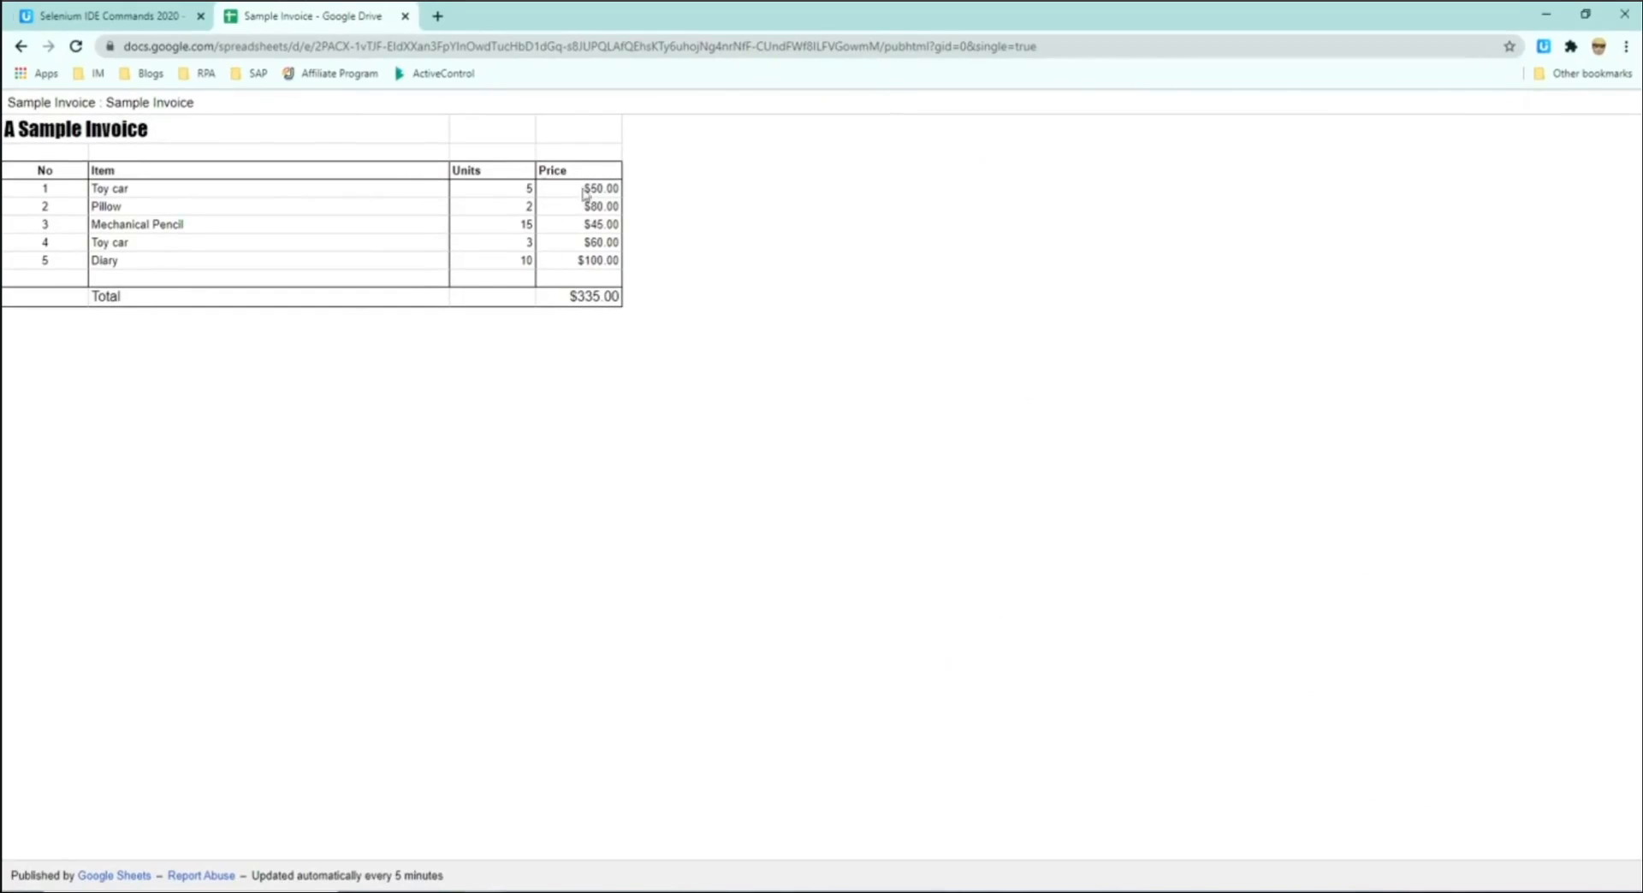
Inspect the $50.00 price cell's HTML in Chrome DevTools
right_click(584, 190)
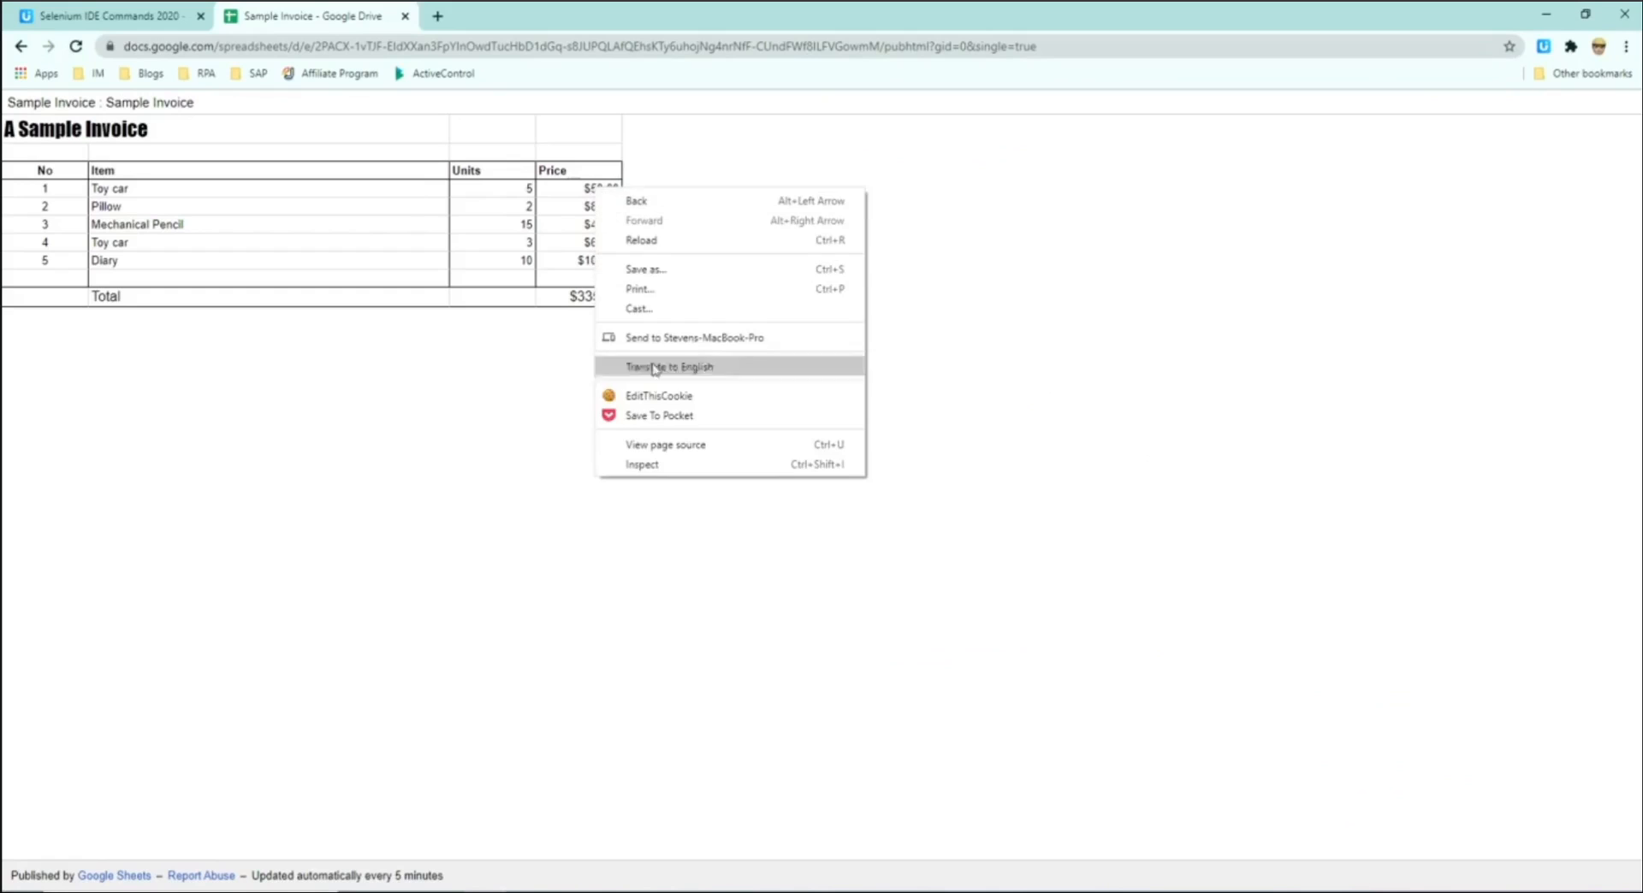
click(640, 464)
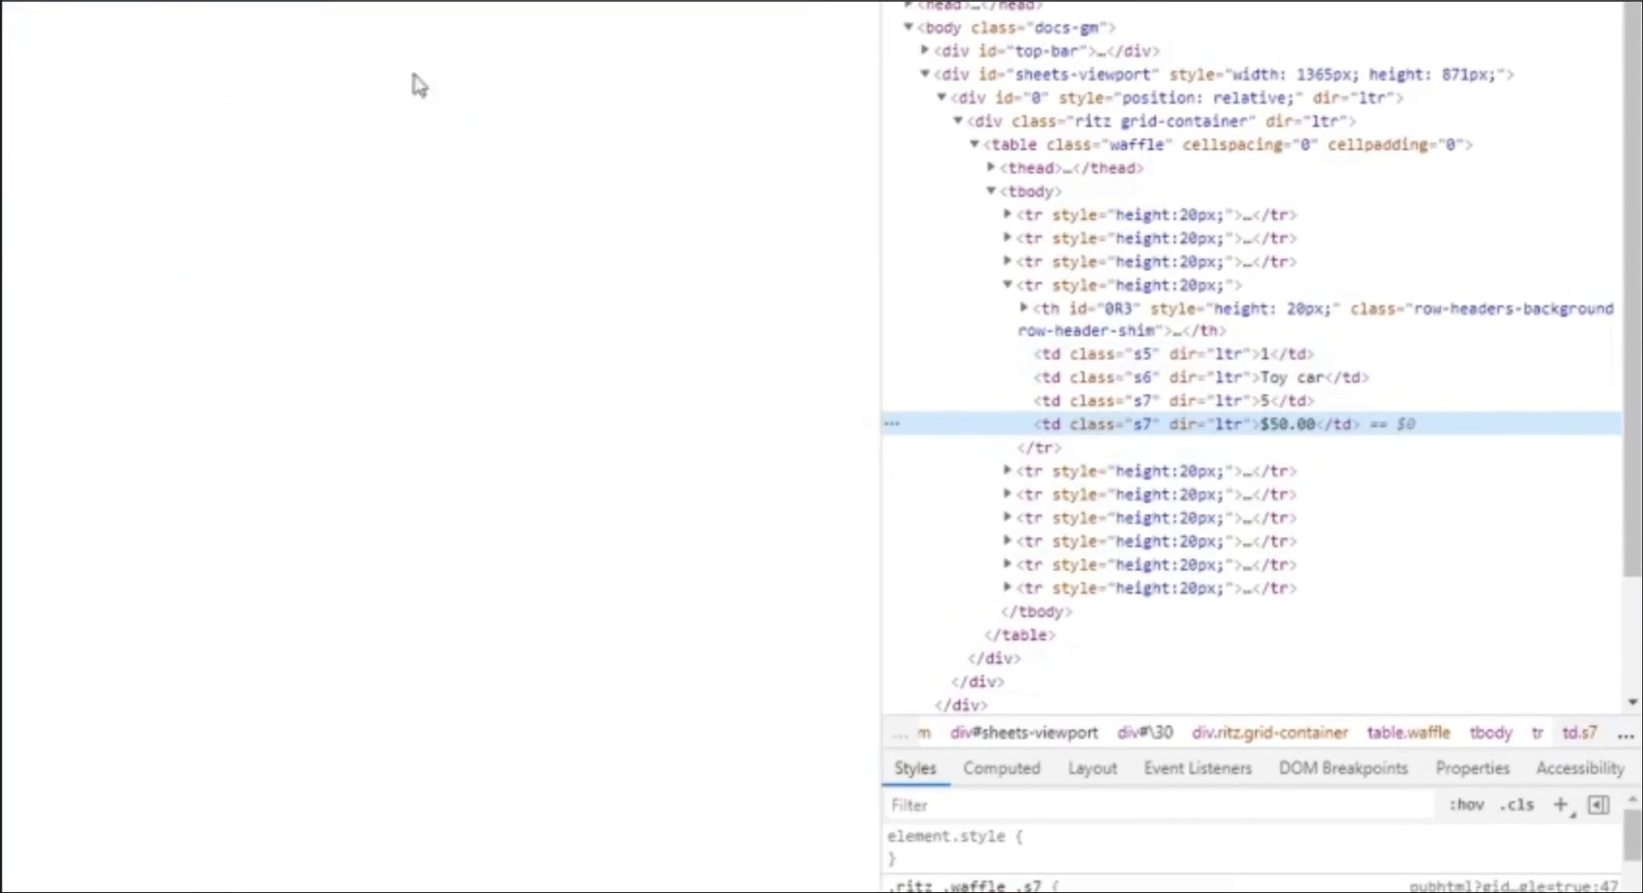
mouse_move(1254, 378)
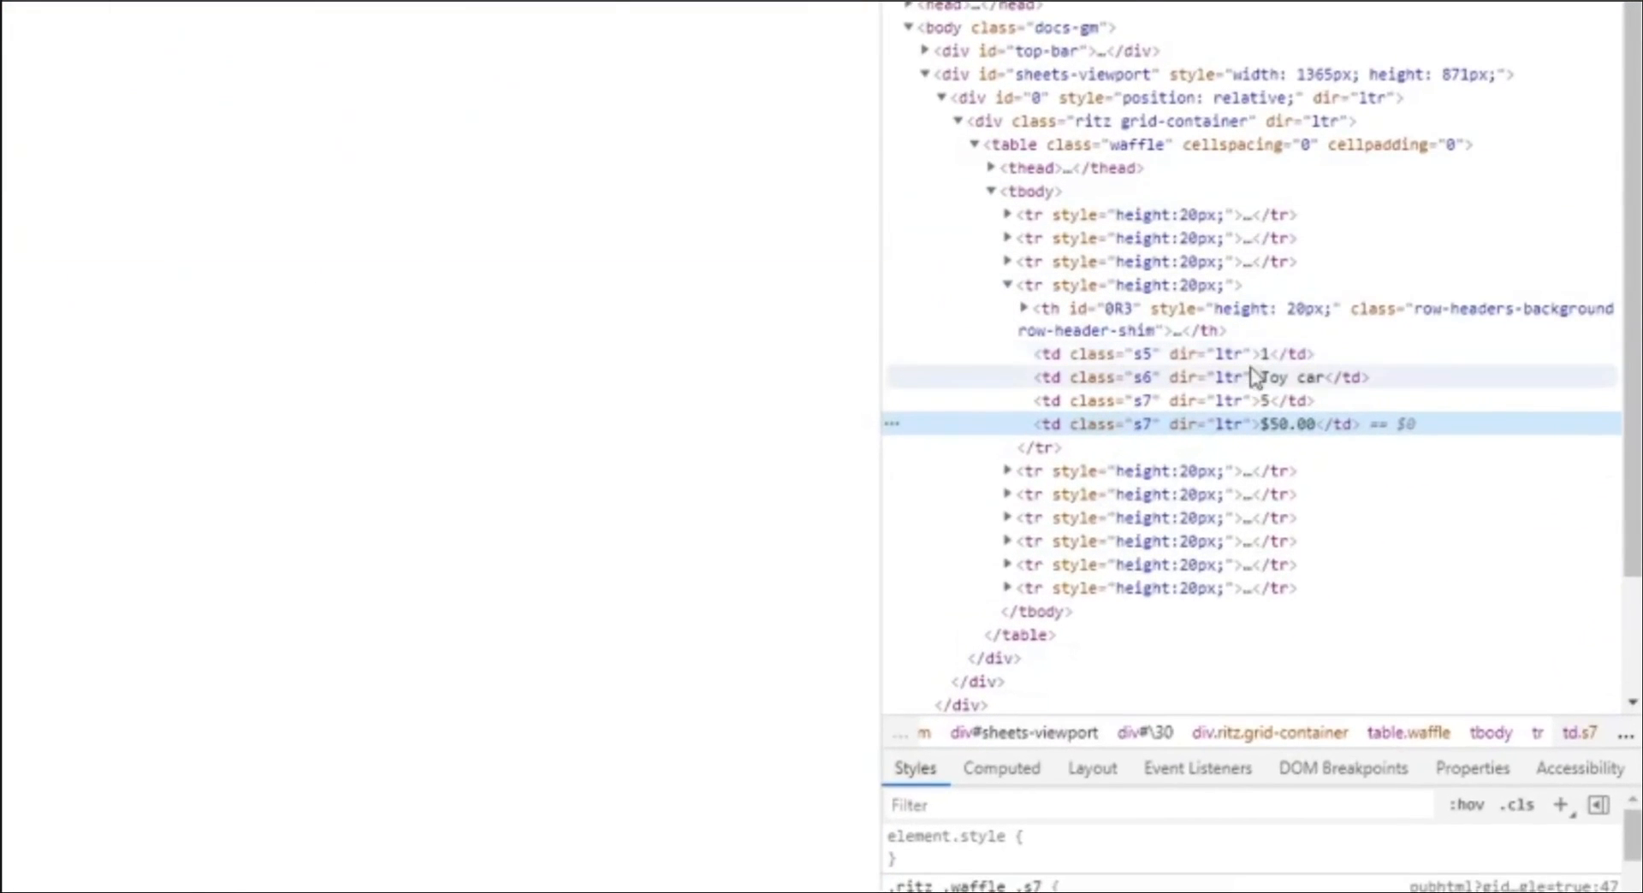
mouse_move(1295, 399)
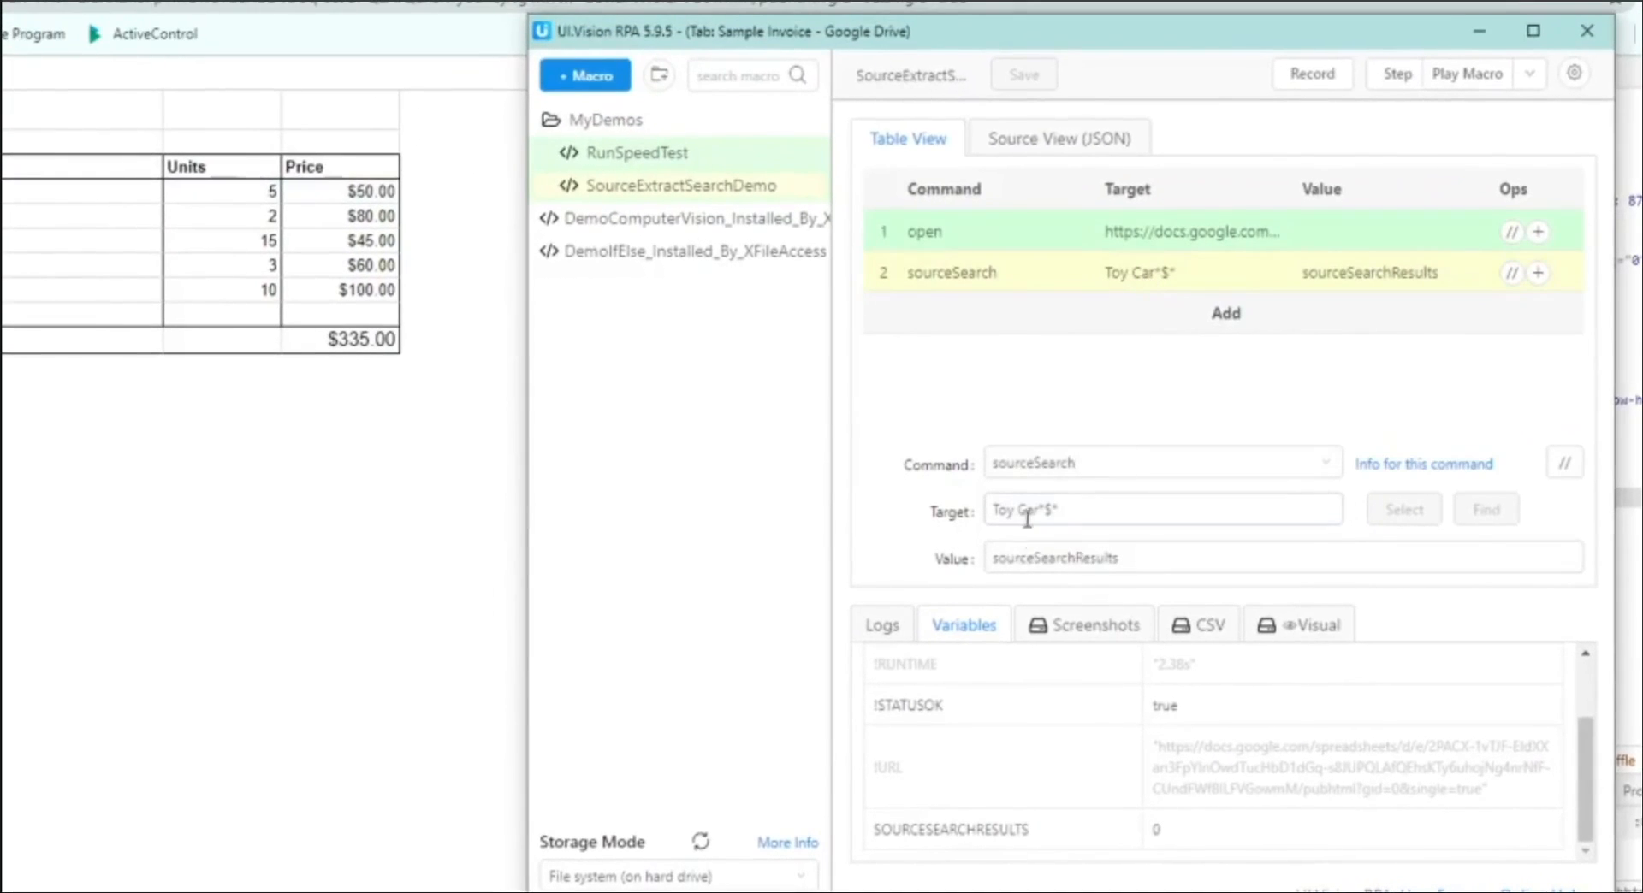
Correct the search text to lowercase Toy car*$*, giving a result of 2
key(Backspace)
text(c)
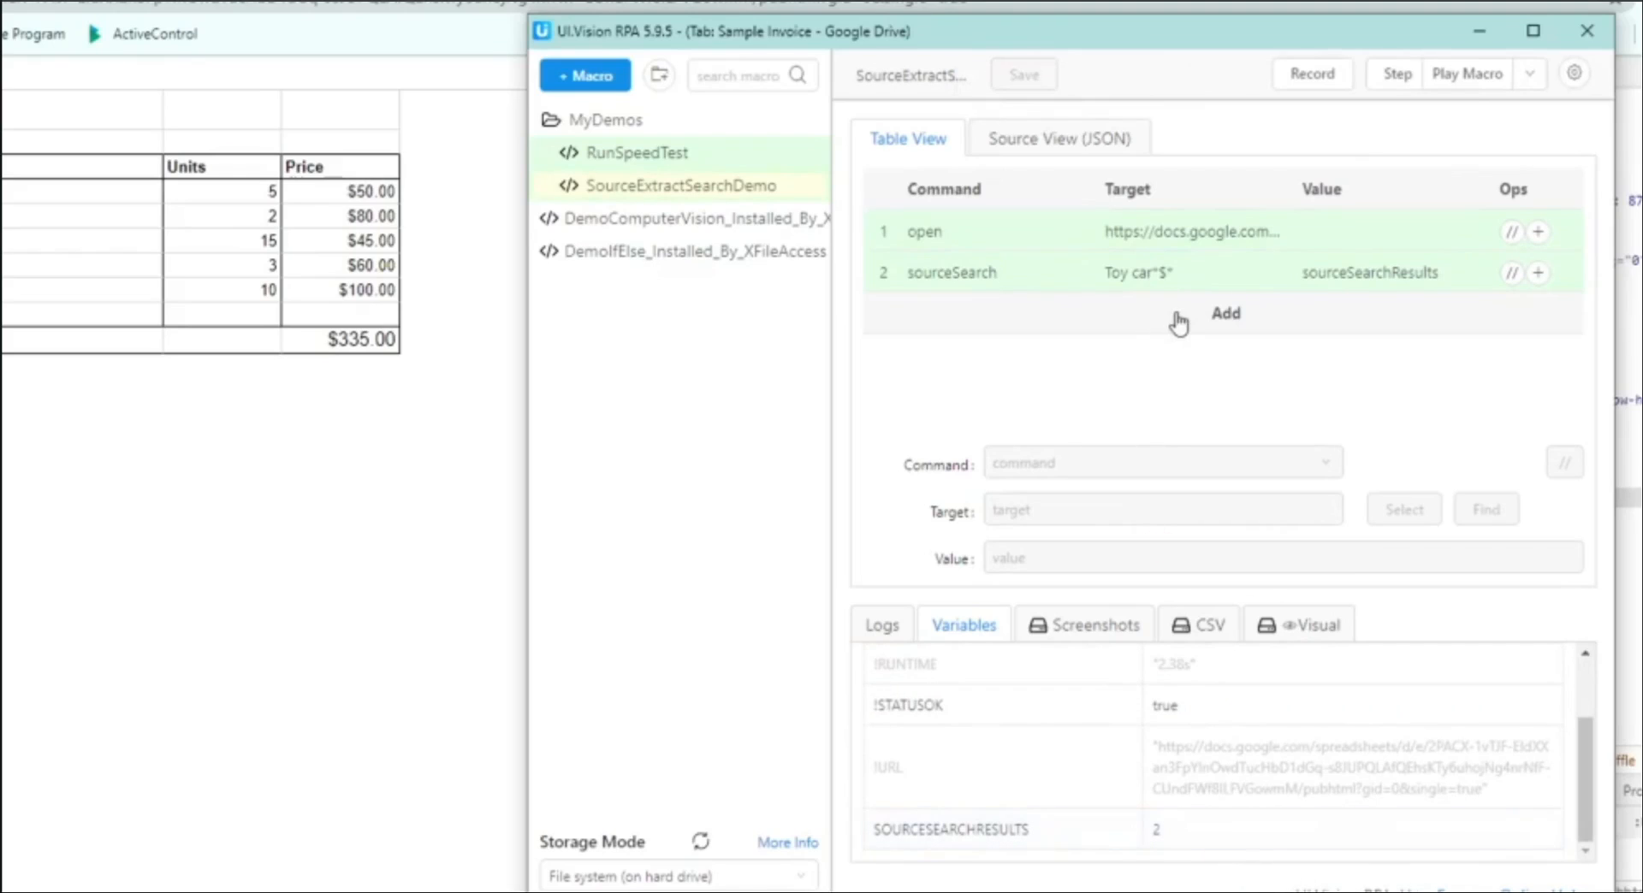
Add a third macro step using the sourceExtract command
click(1181, 313)
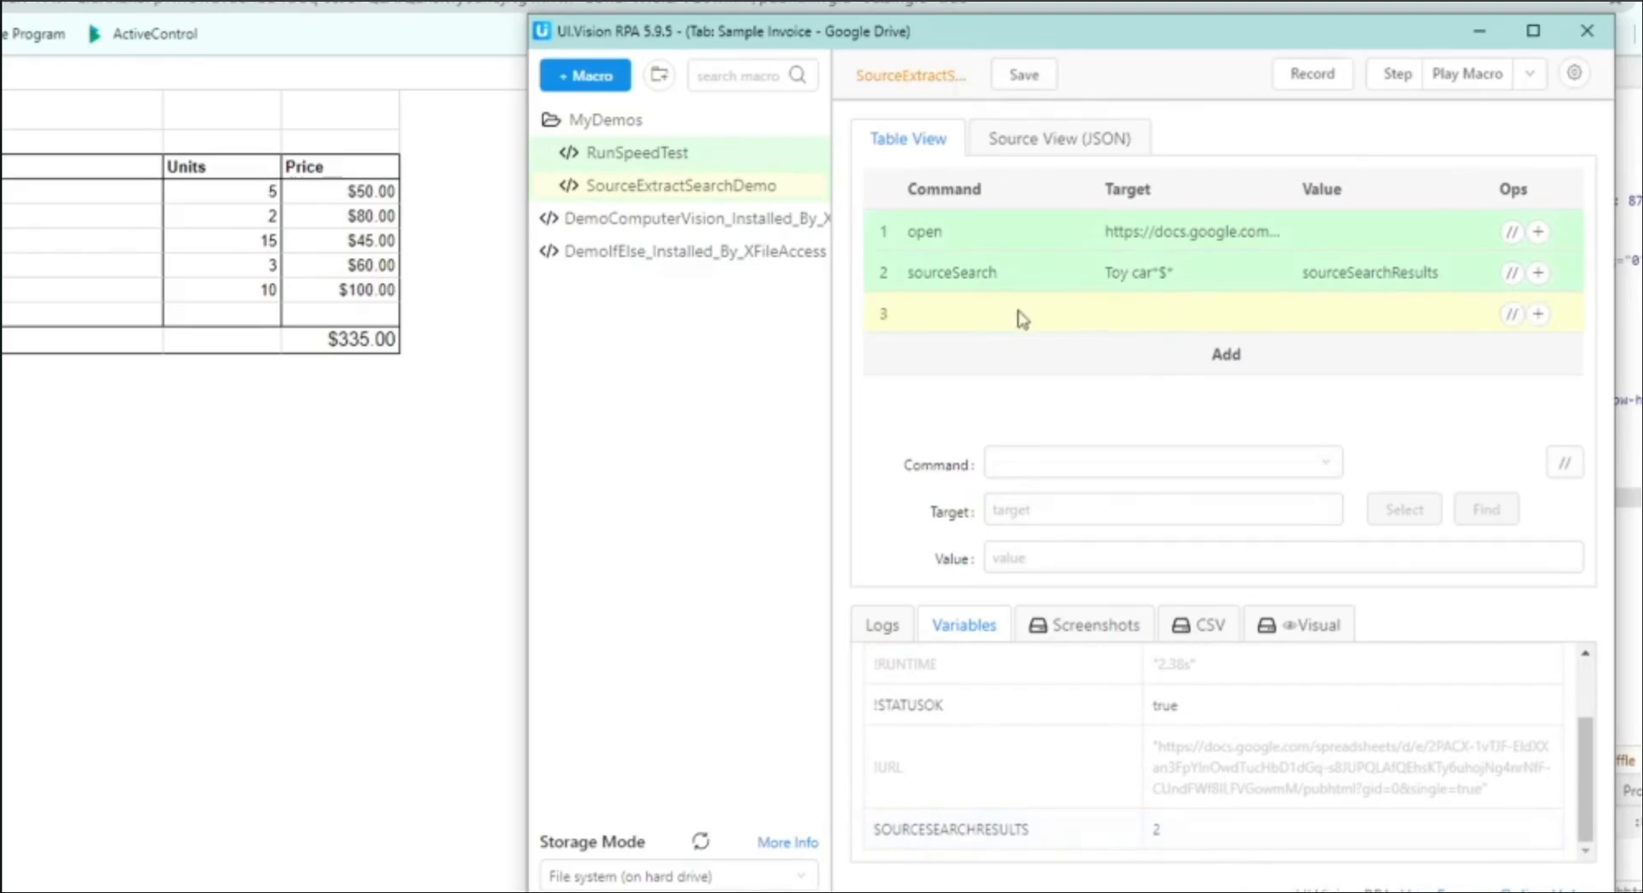
click(1164, 462)
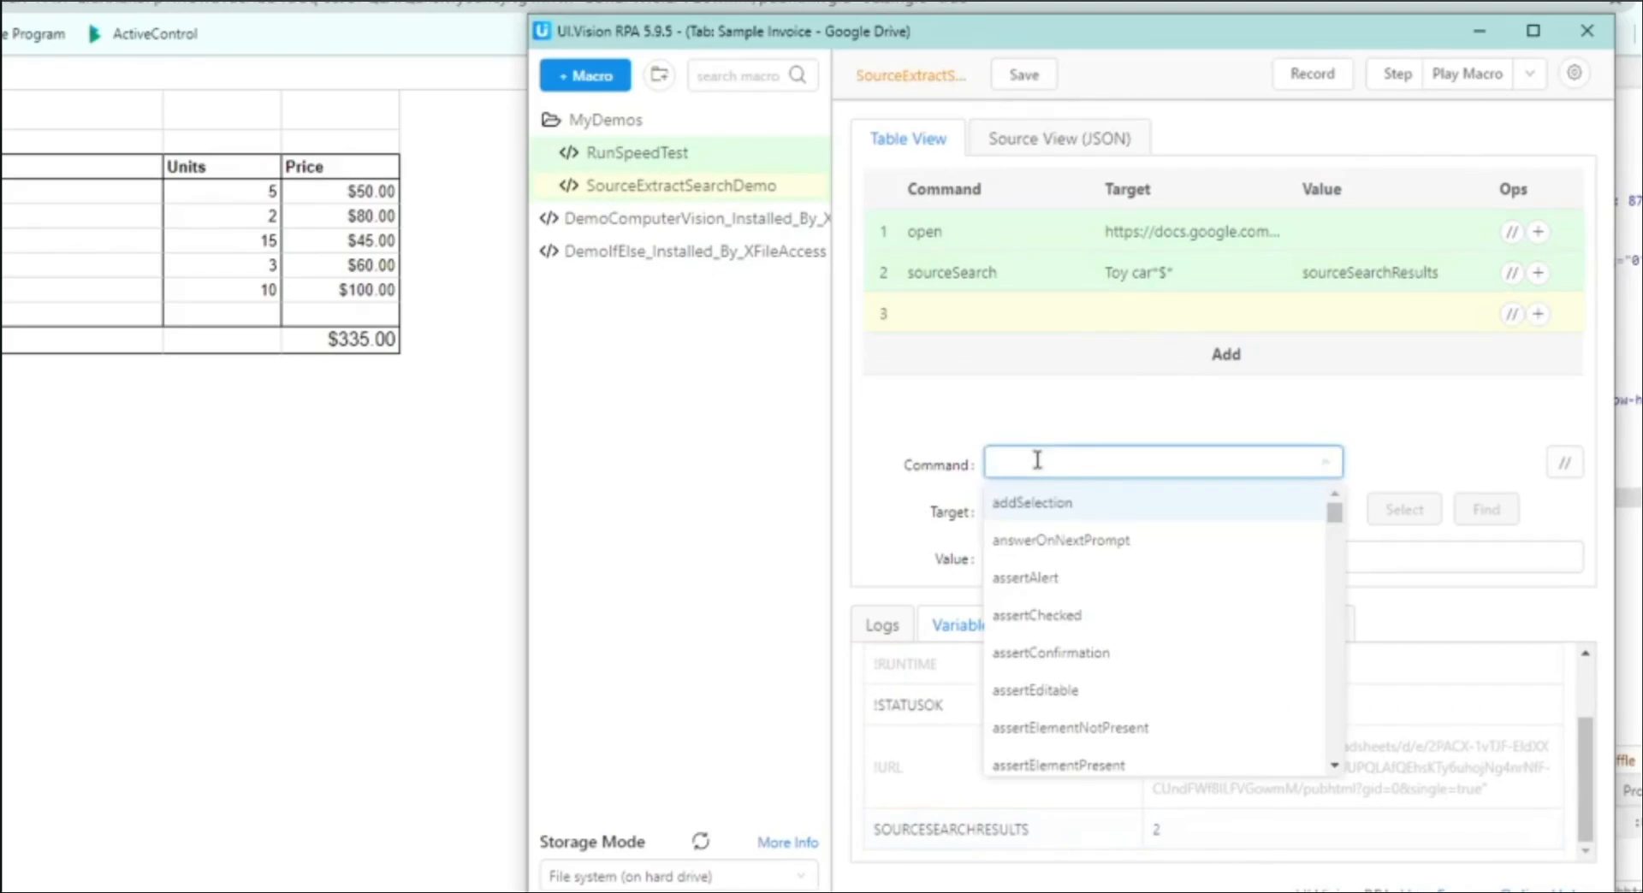
text(source)
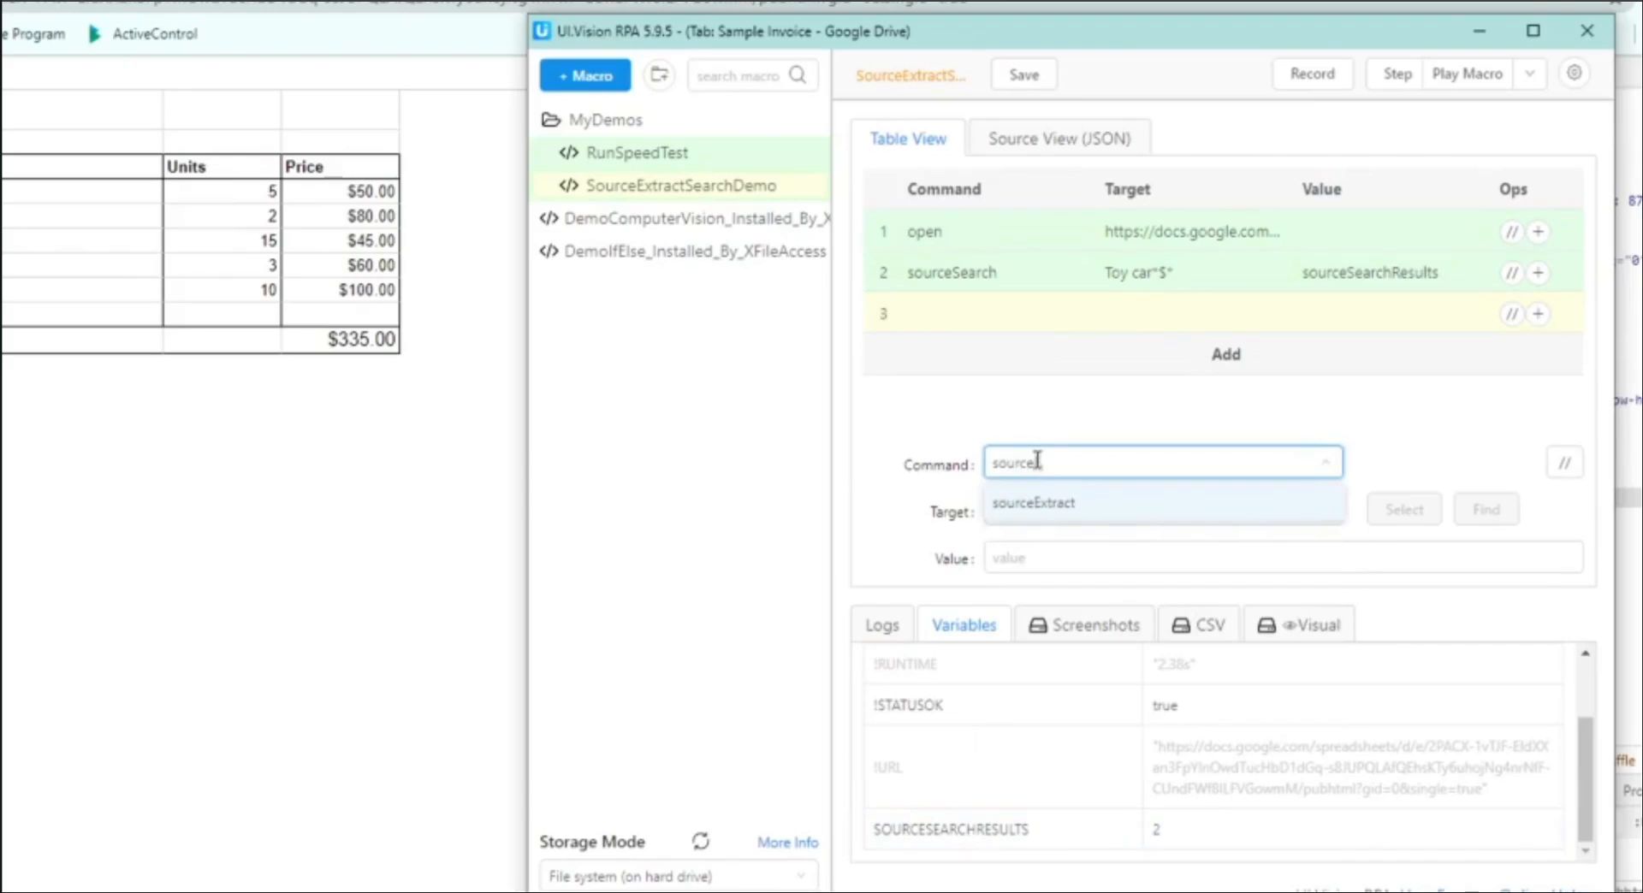
click(1034, 503)
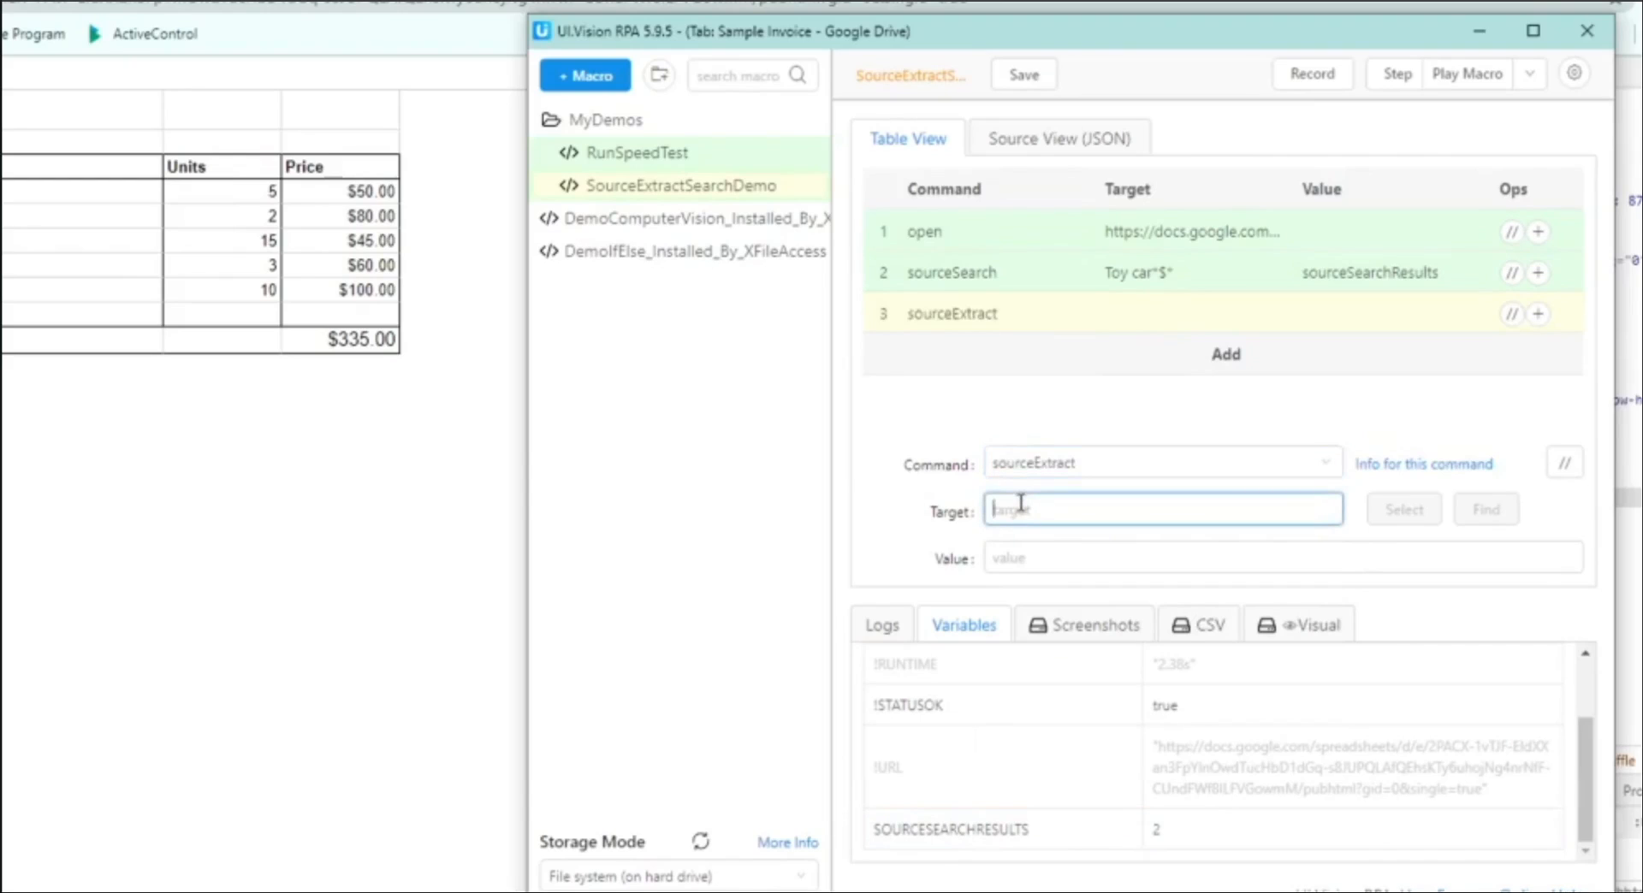
Target Toy car*$* and store the result in sourceExtractFirstResult
text(Toy car*)
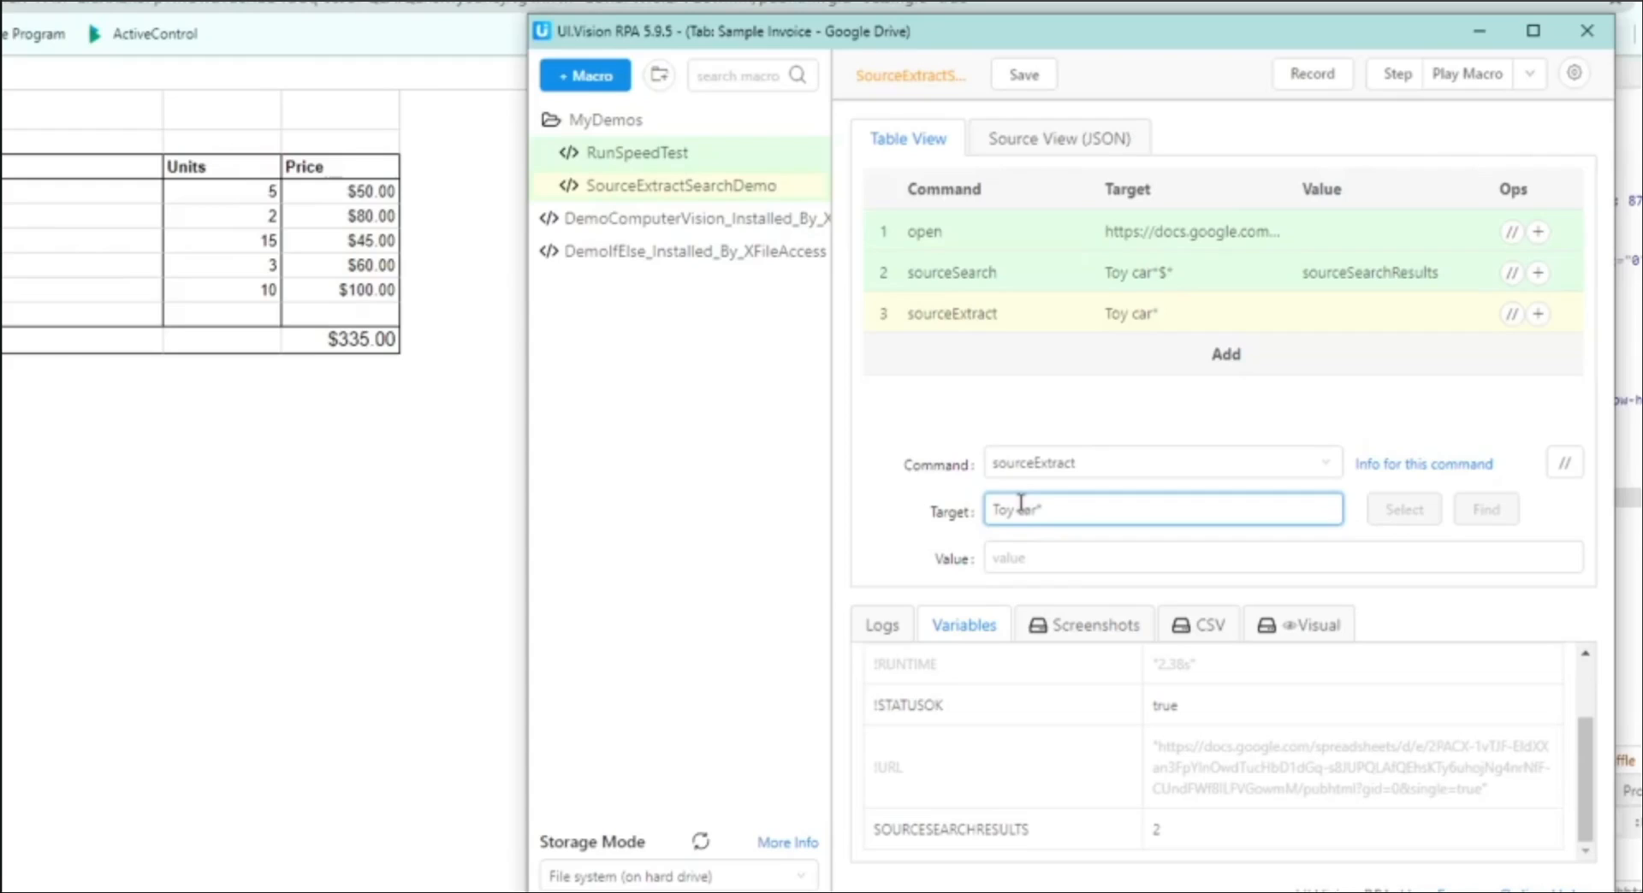
text($*)
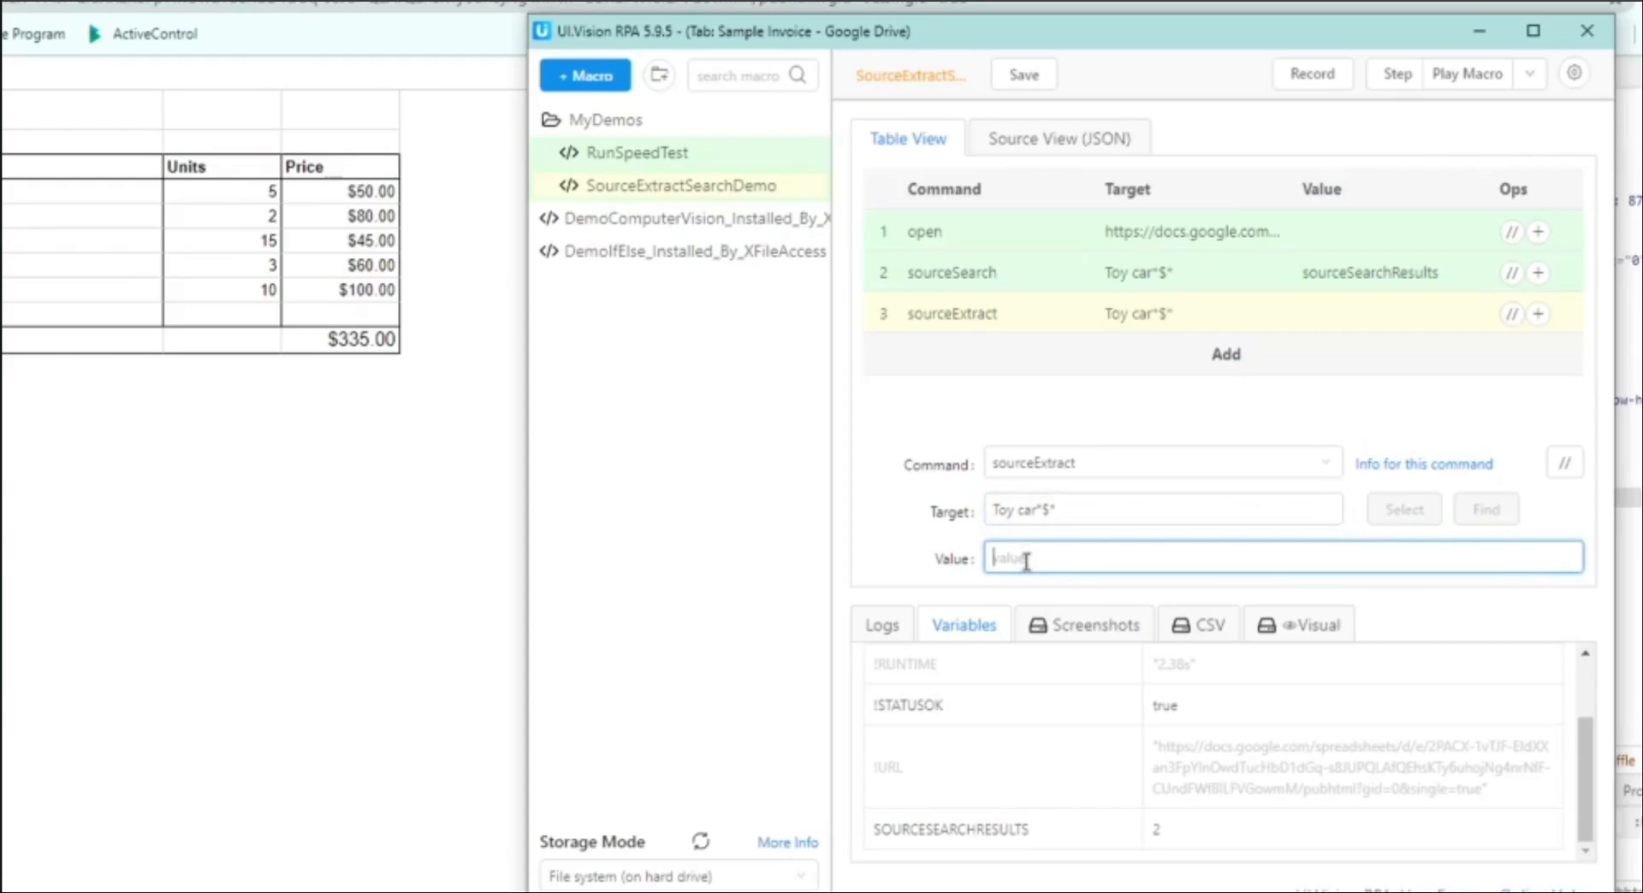
mouse_move(1040, 558)
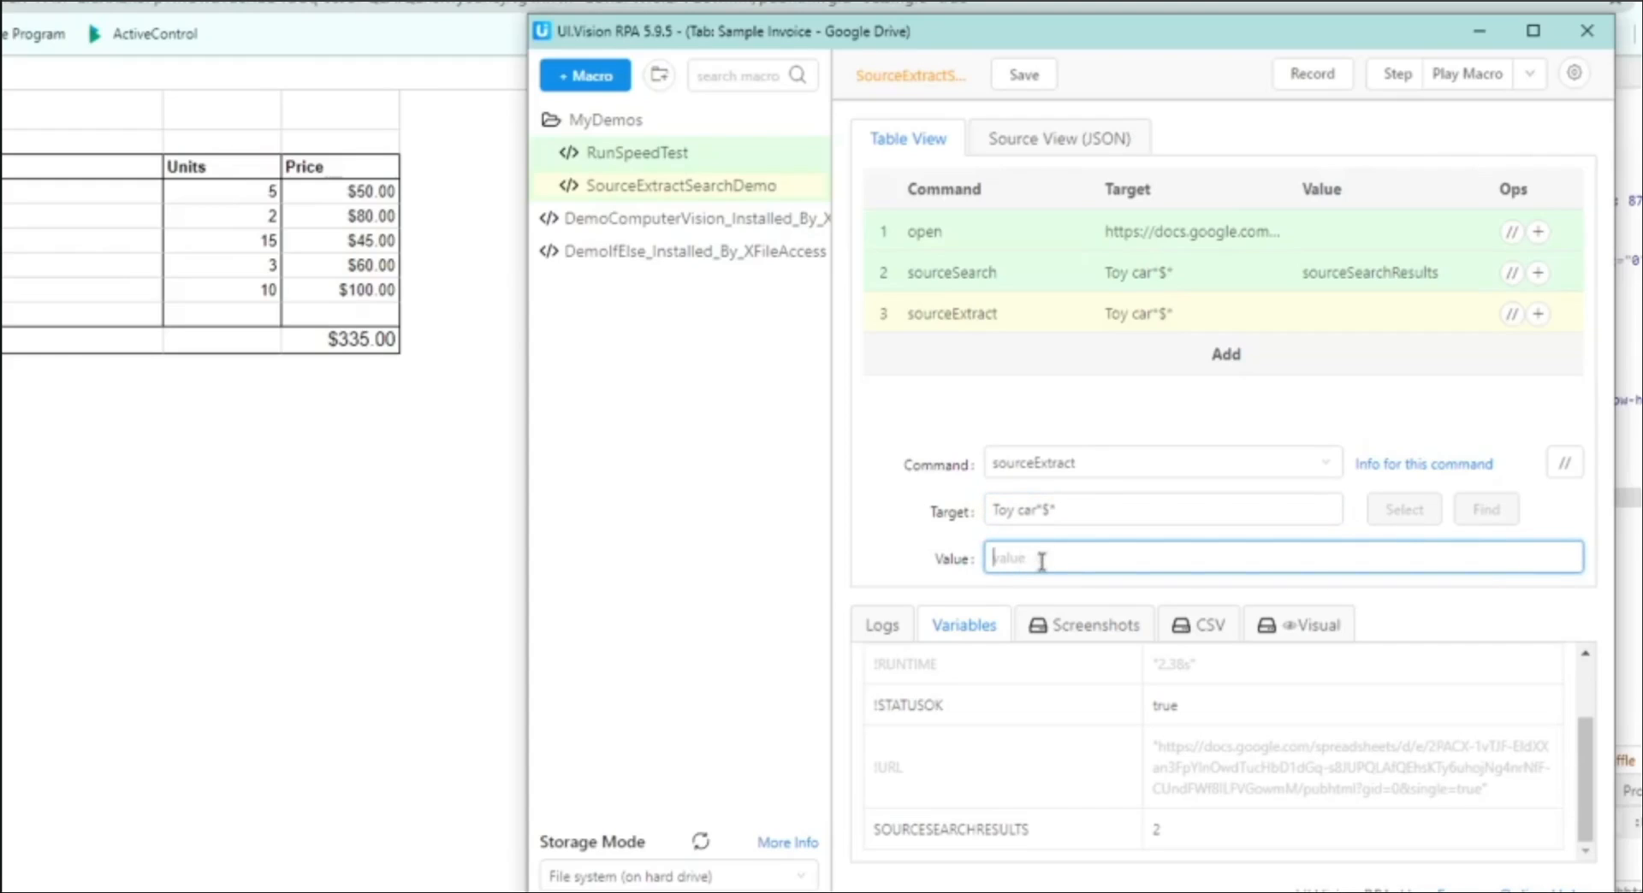
click(1162, 508)
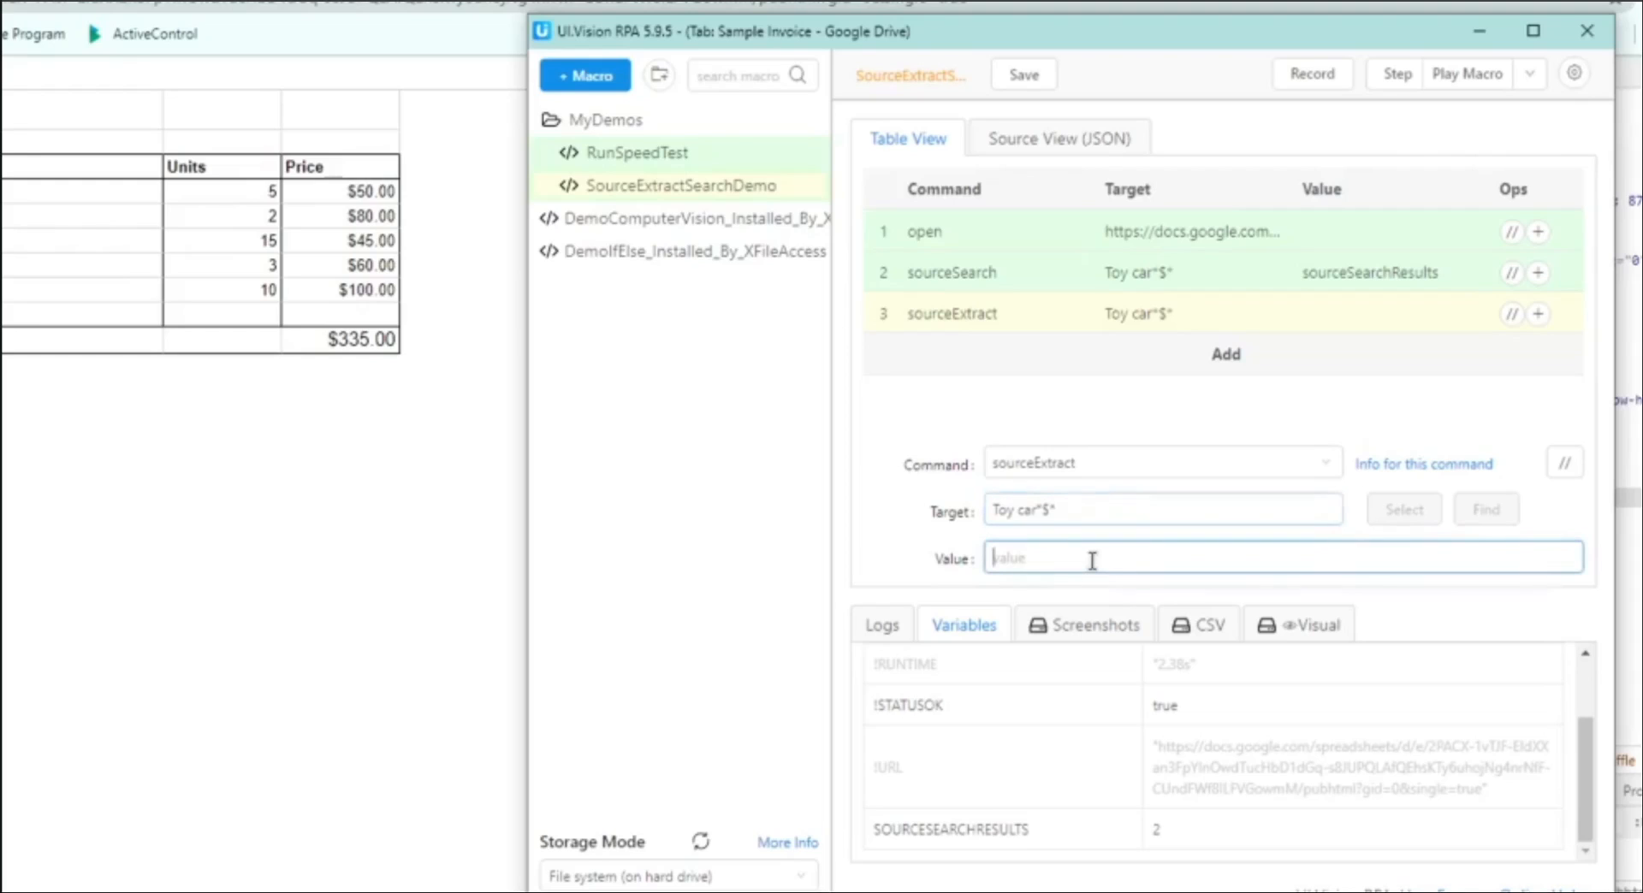
text(source)
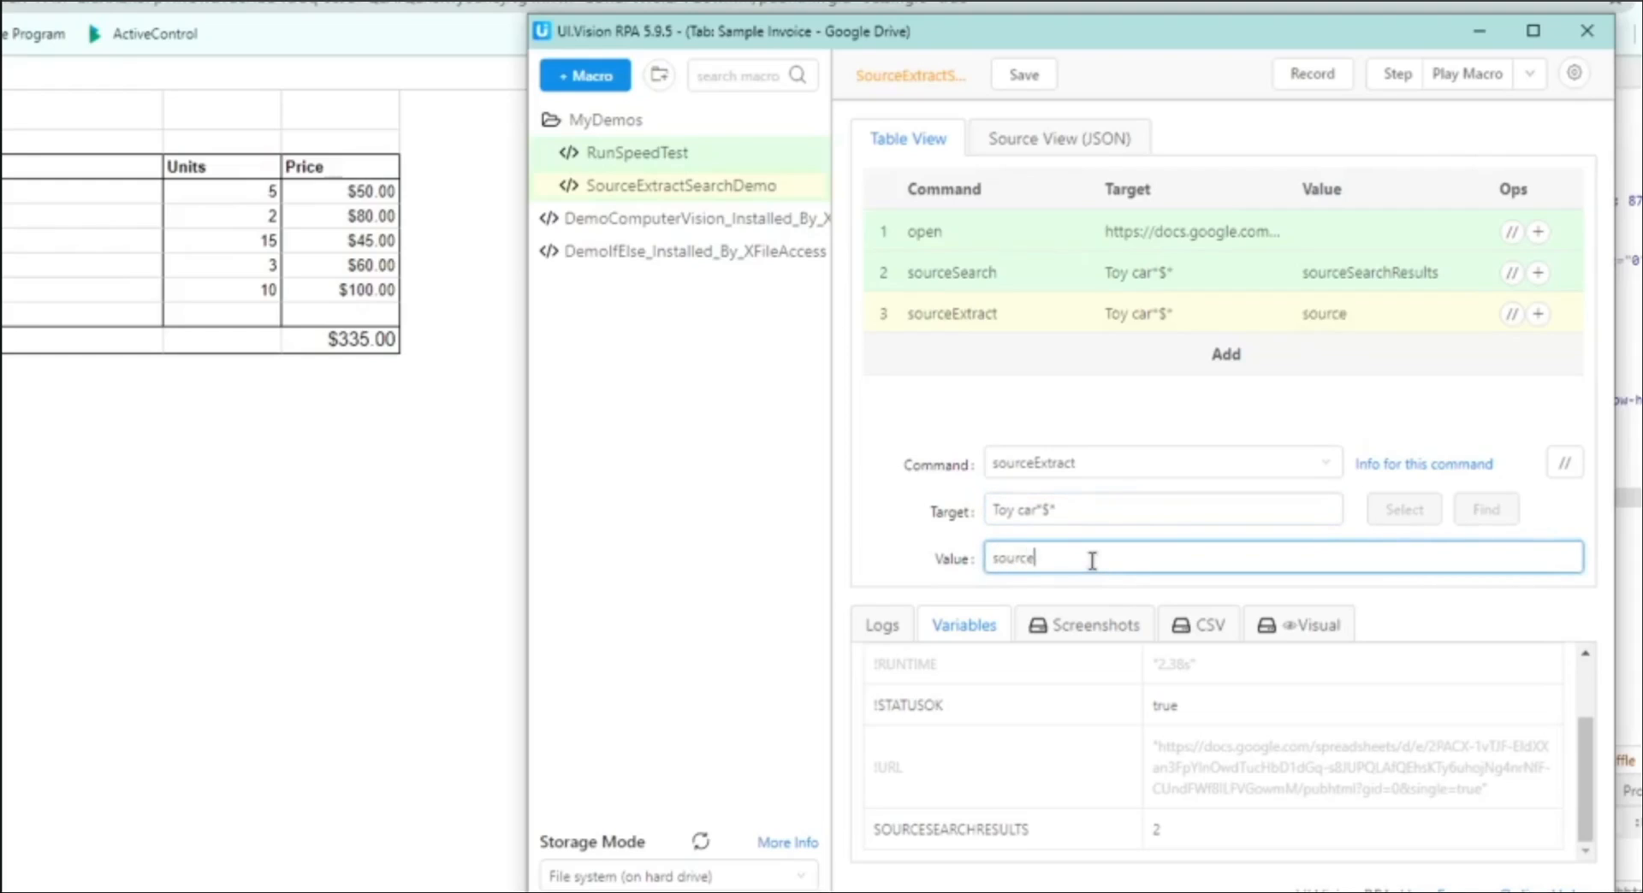
text(Extract)
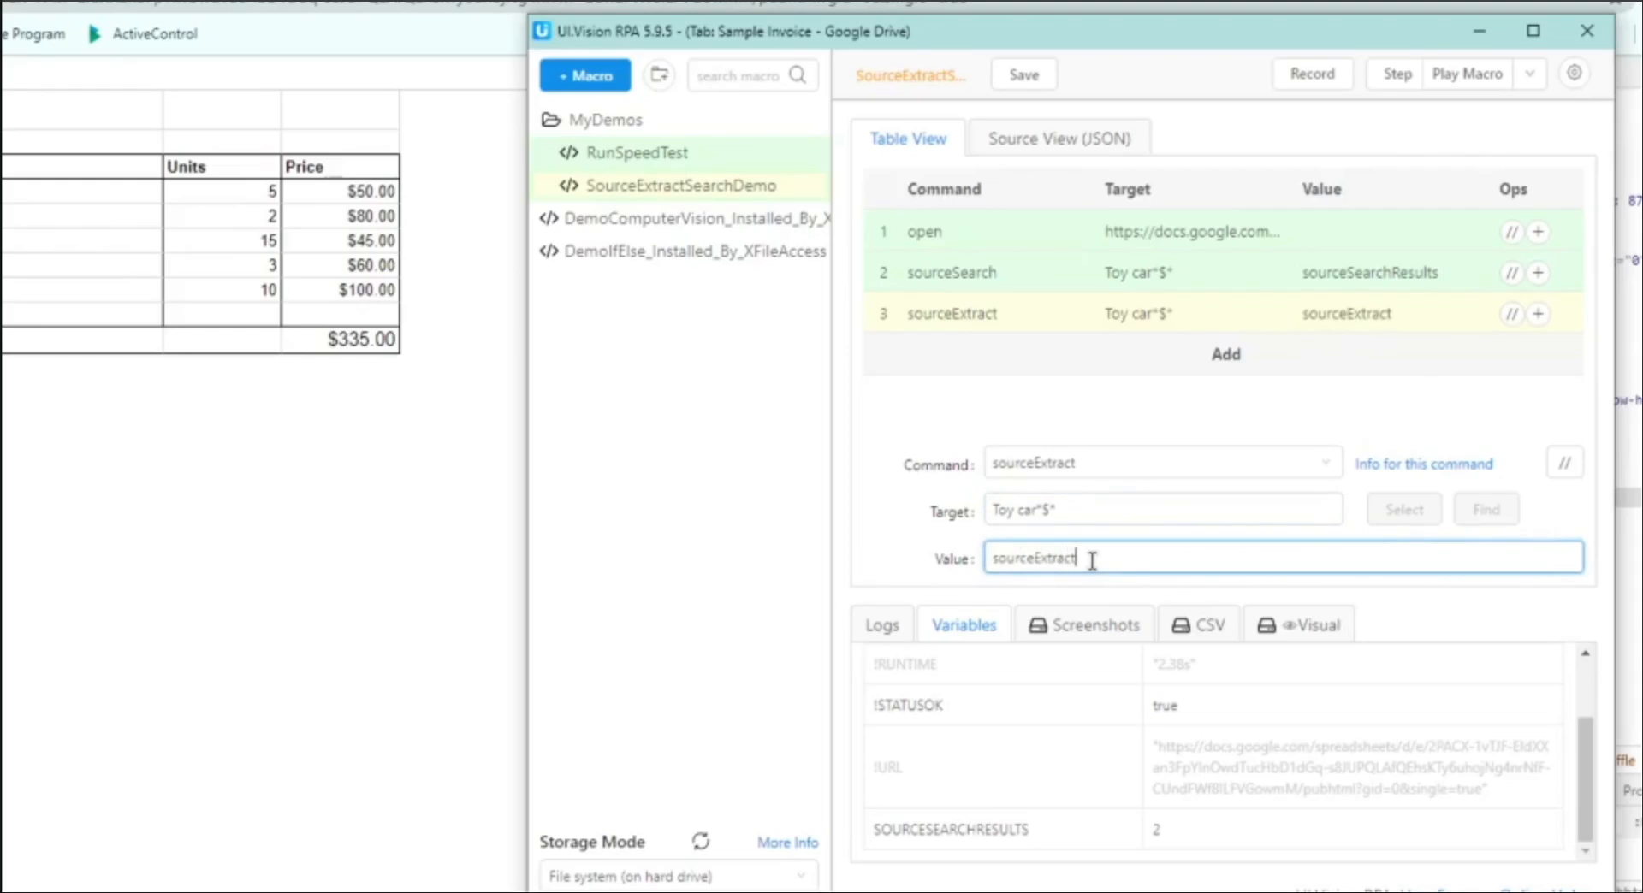
text(FirstResult)
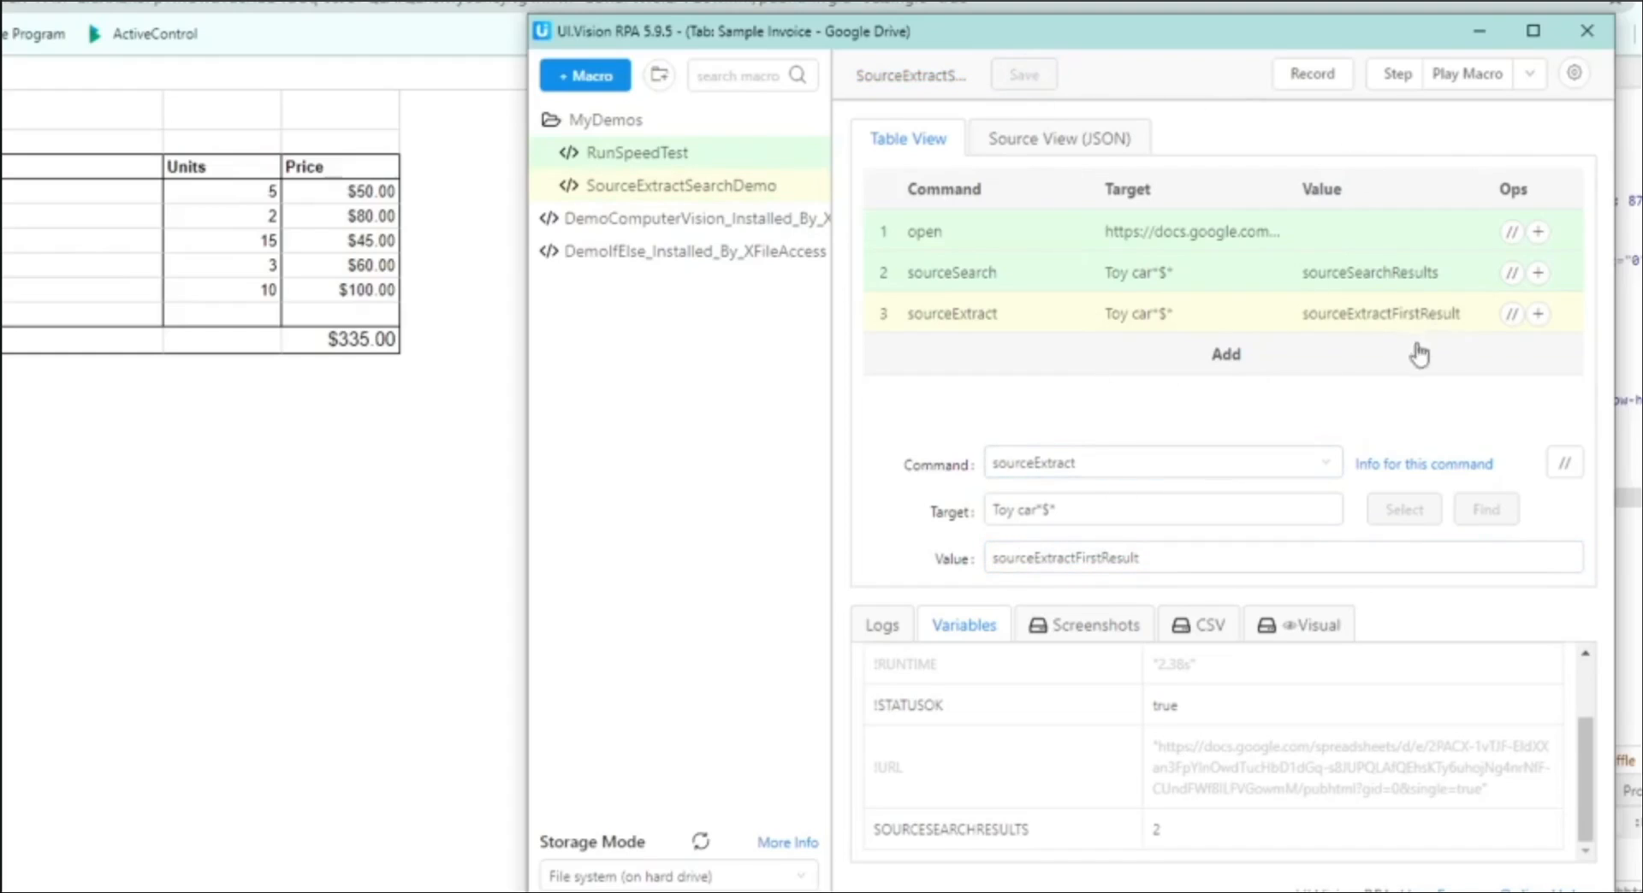
Duplicate the extract step as a fourth step for Toy car*$*@2 into sourceExtracSecondResult and run the macro
click(1225, 354)
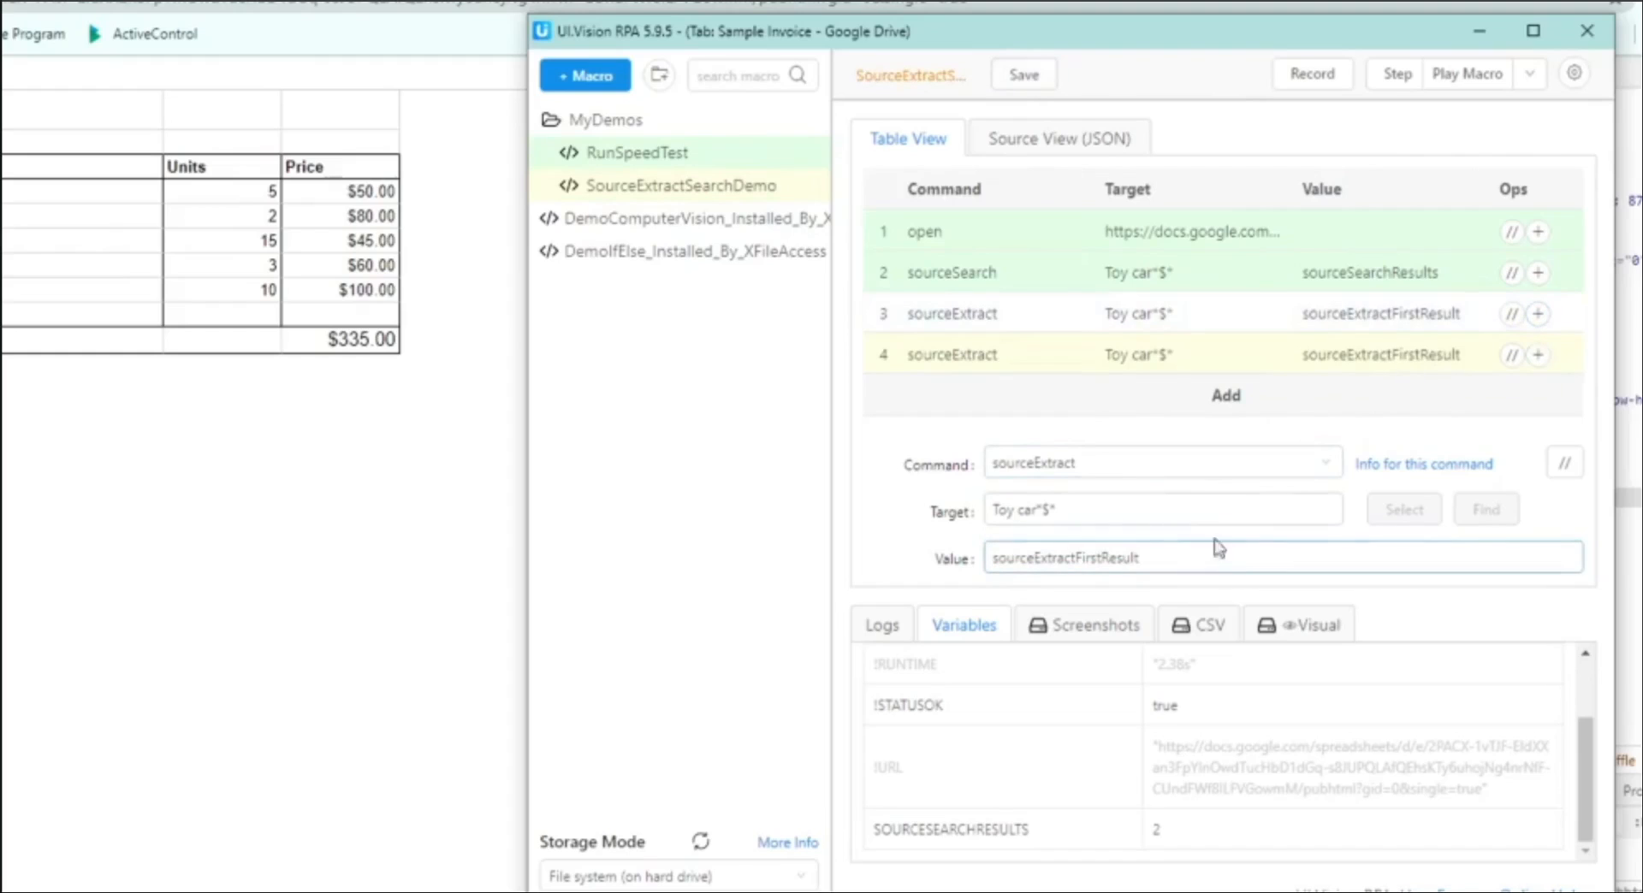
click(1164, 508)
text(@2)
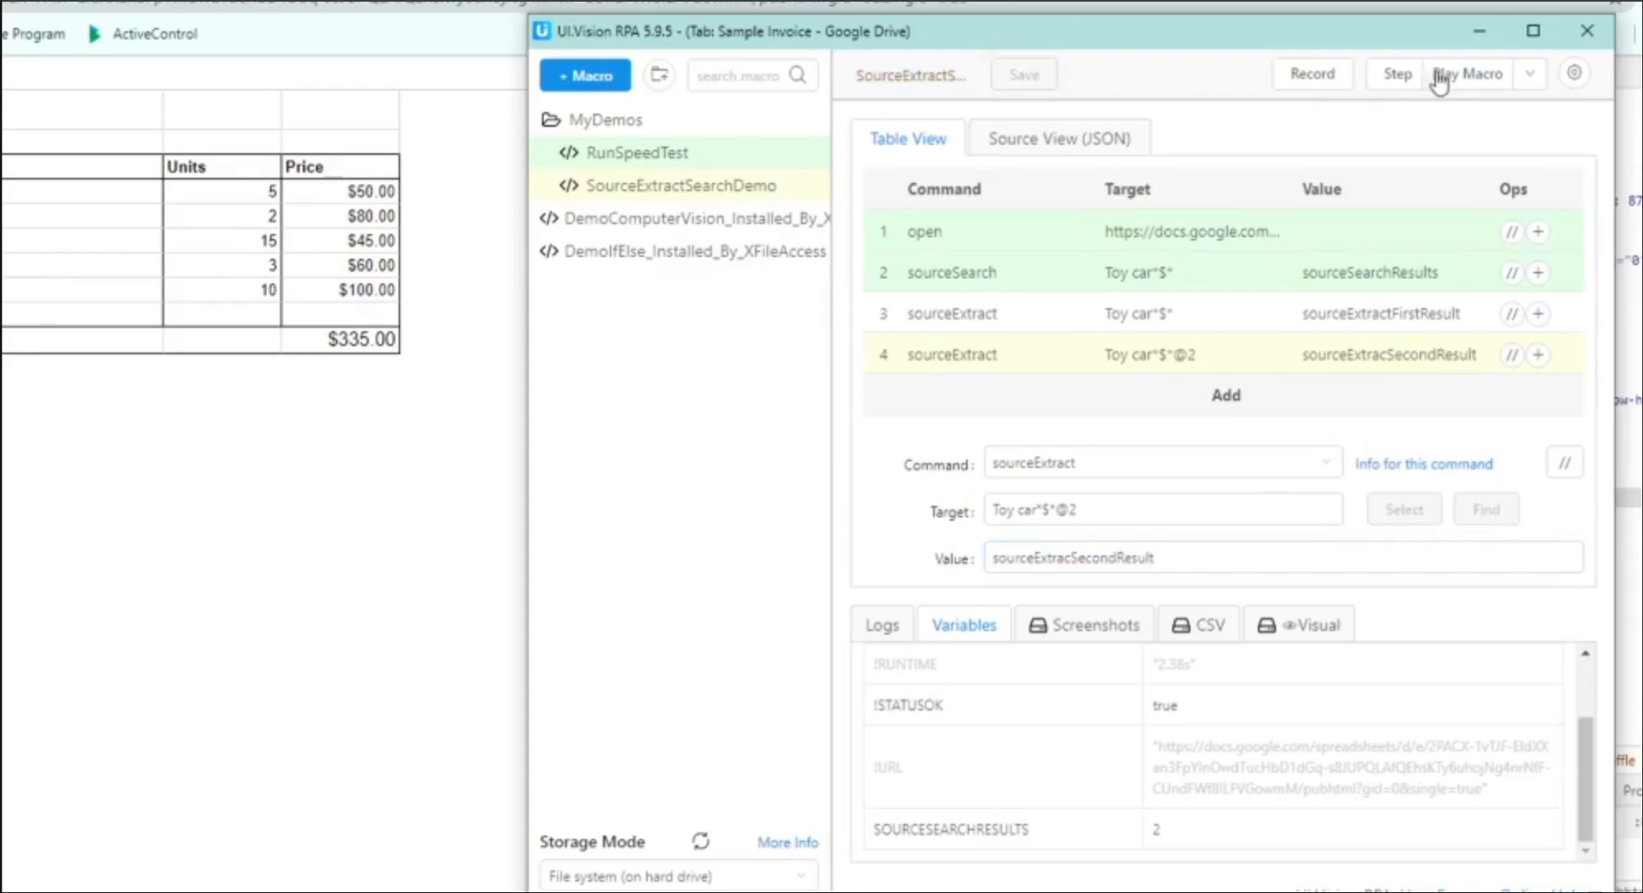
click(1472, 73)
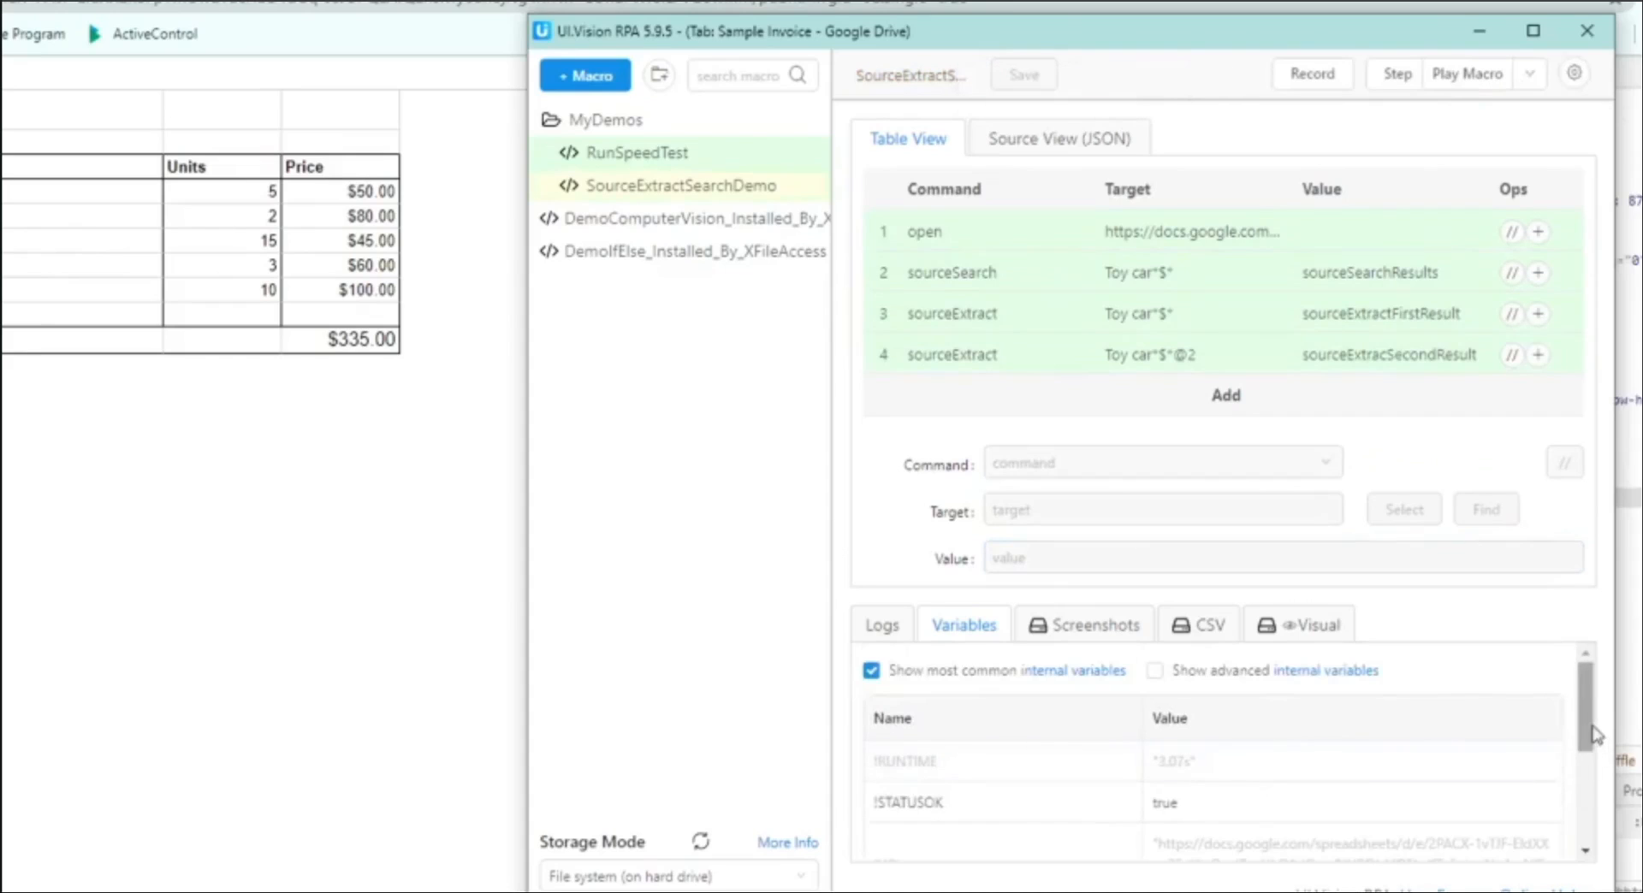
scroll(down, 3)
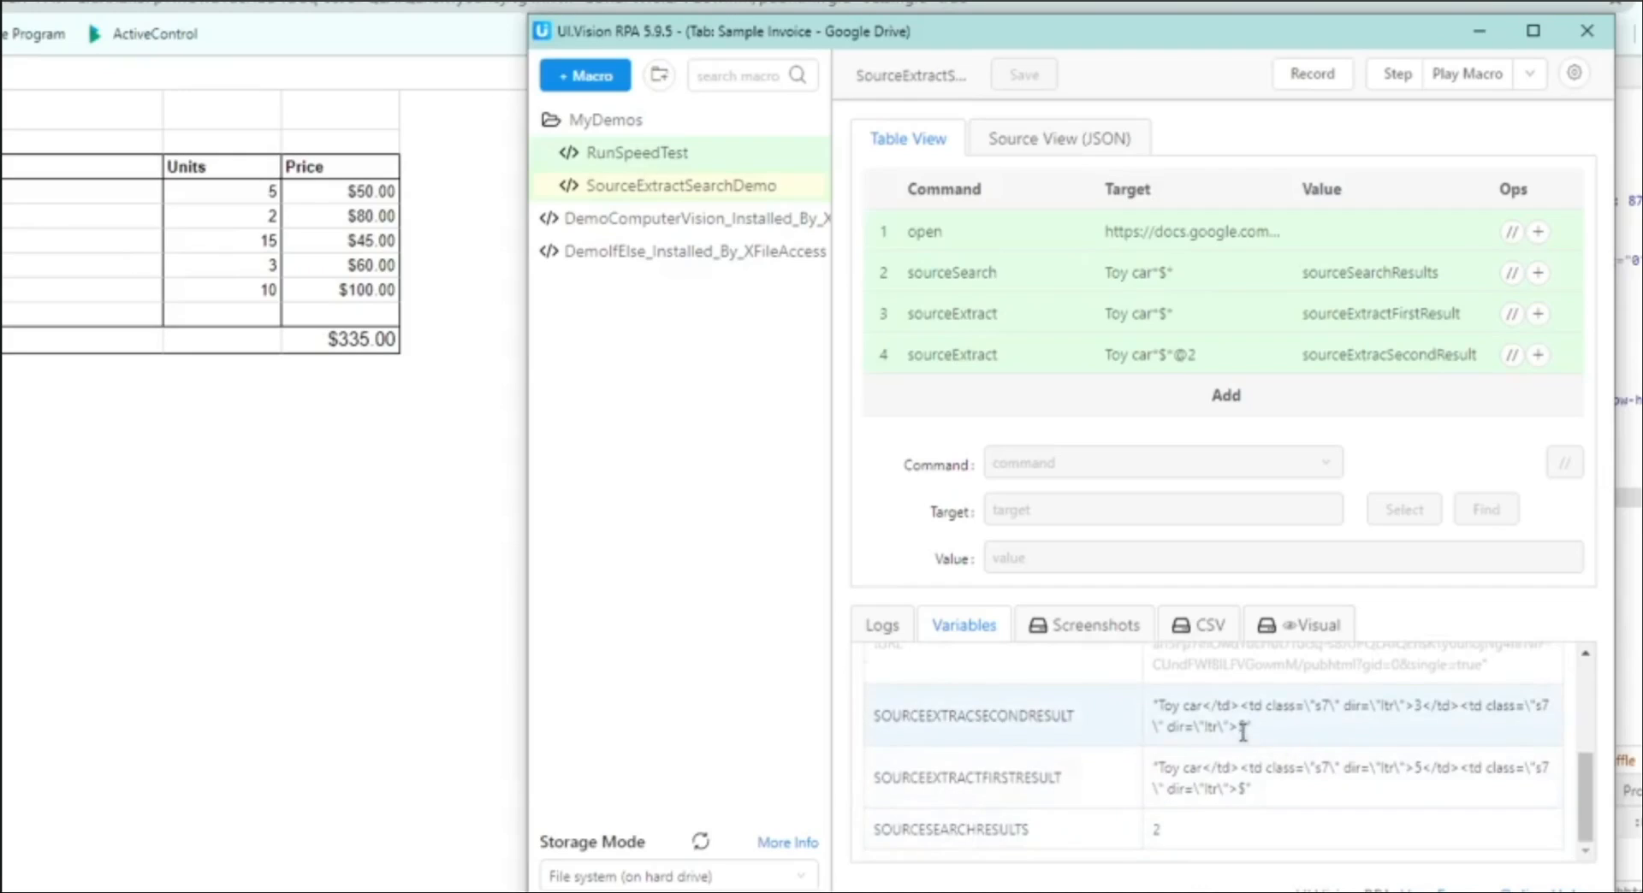
mouse_move(1229, 725)
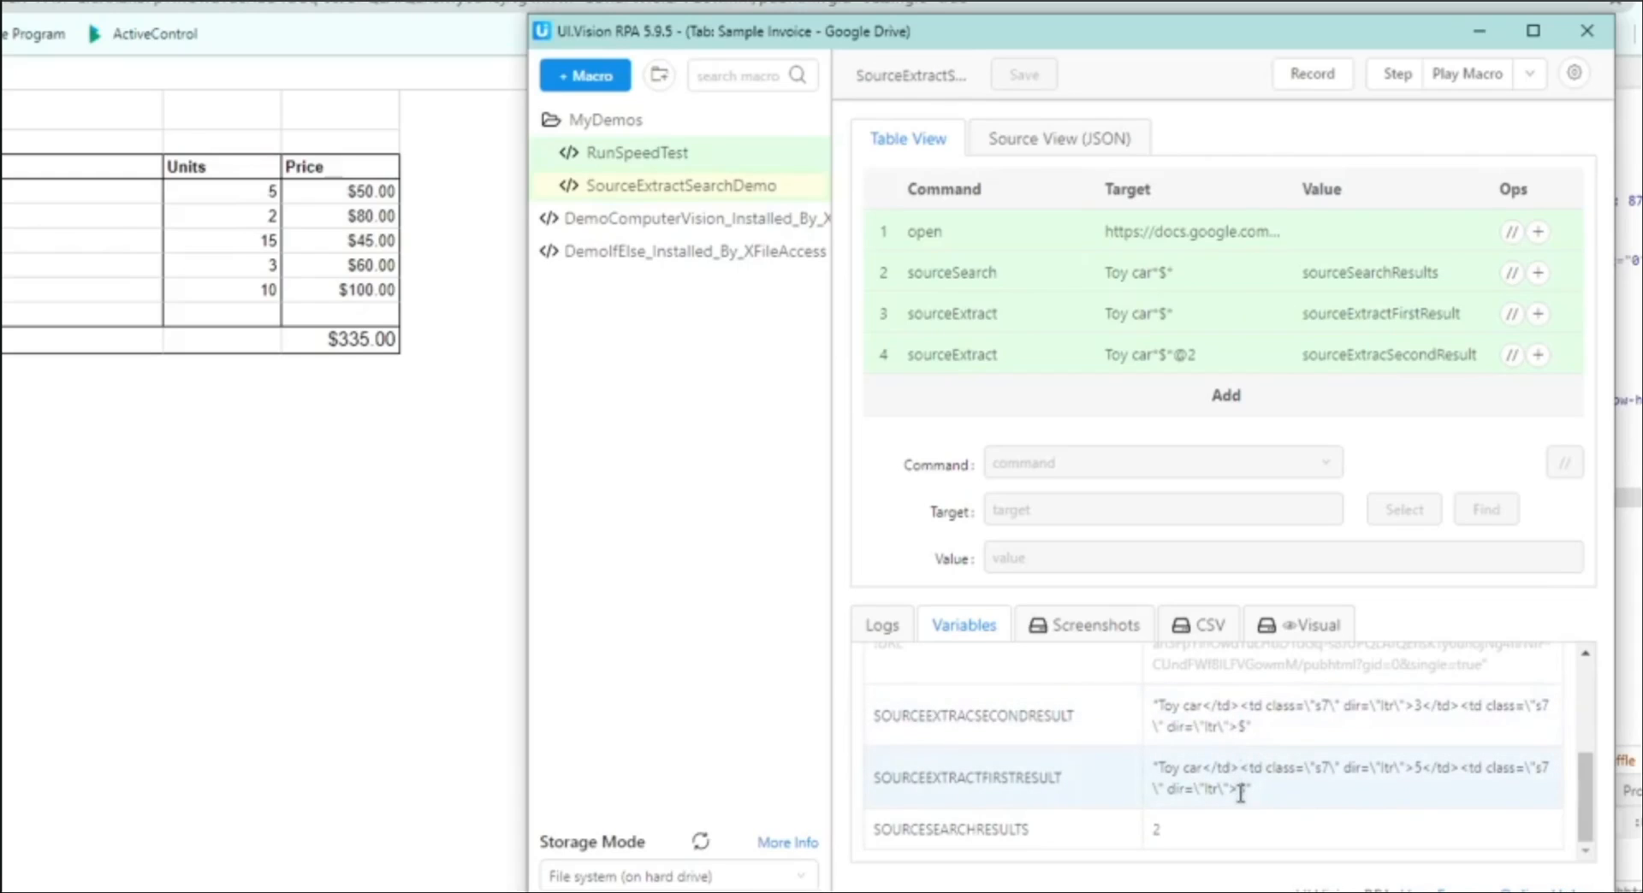
click(951, 272)
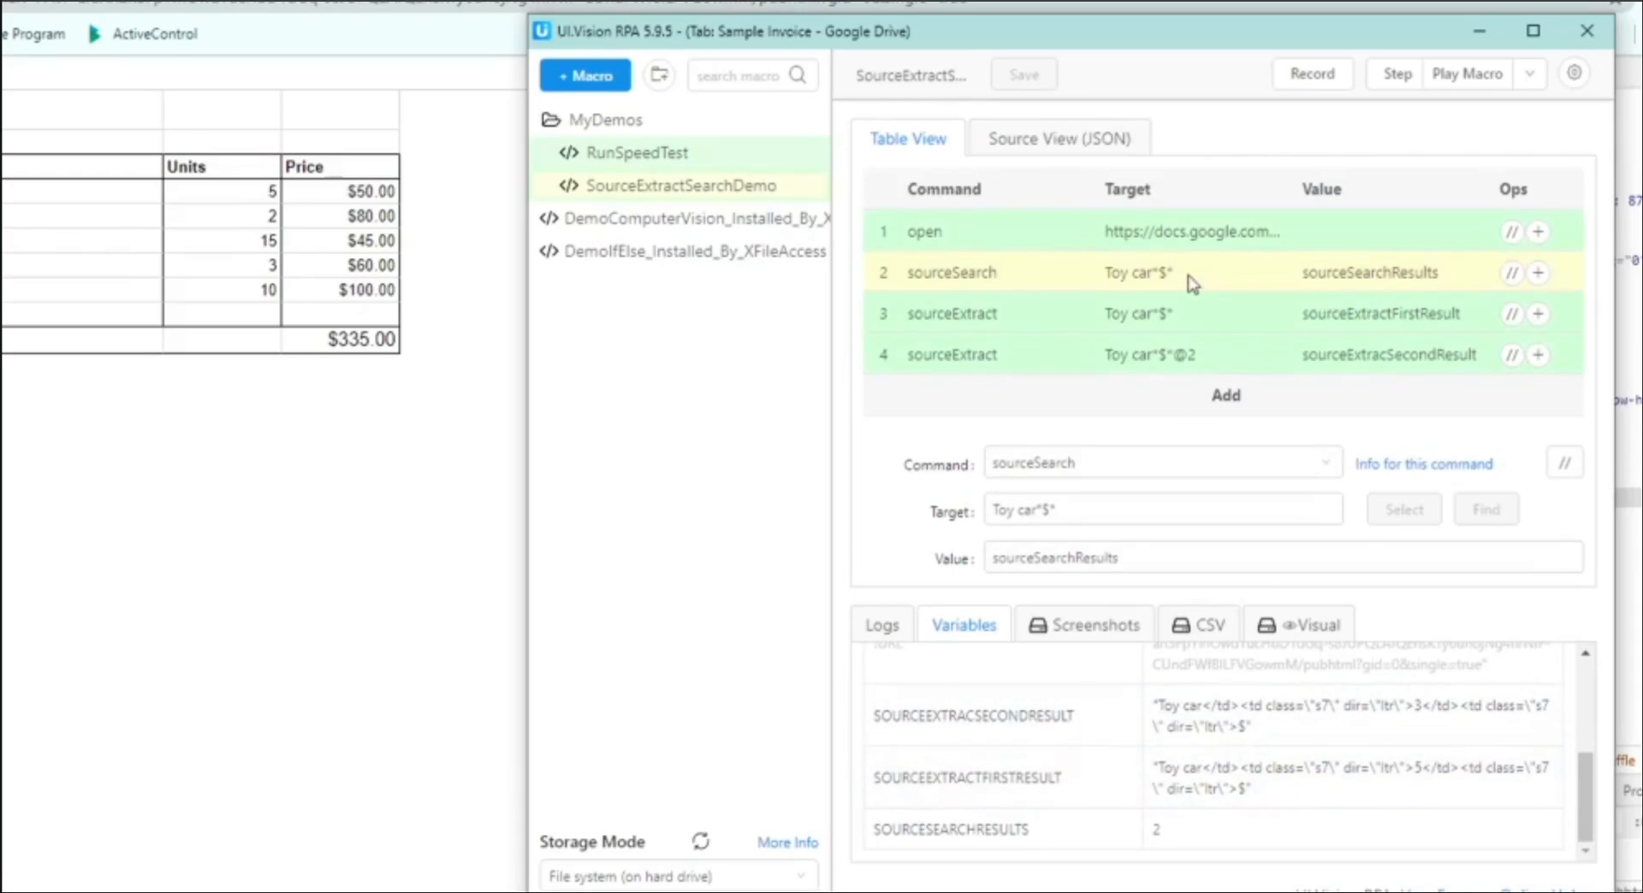
Extend the first sourceExtract target to Toy car*$*</td>
click(952, 313)
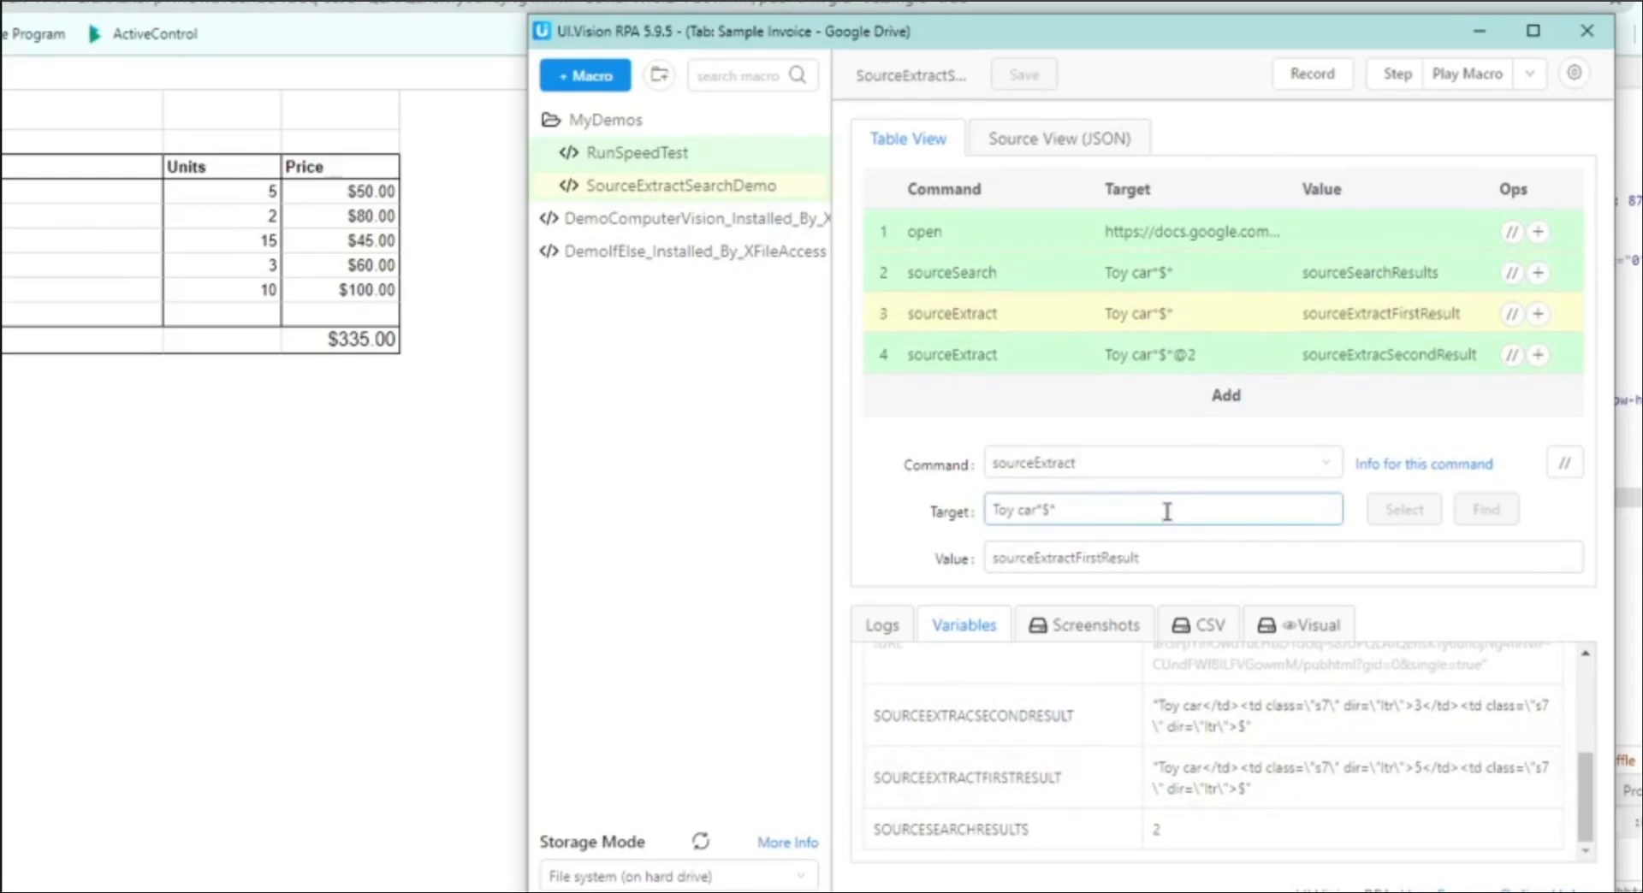
click(1164, 510)
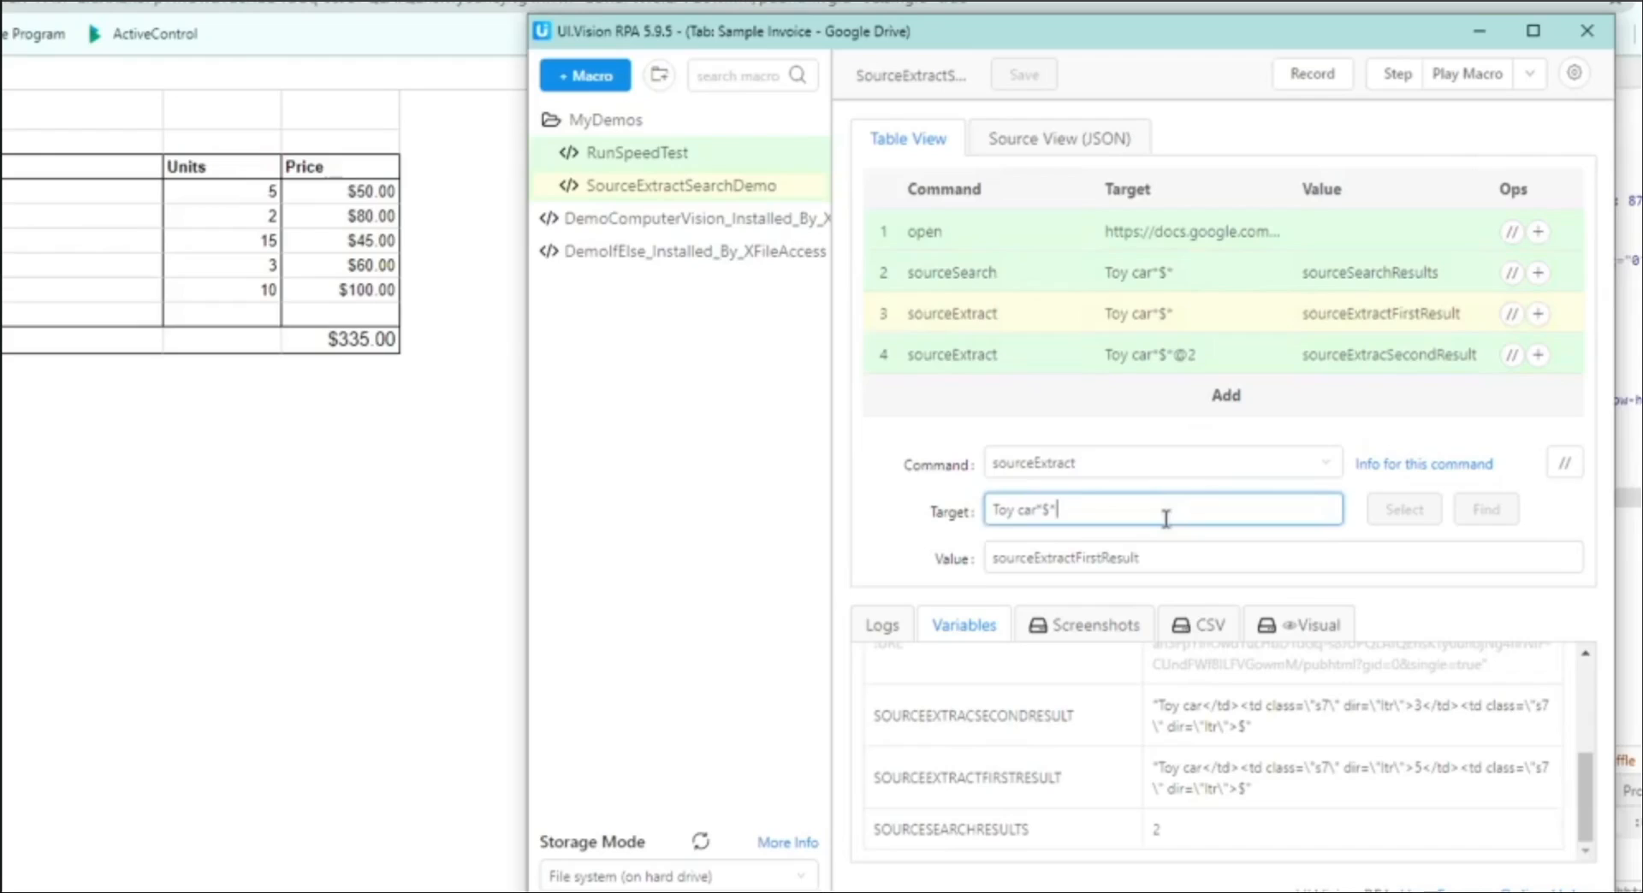
text(<)
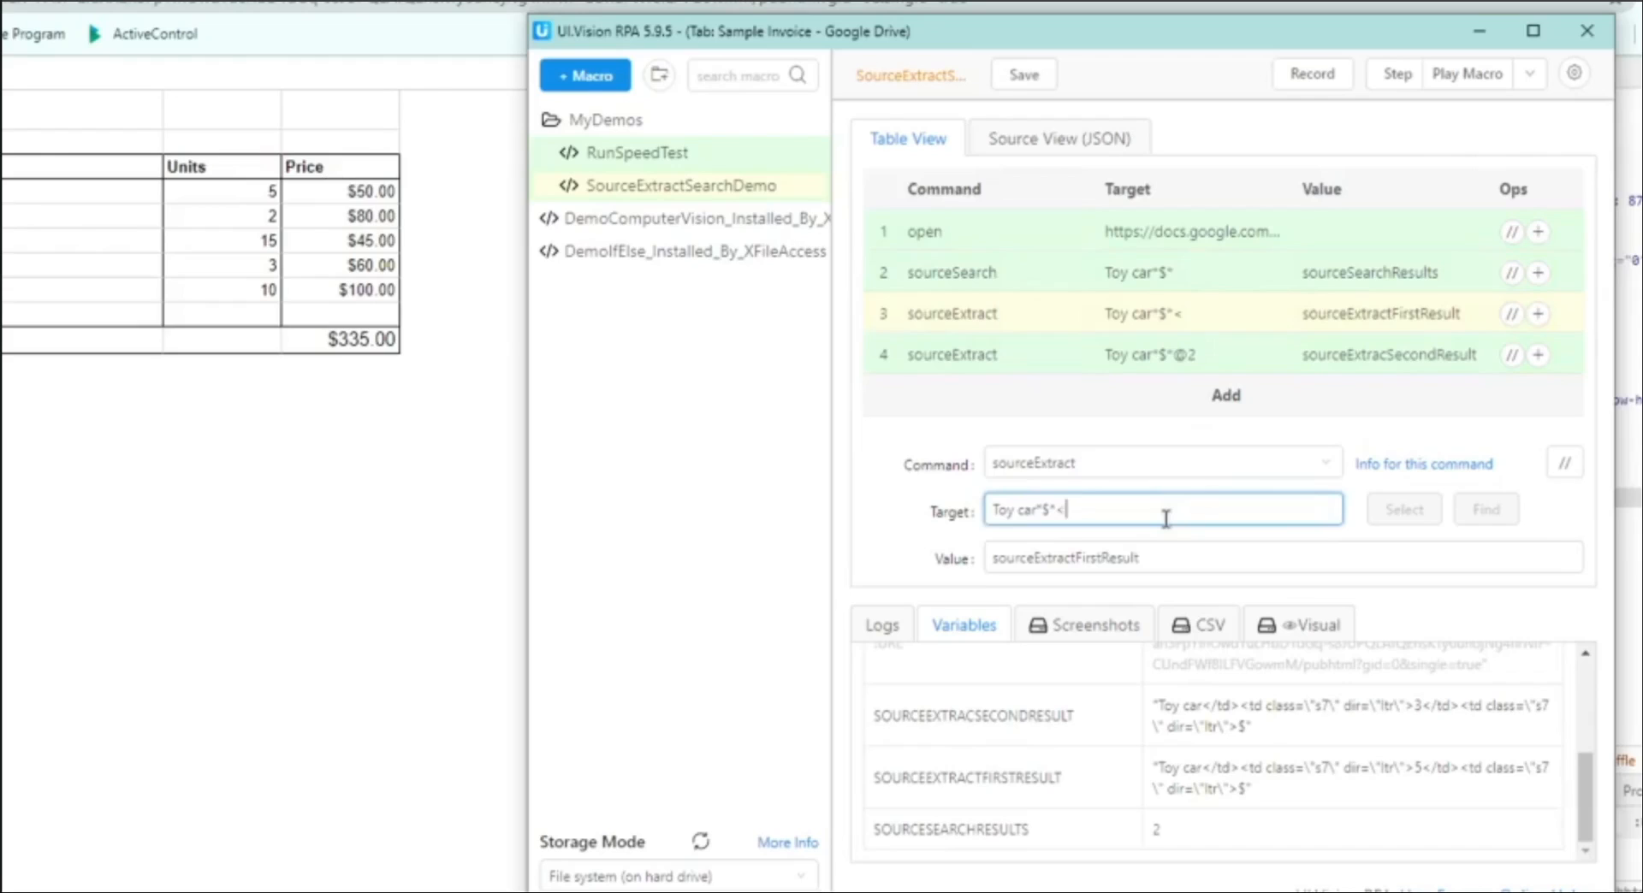
text(/td>)
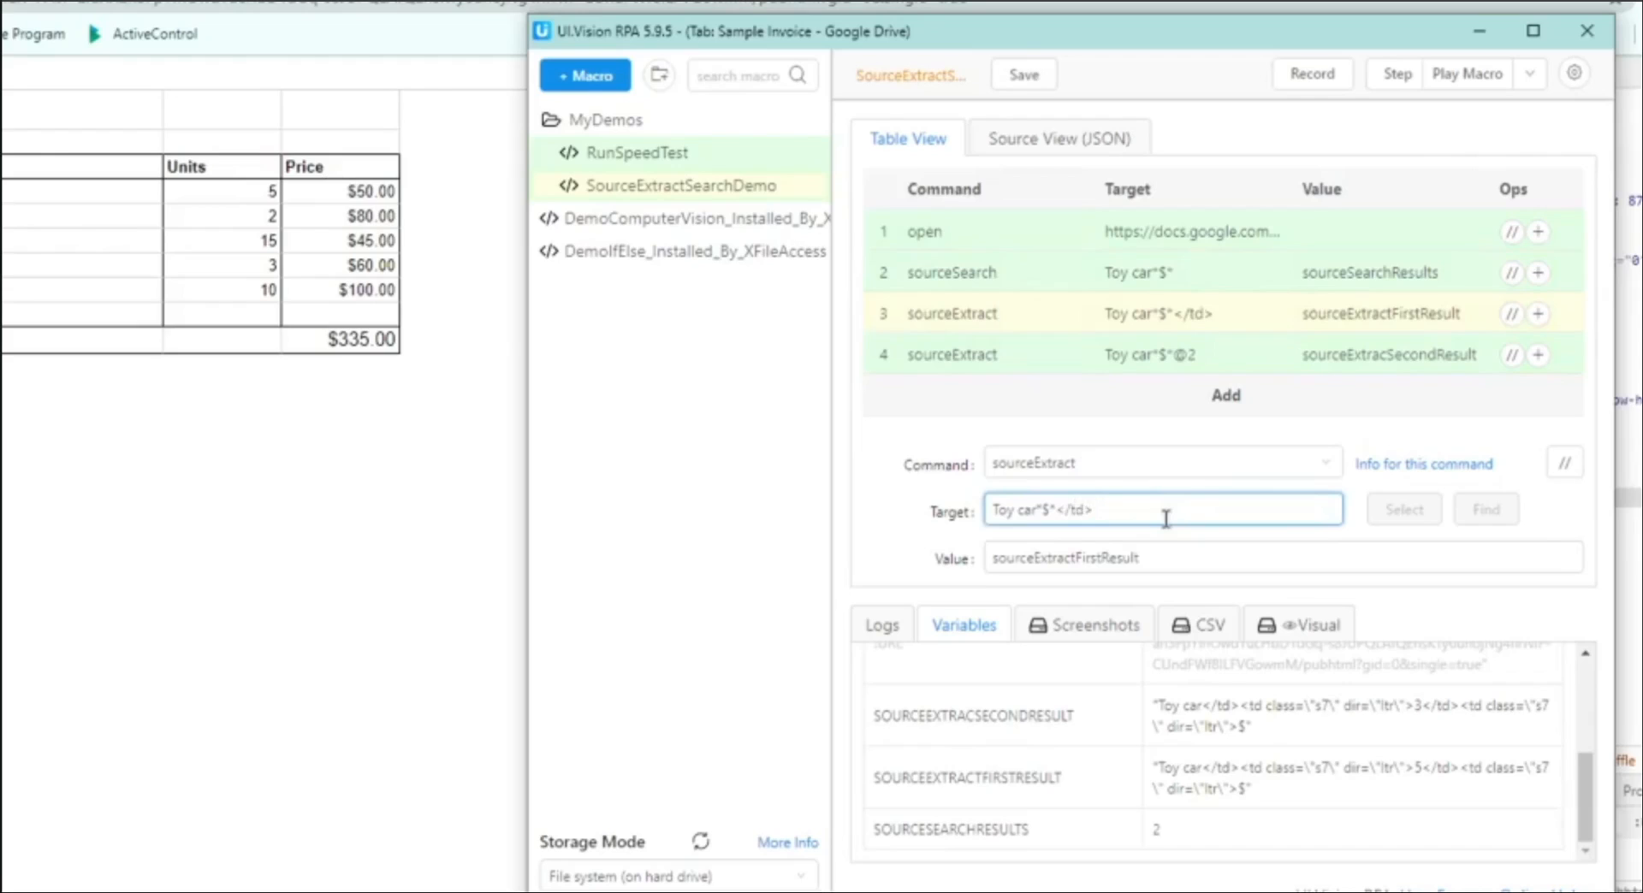
Extend the second target to Toy car*$*</td>@2, save and rerun the macro
click(951, 354)
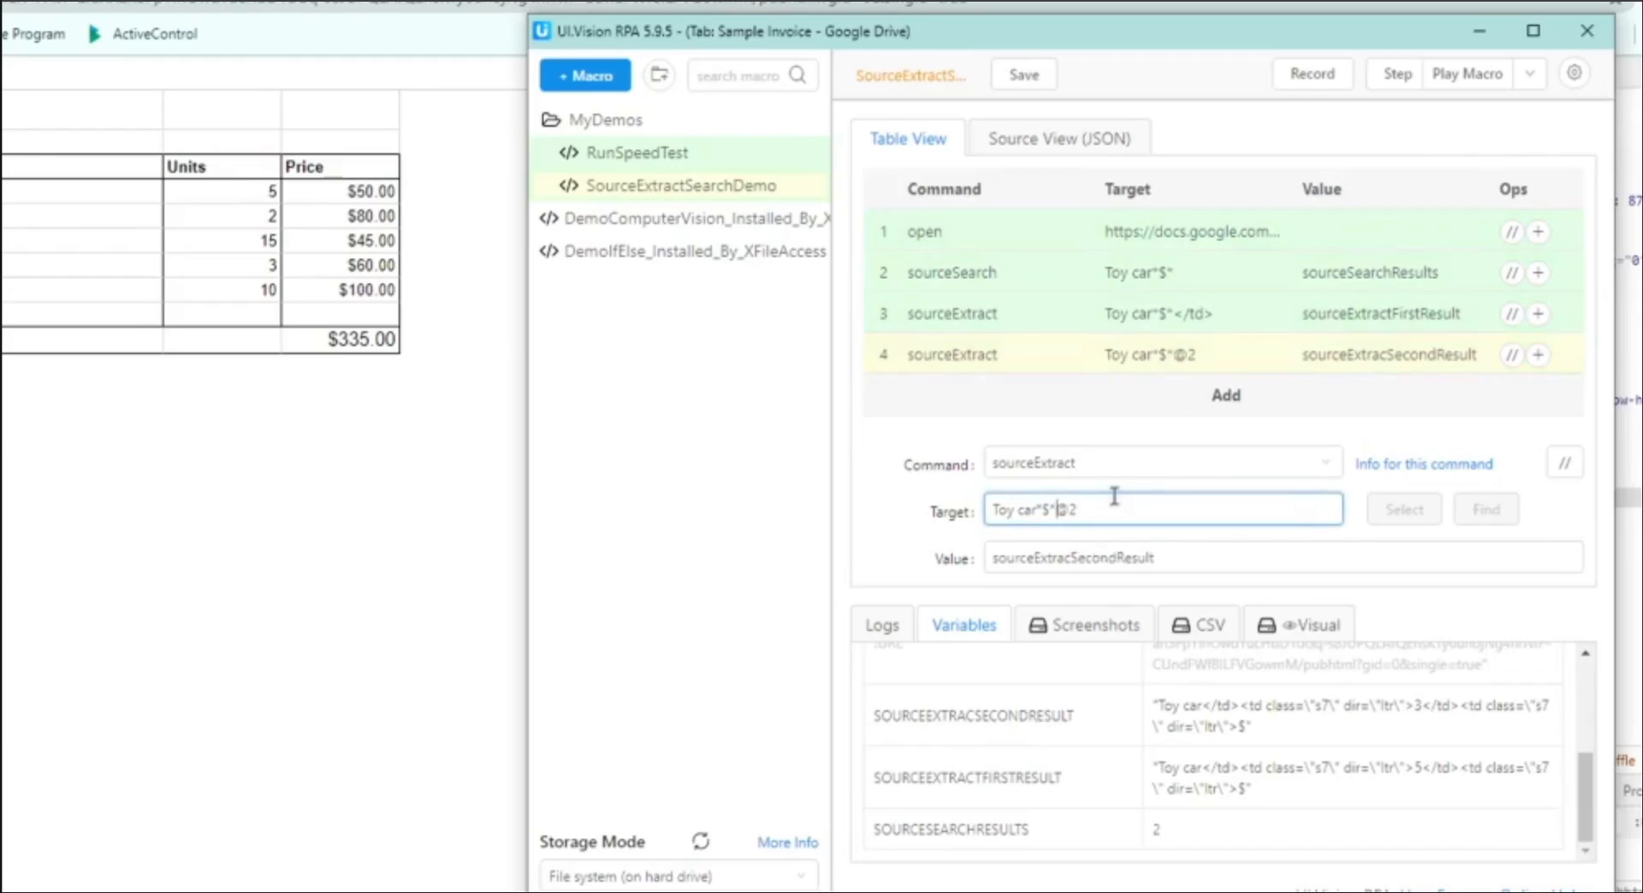
text(</td>)
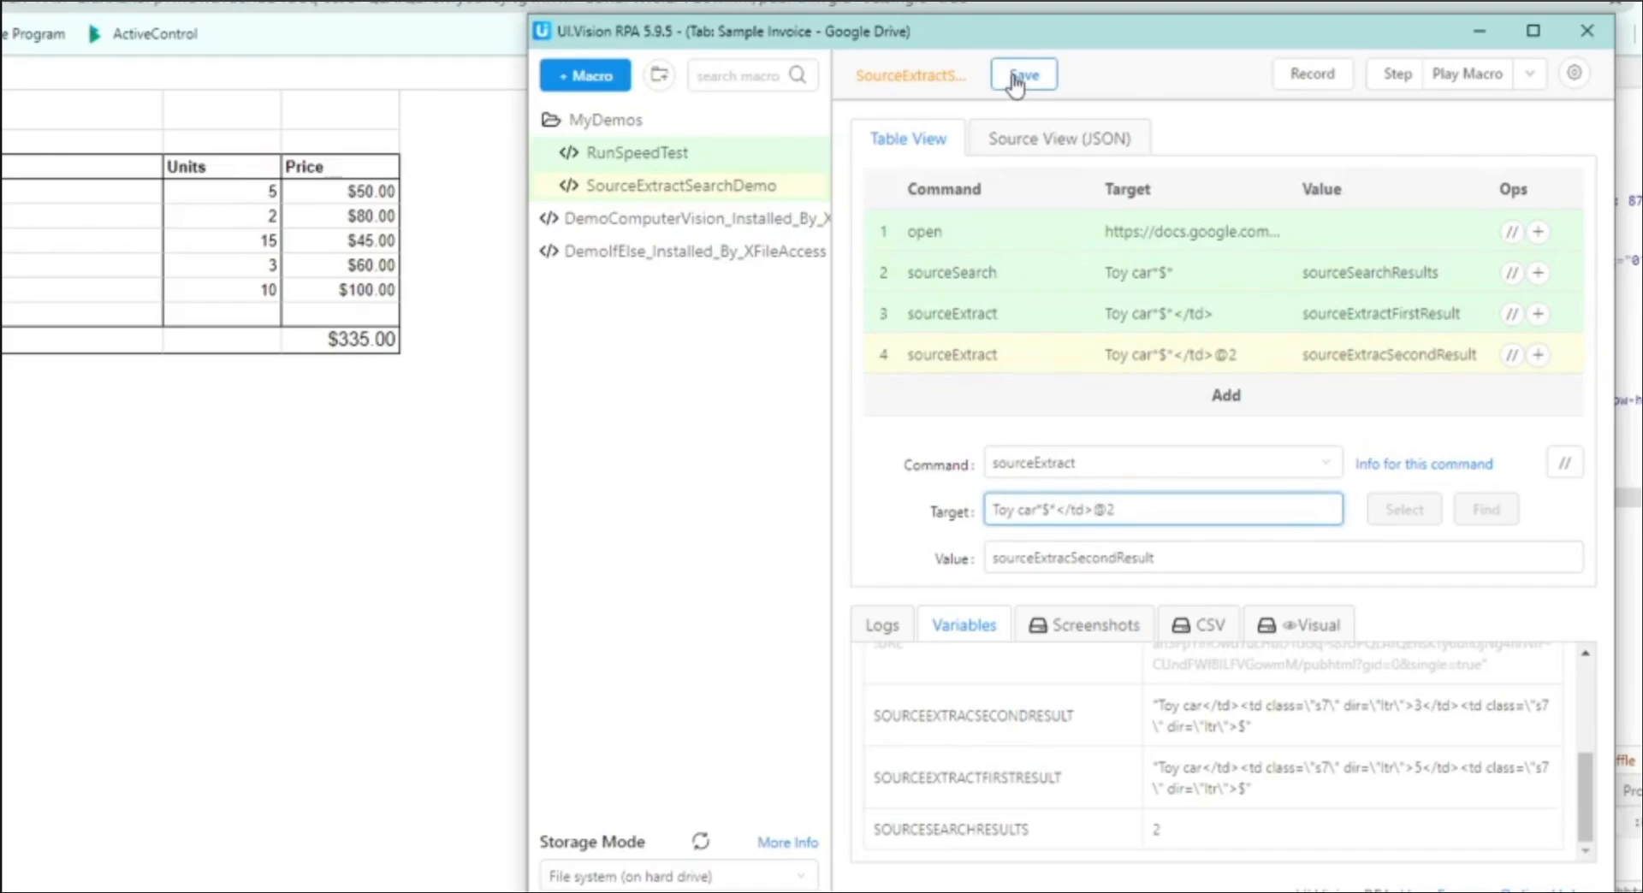
click(1024, 73)
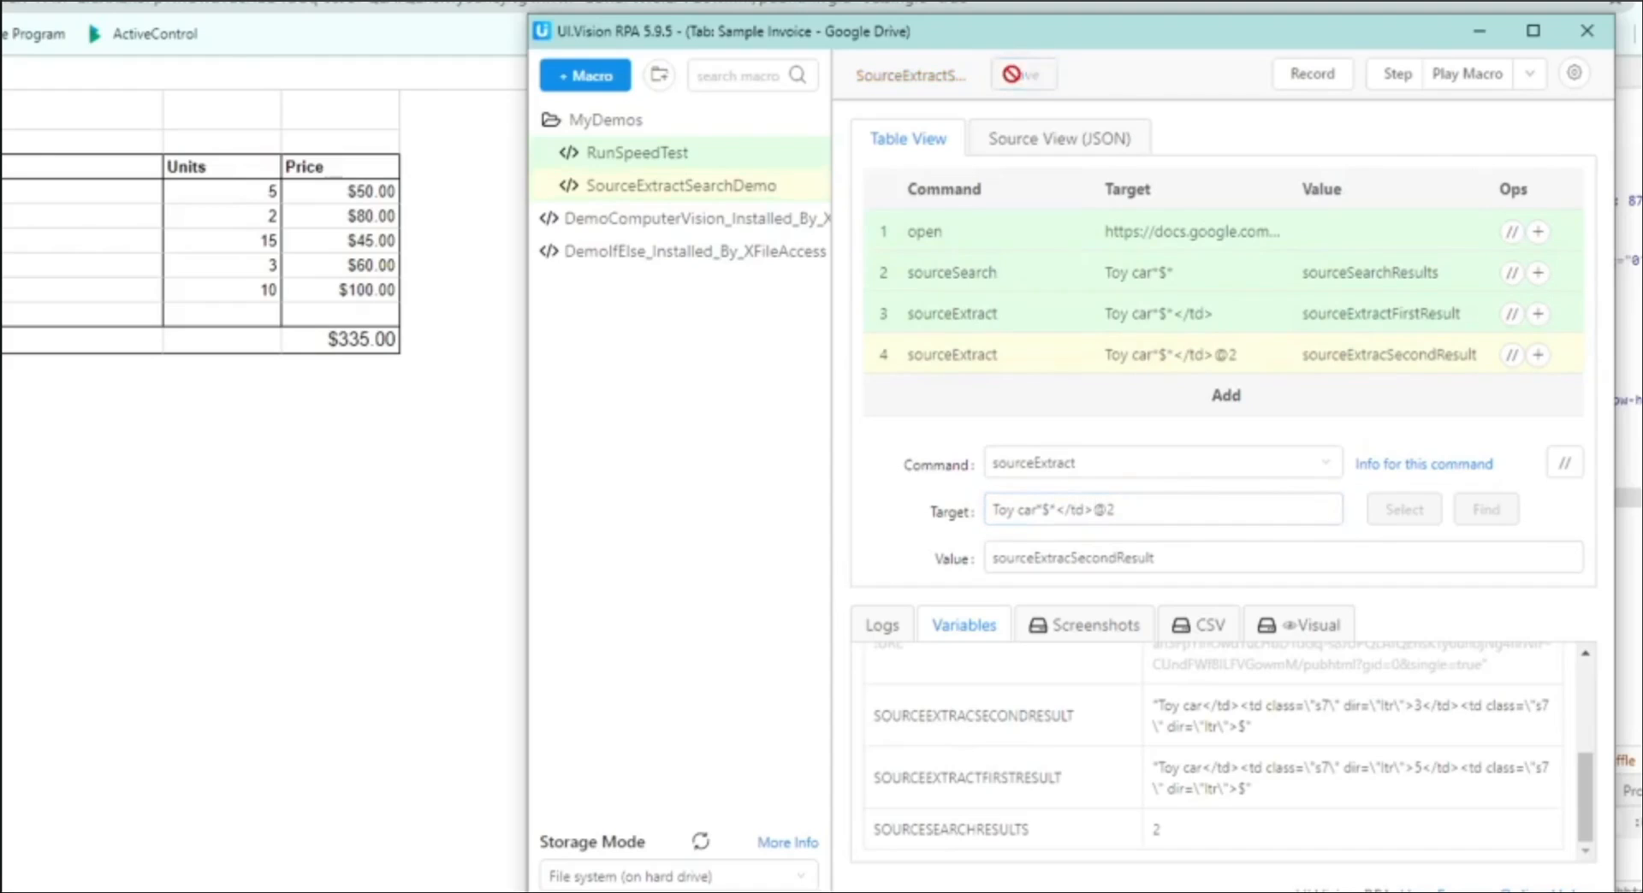
click(1466, 73)
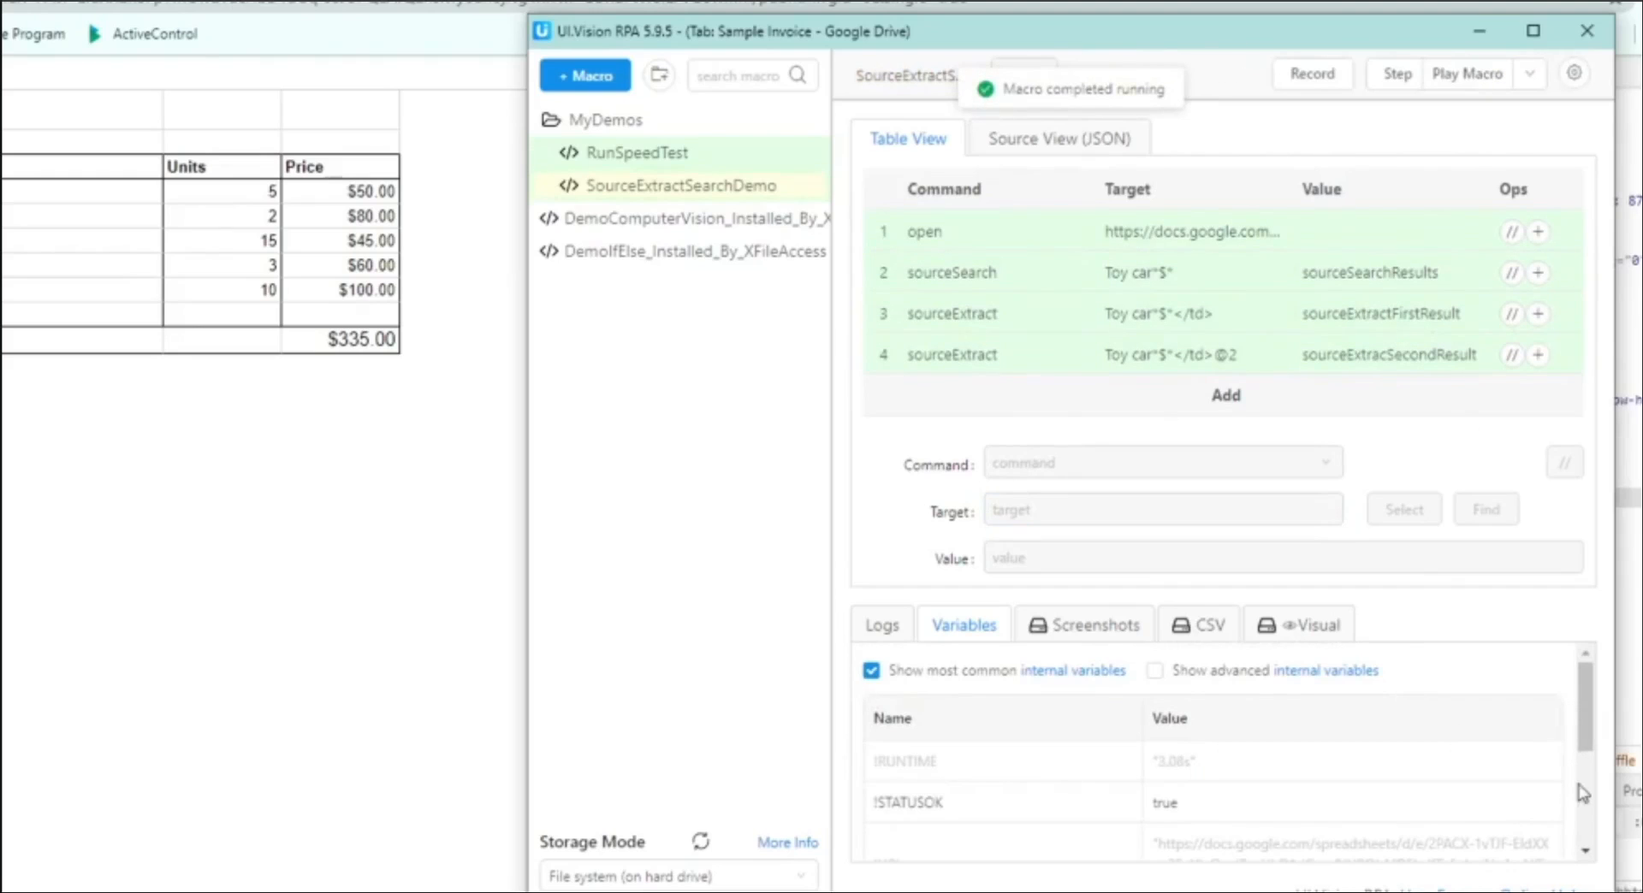
Inspect the Variables tab showing 50.00 in SOURCEEXTRACTFIRSTRESULT
scroll(down, 3)
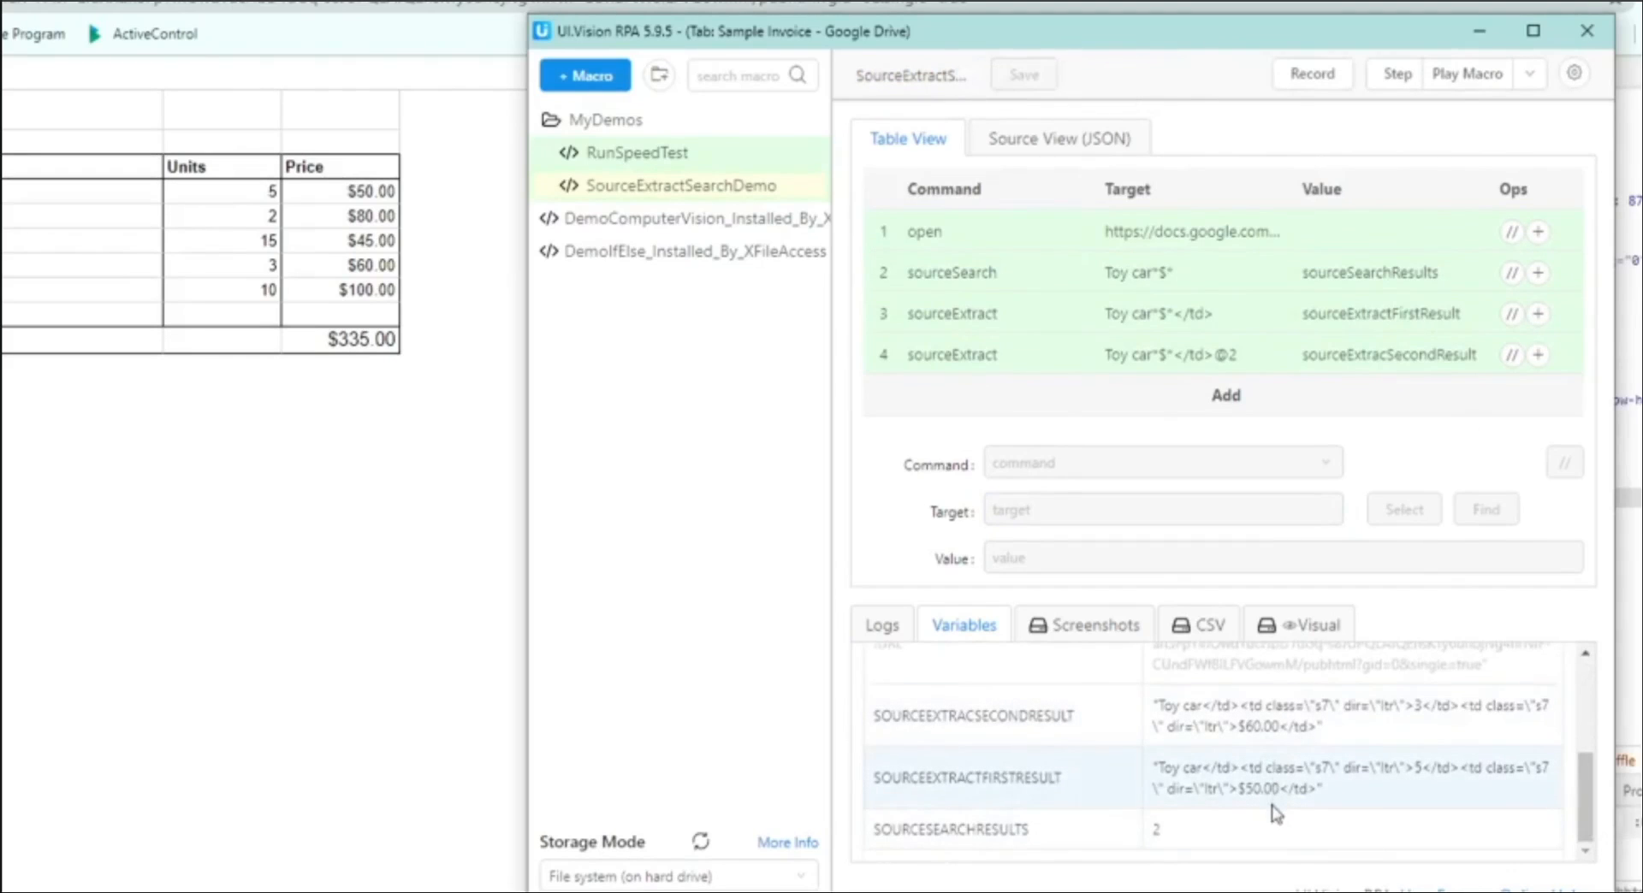
mouse_move(1273, 752)
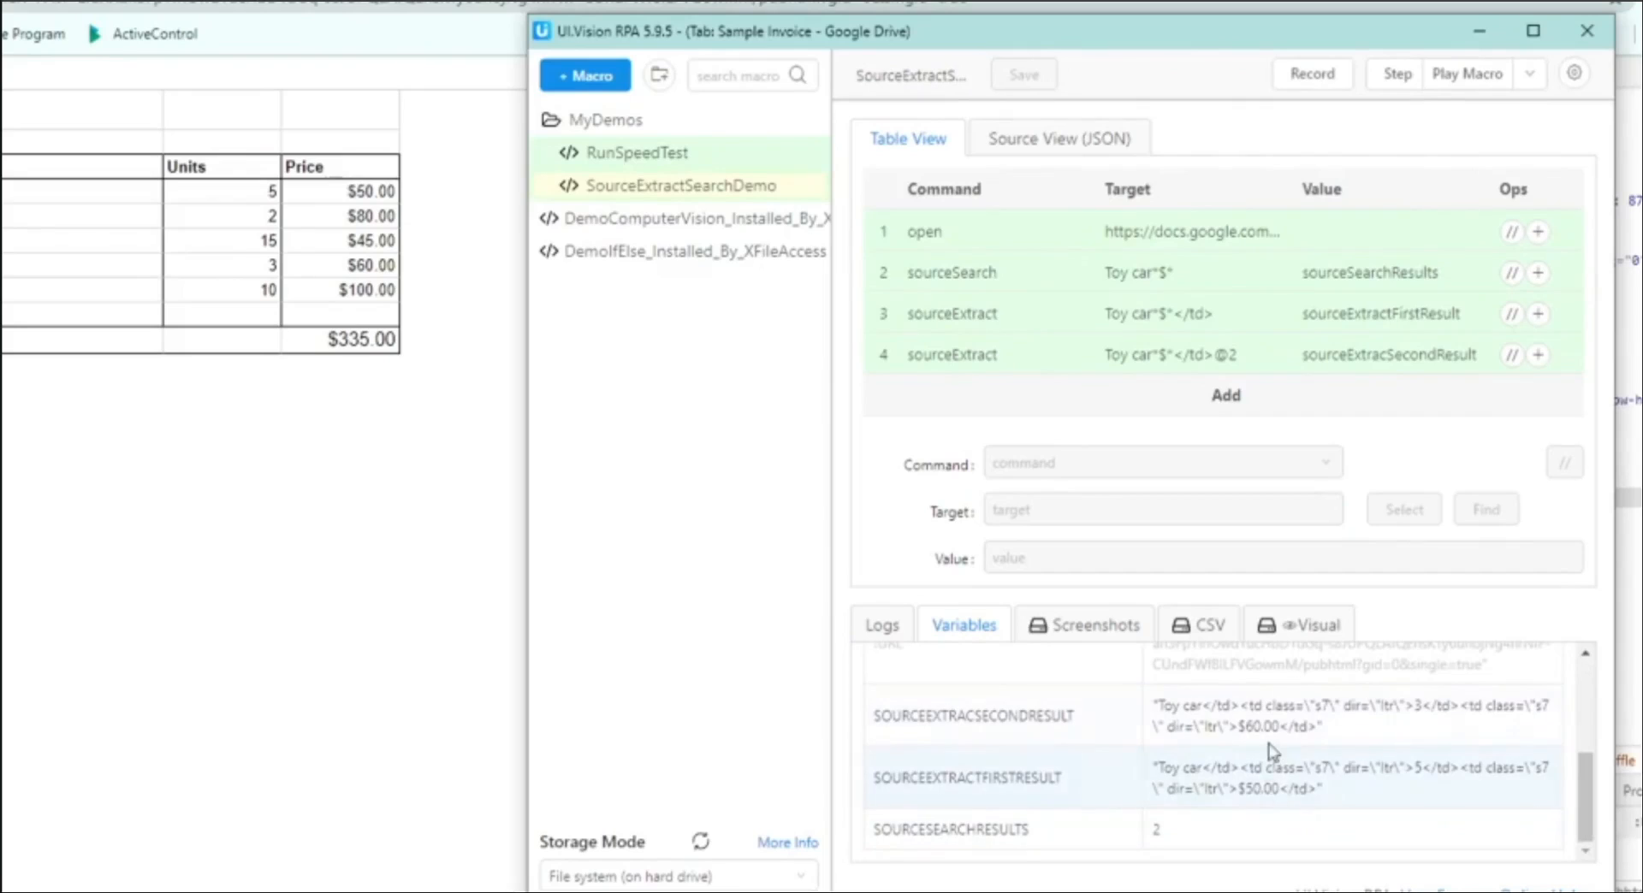
mouse_move(1280, 815)
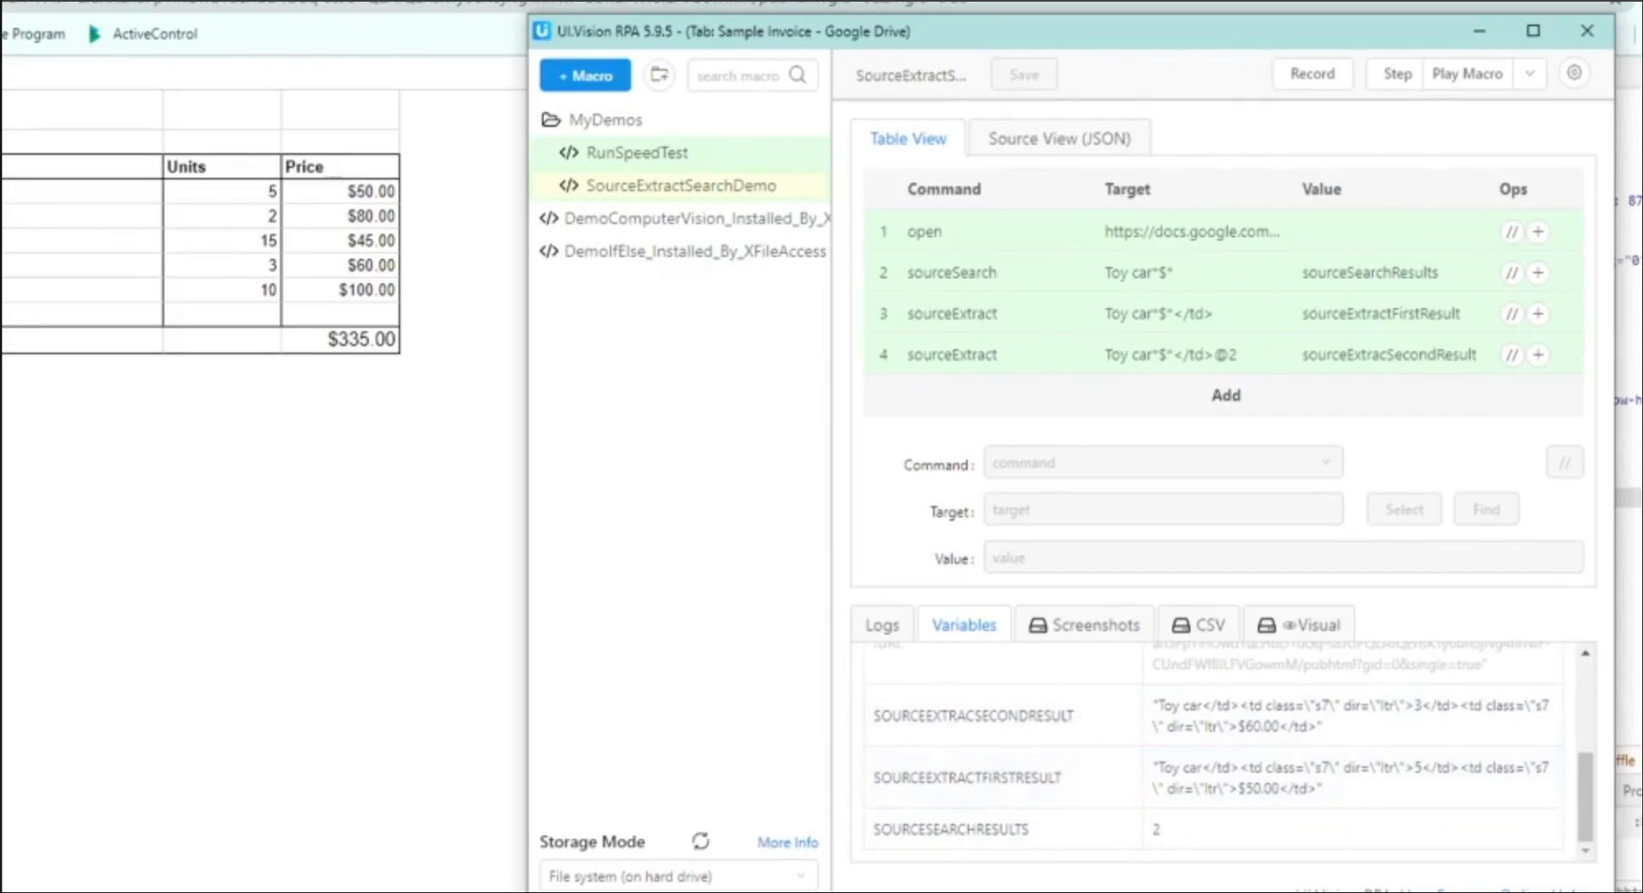
mouse_move(1249, 758)
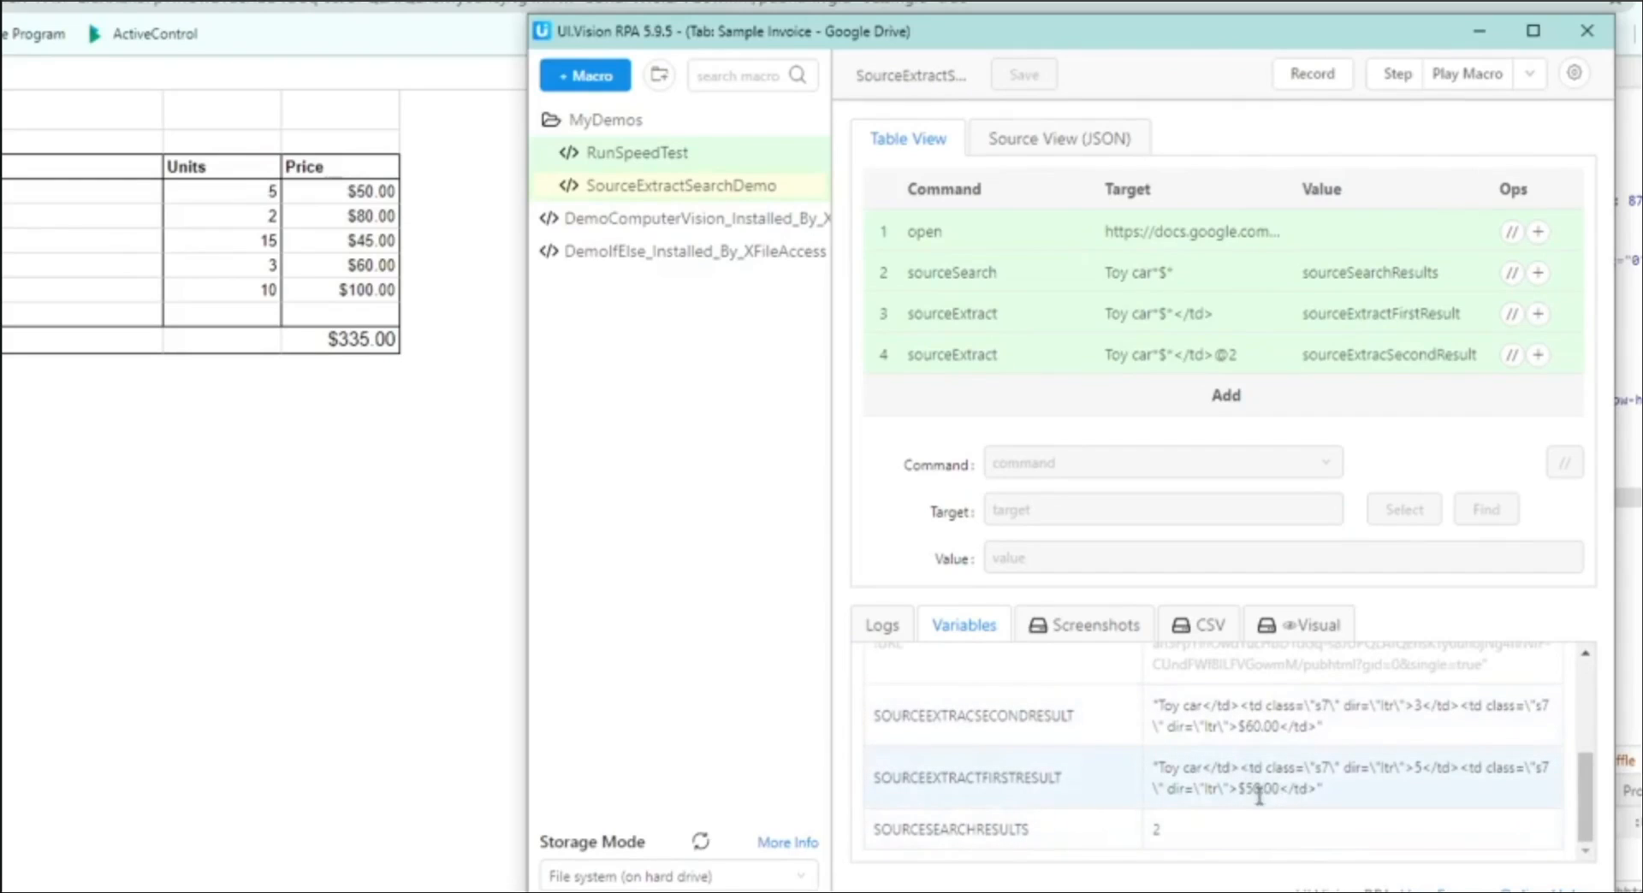
double_click(1253, 789)
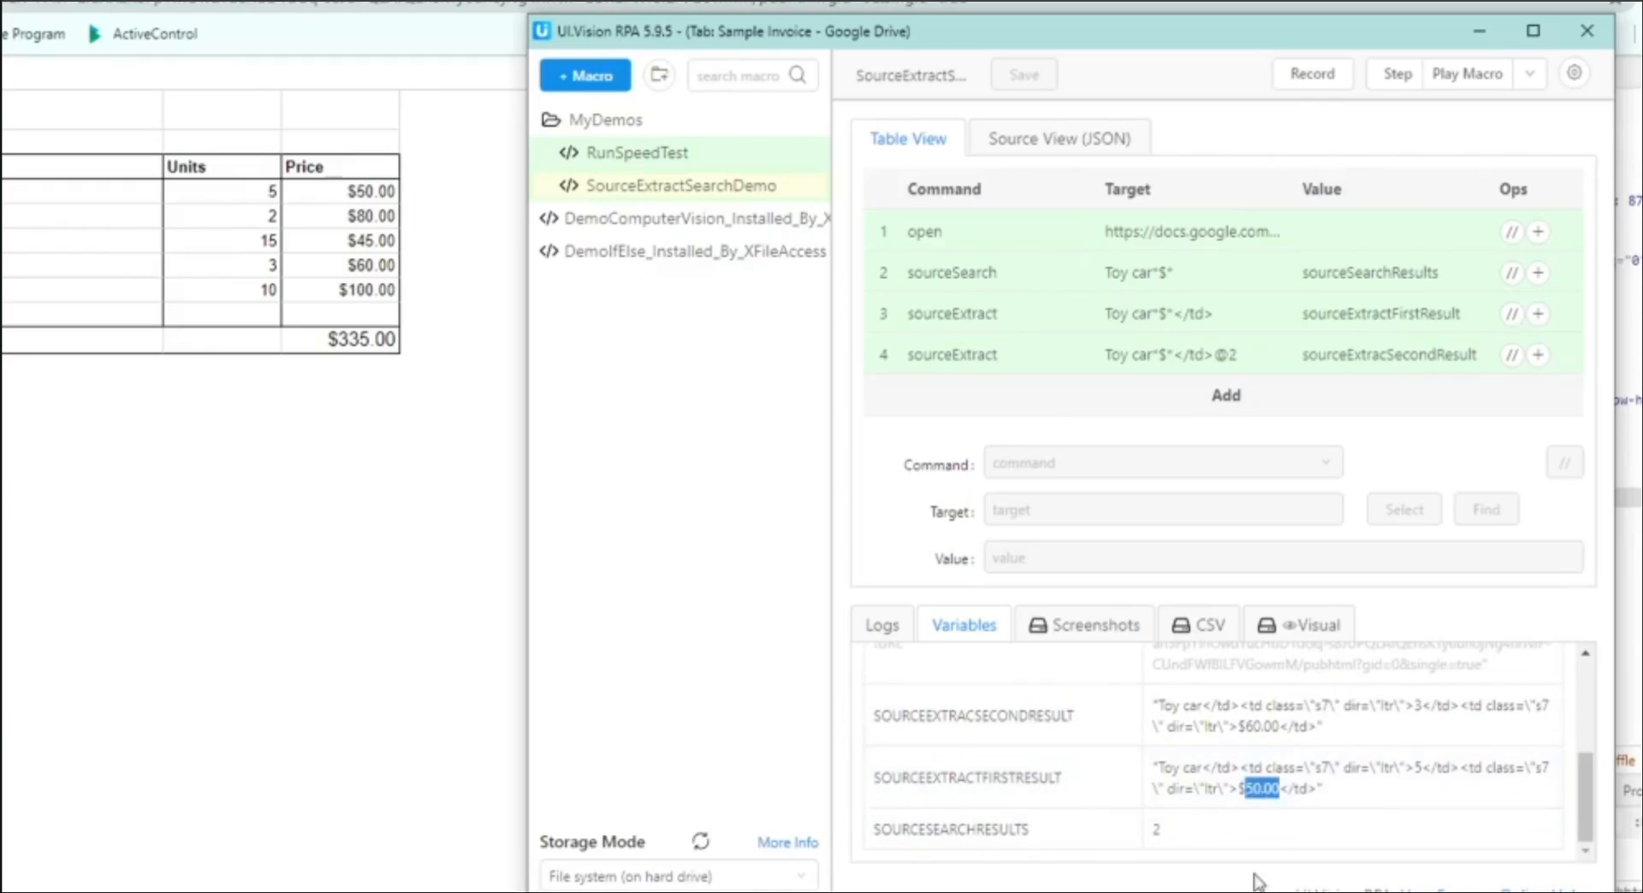
mouse_move(1256, 405)
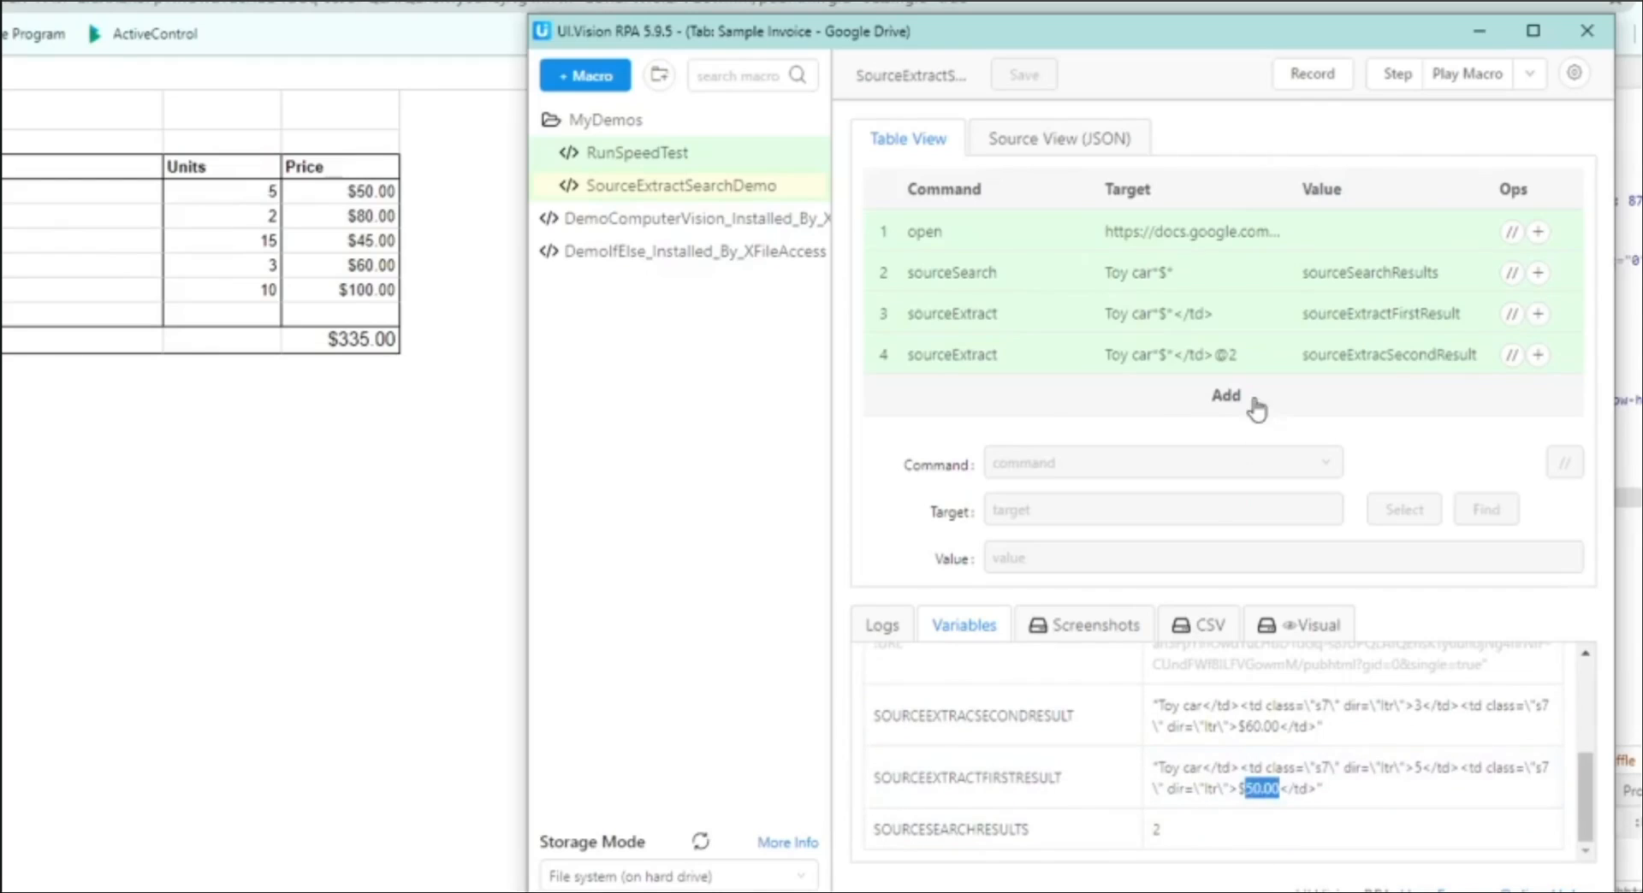
Add a fifth step using executeScript and expand its Target editor
click(1225, 396)
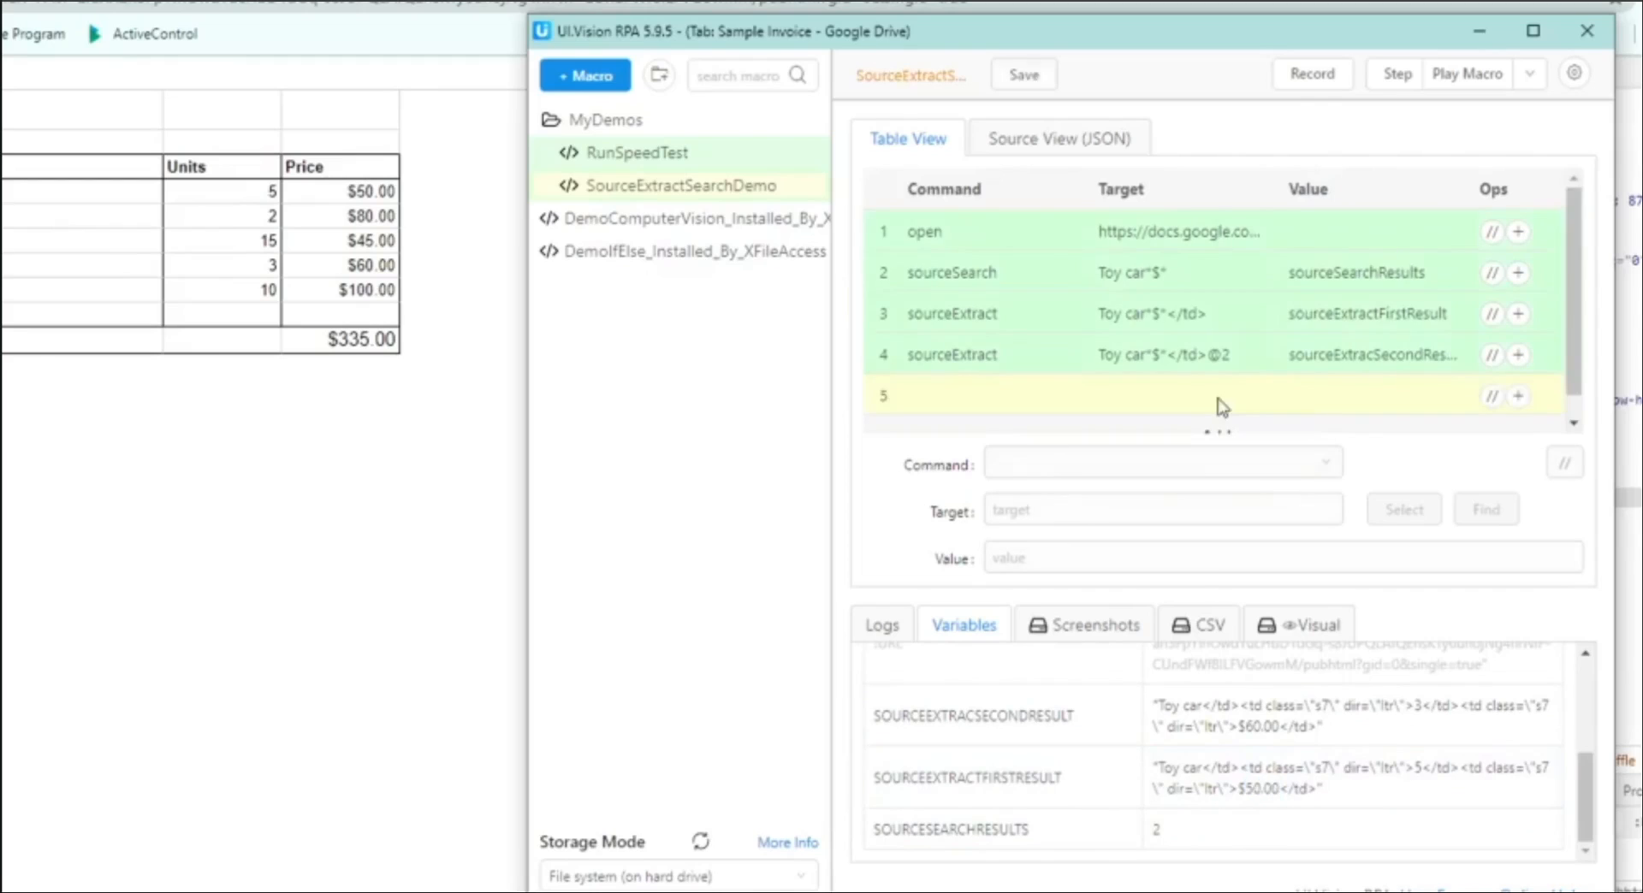
click(1164, 462)
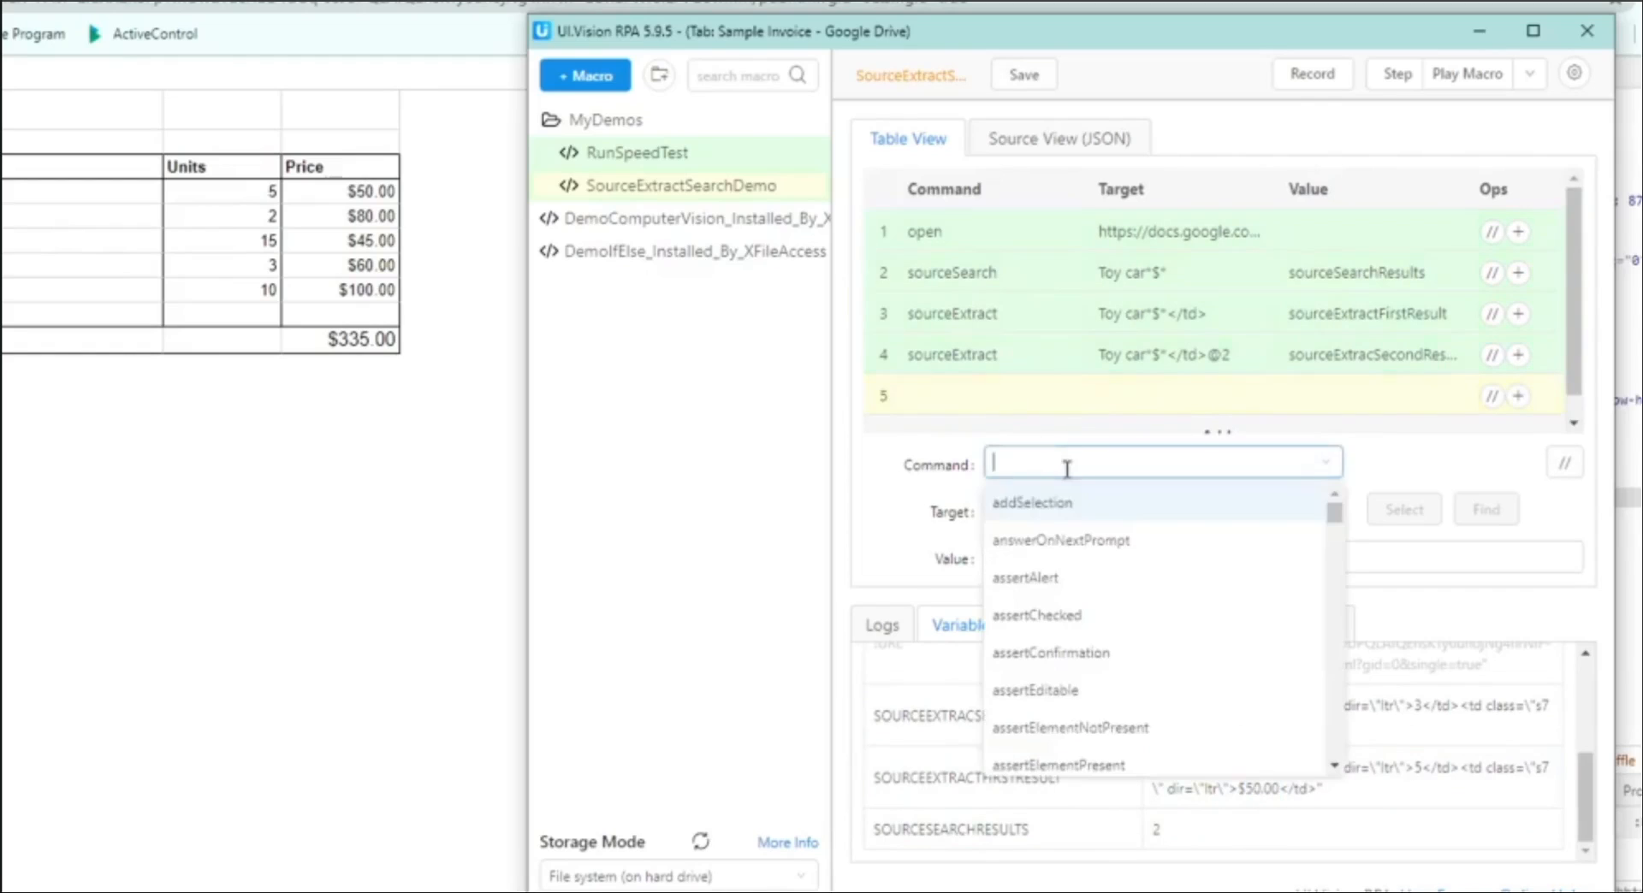
text(execute)
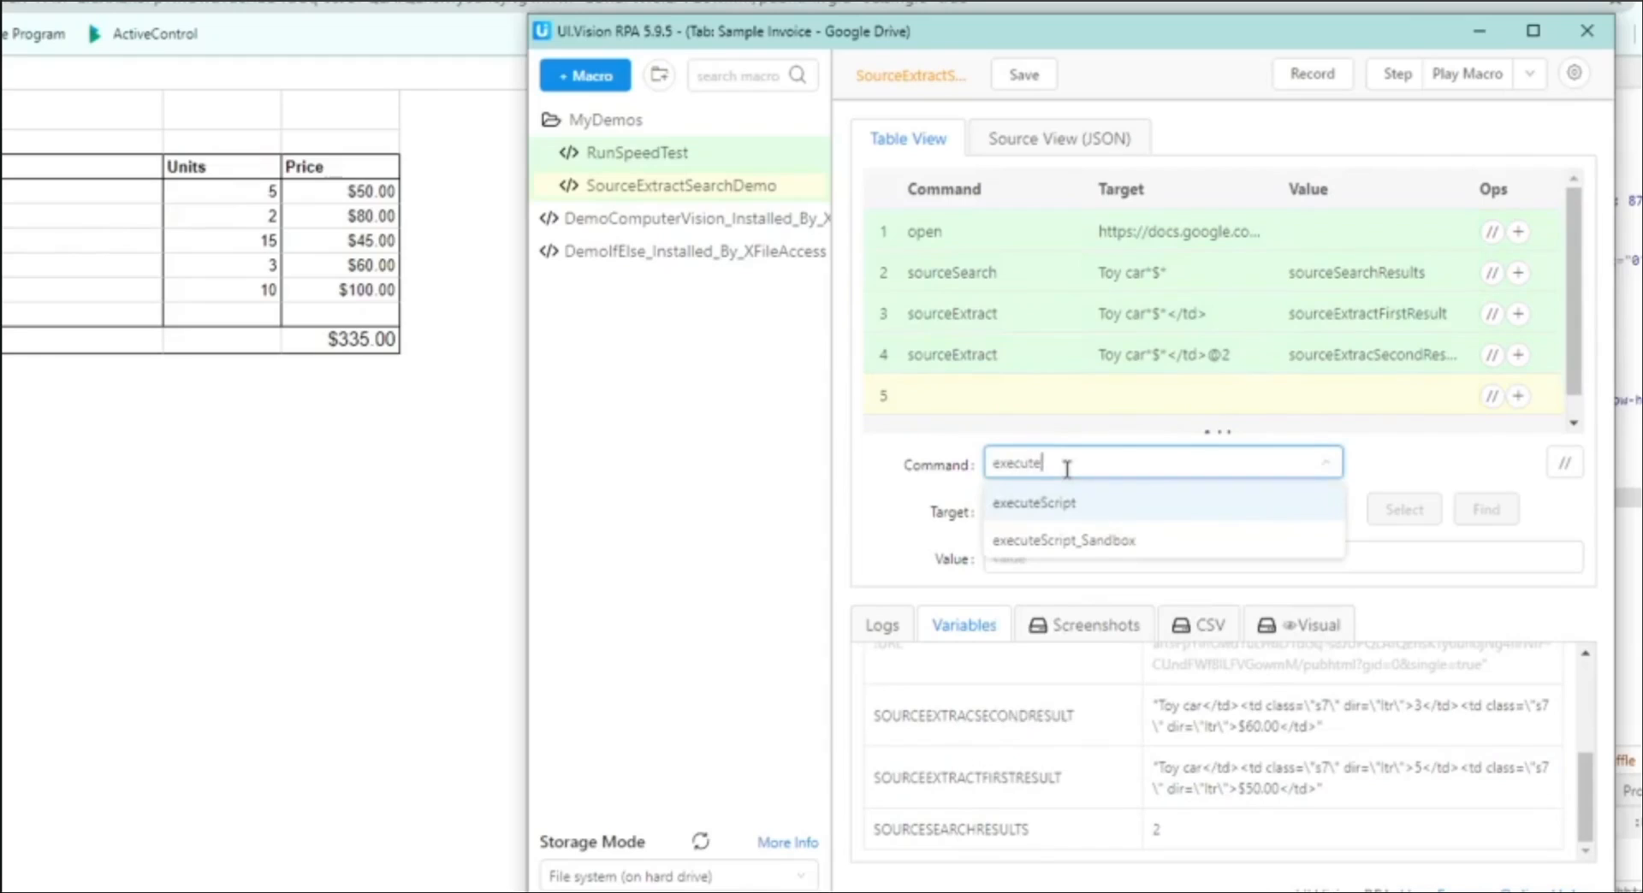
click(1034, 503)
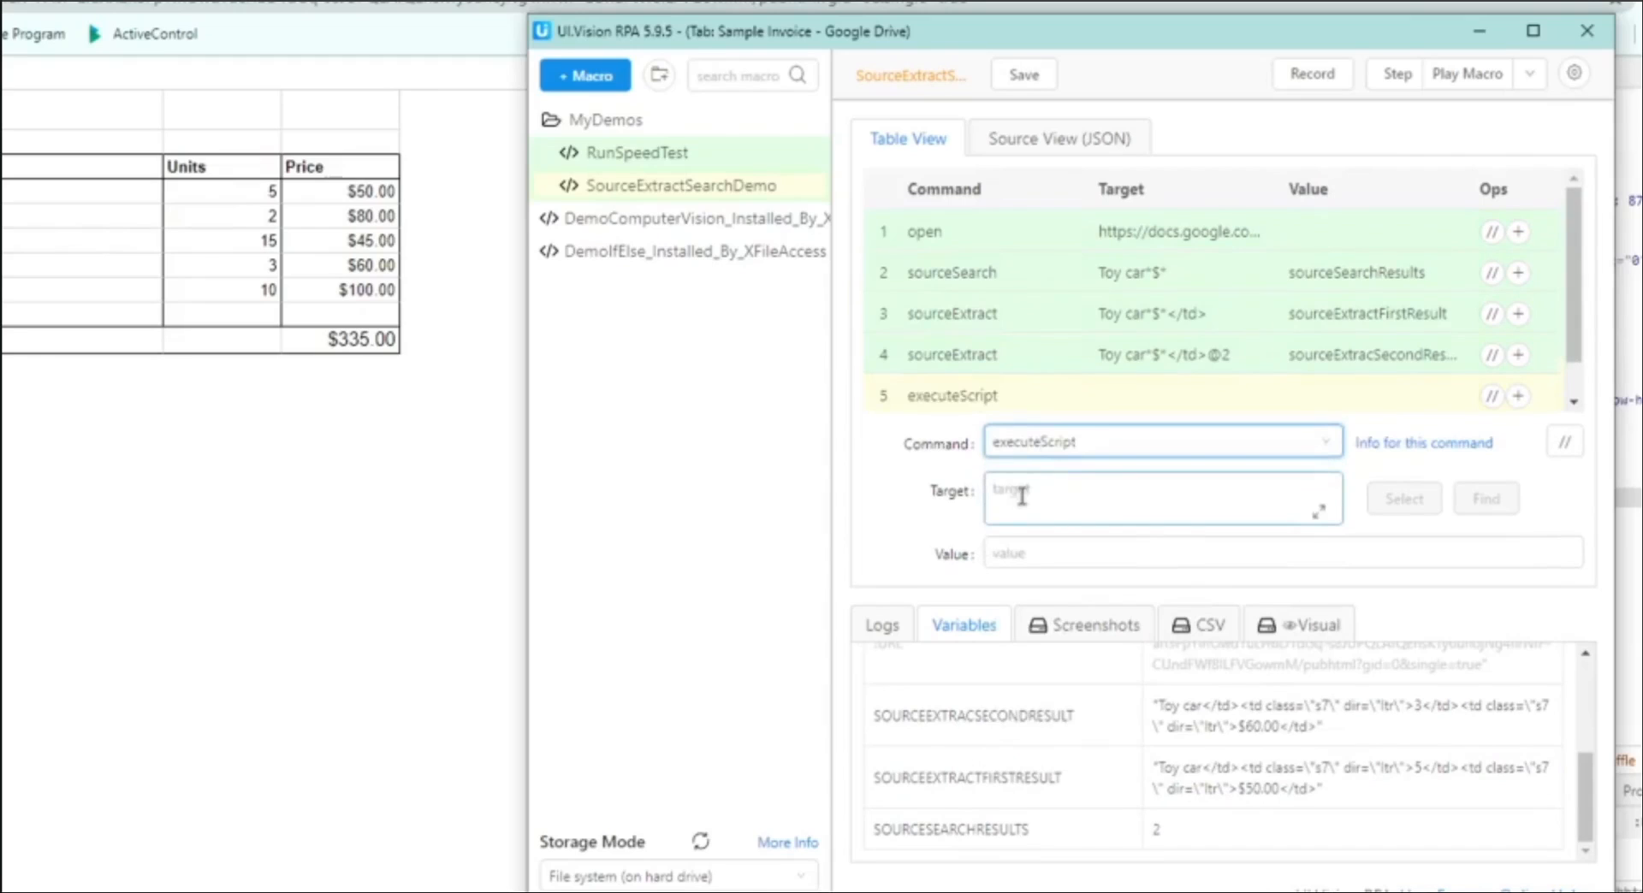
click(1318, 507)
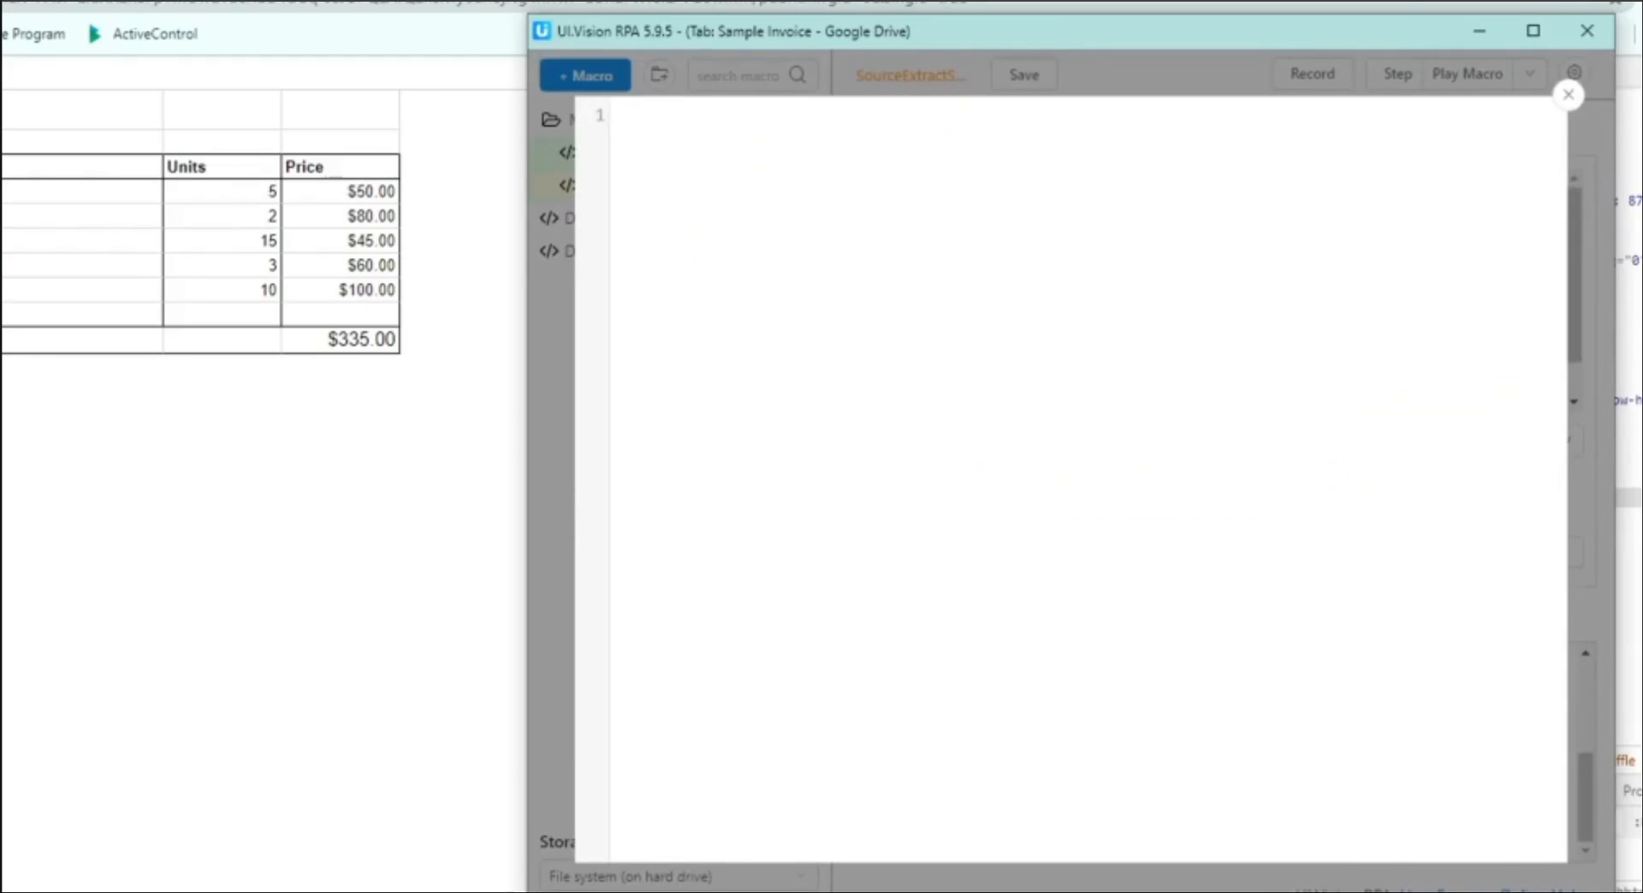
mouse_move(750, 207)
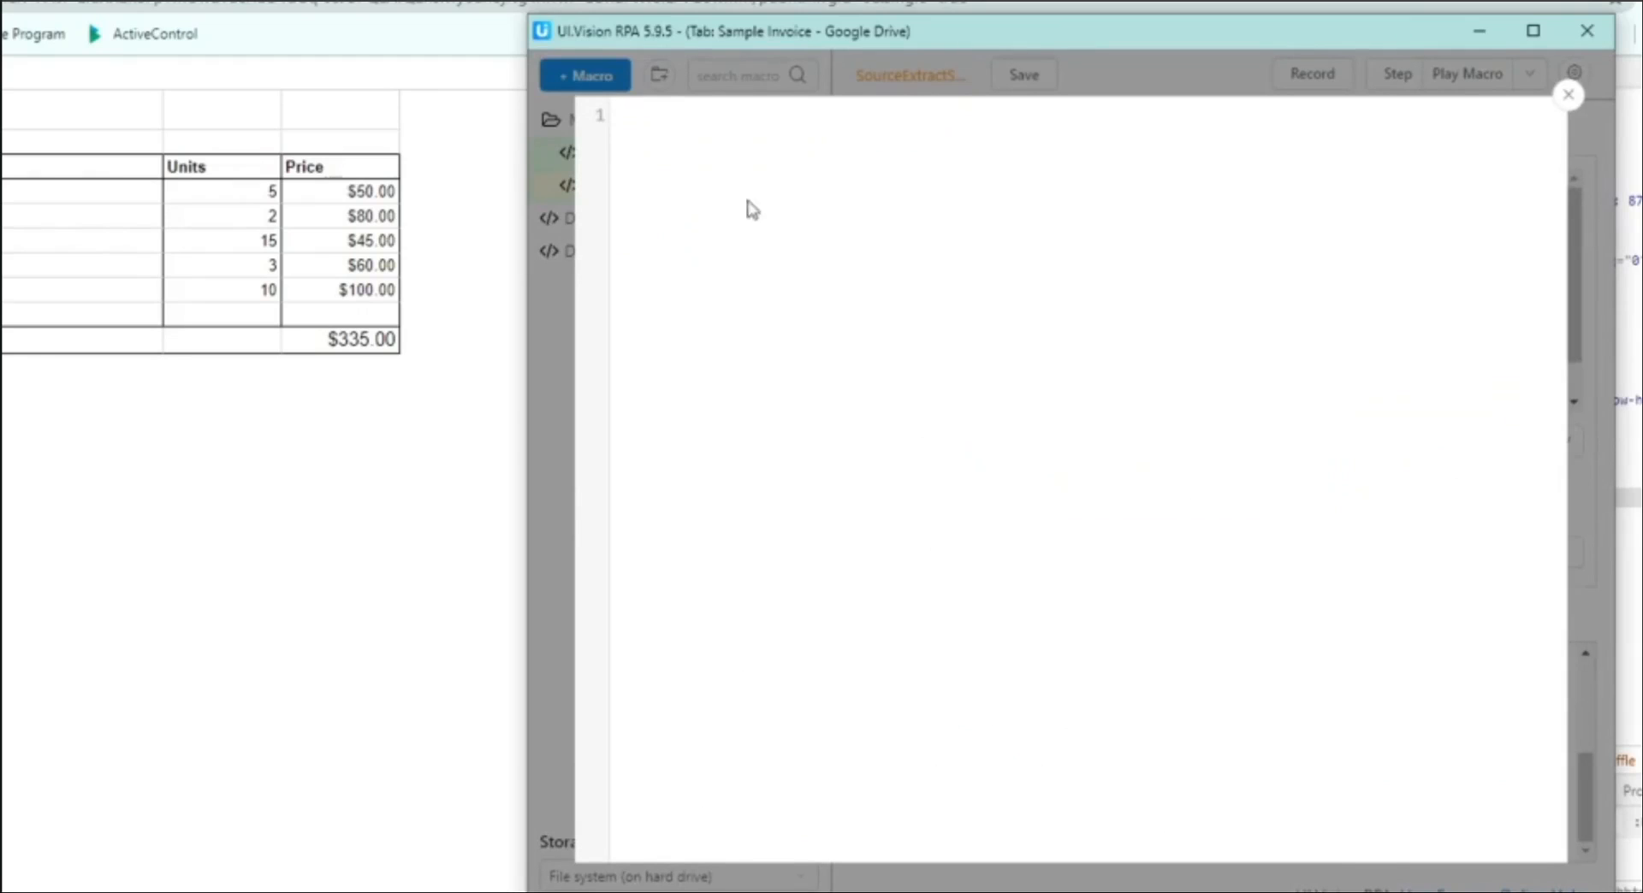
Begin the script with var str = ${ in the Target editor
text(v)
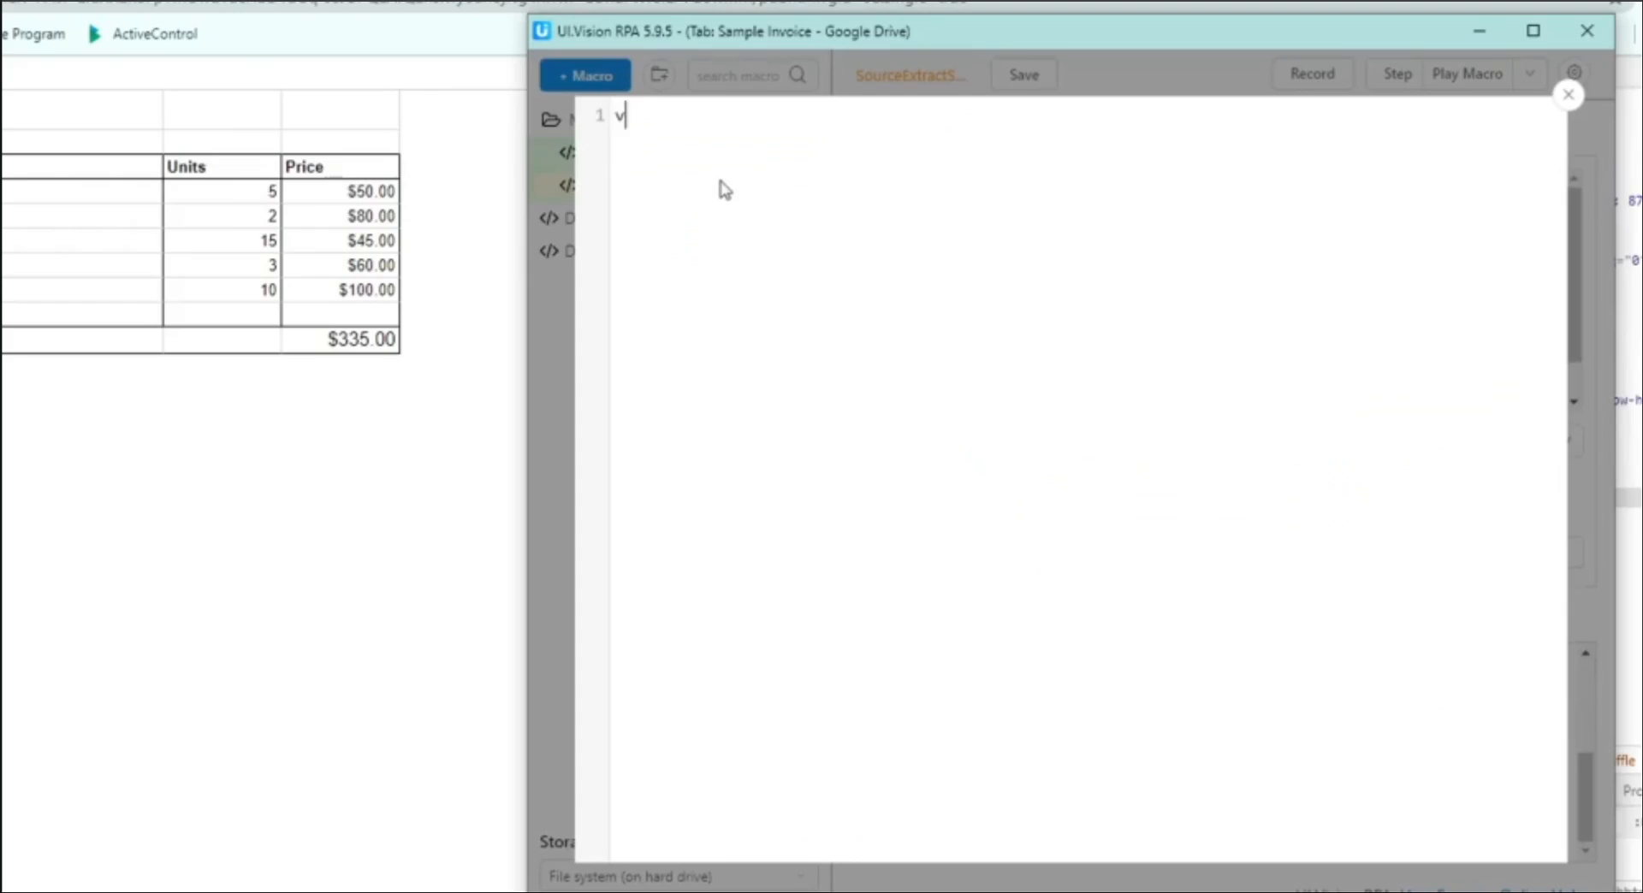
text(ar st)
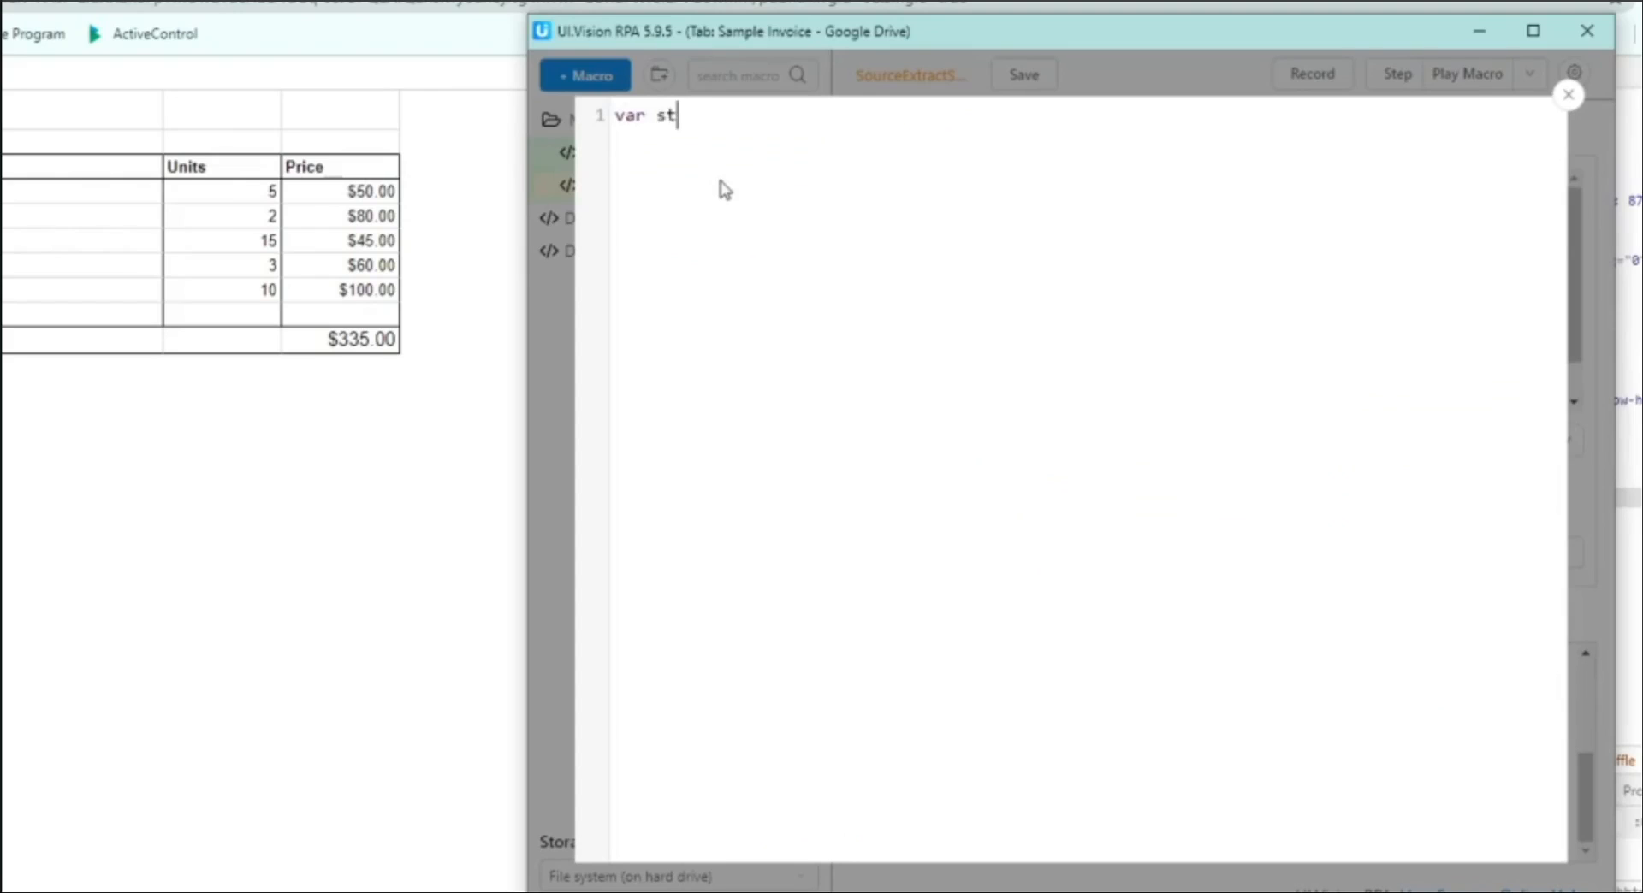
text(r =)
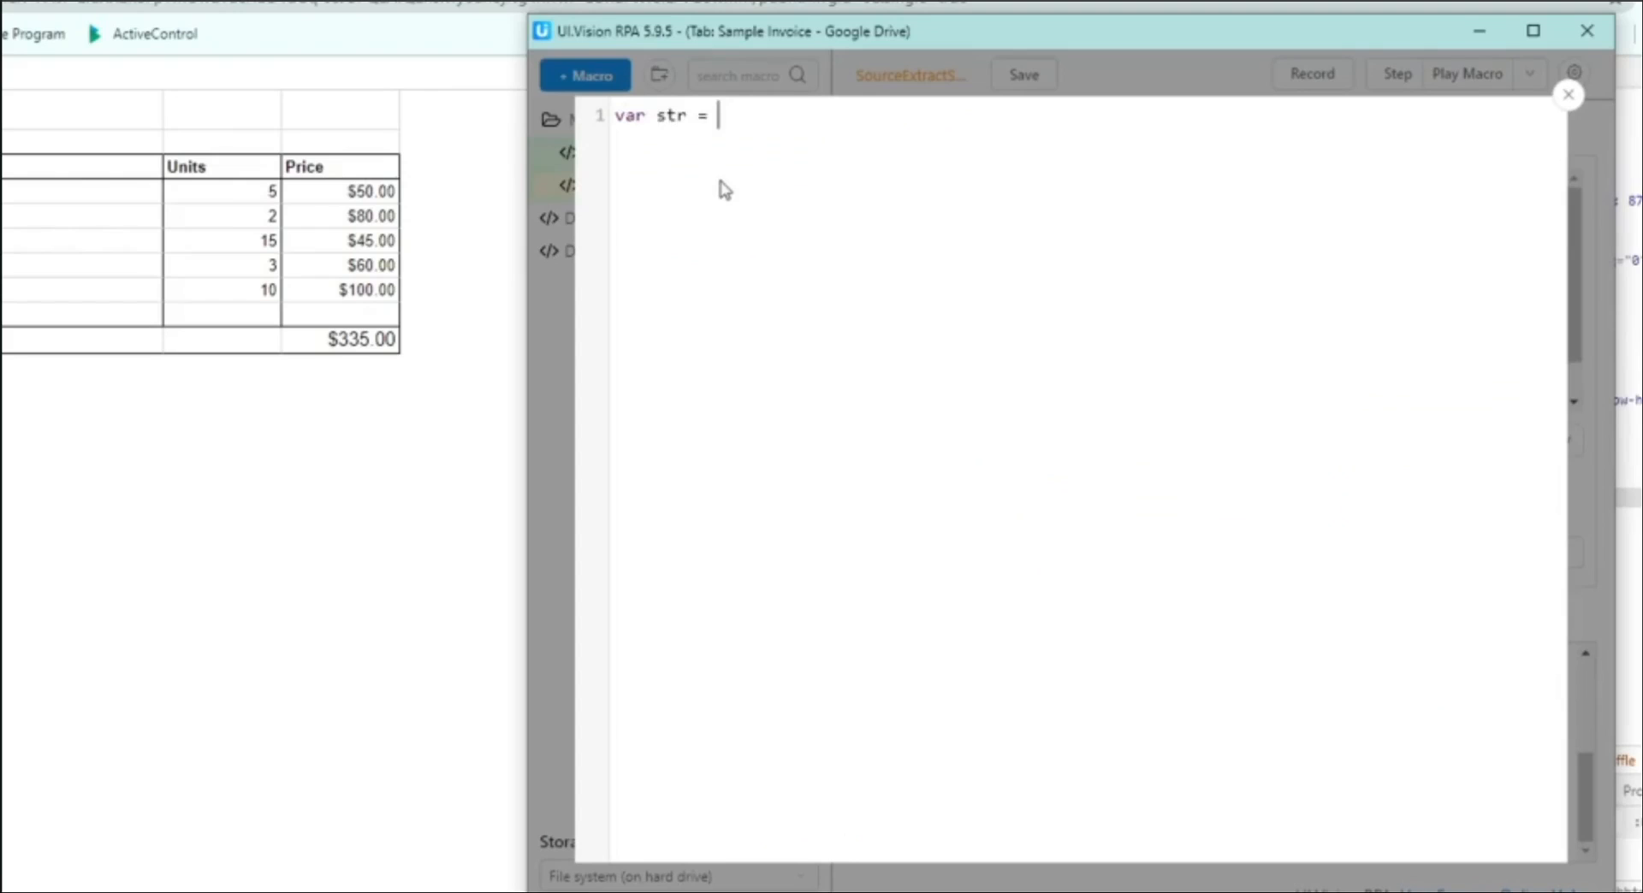
text($)
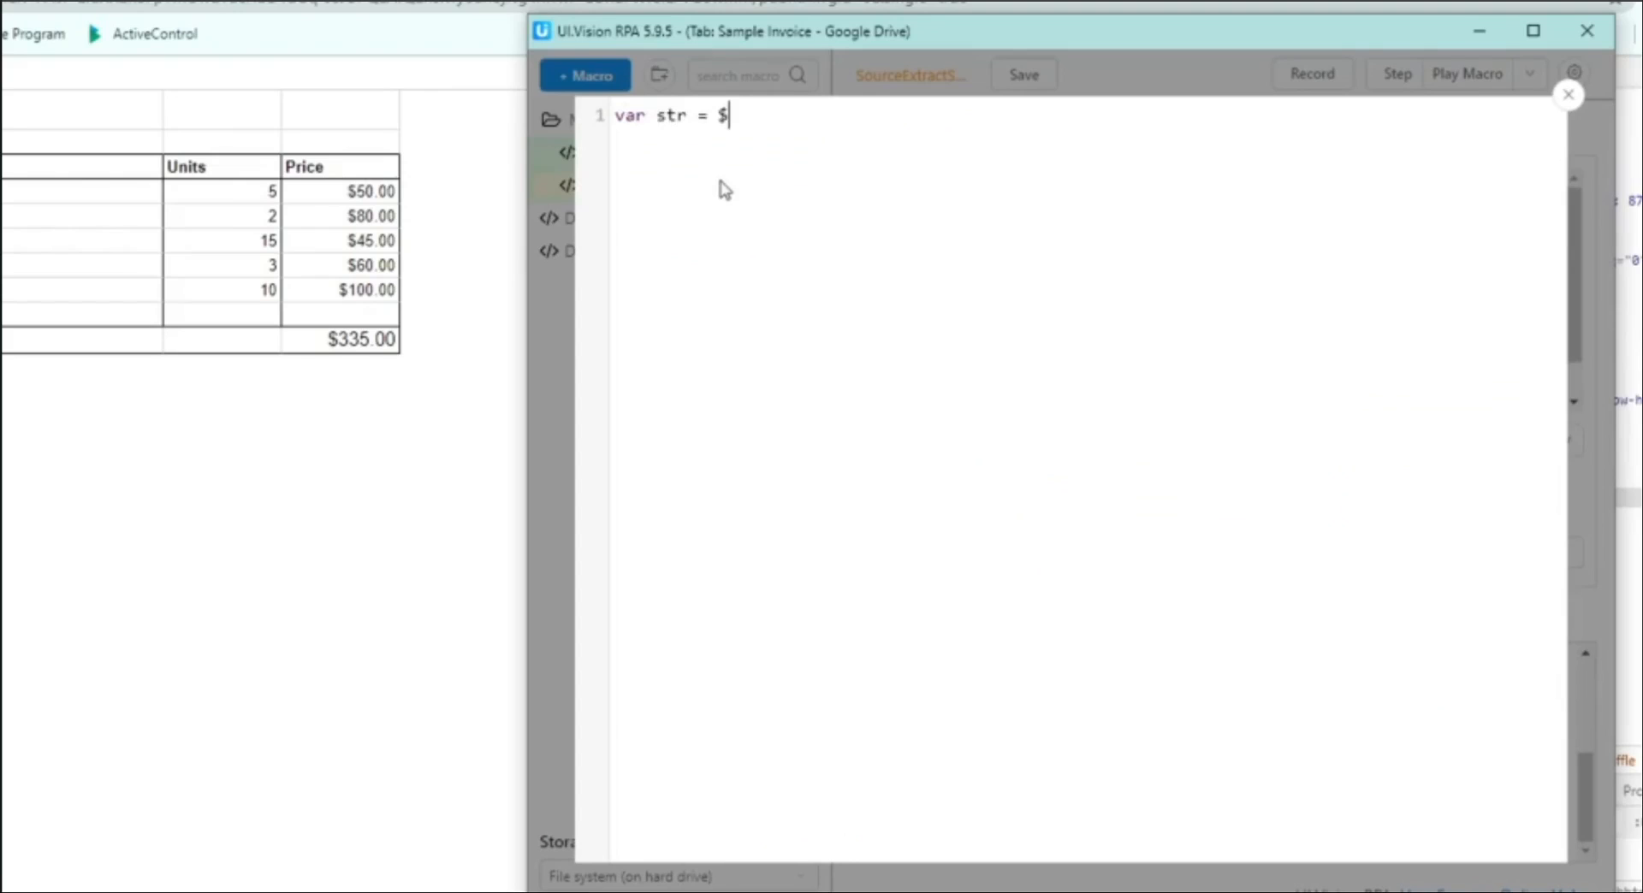
text({)
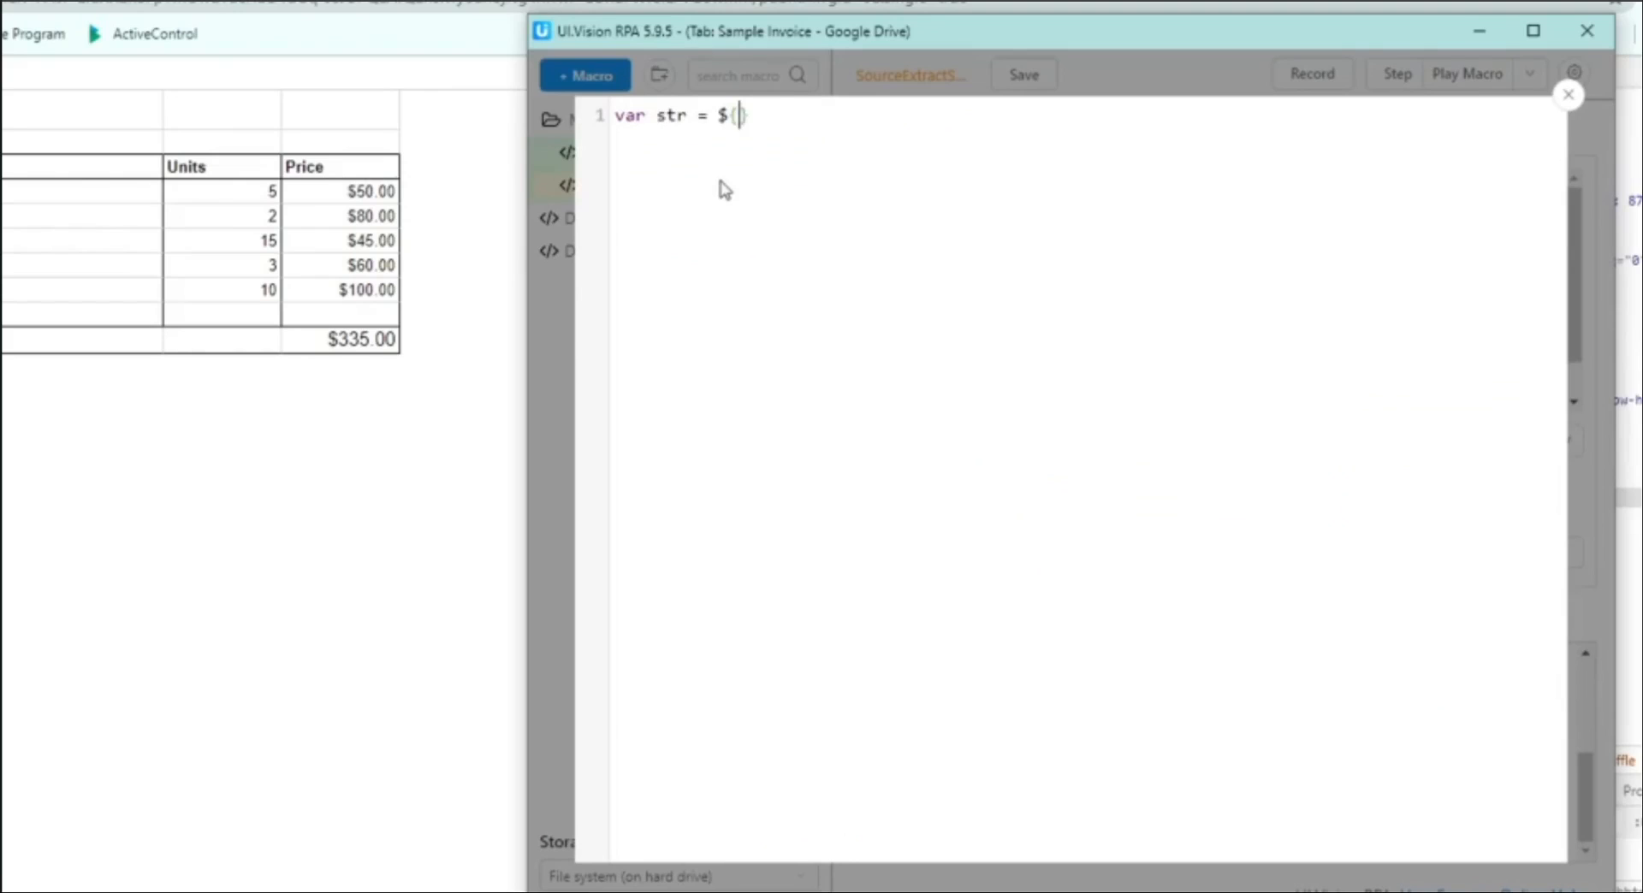
mouse_move(1137, 159)
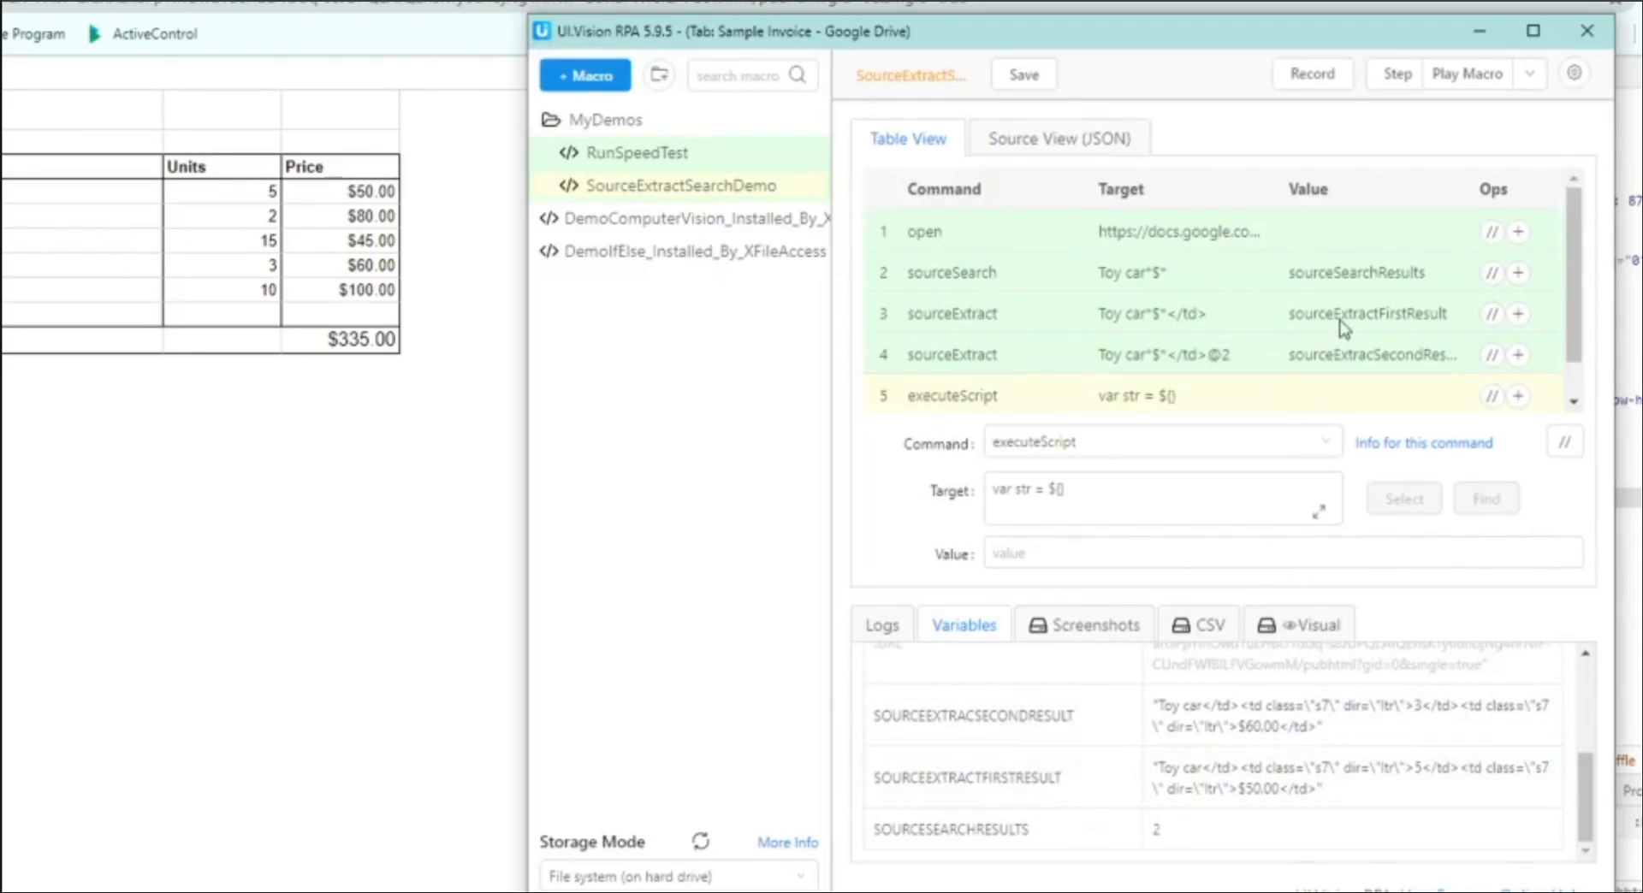
mouse_move(1413, 545)
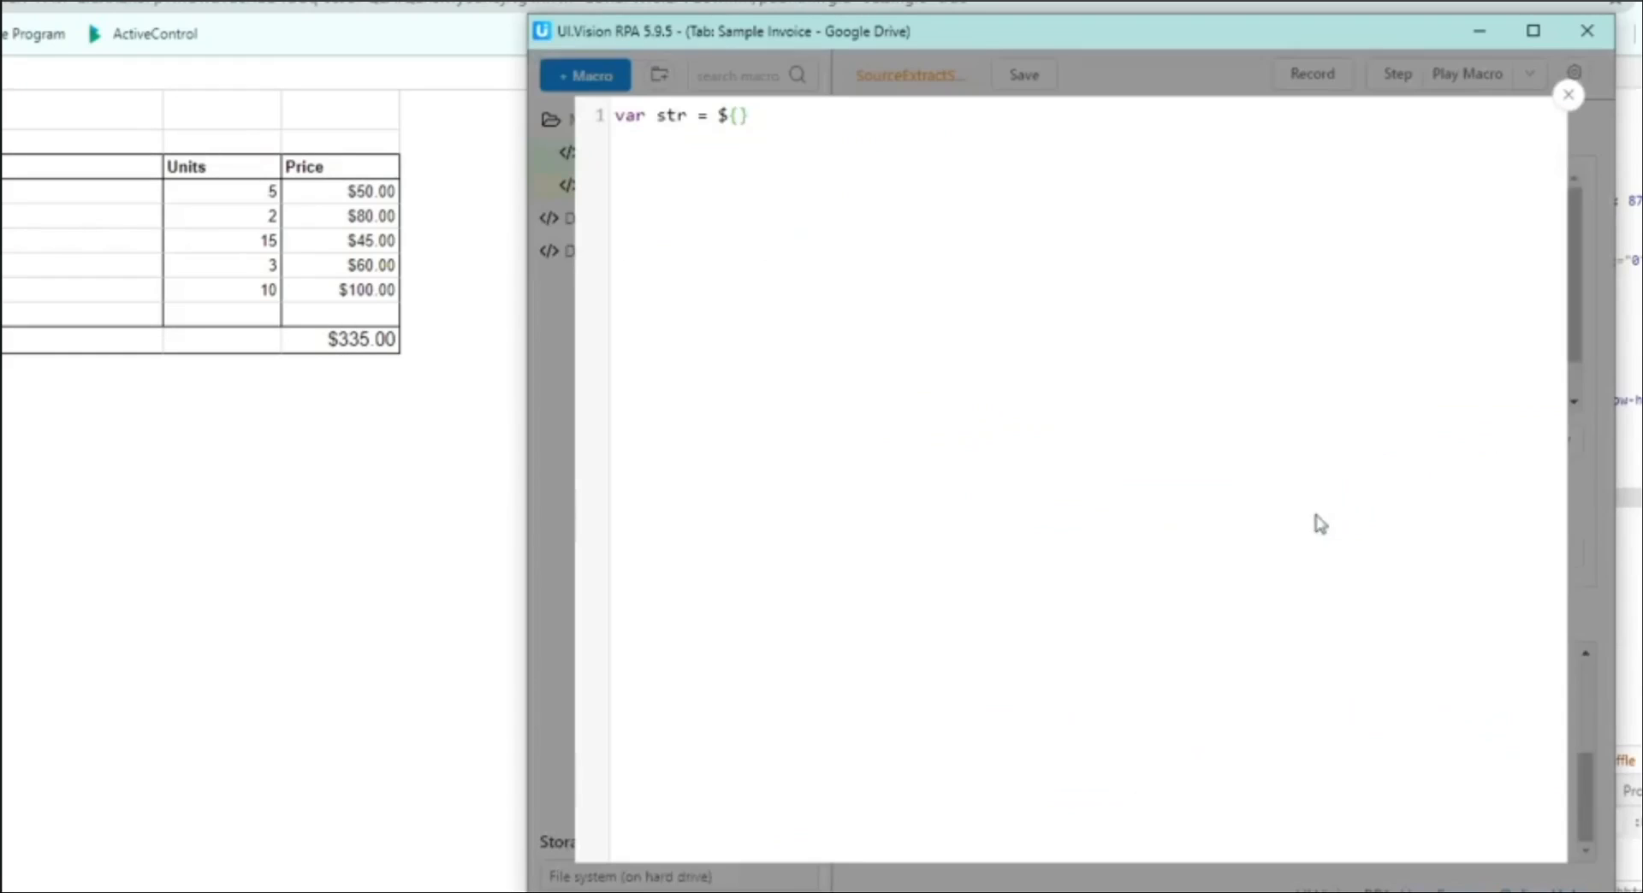
Write ${sourceExtractFirstResult}.substring() as the str assignment
text(s)
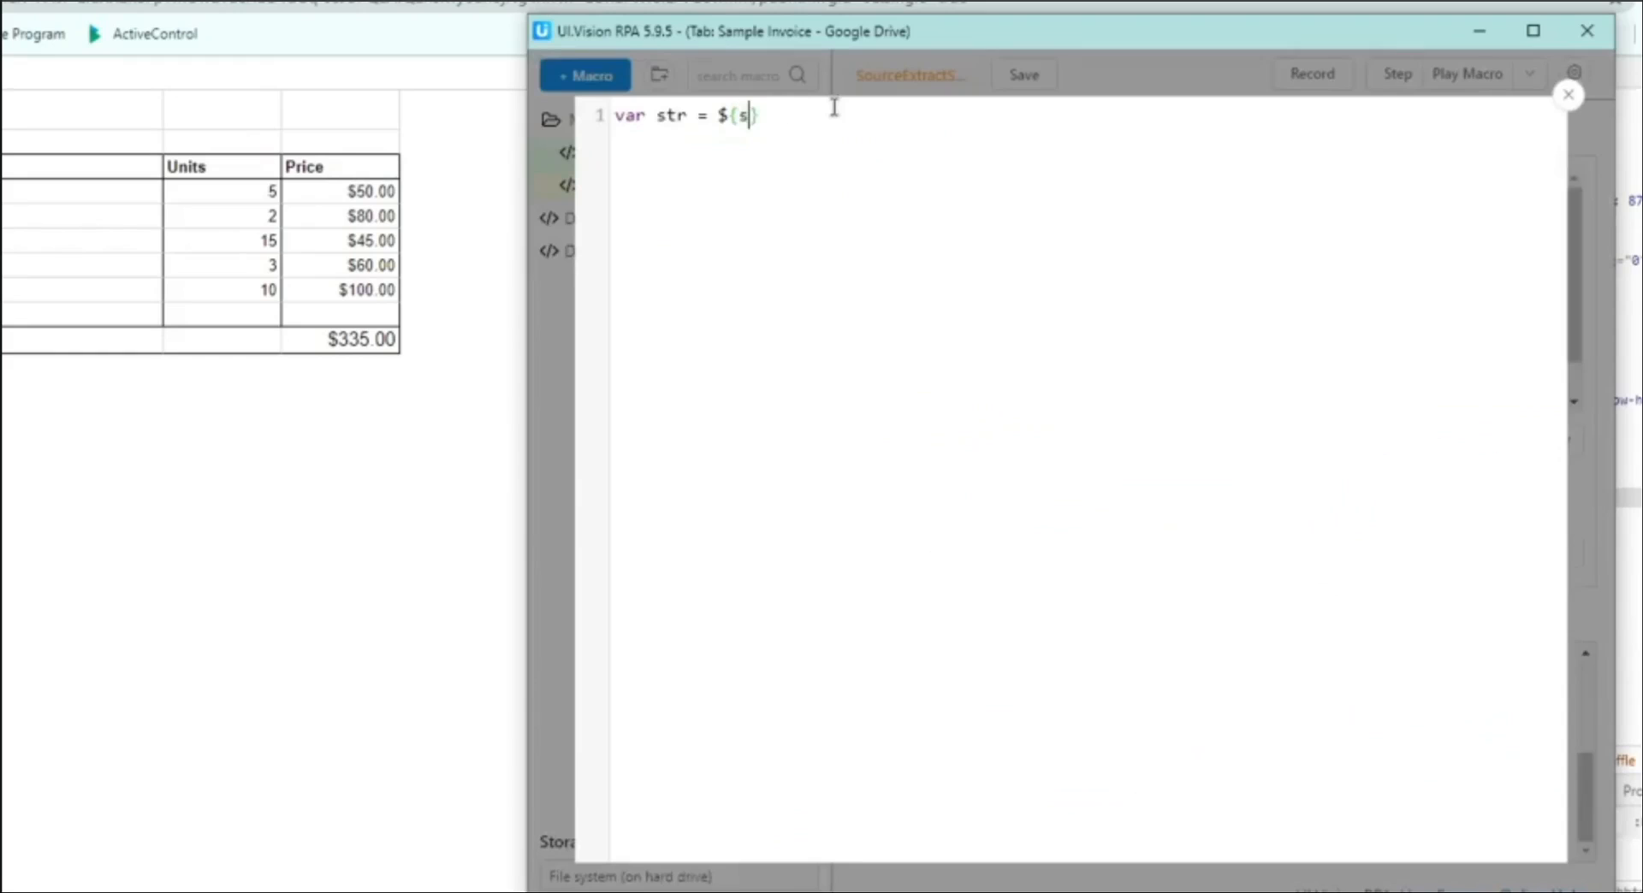
text(ourceExtrac)
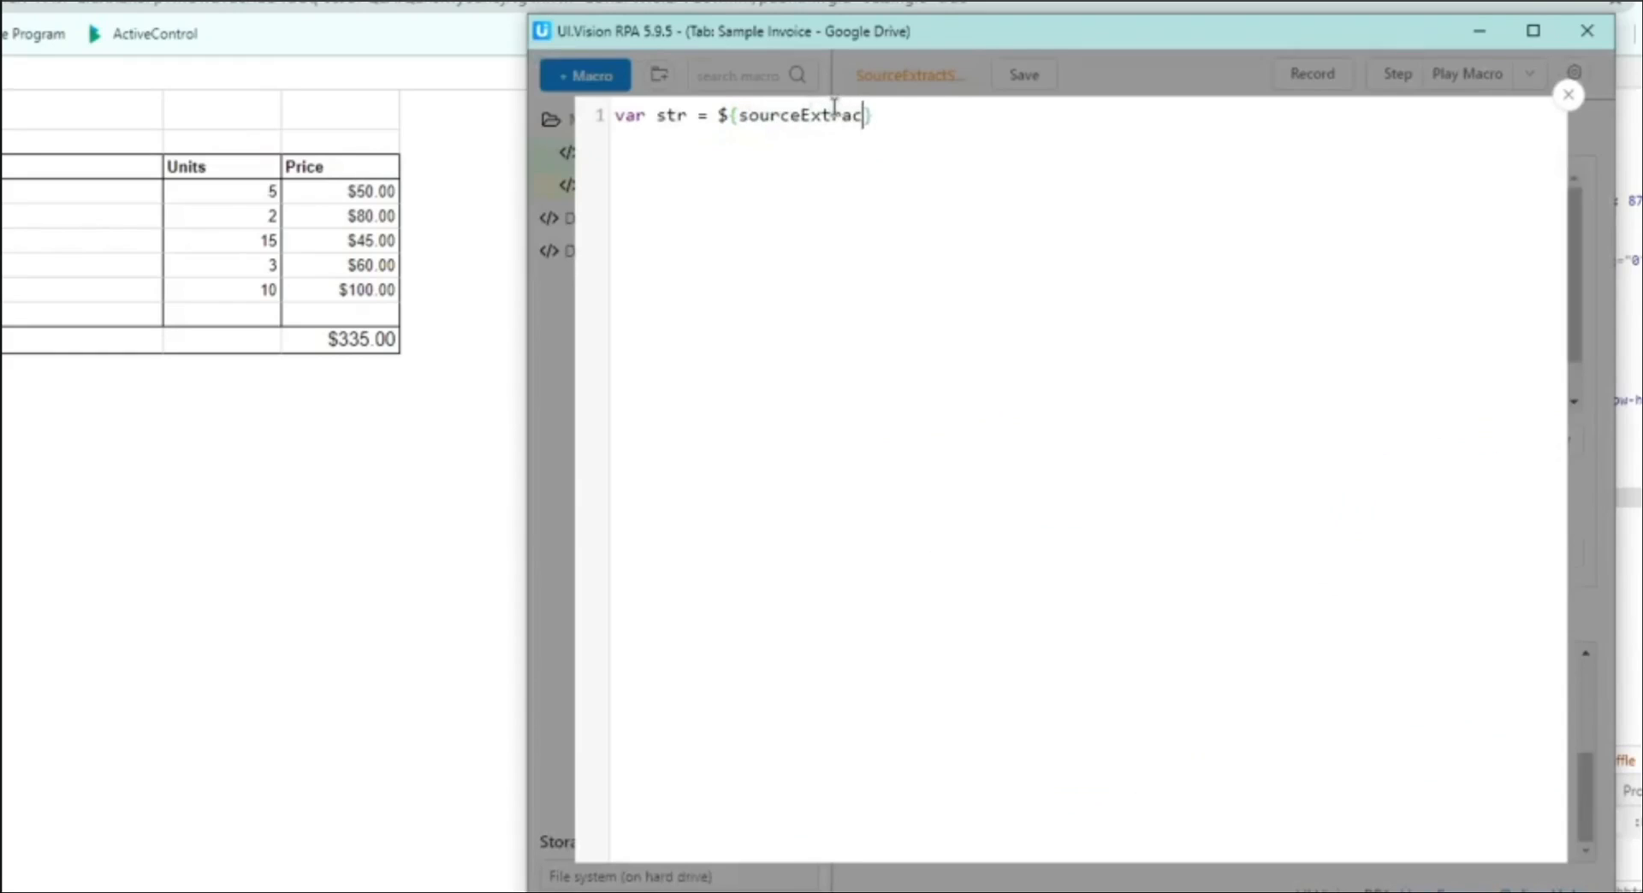
text(tFirstRe)
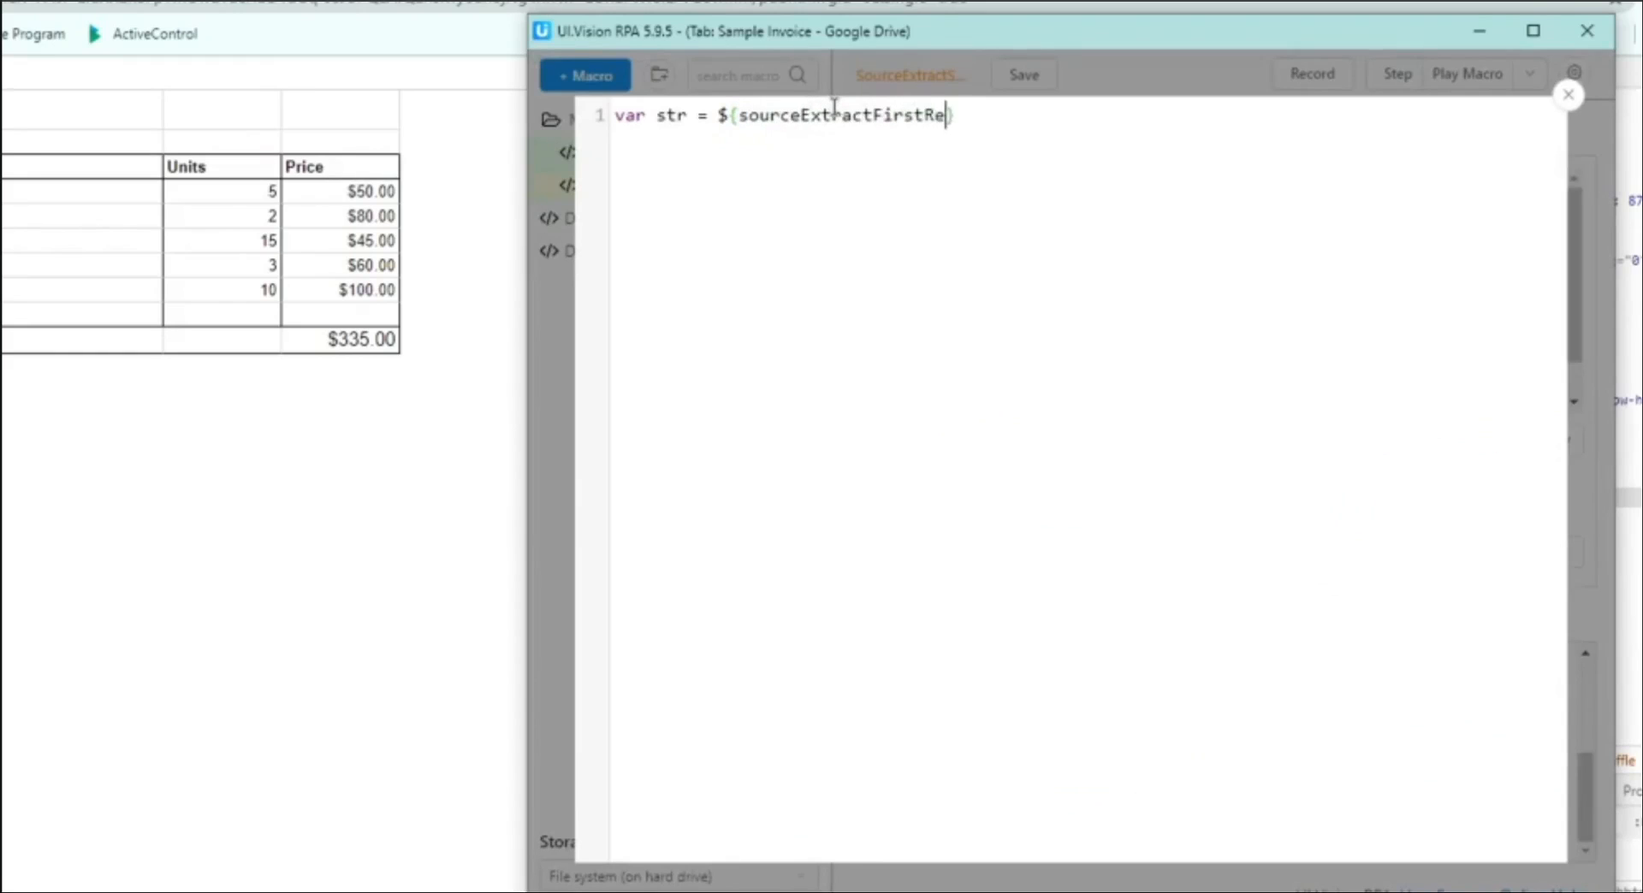
text(sult)
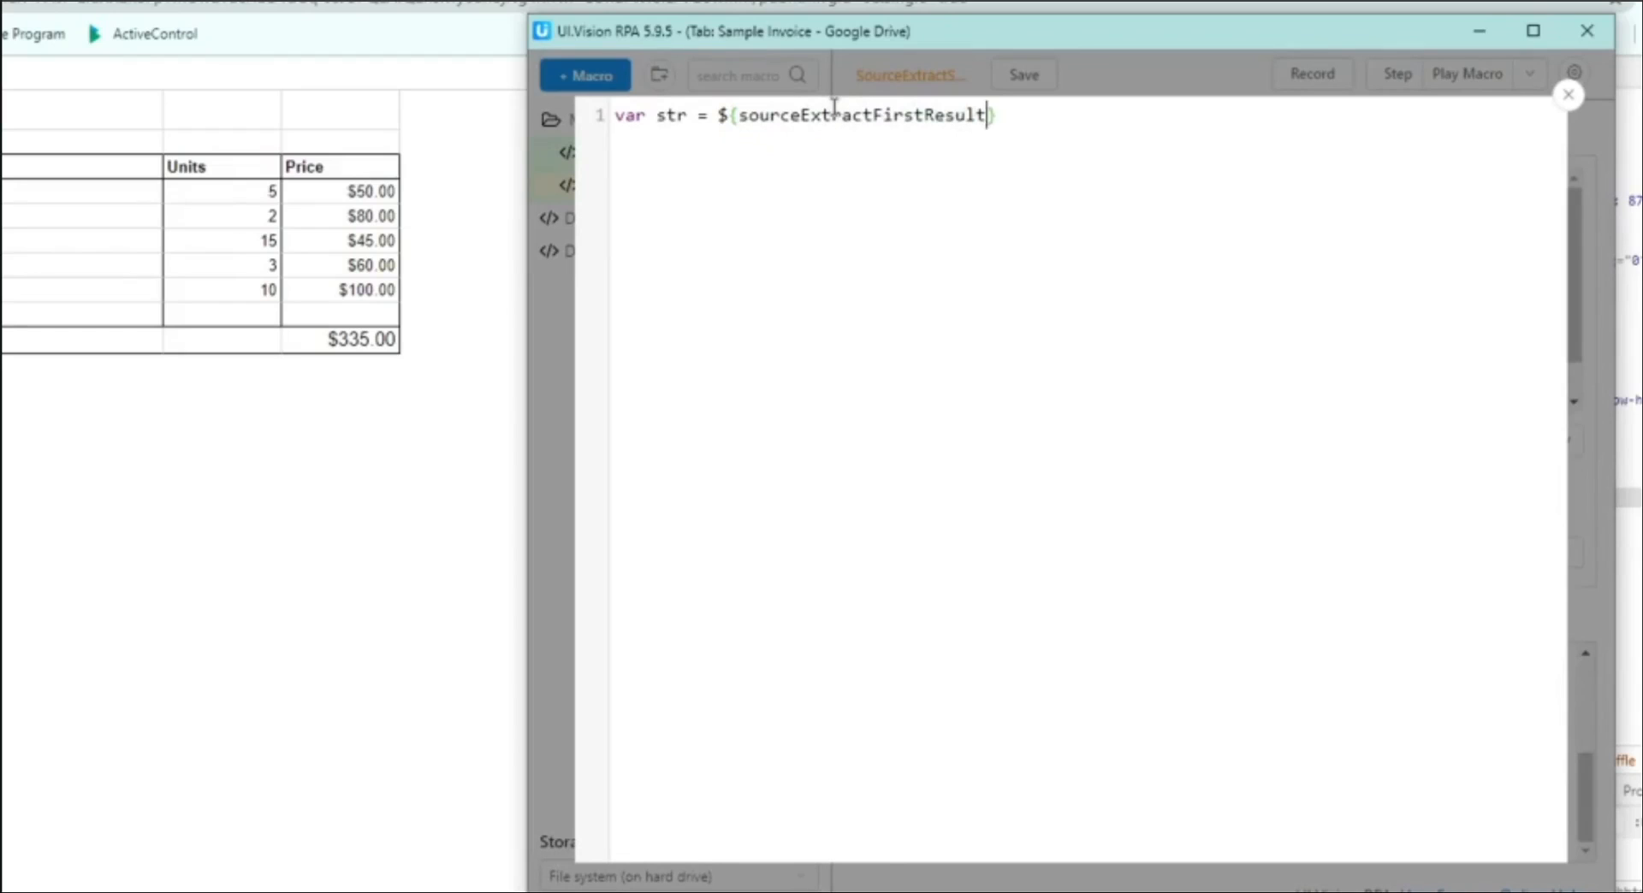
text(}.subst)
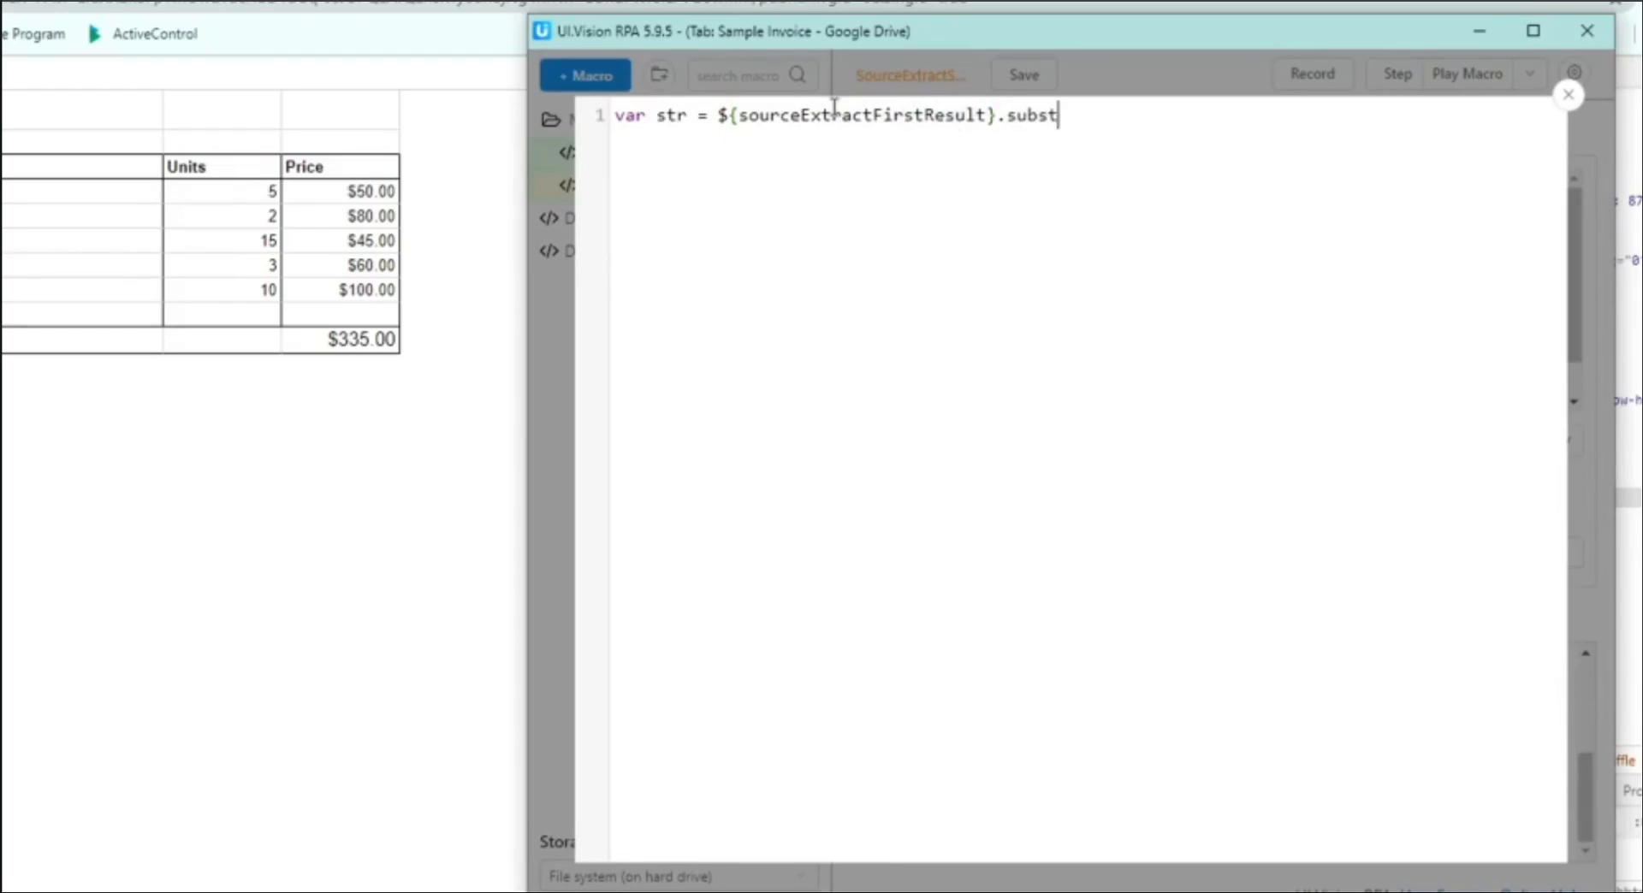
text(ring())
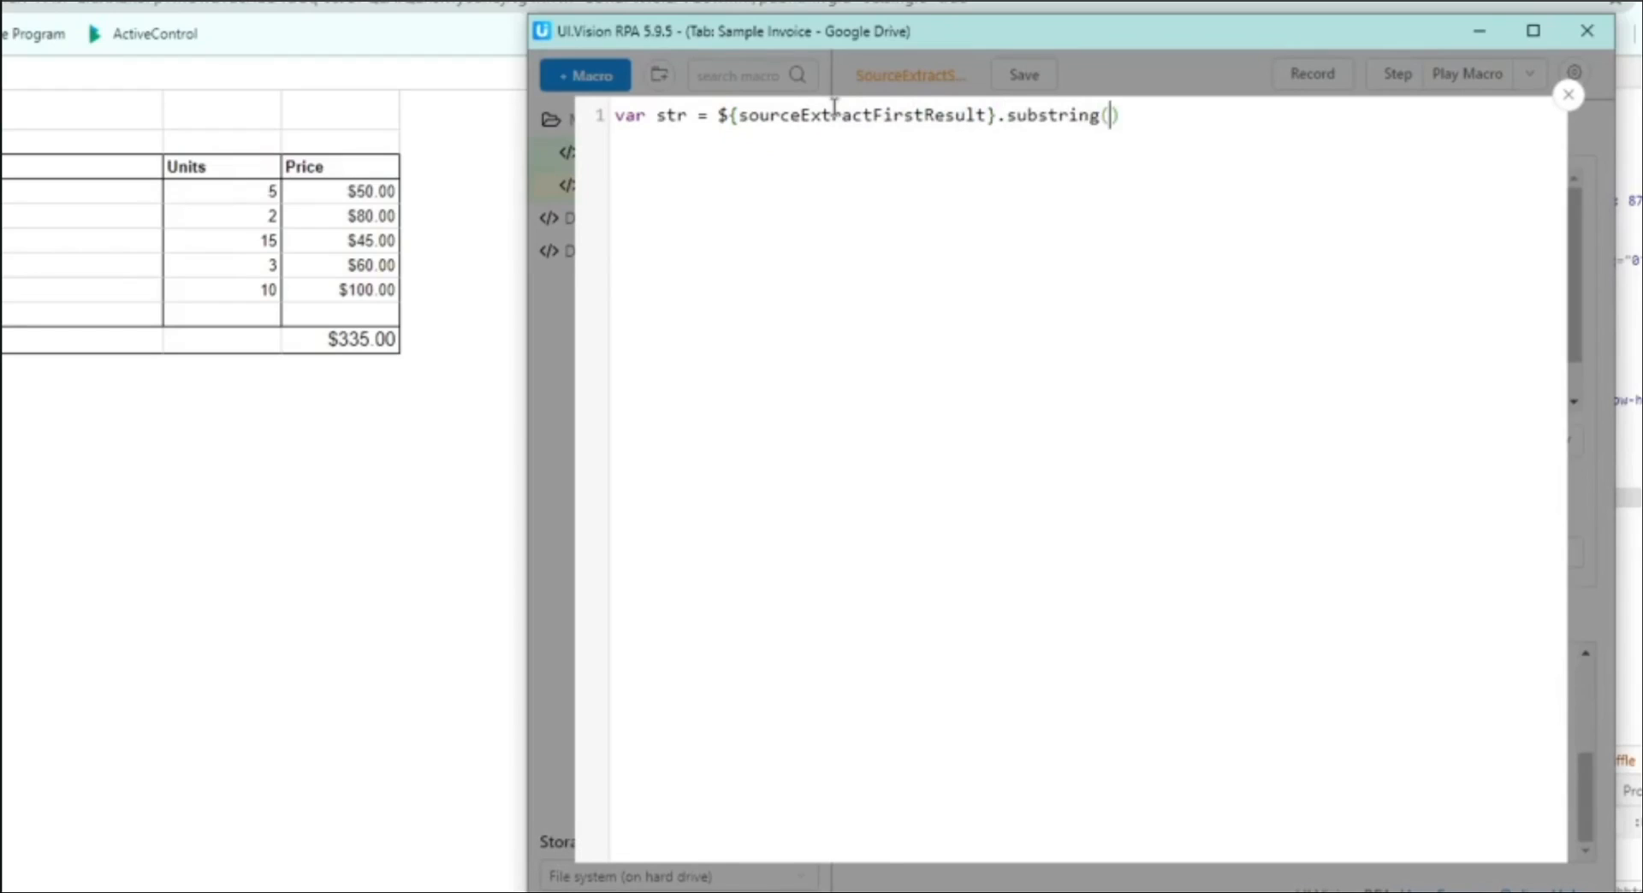
text())
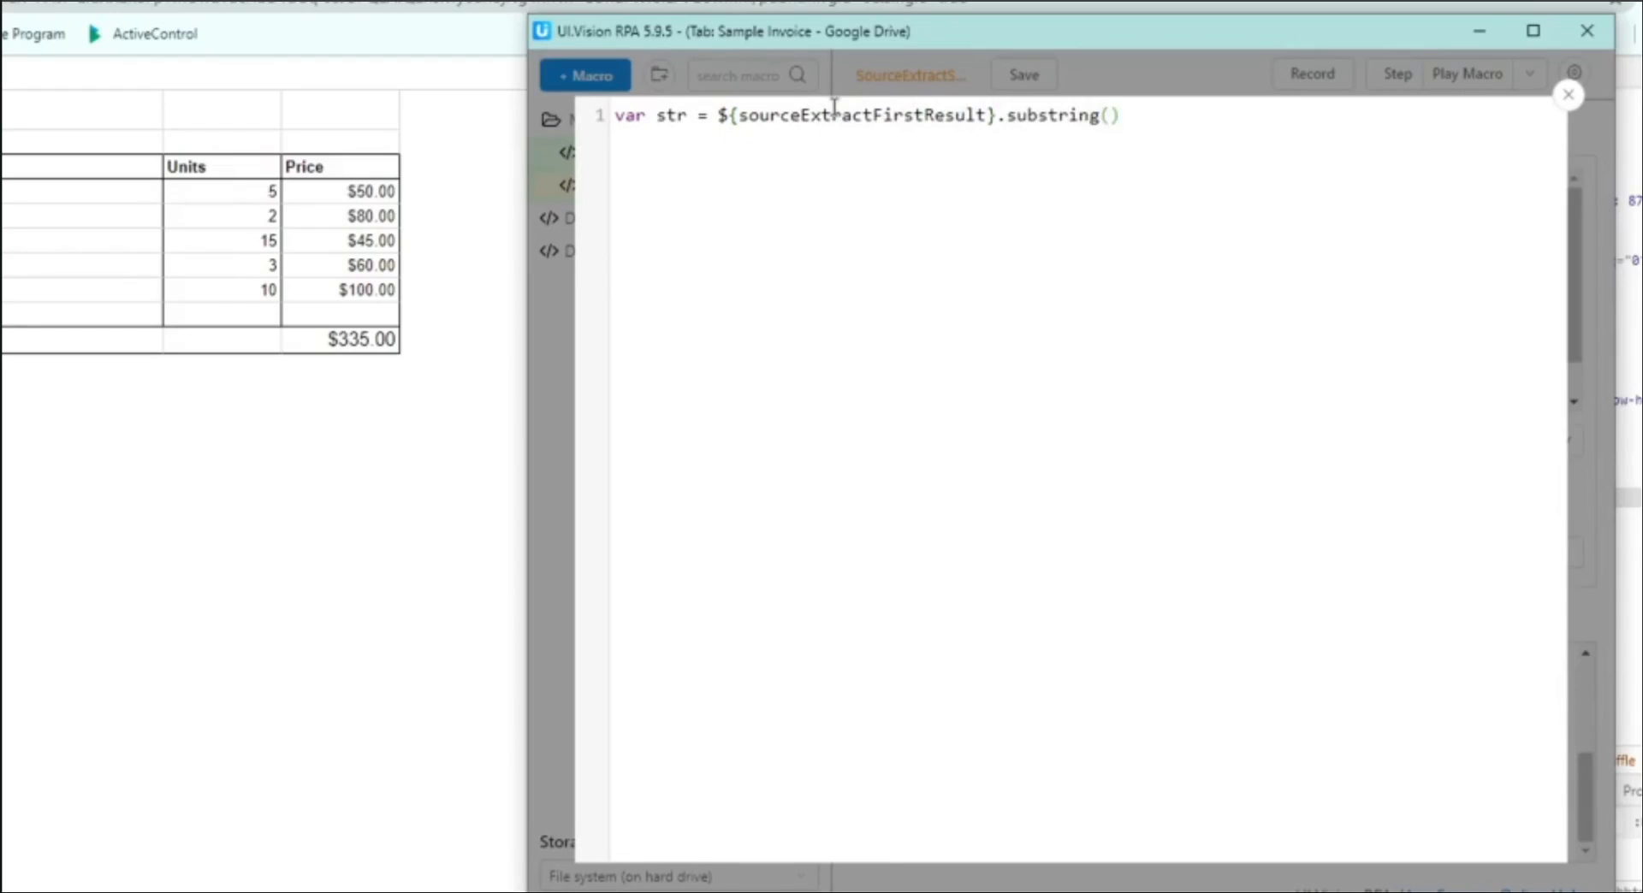
text(${sourceExtrac})
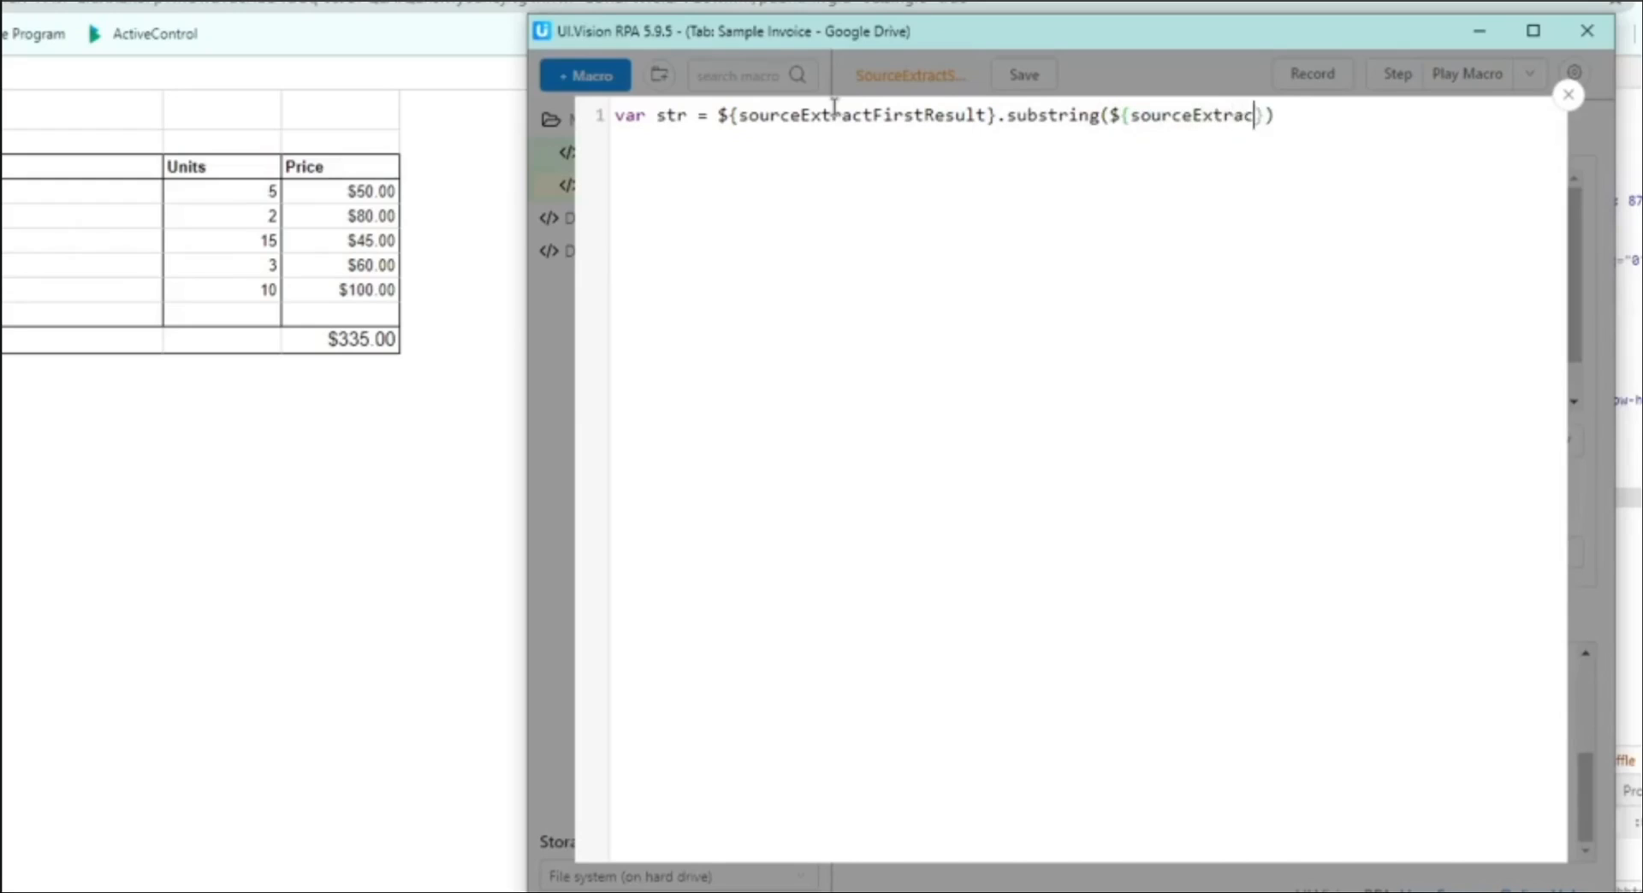
Fill the substring arguments with sourceExtractFirstResult.indexOf('$') and the second reference
text(tFirstResu)
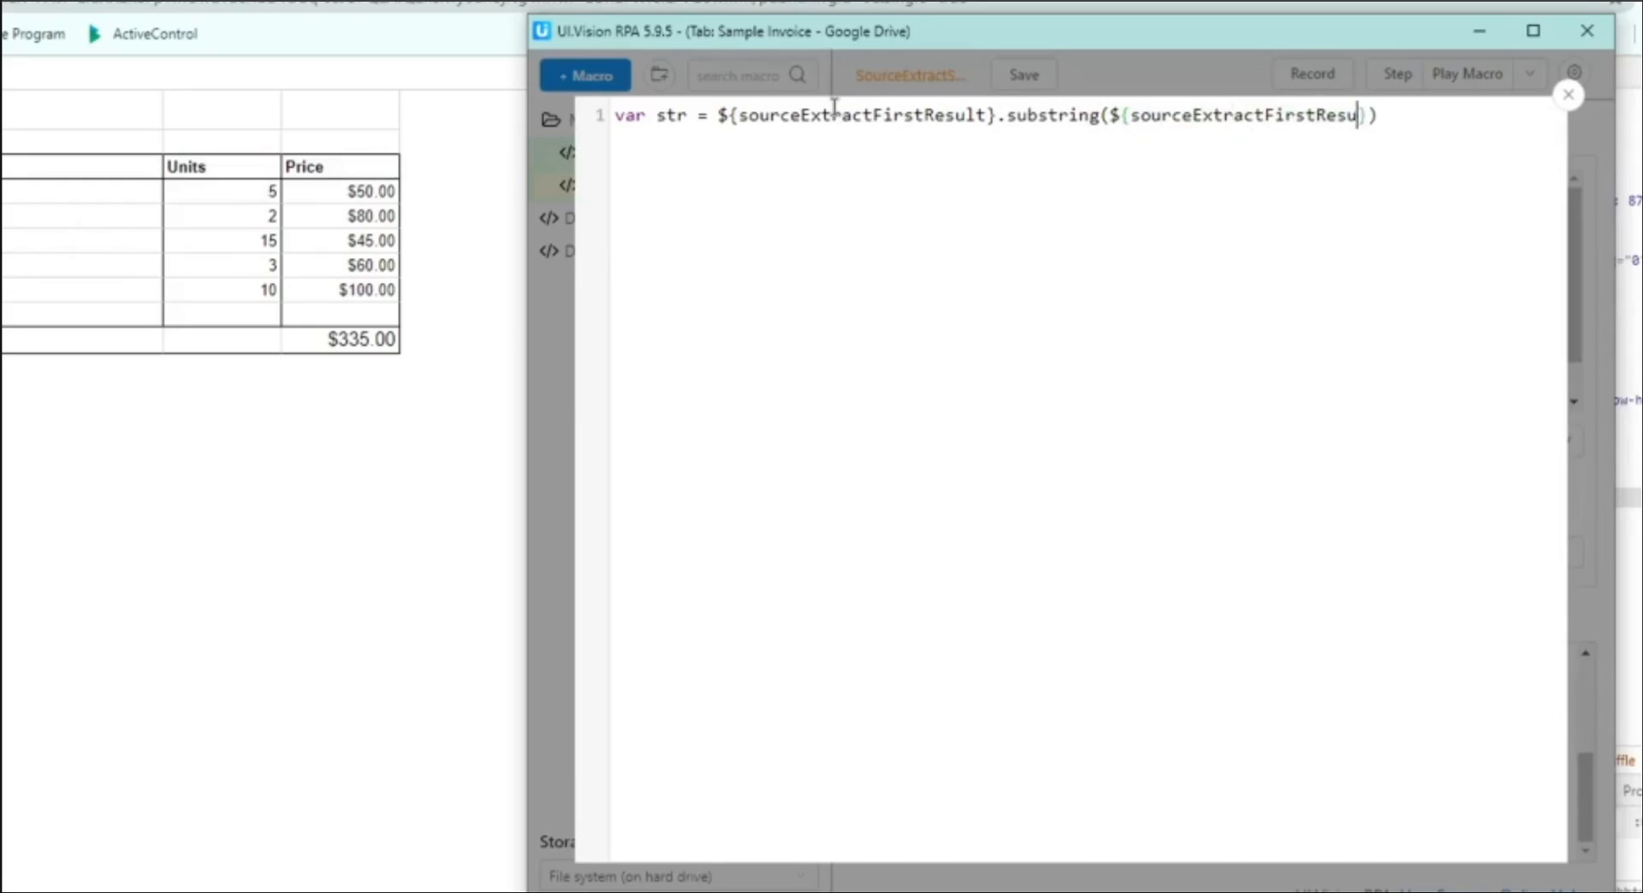
text(lt)
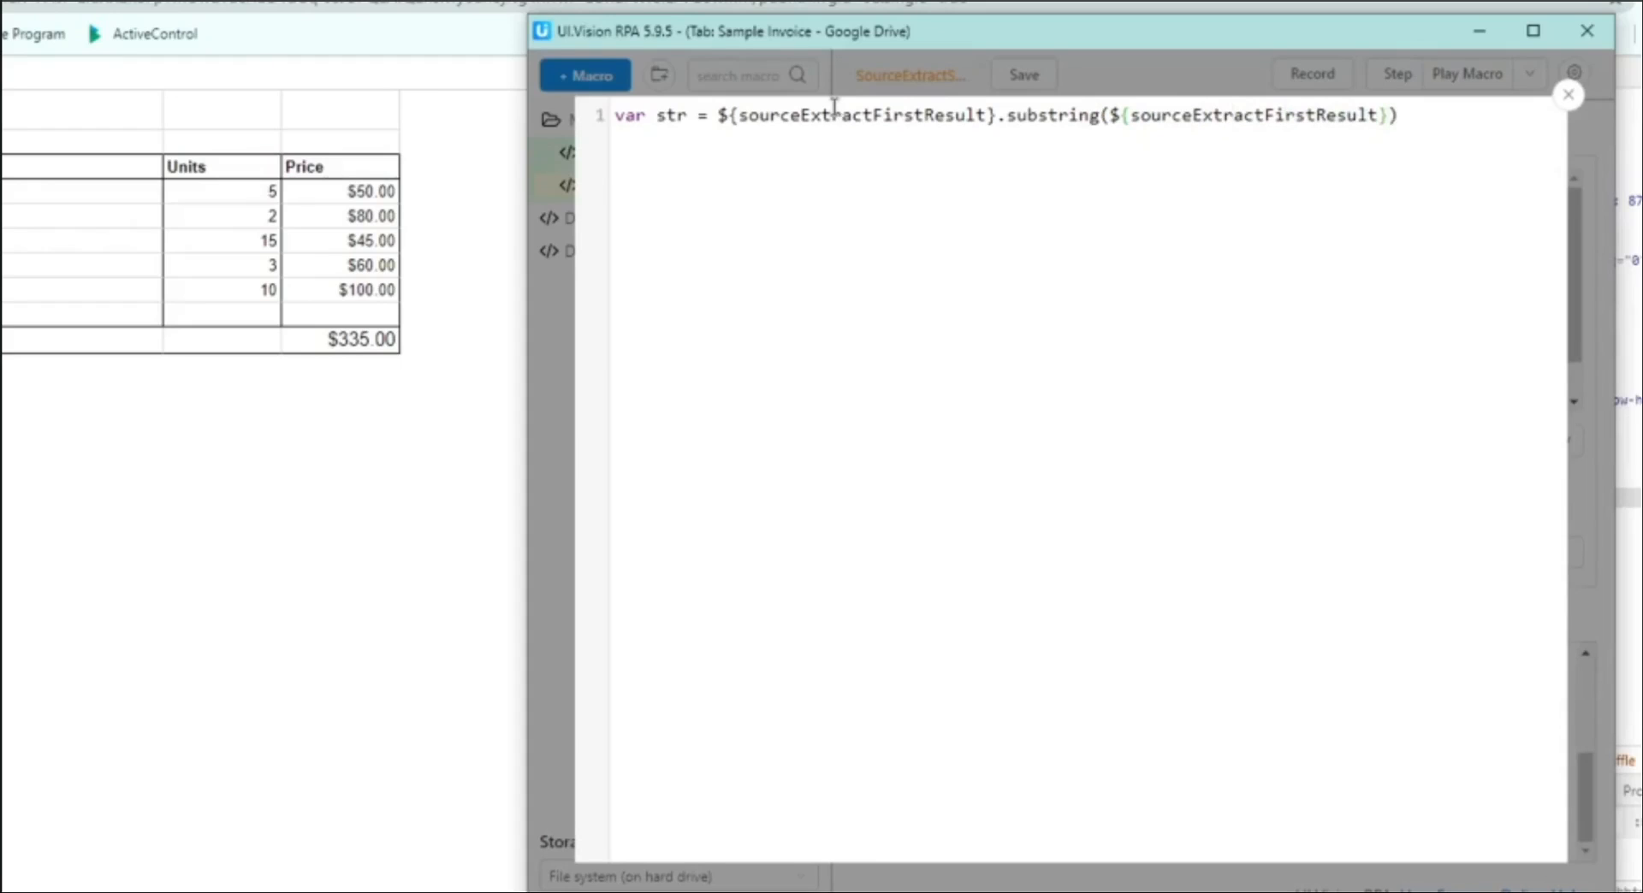
text(.inde)
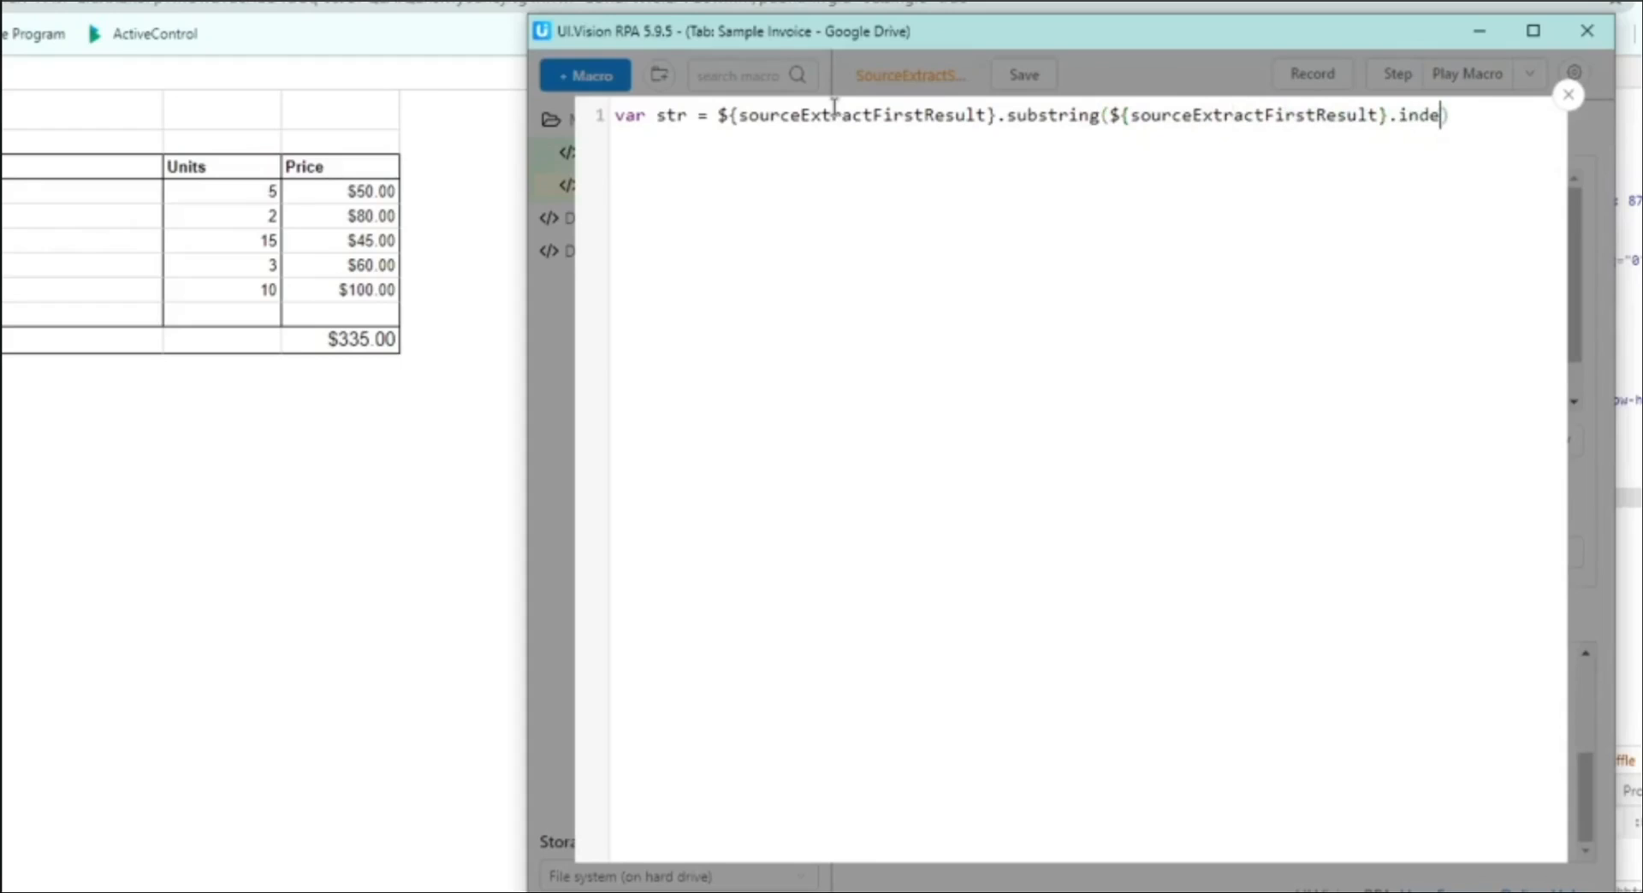
text(xOf())
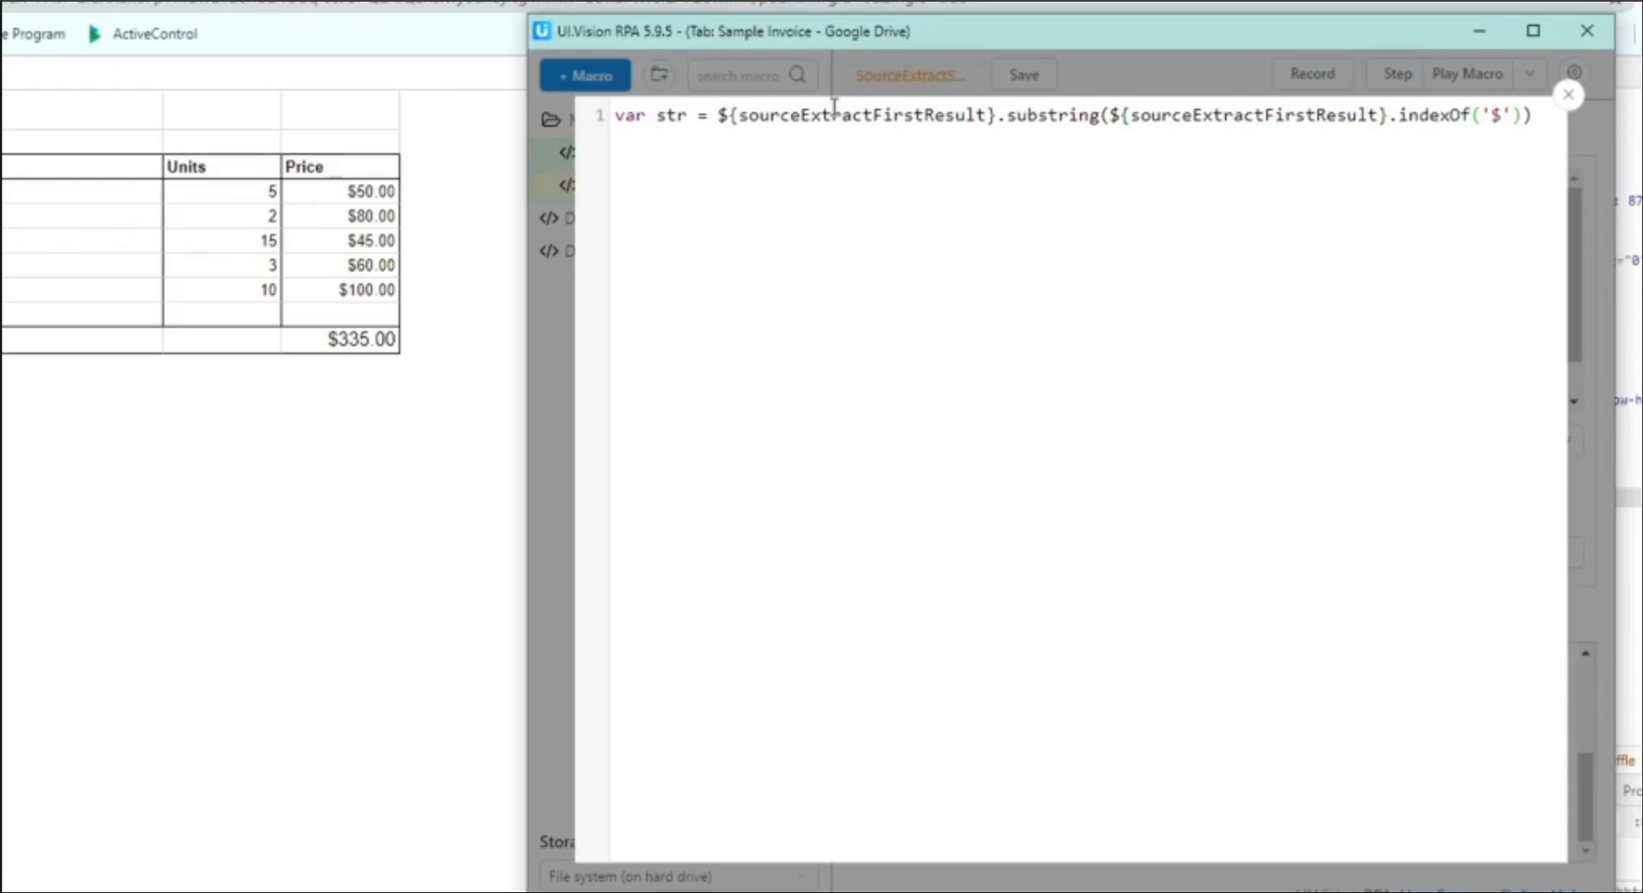
text(,)
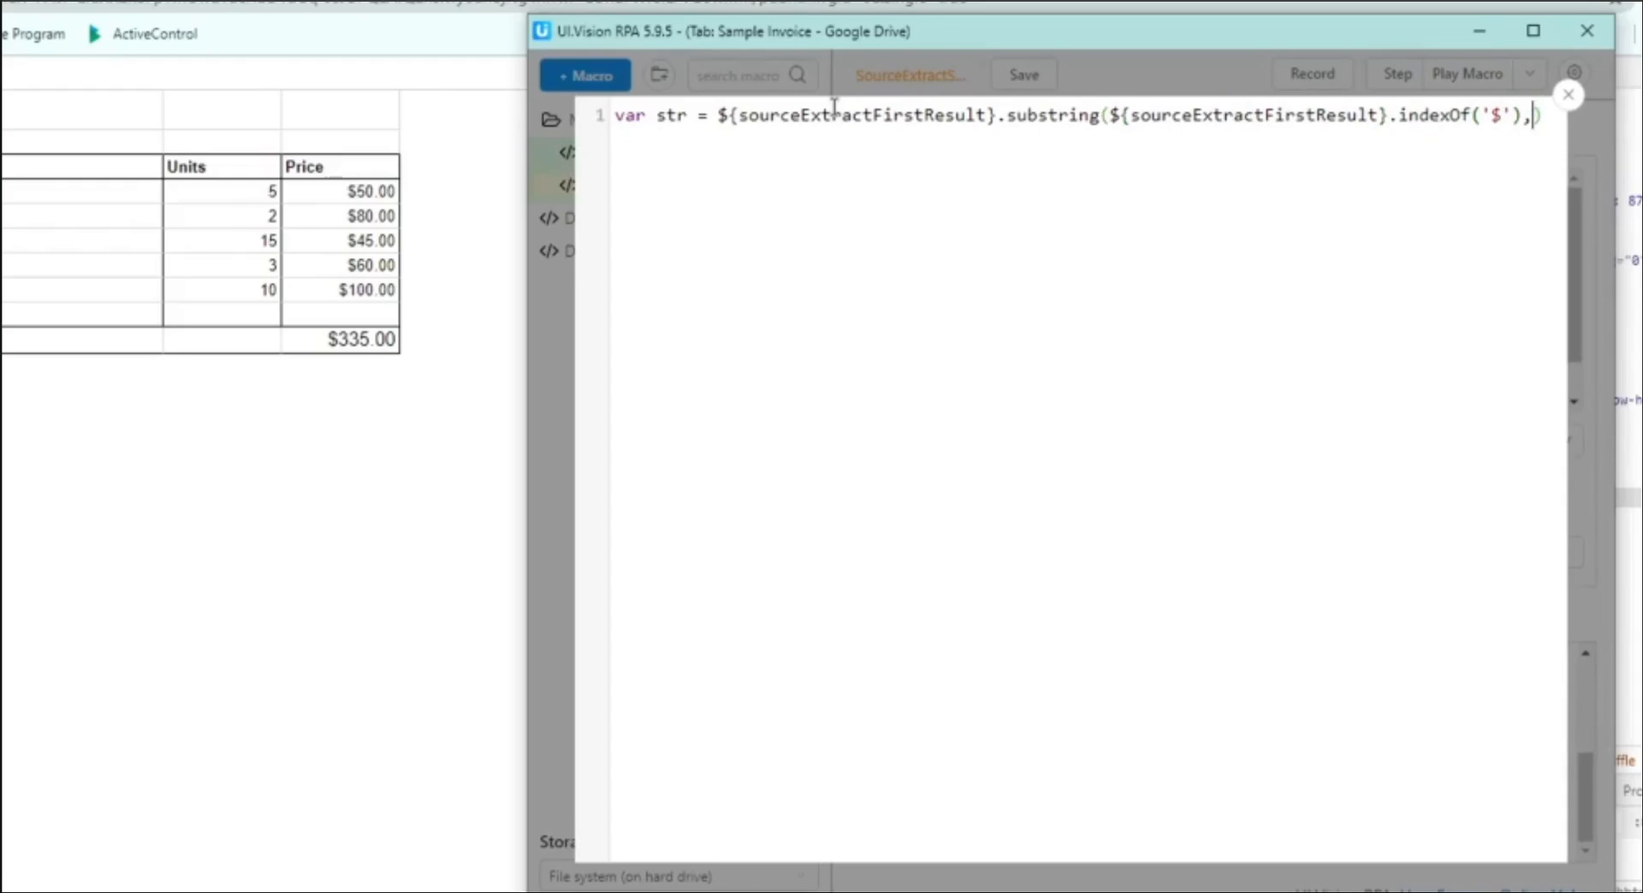
text($so)
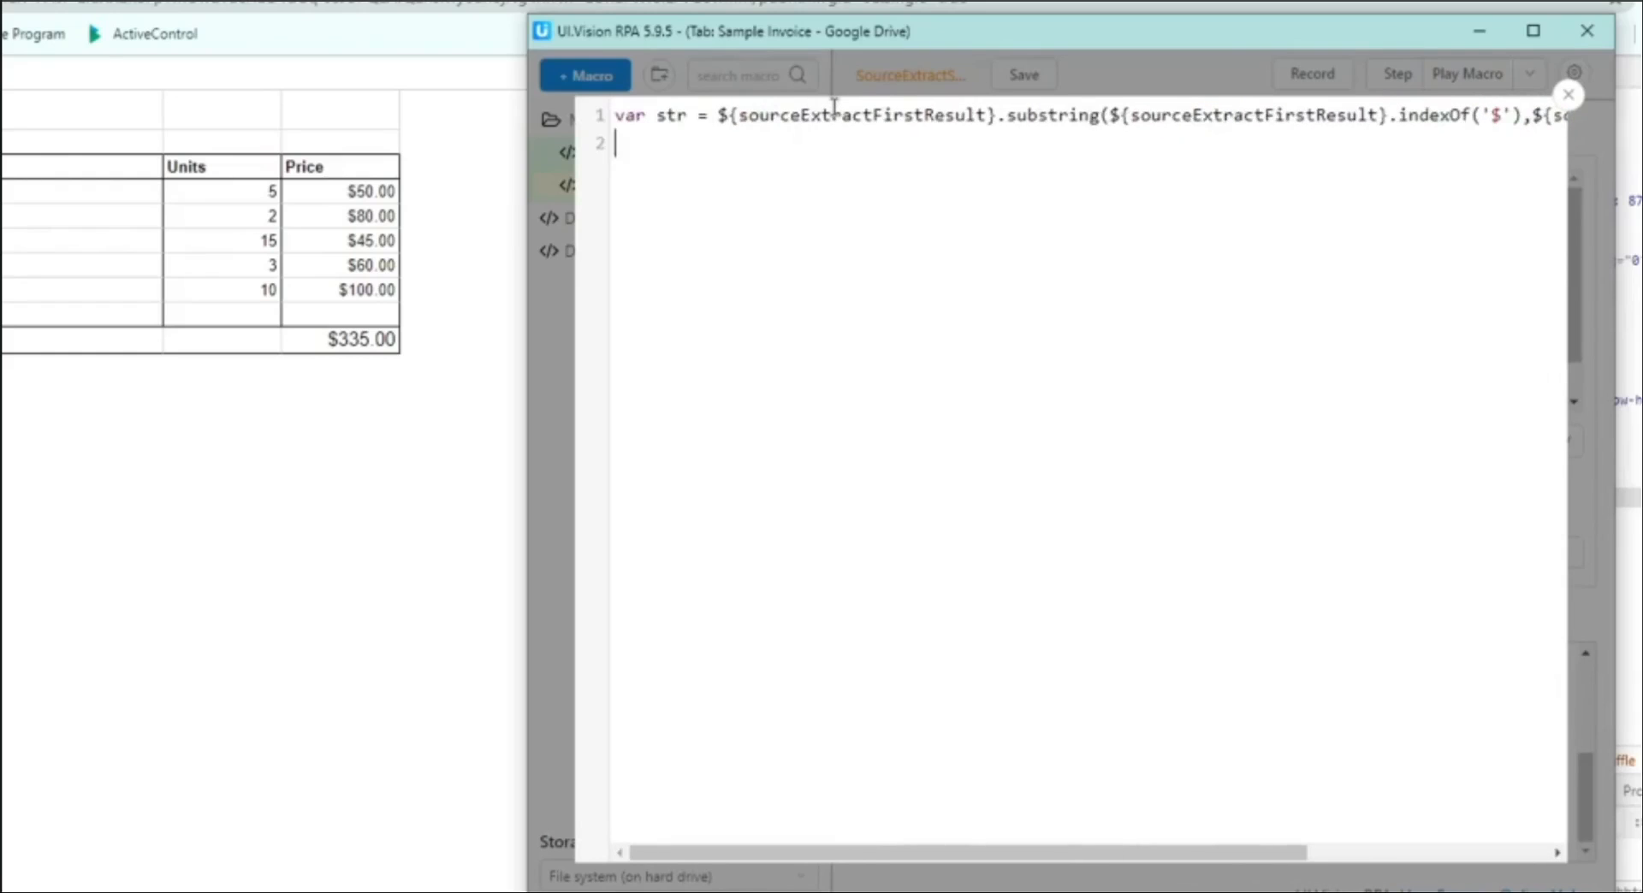
mouse_move(933, 373)
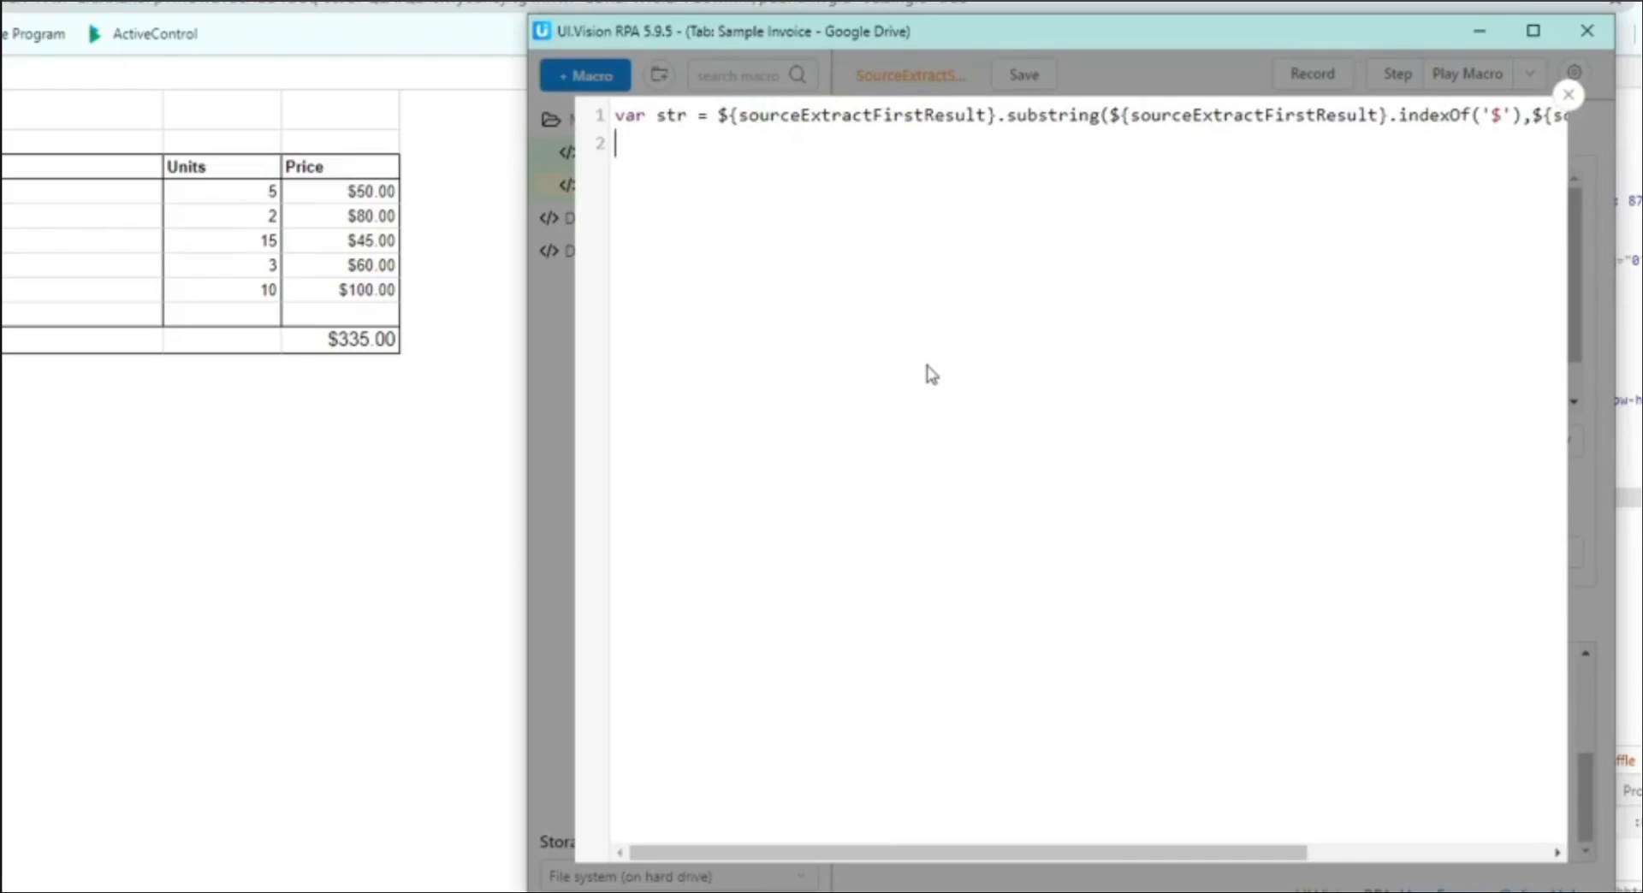
End the script with return str;
text(return)
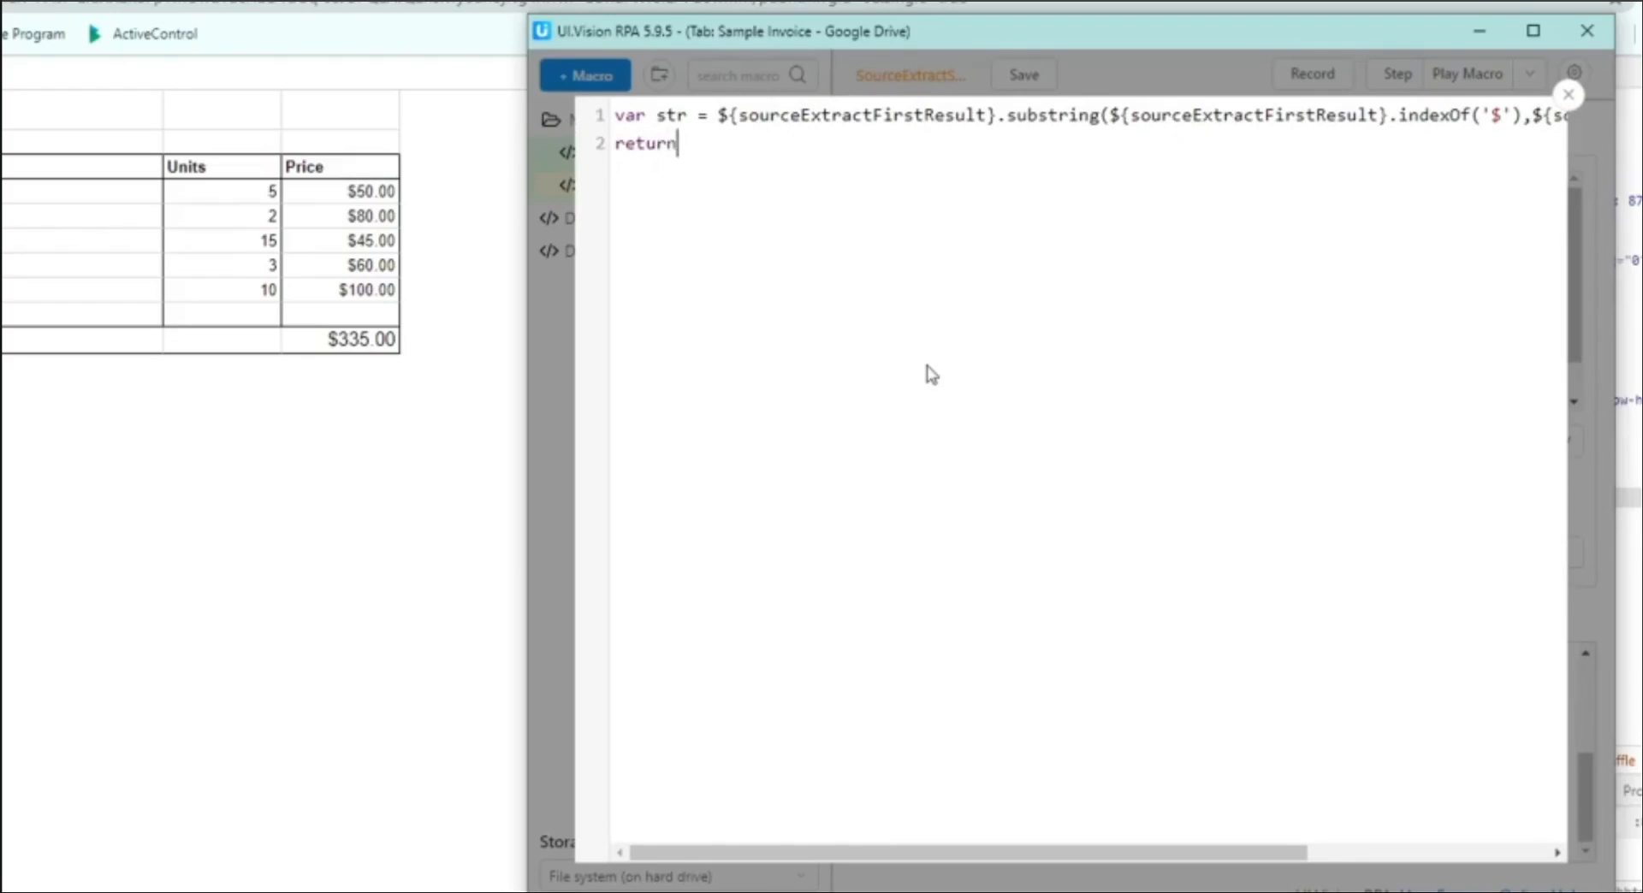
text(str)
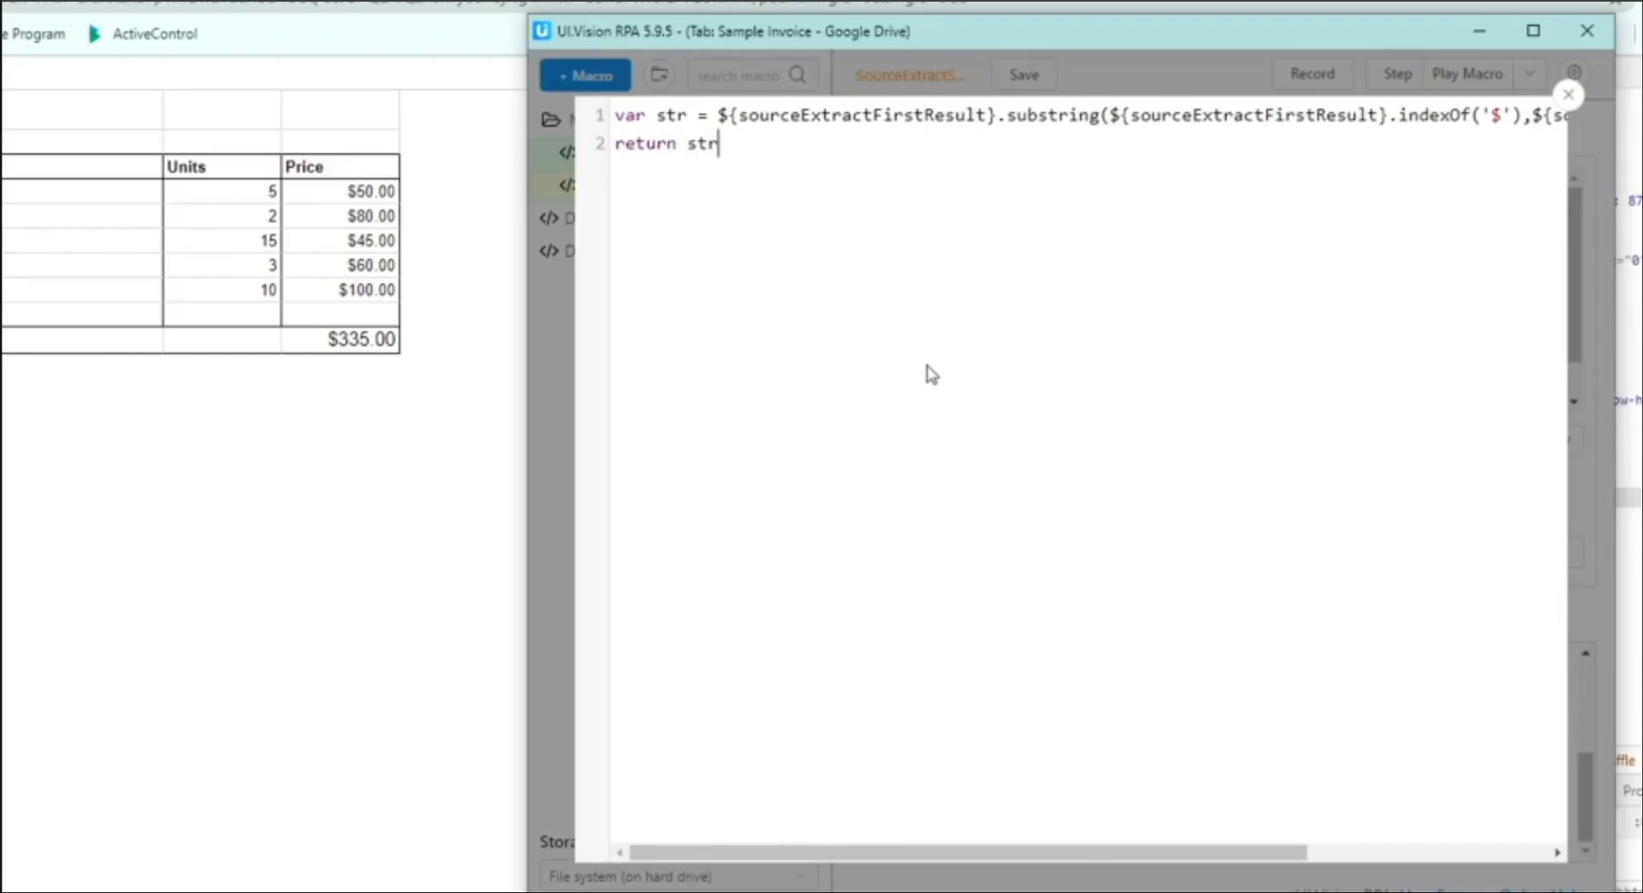
text(;)
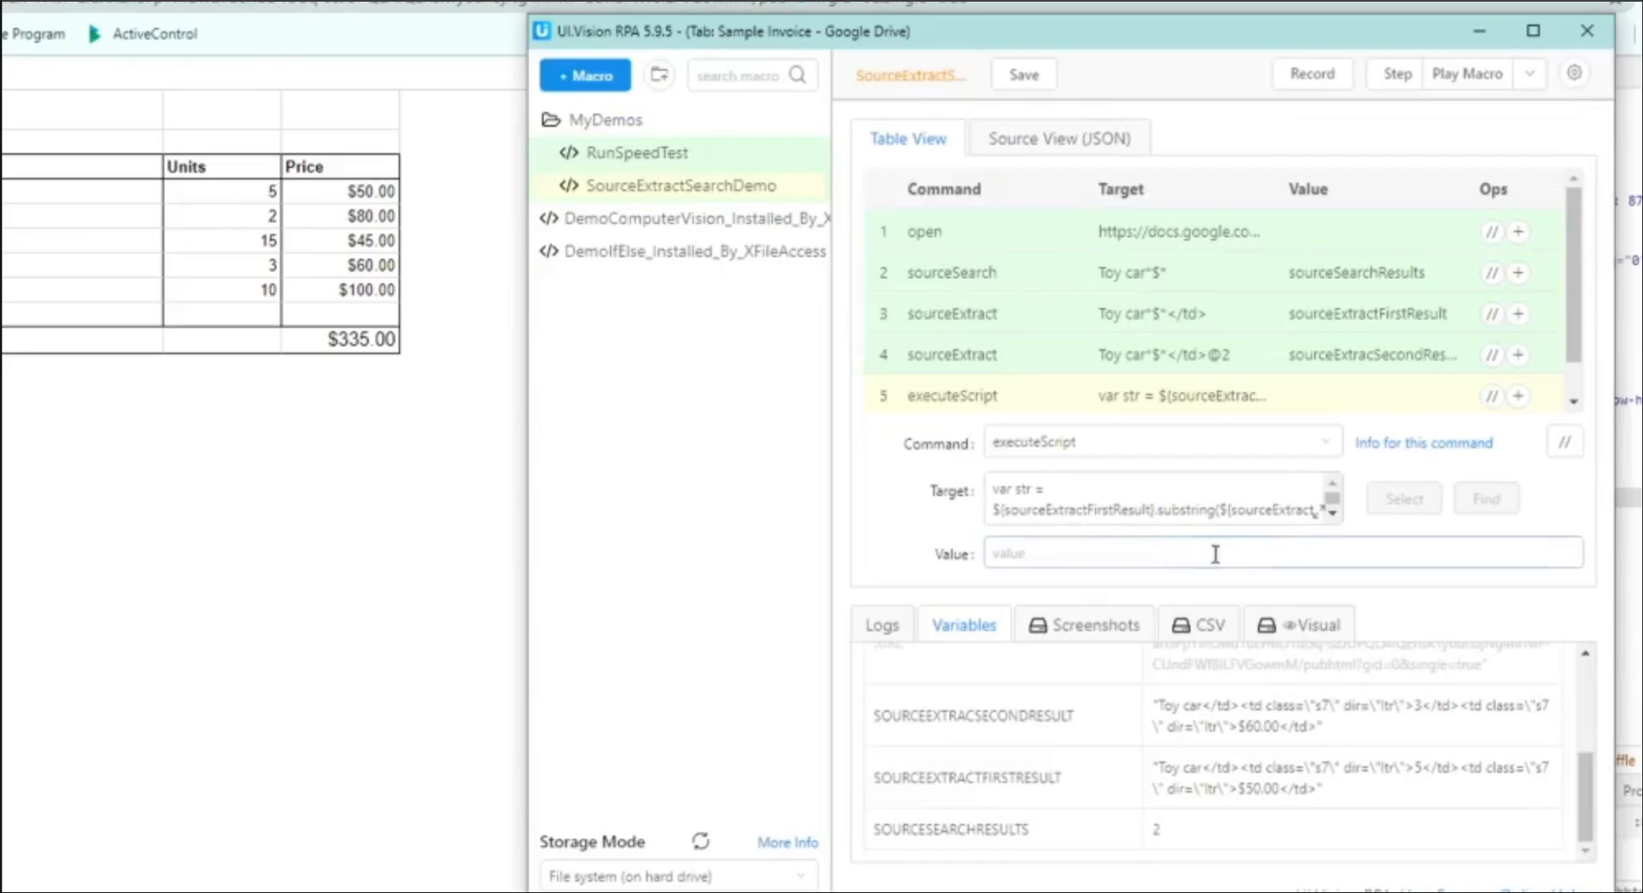
Store the script result in firstResultPrice, run, and check it holds "$50.00</td>"
click(1160, 552)
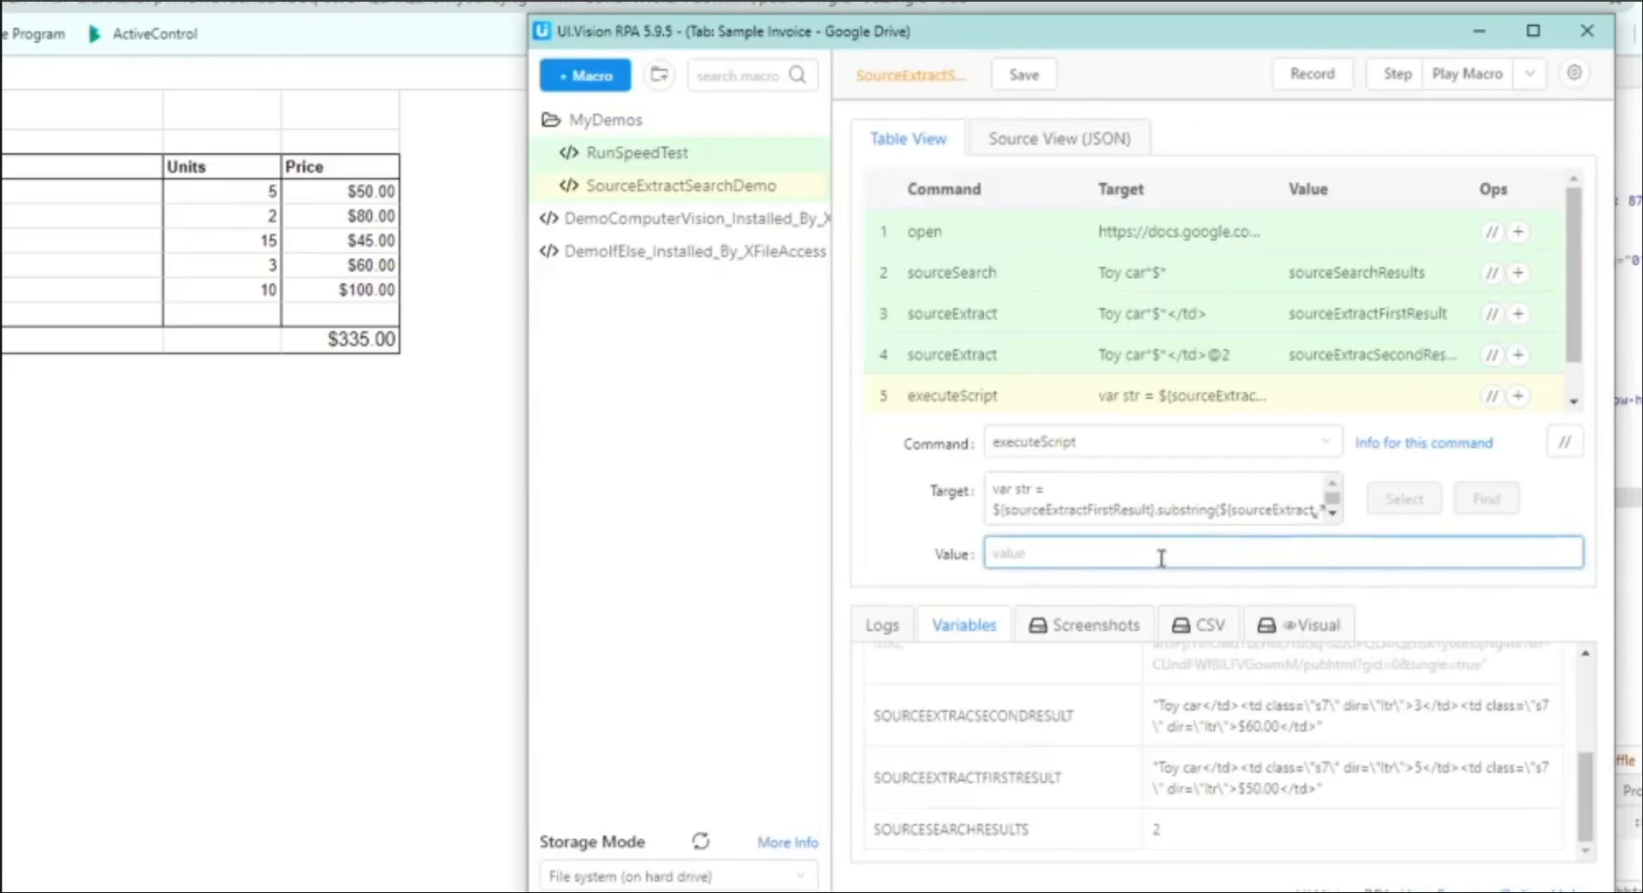
text(firstResultPrice)
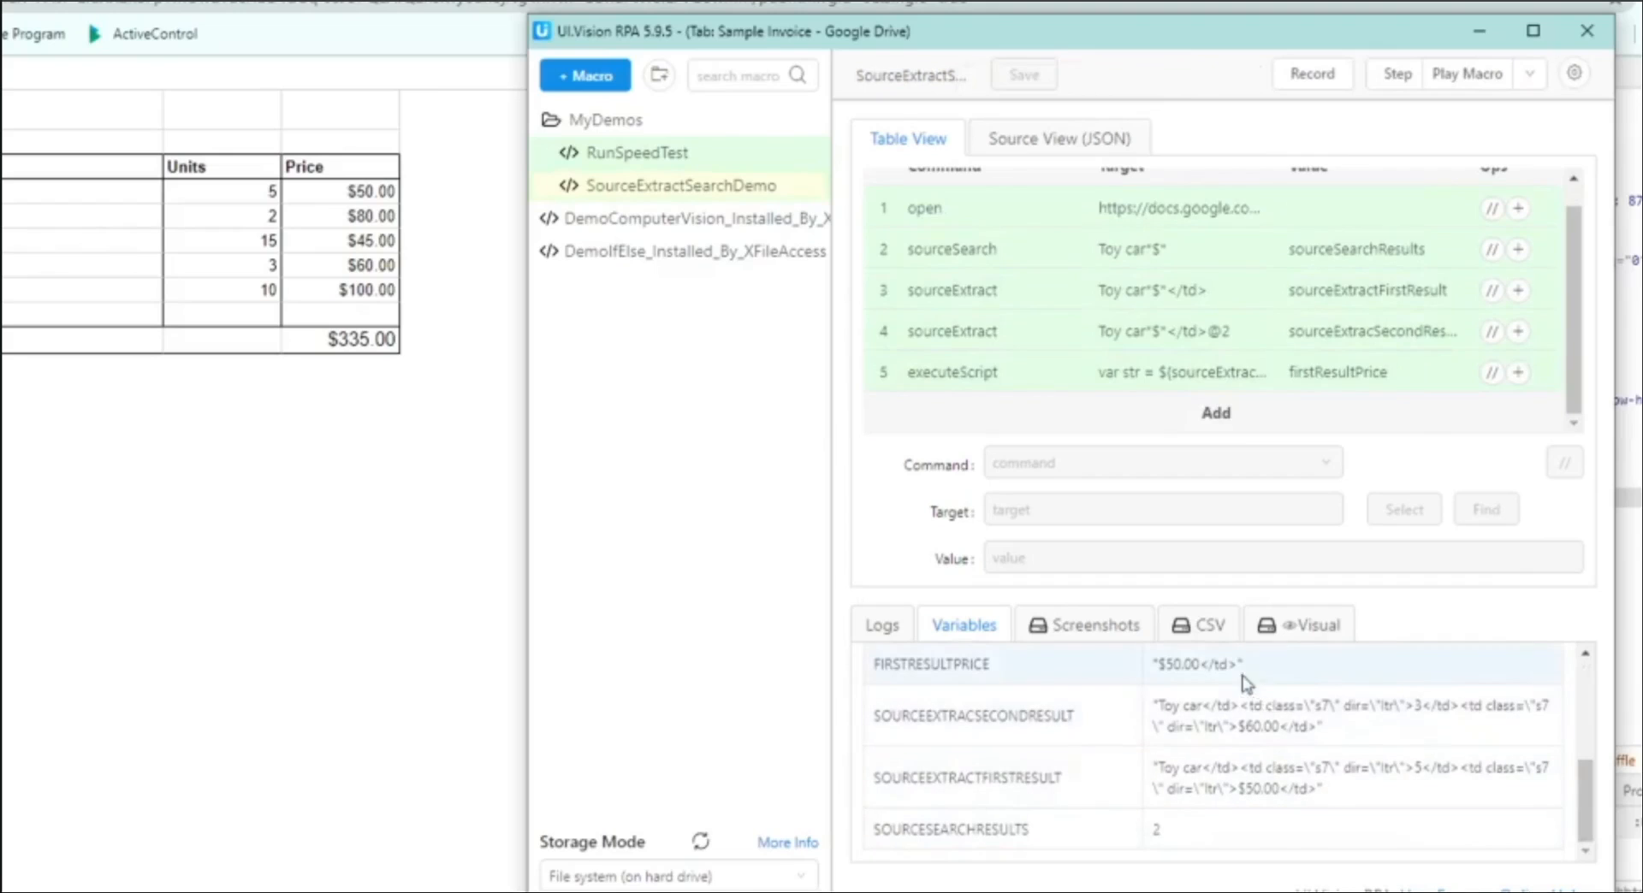
mouse_move(1143, 682)
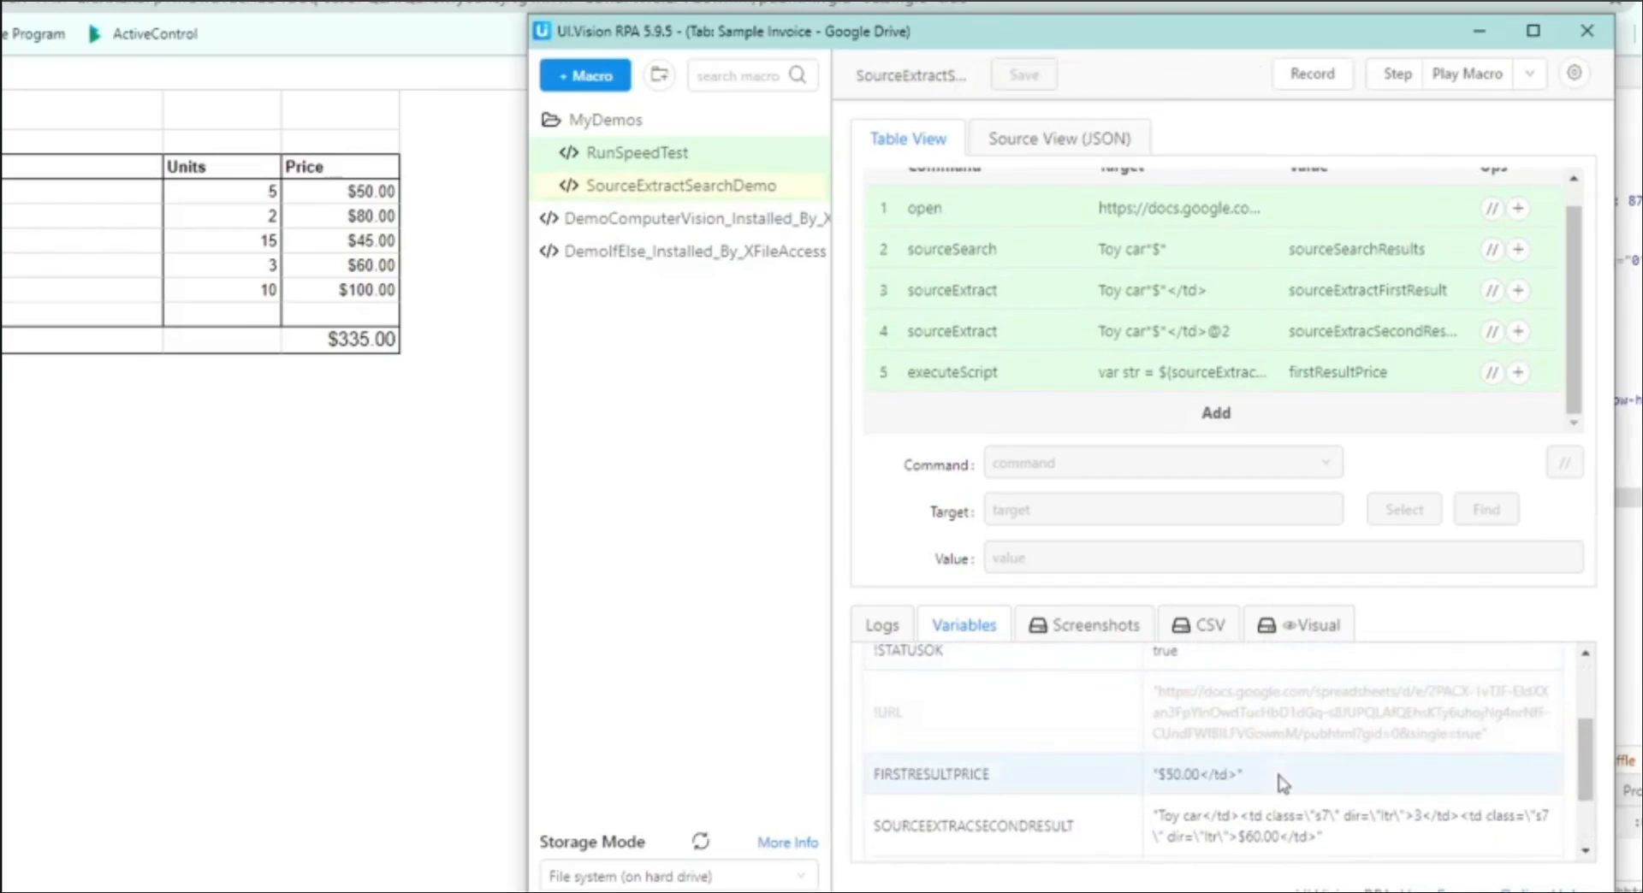
double_click(1221, 773)
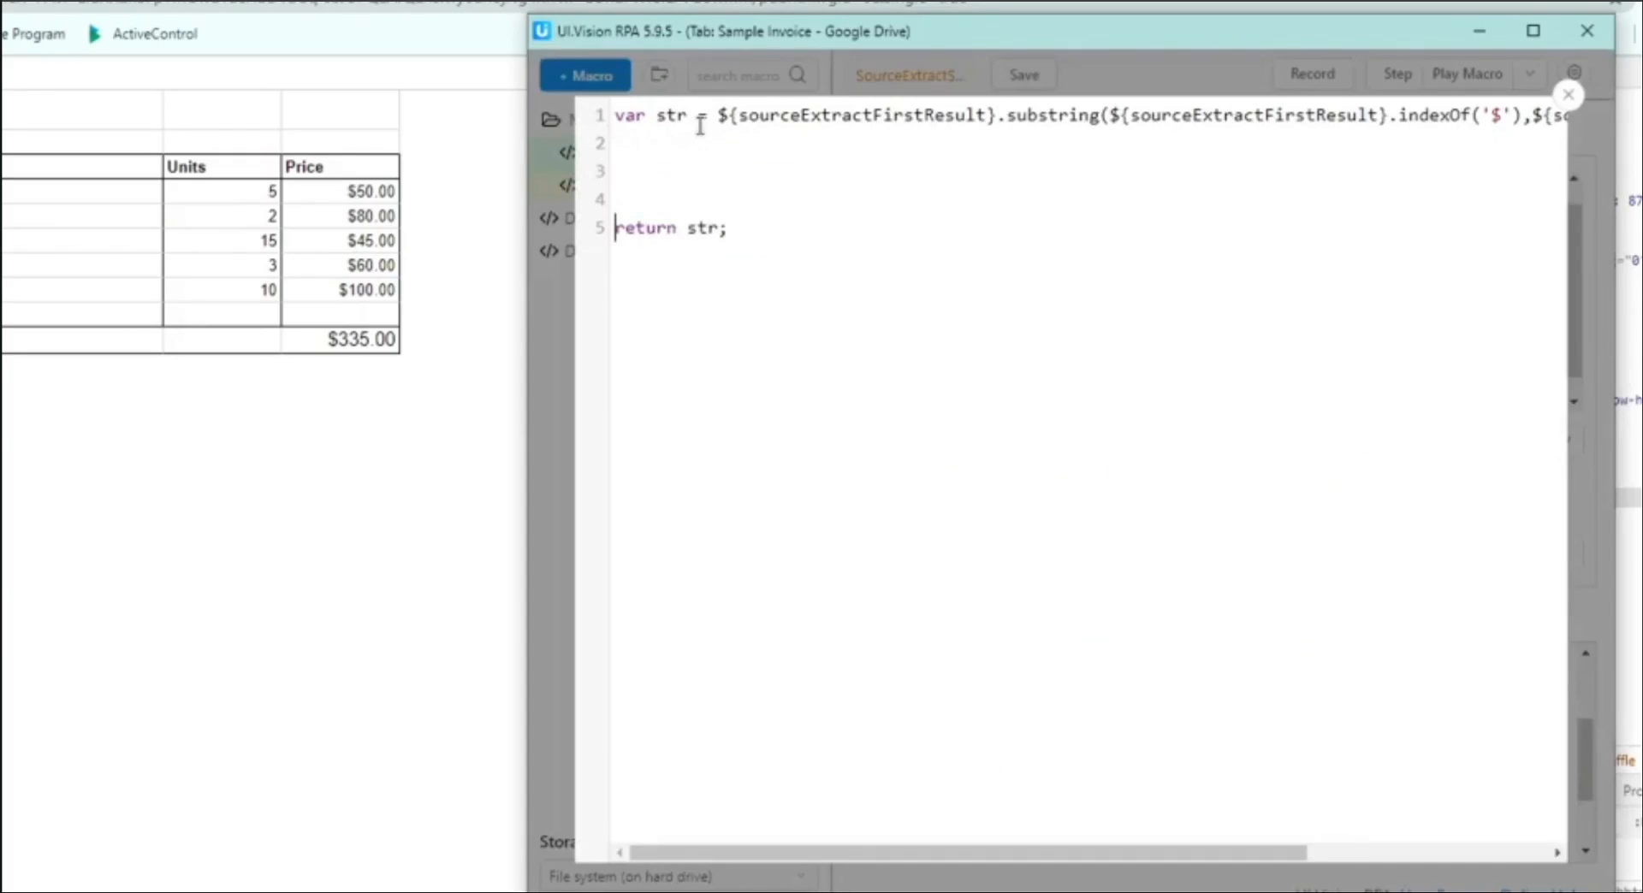
Add var idxtd = str.indexOf('</td>') on line 2
click(618, 144)
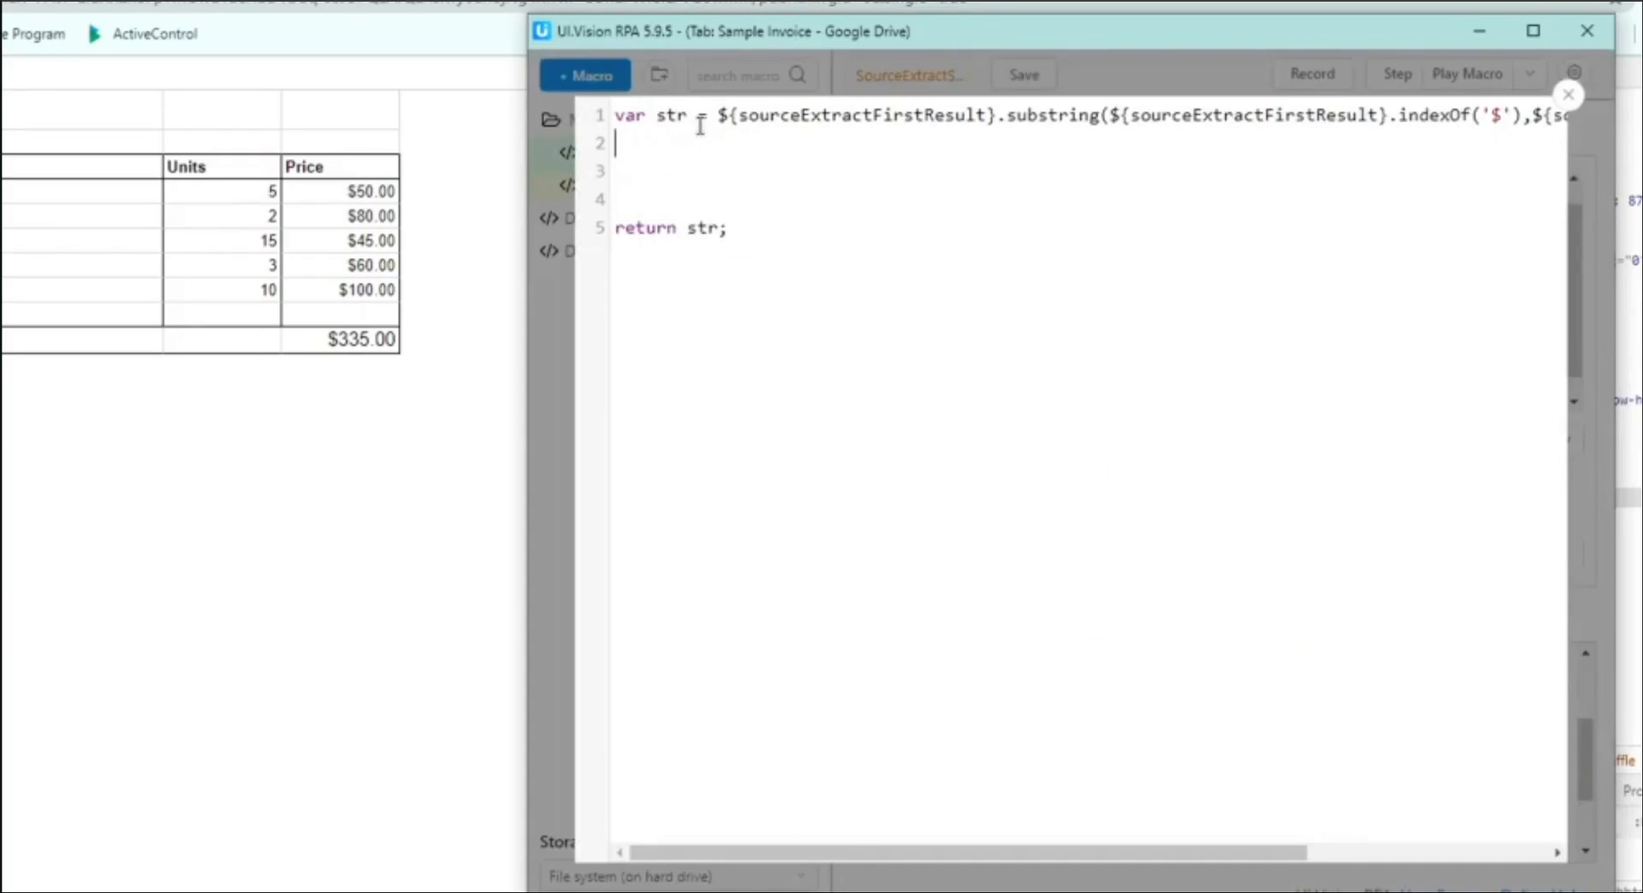
text(var)
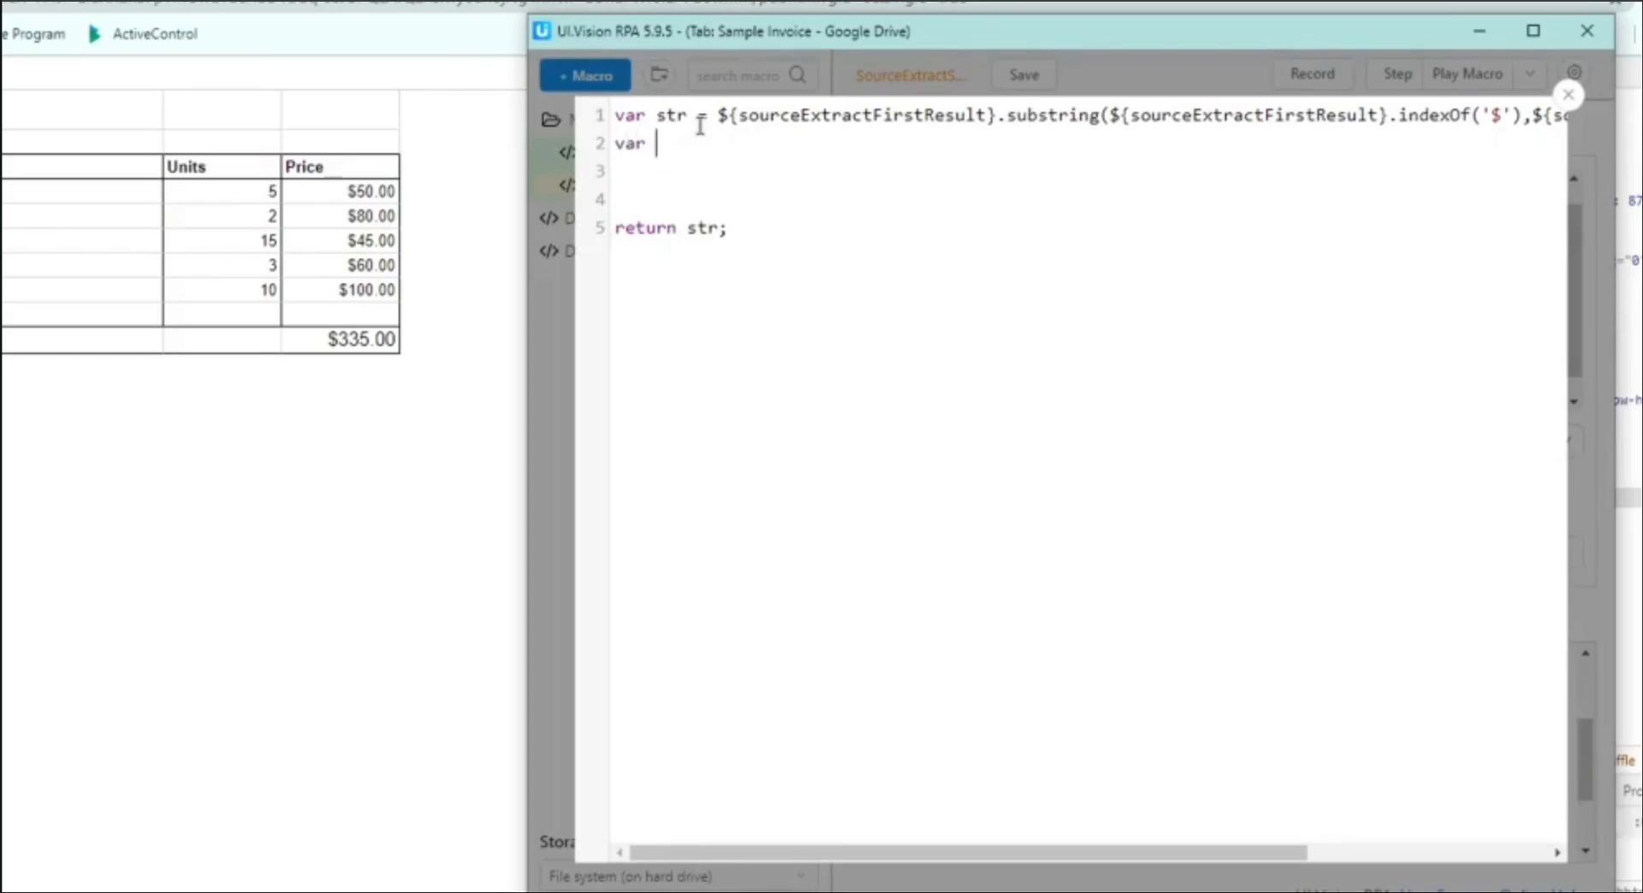
text(idx)
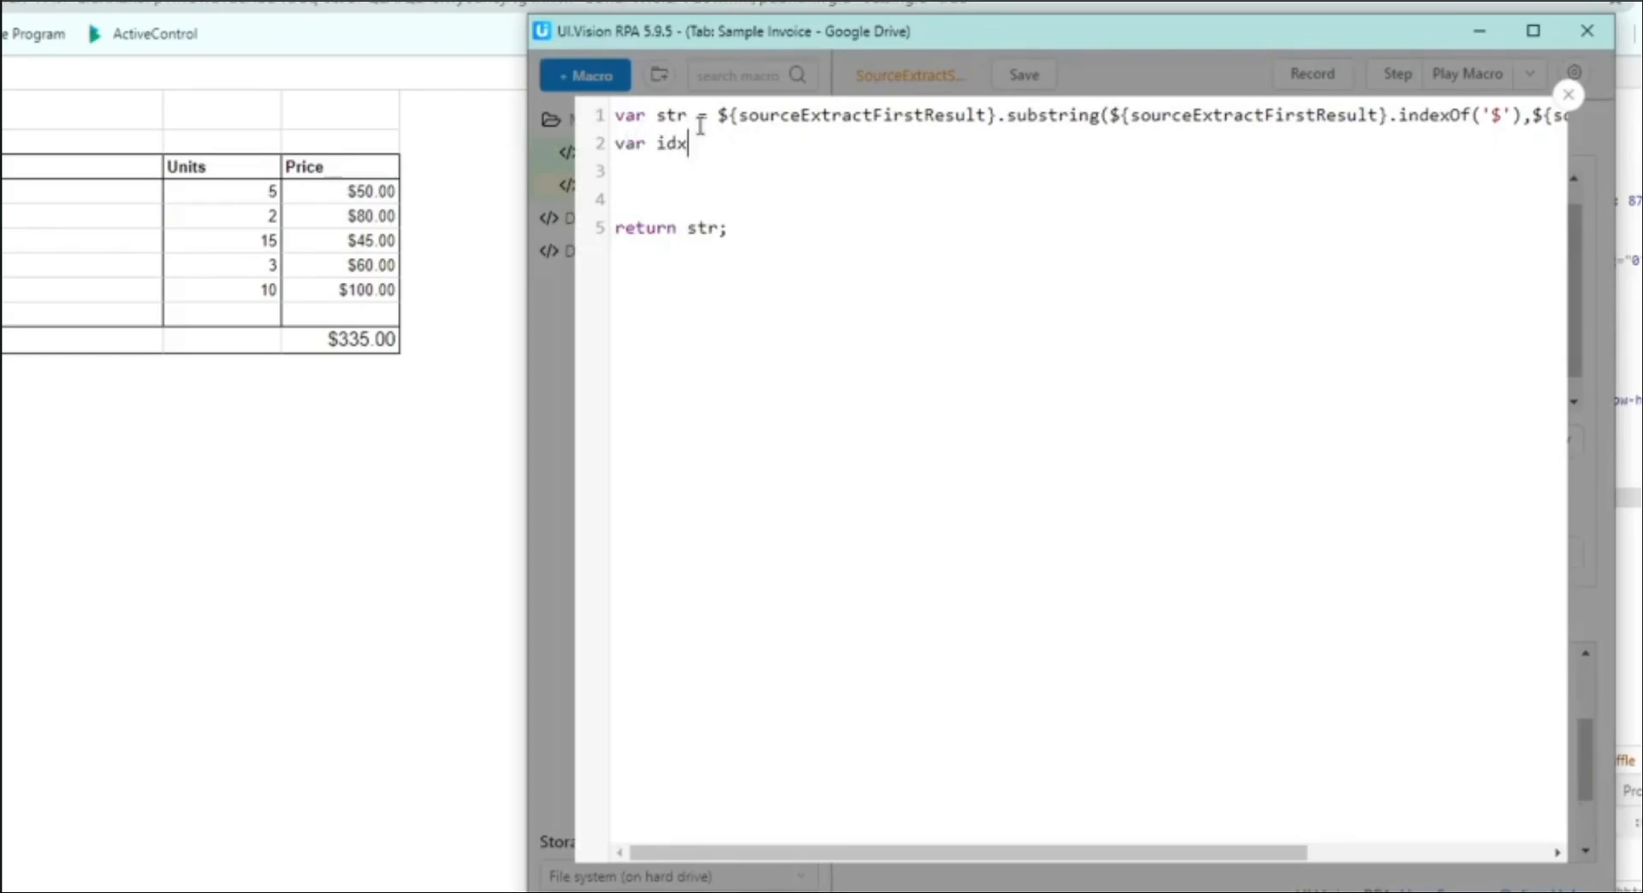
text(td =)
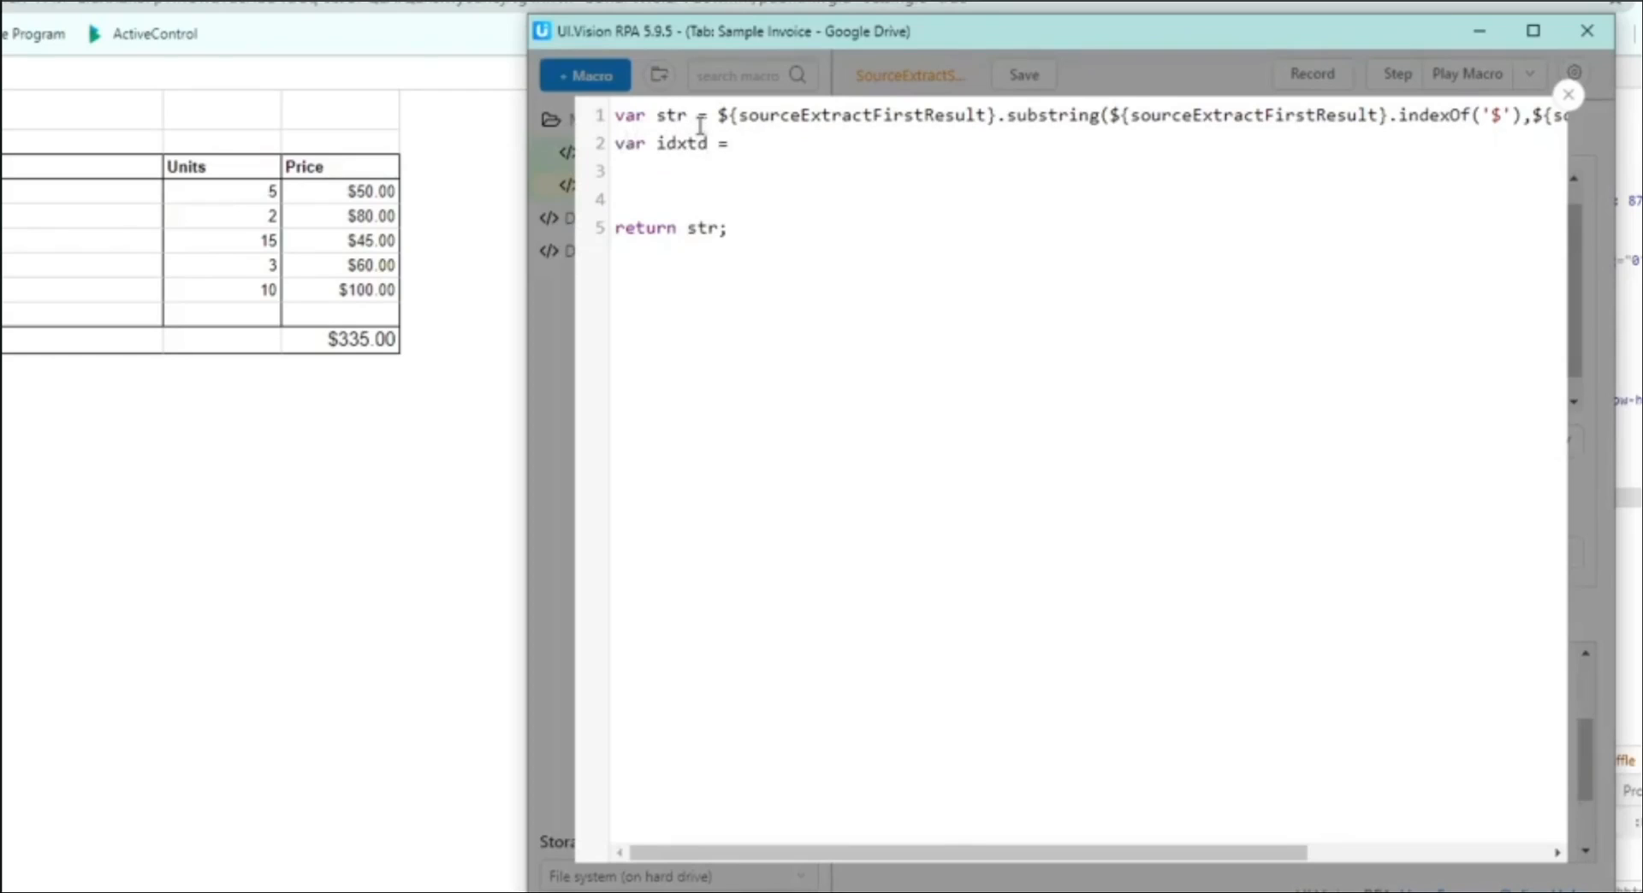
text(str.indexO)
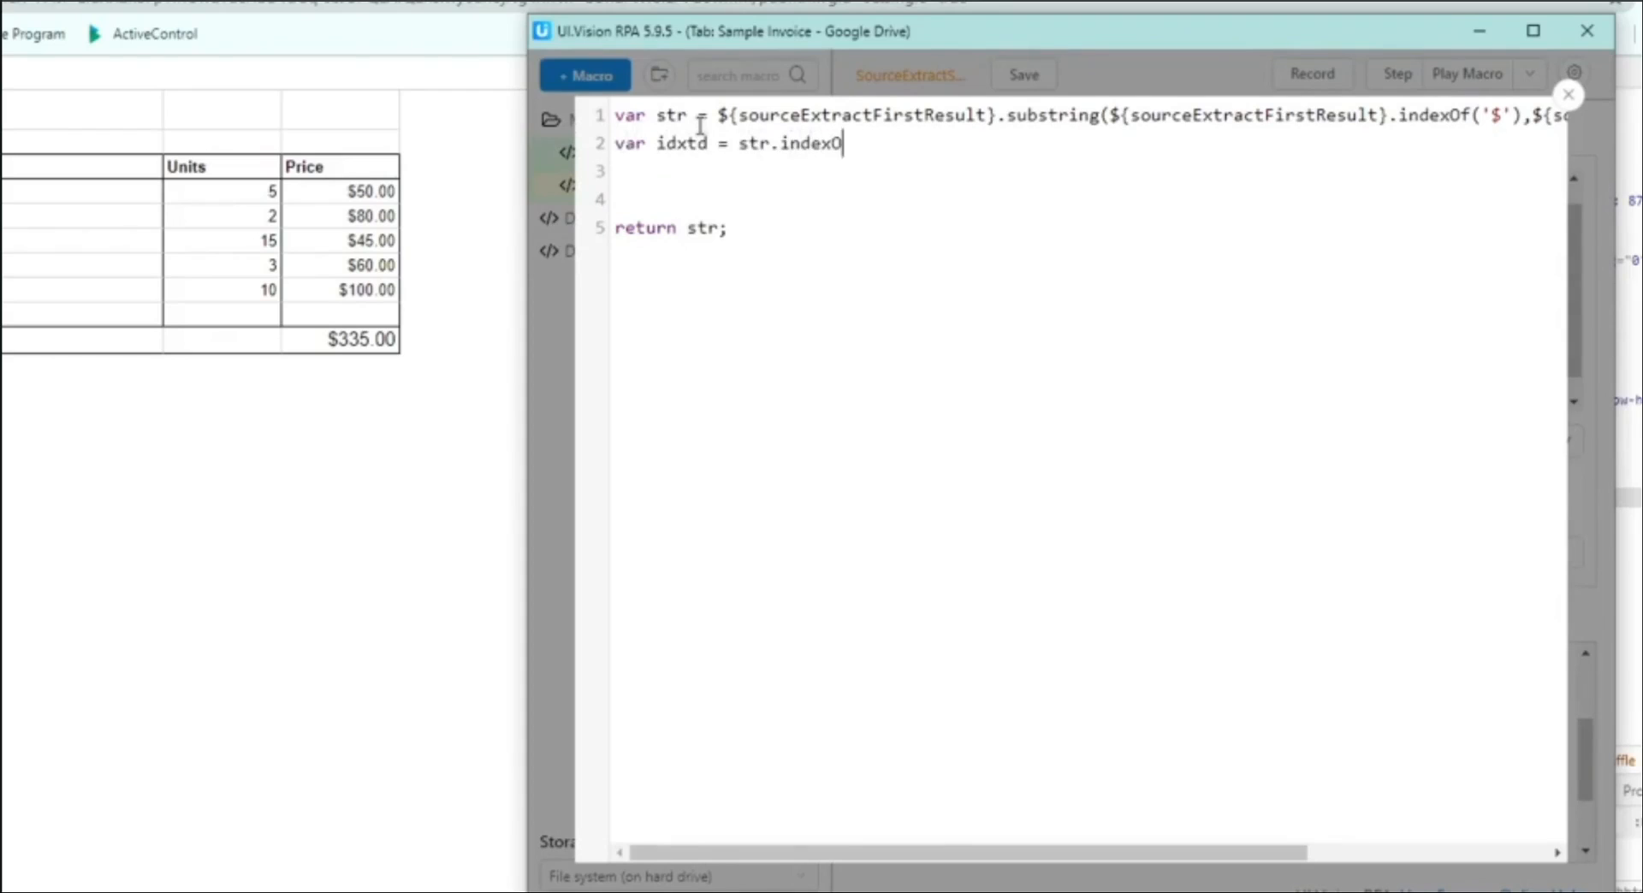
text((''))
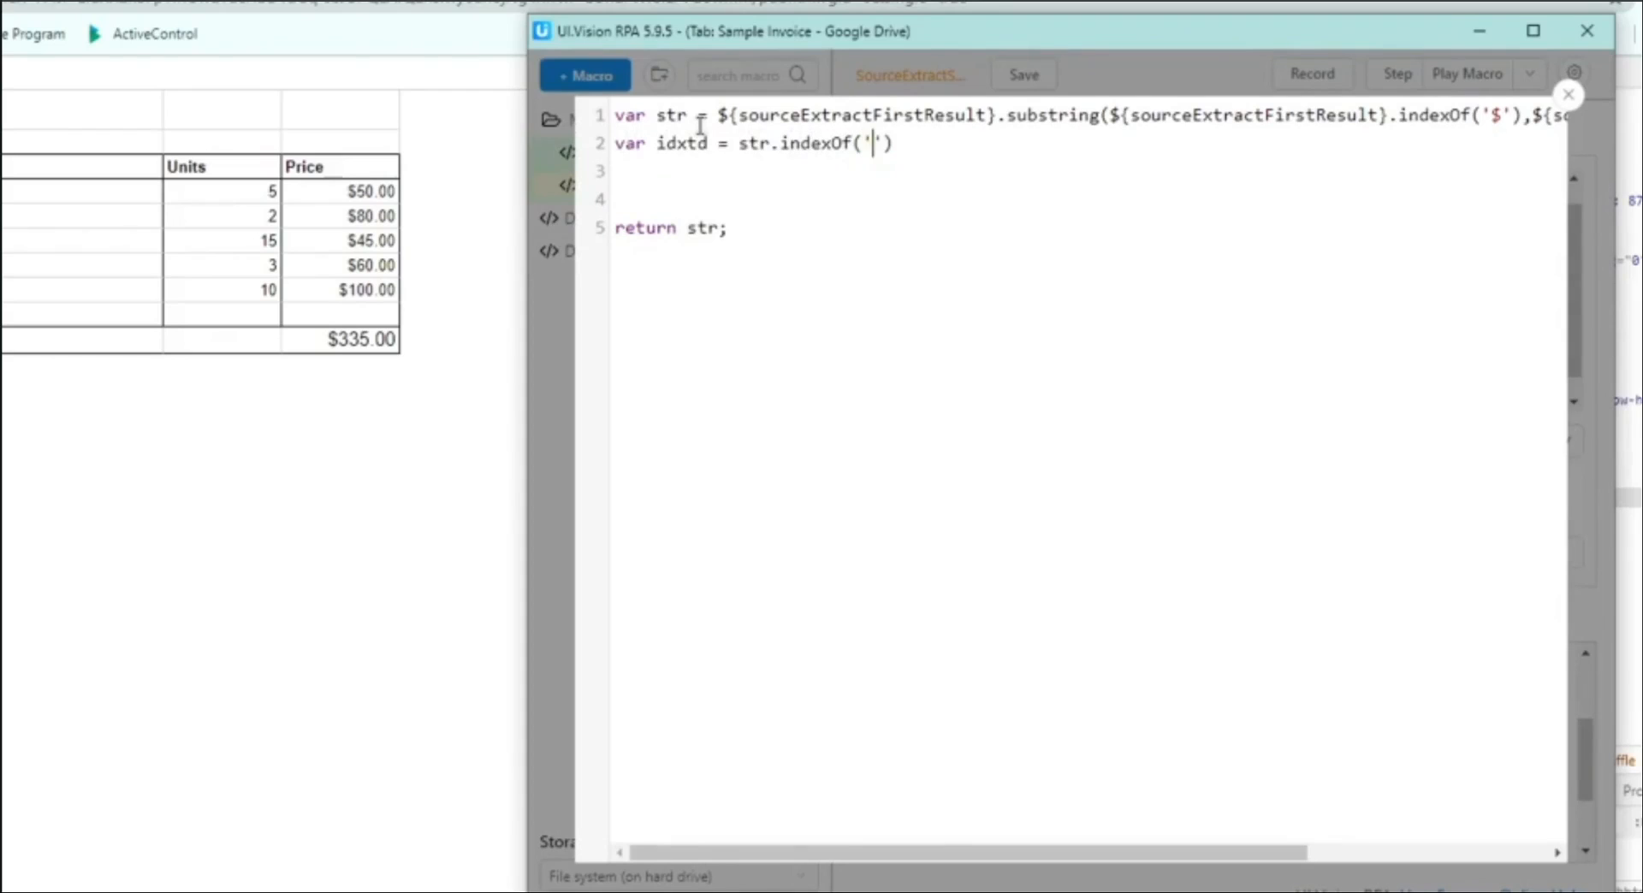
text(</td>)
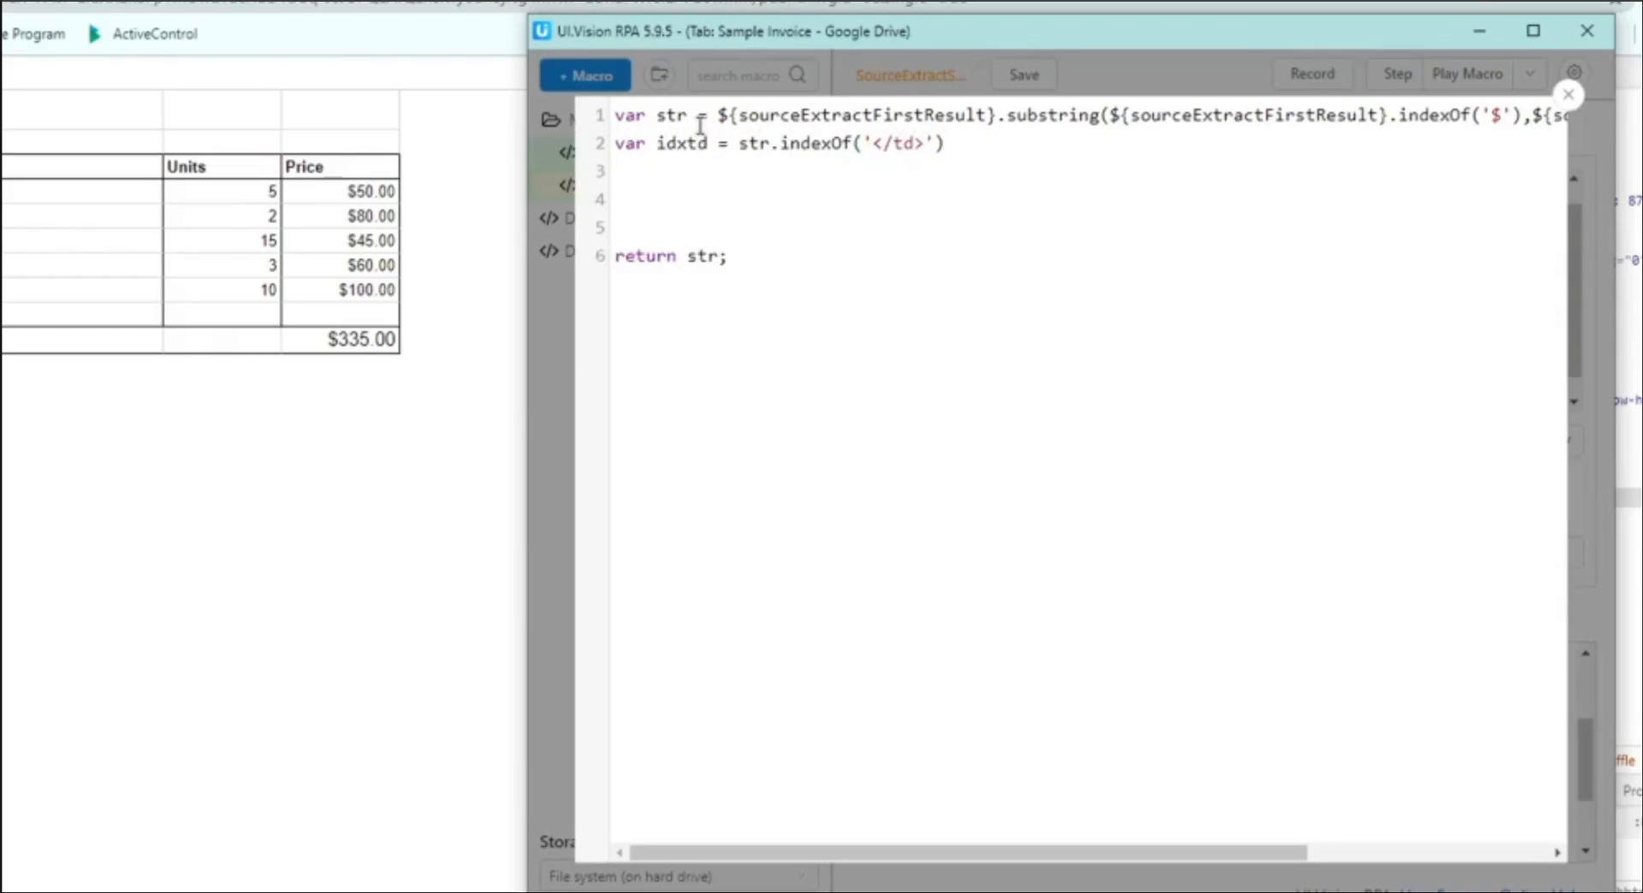
Add var final = str.substring(1,idxtd); with a comment about removing the '$'
text(var fi)
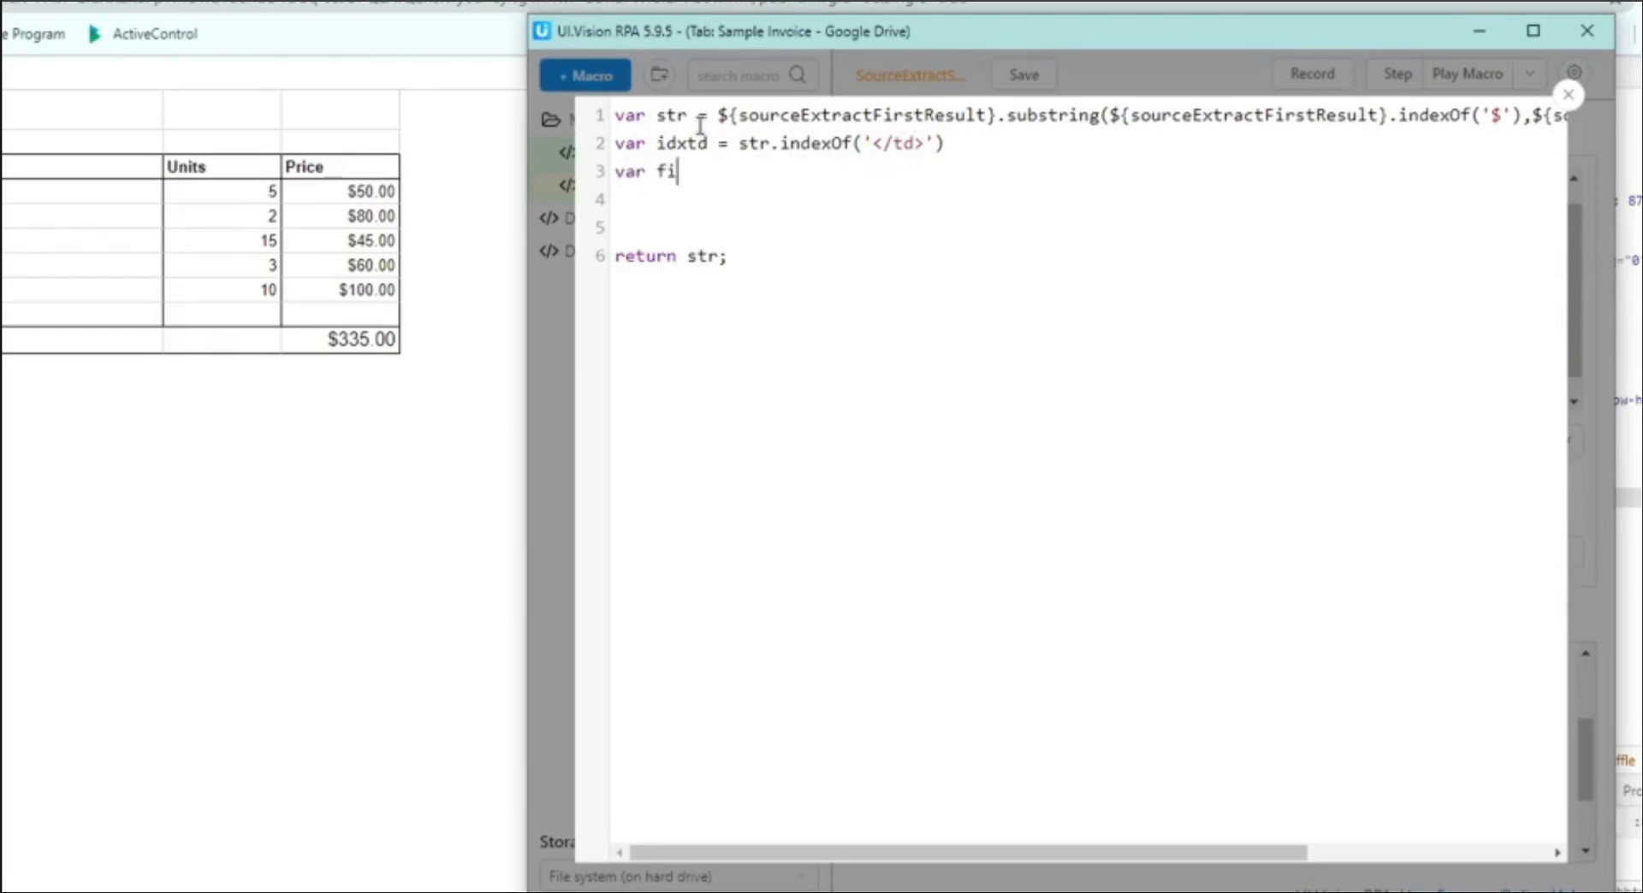
text(nal =)
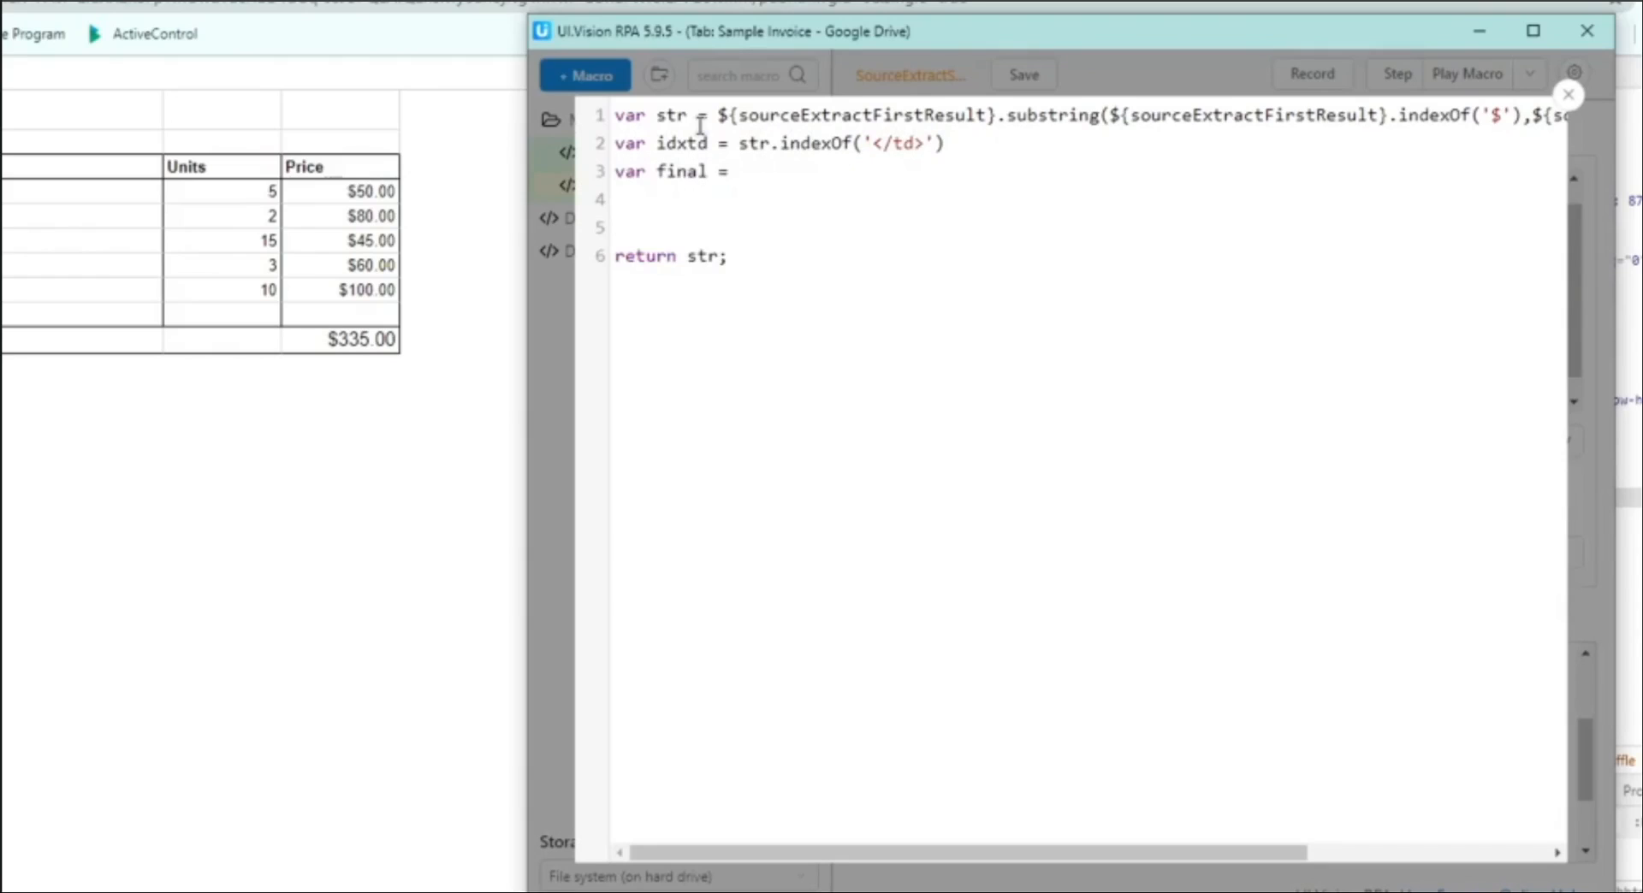
text(str.subs)
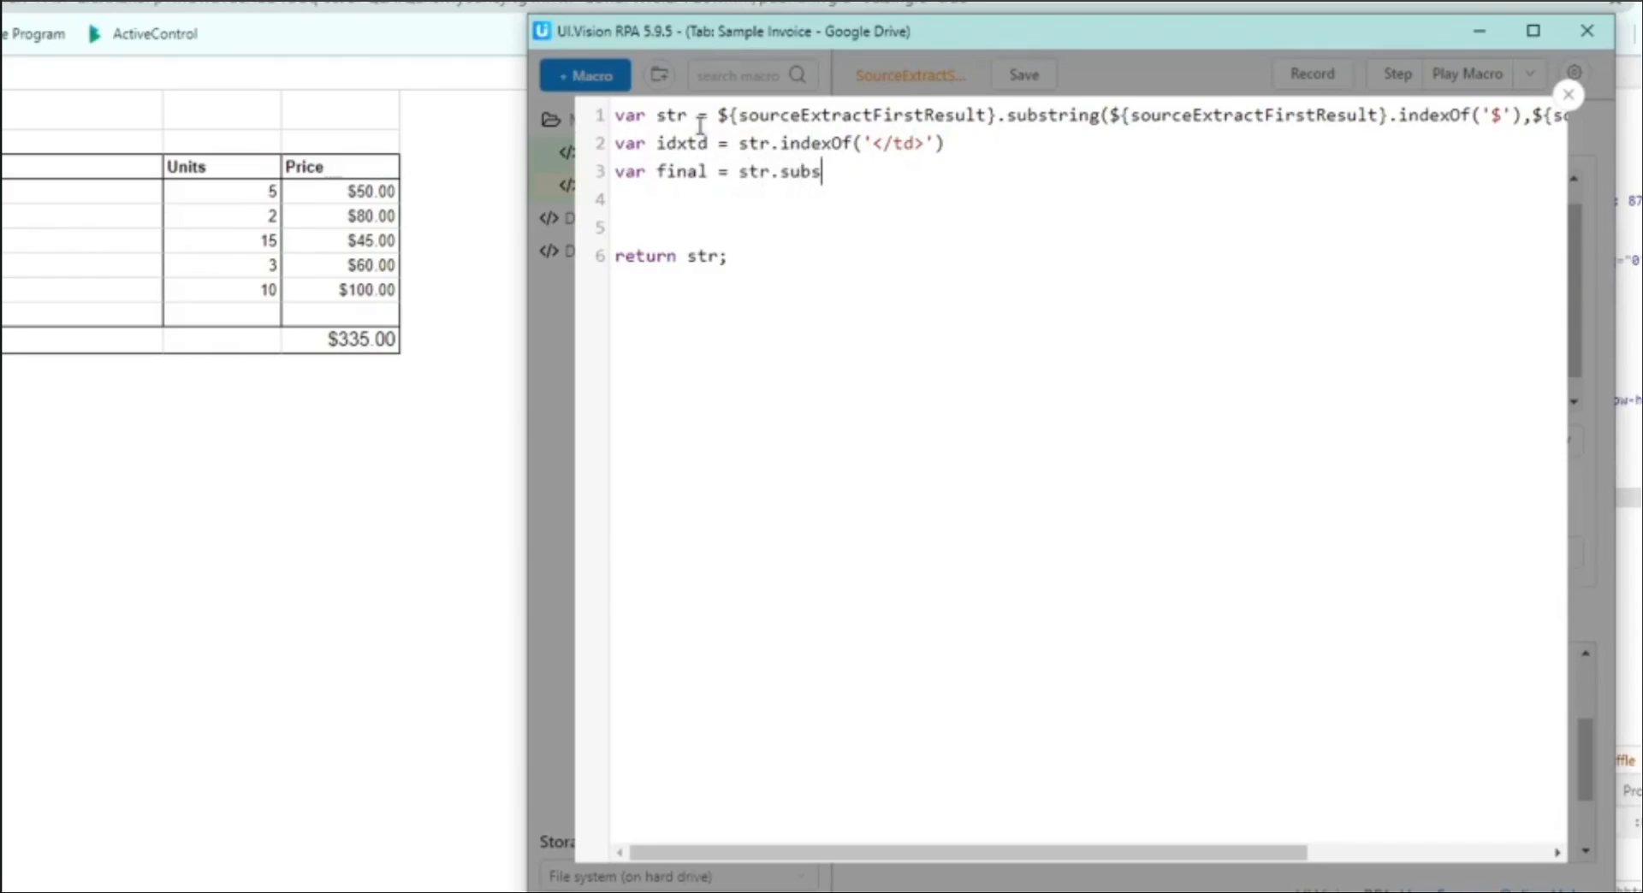
text(tring()
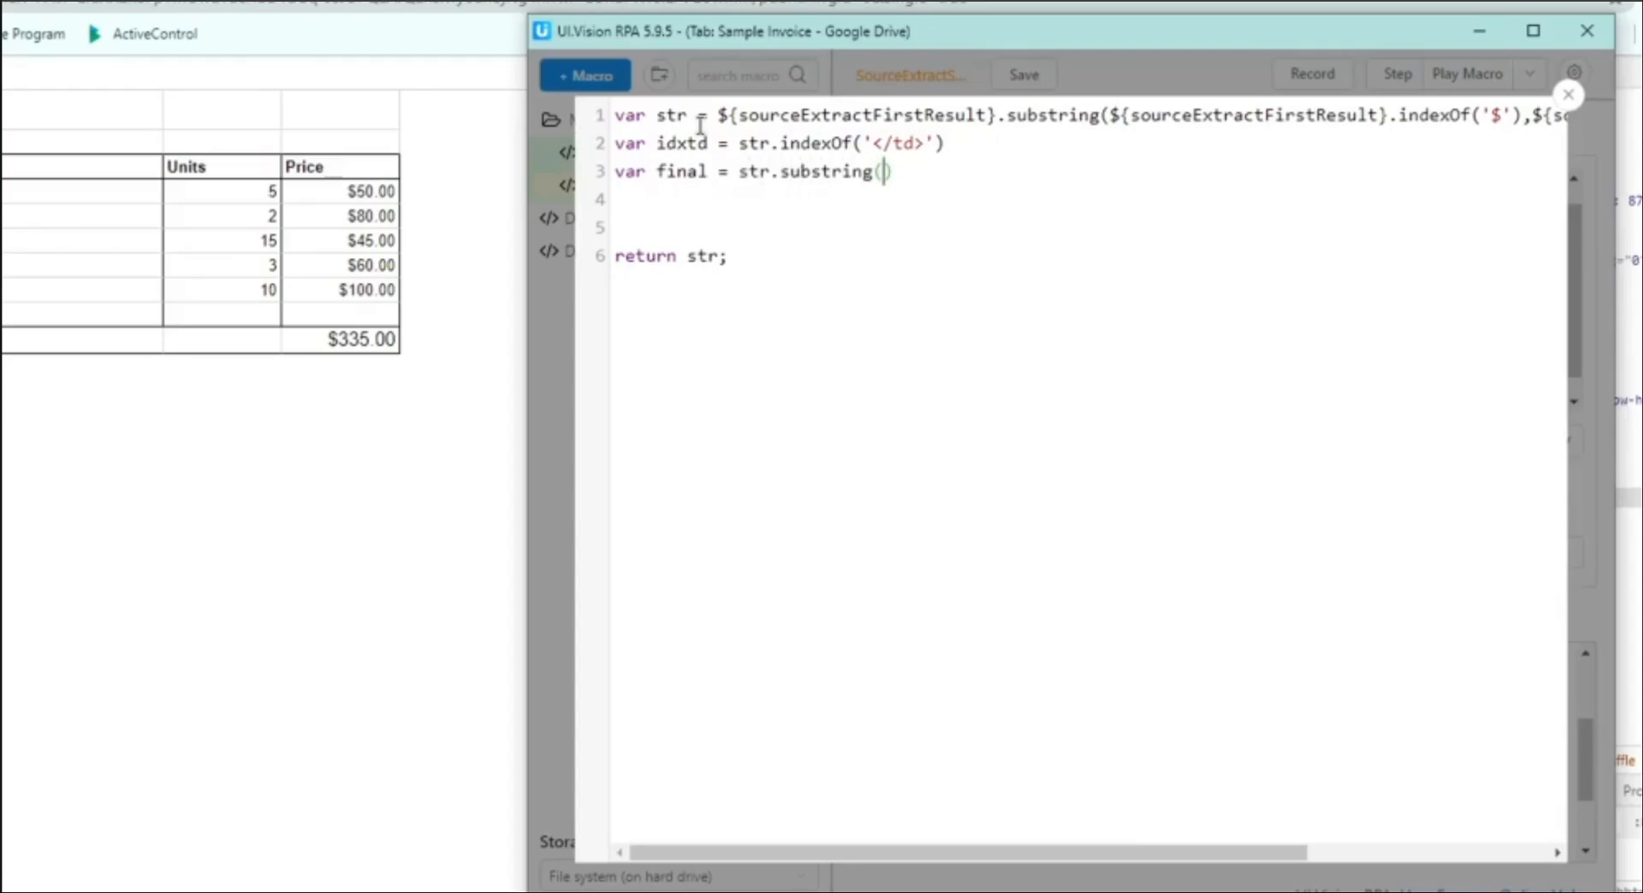
text(1)
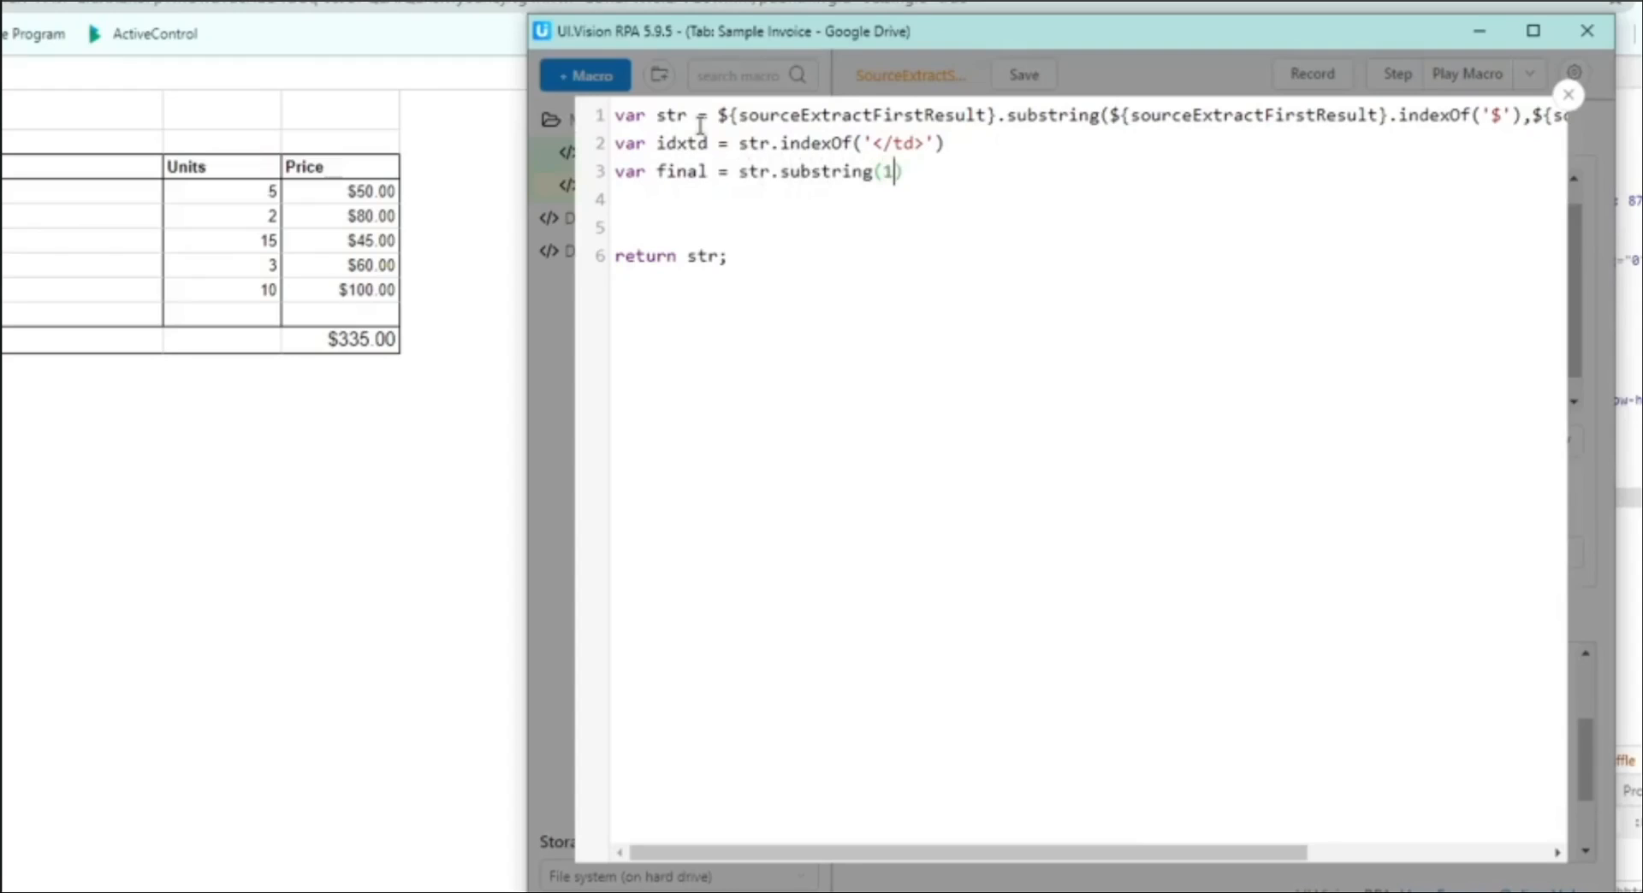
text(,ide)
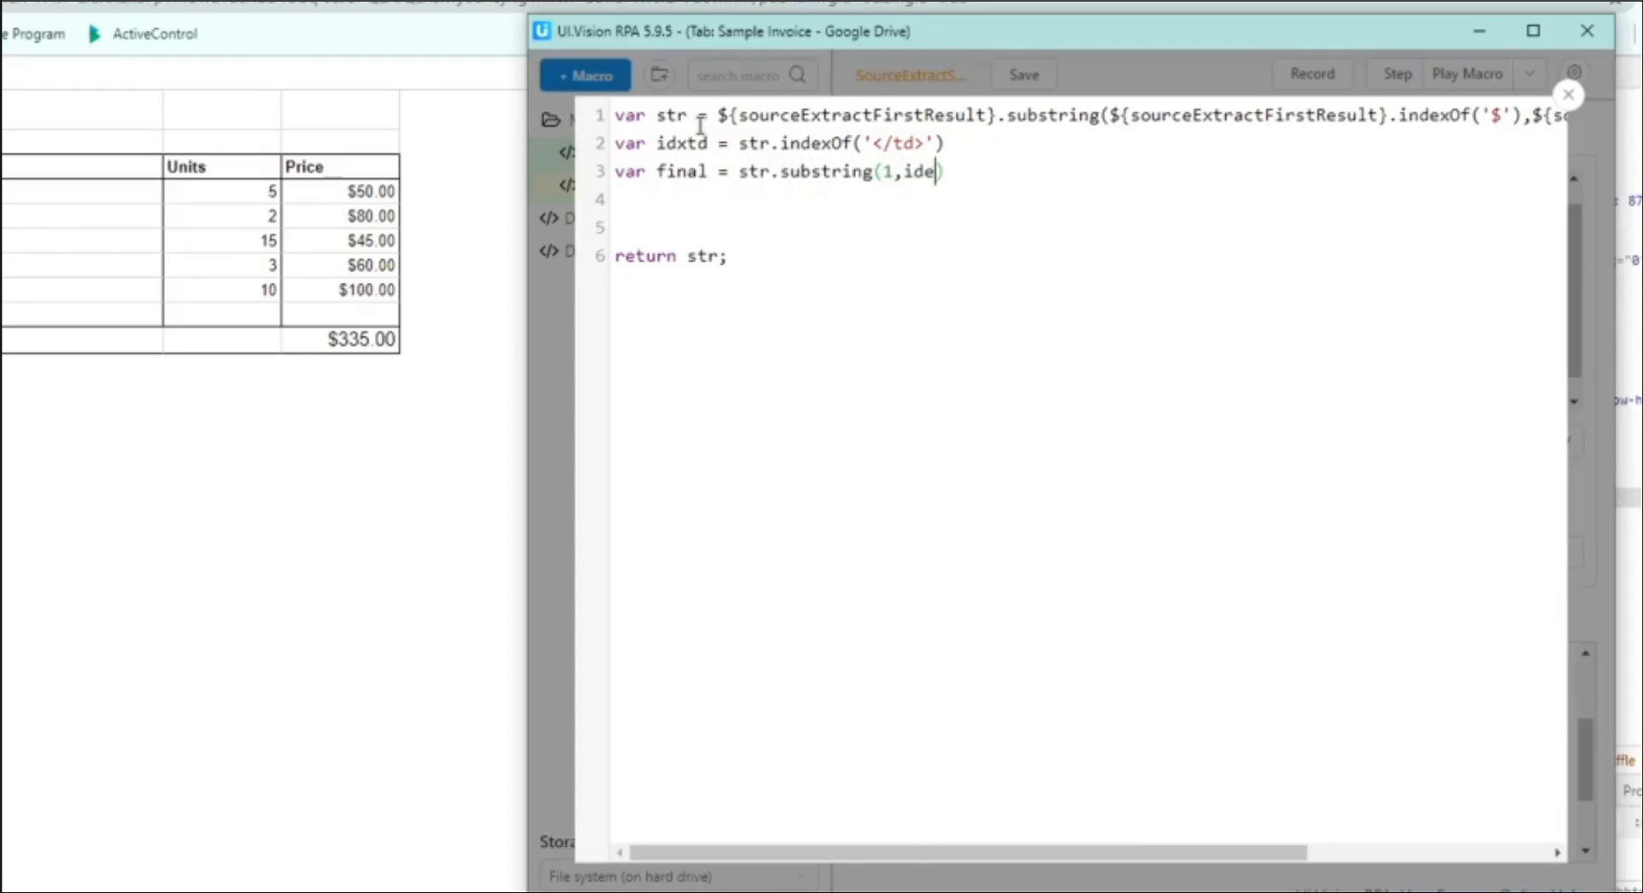
text(xtd))
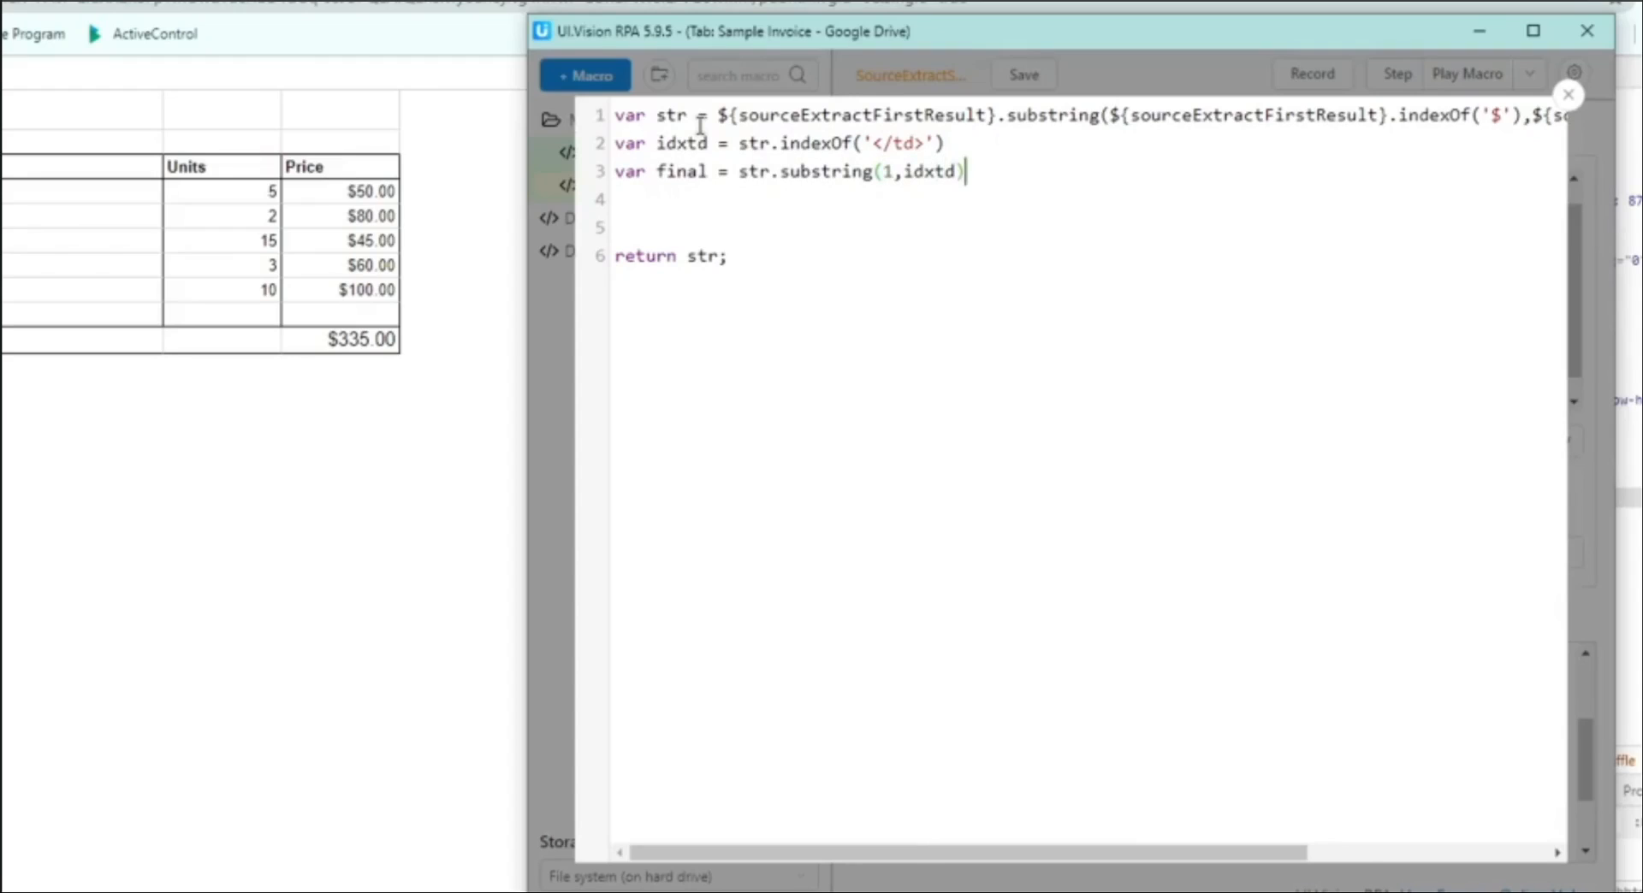
text(; // 1)
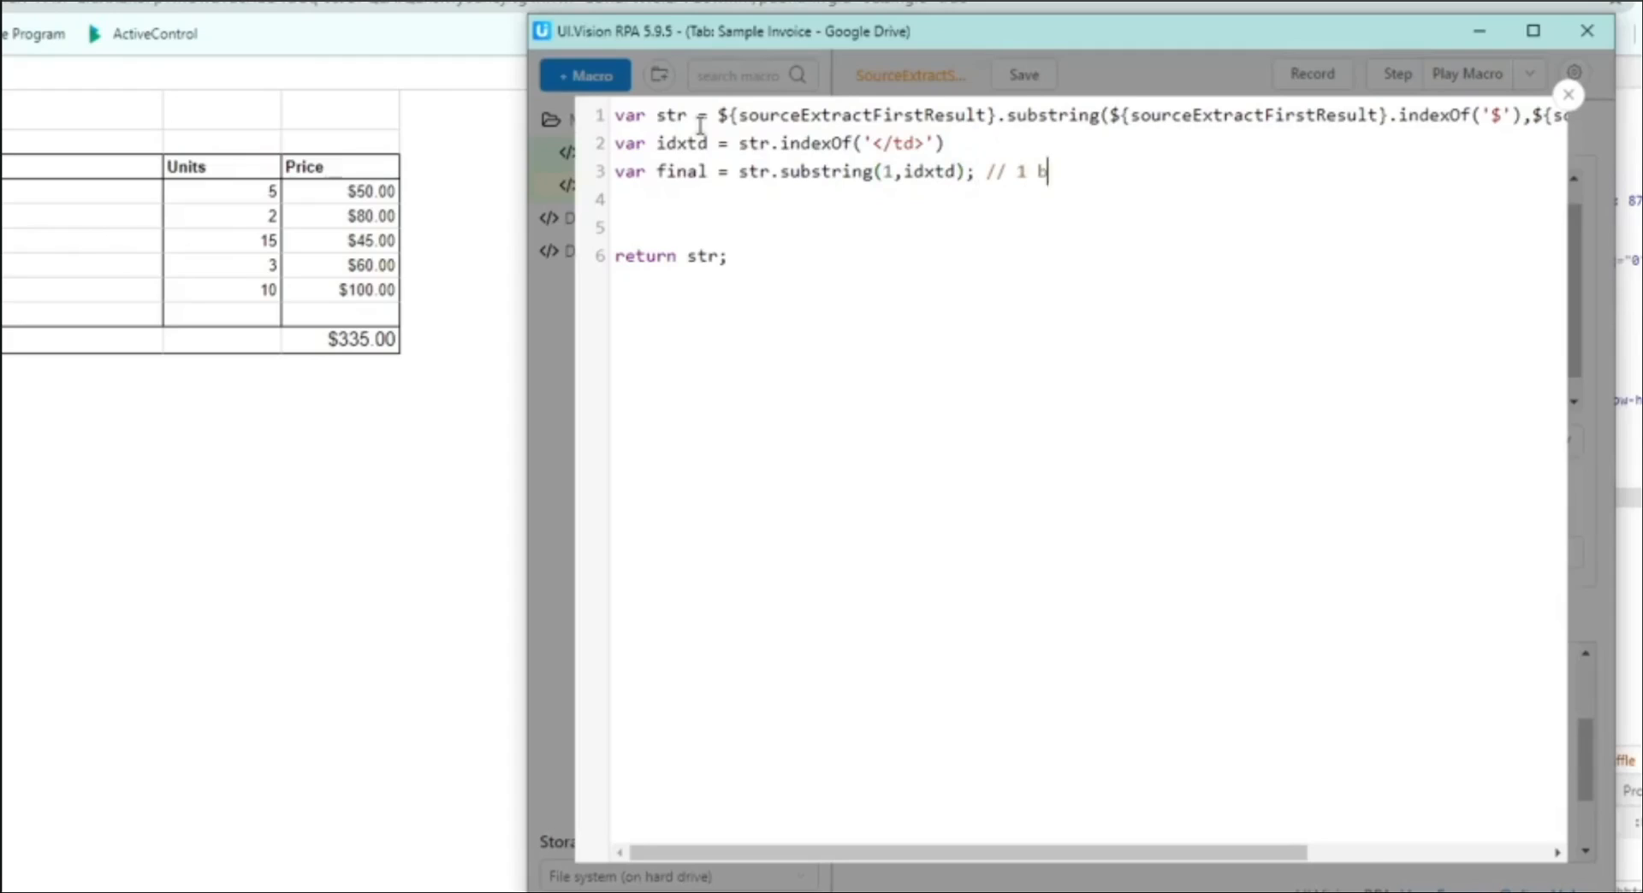
text(because I am rem)
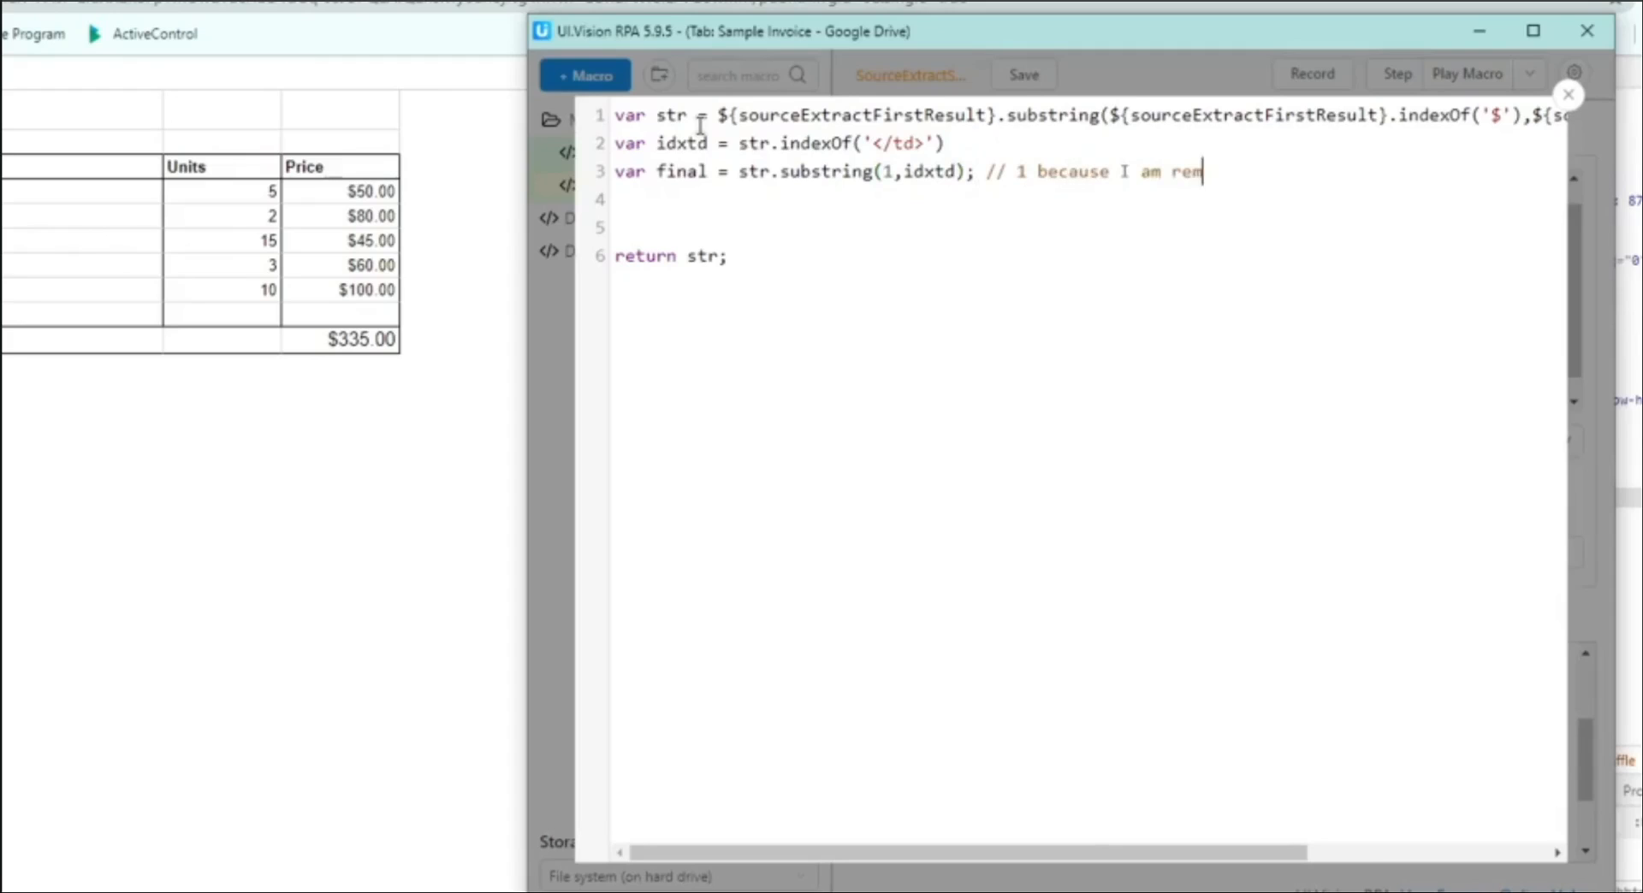
text(oving the)
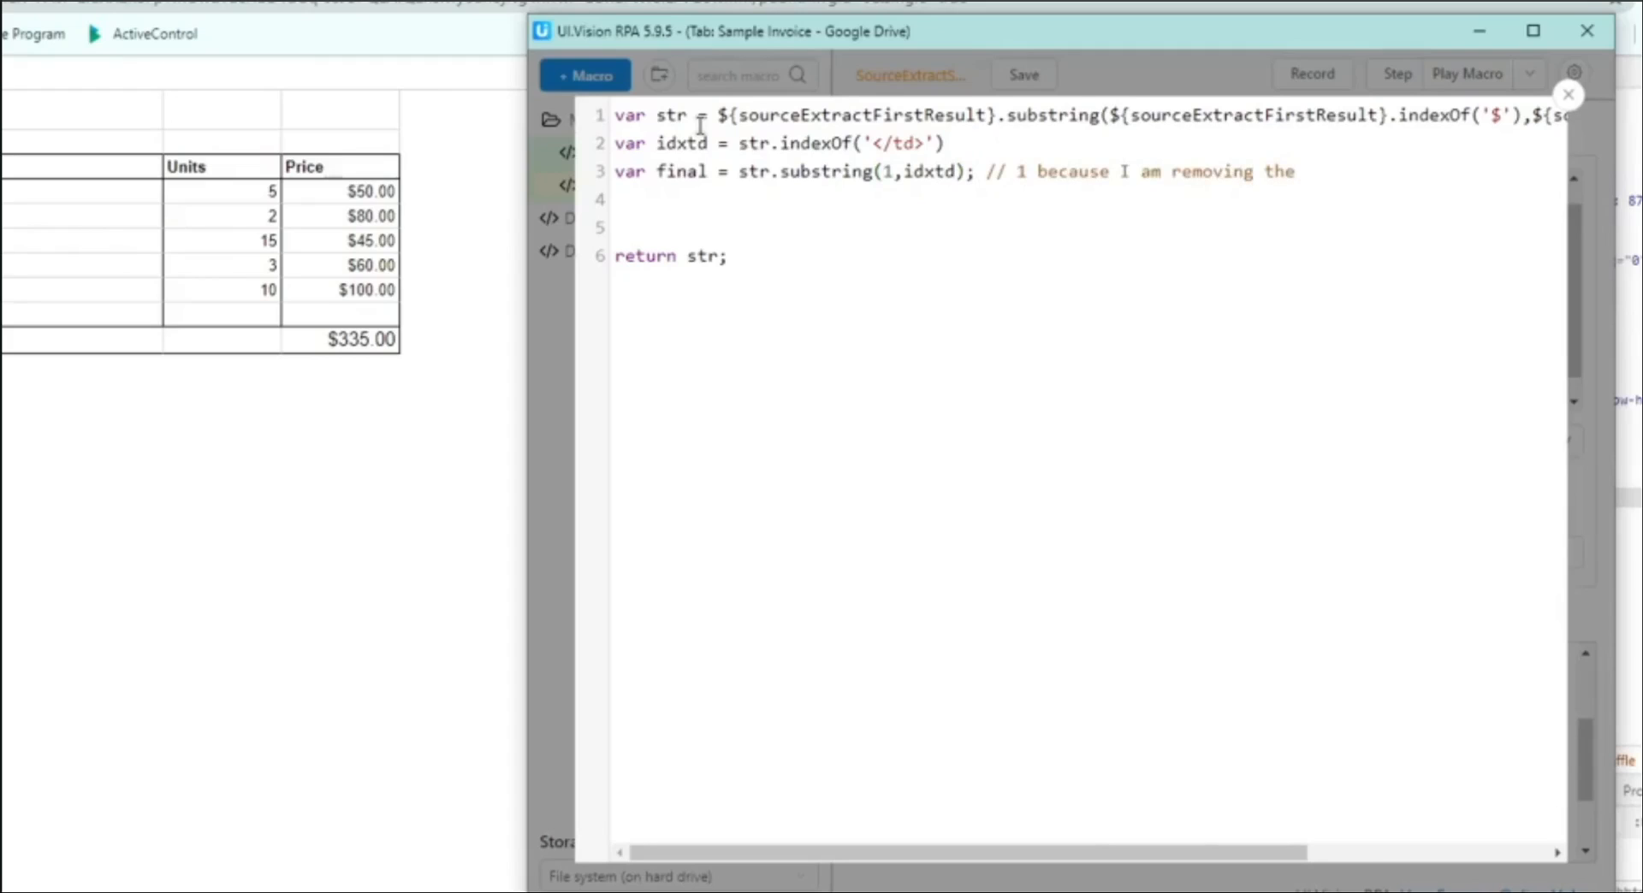
text('$)
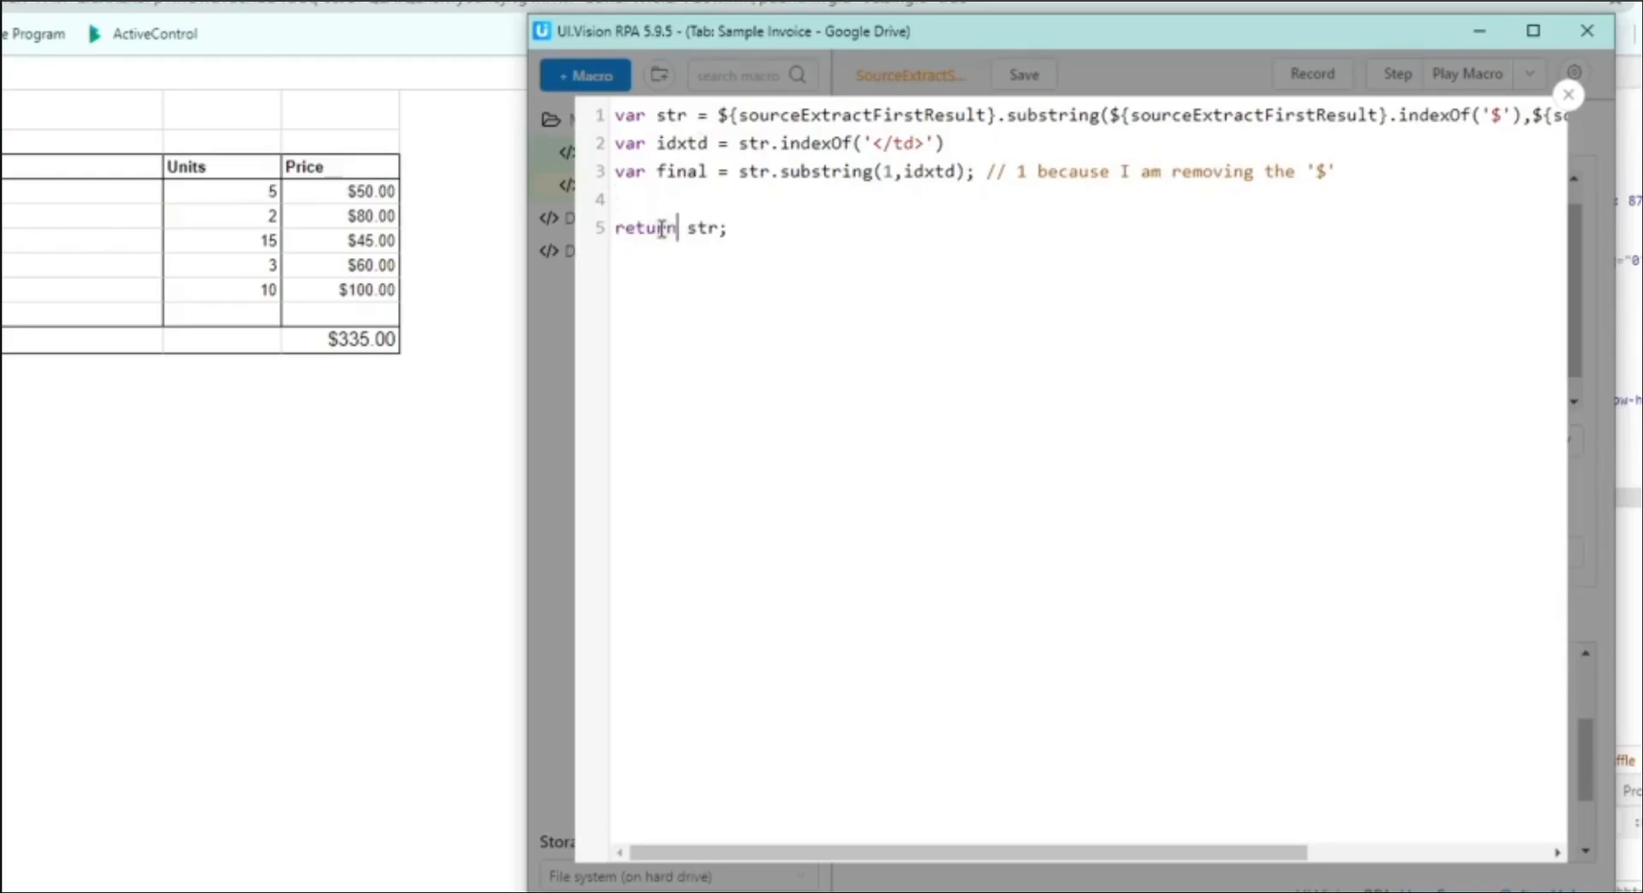
Change the return statement to return final
text(fi)
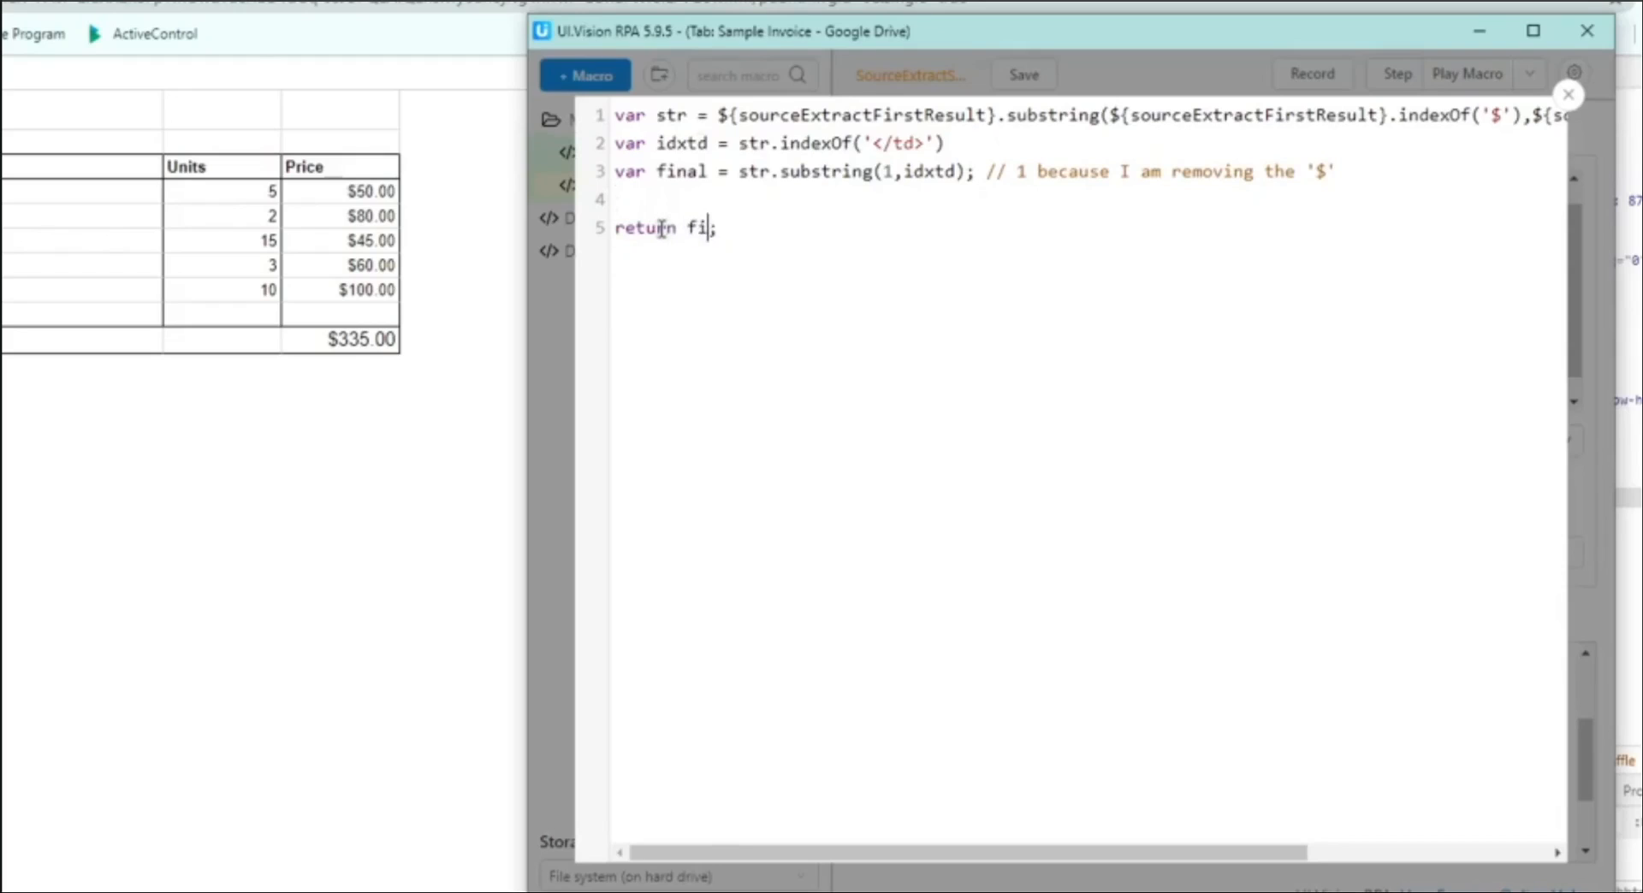
text(nal)
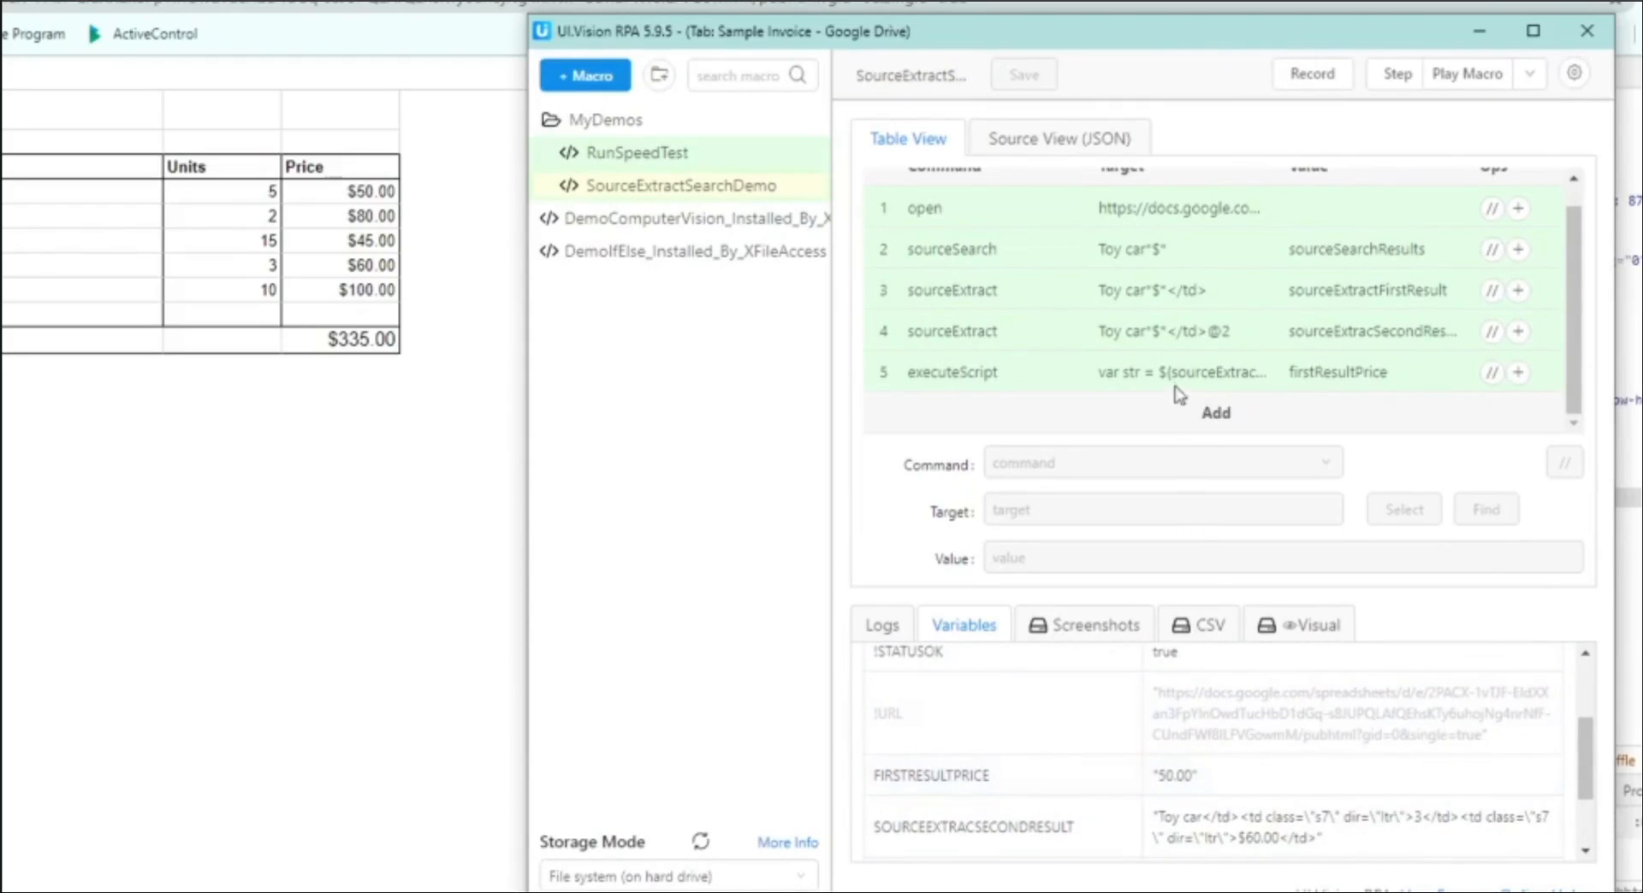
mouse_move(1176, 382)
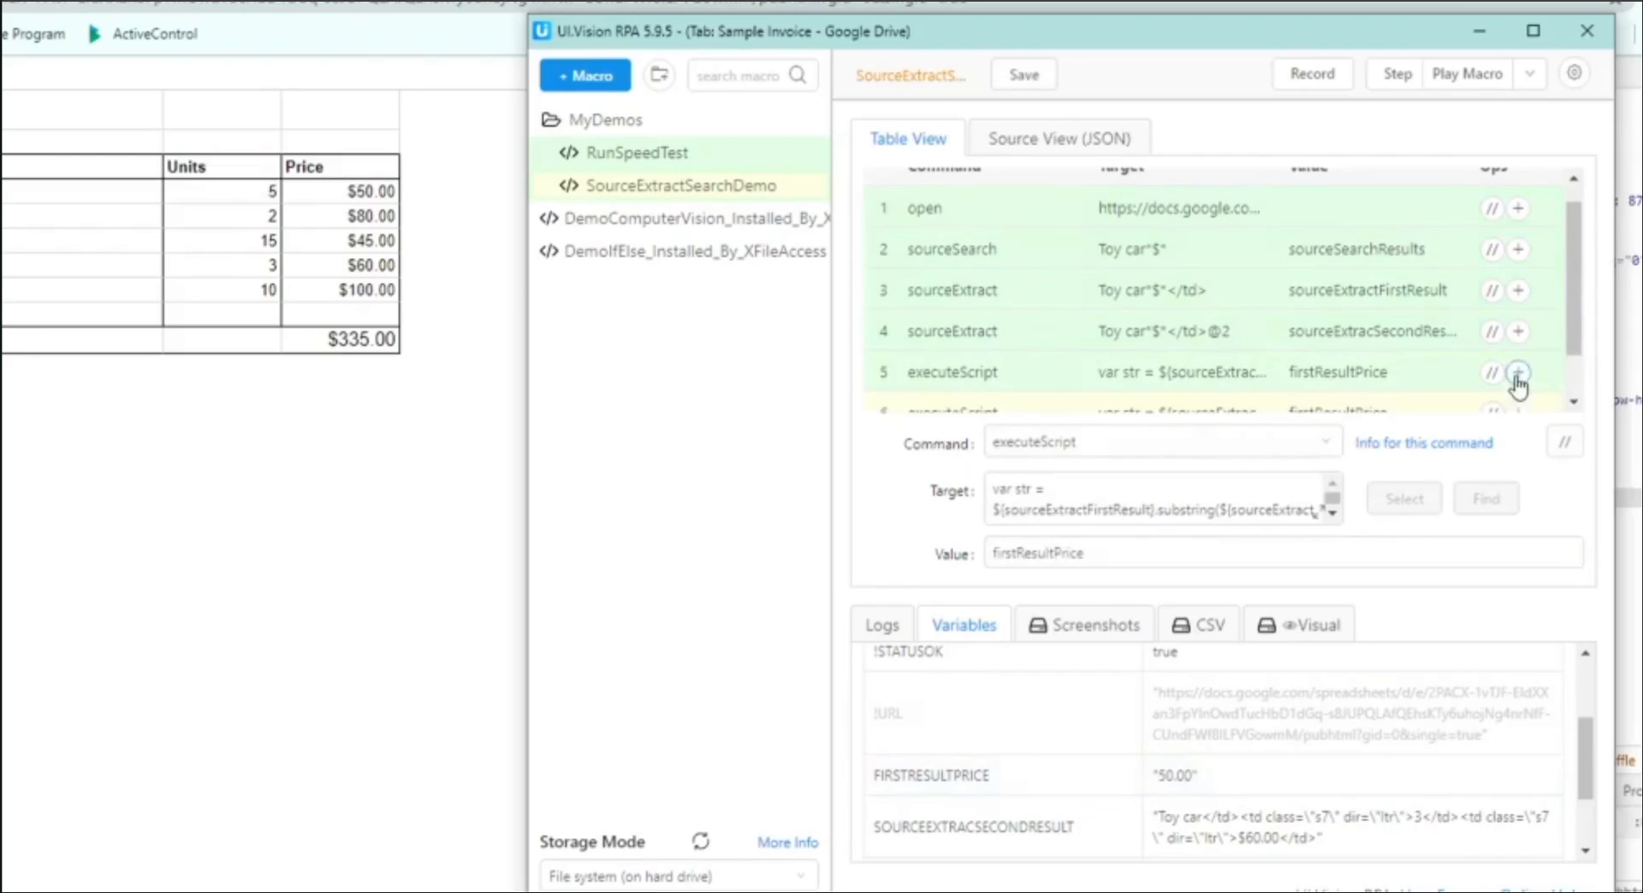
Replace sourceExtractFirstResult with sourceExtractSecondResult in the sixth step's script
click(1518, 371)
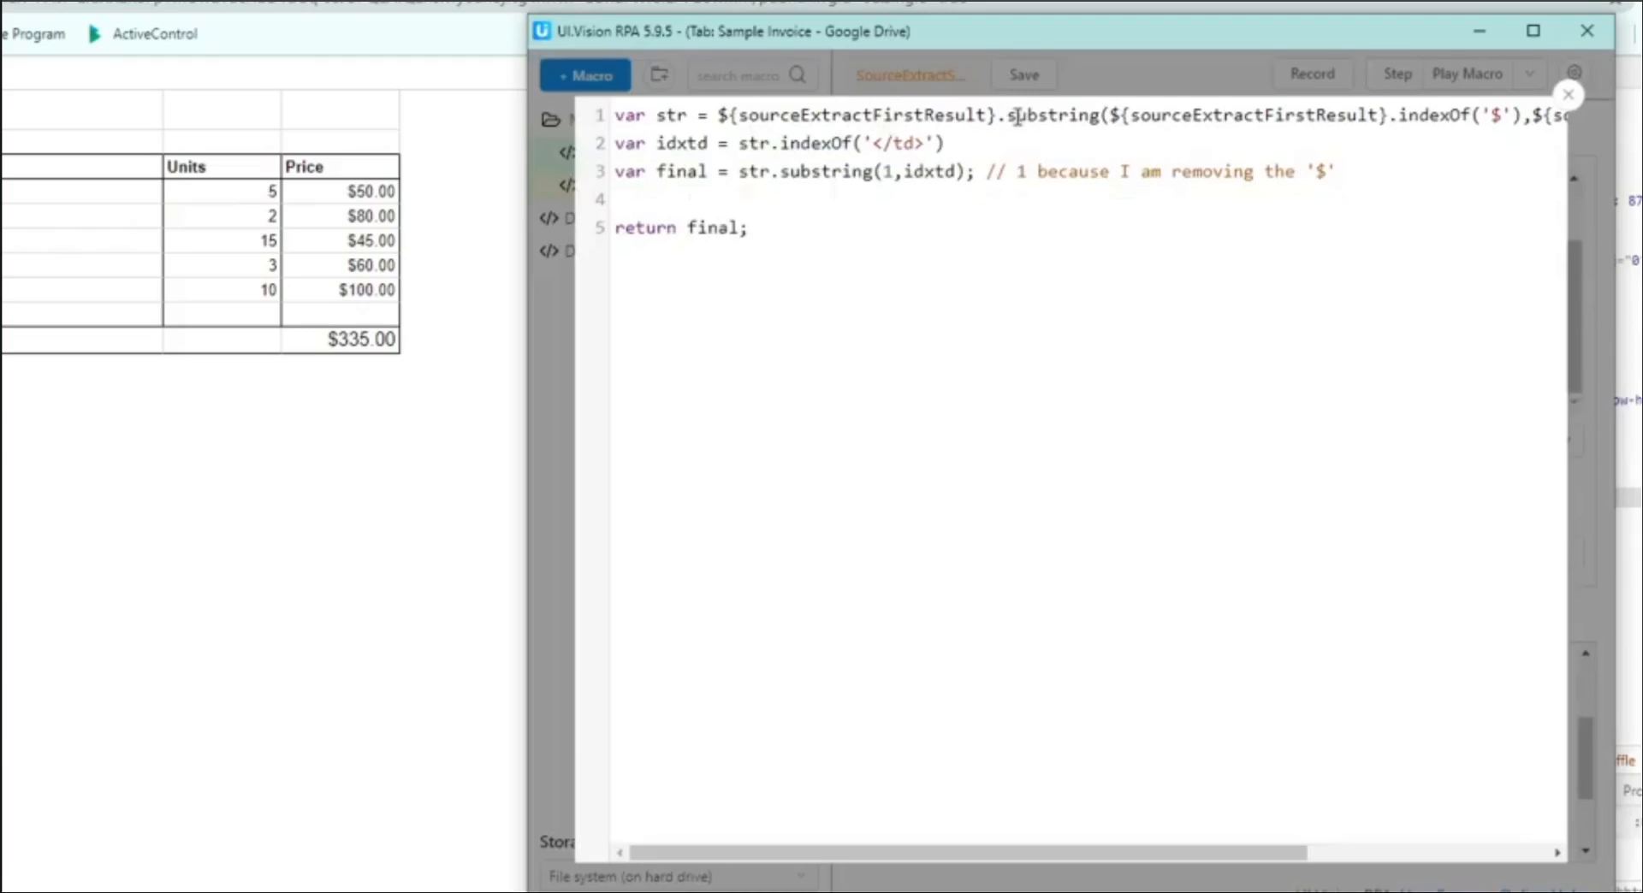
text(Second)
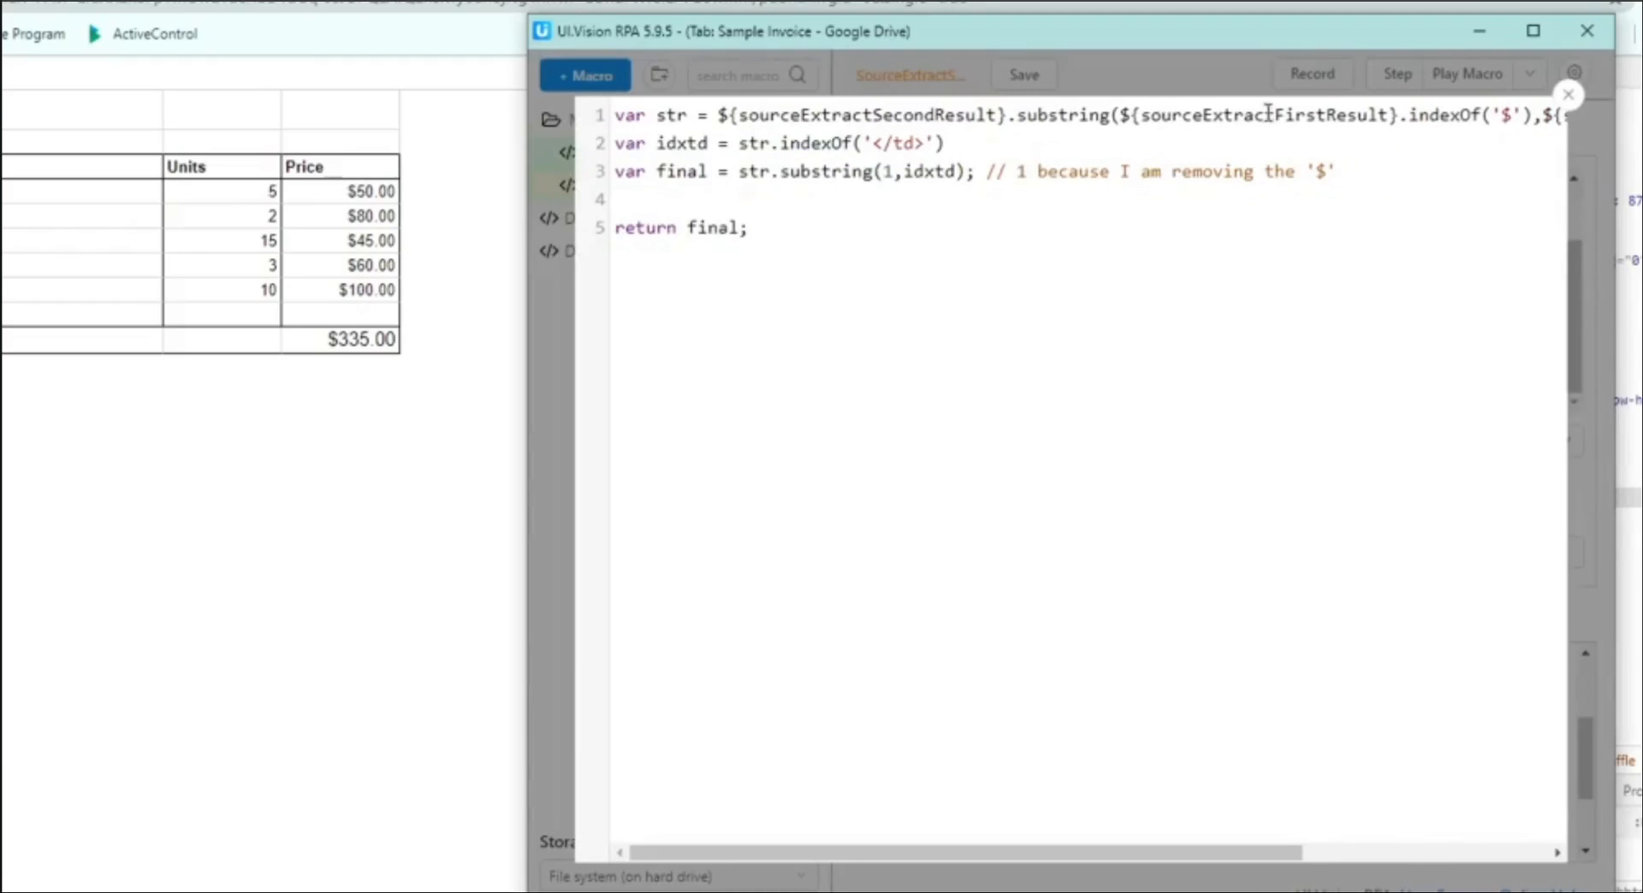
double_click(1294, 116)
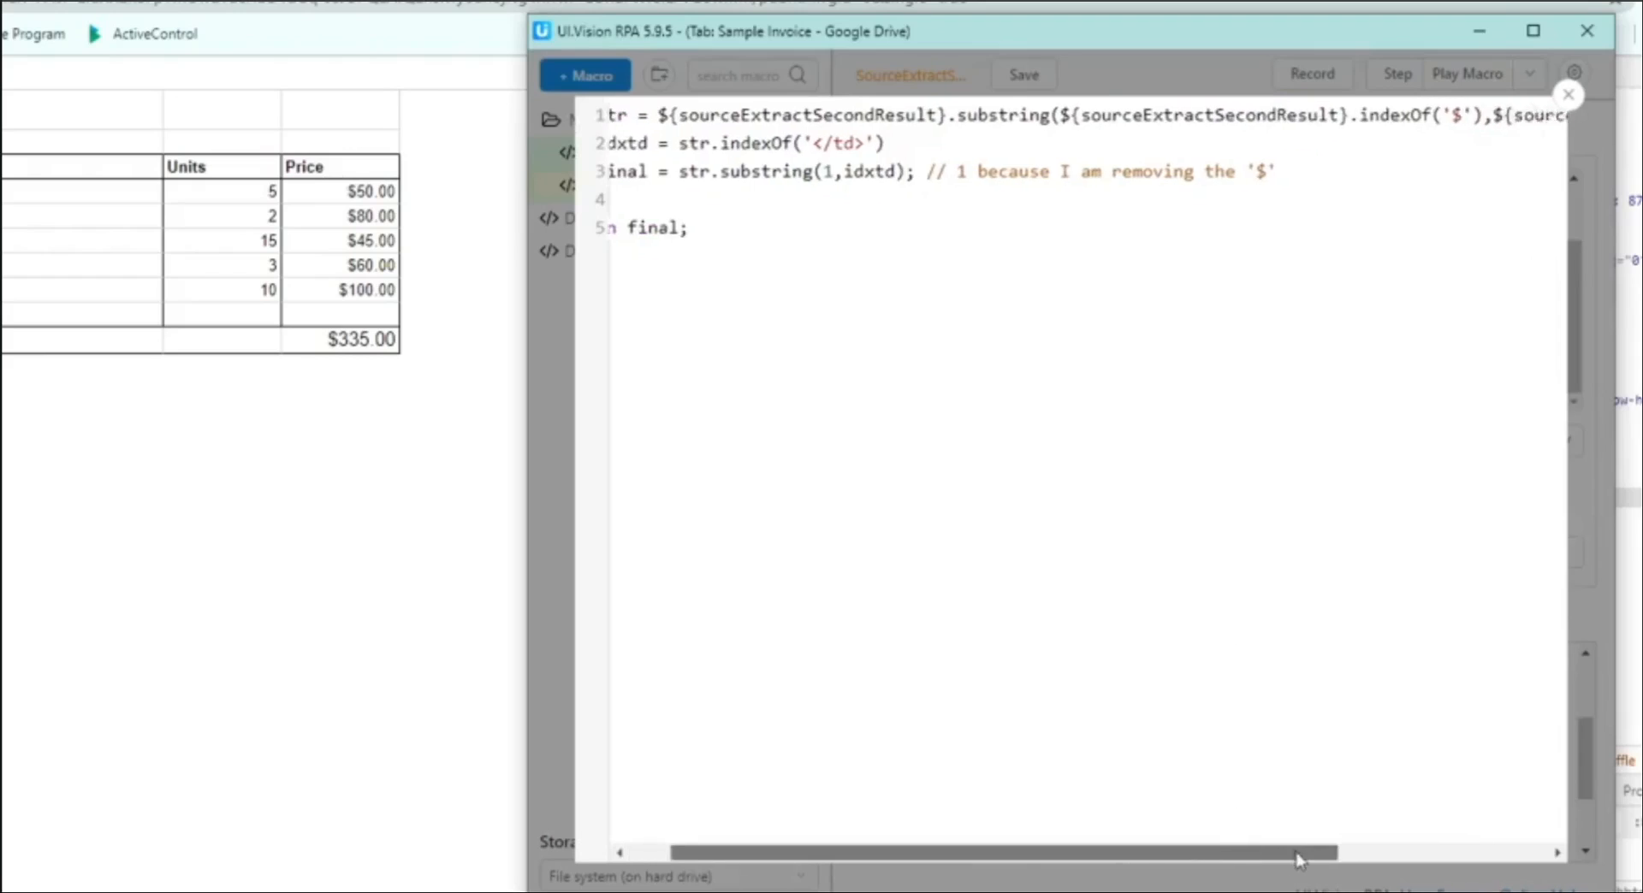
scroll(right, 3)
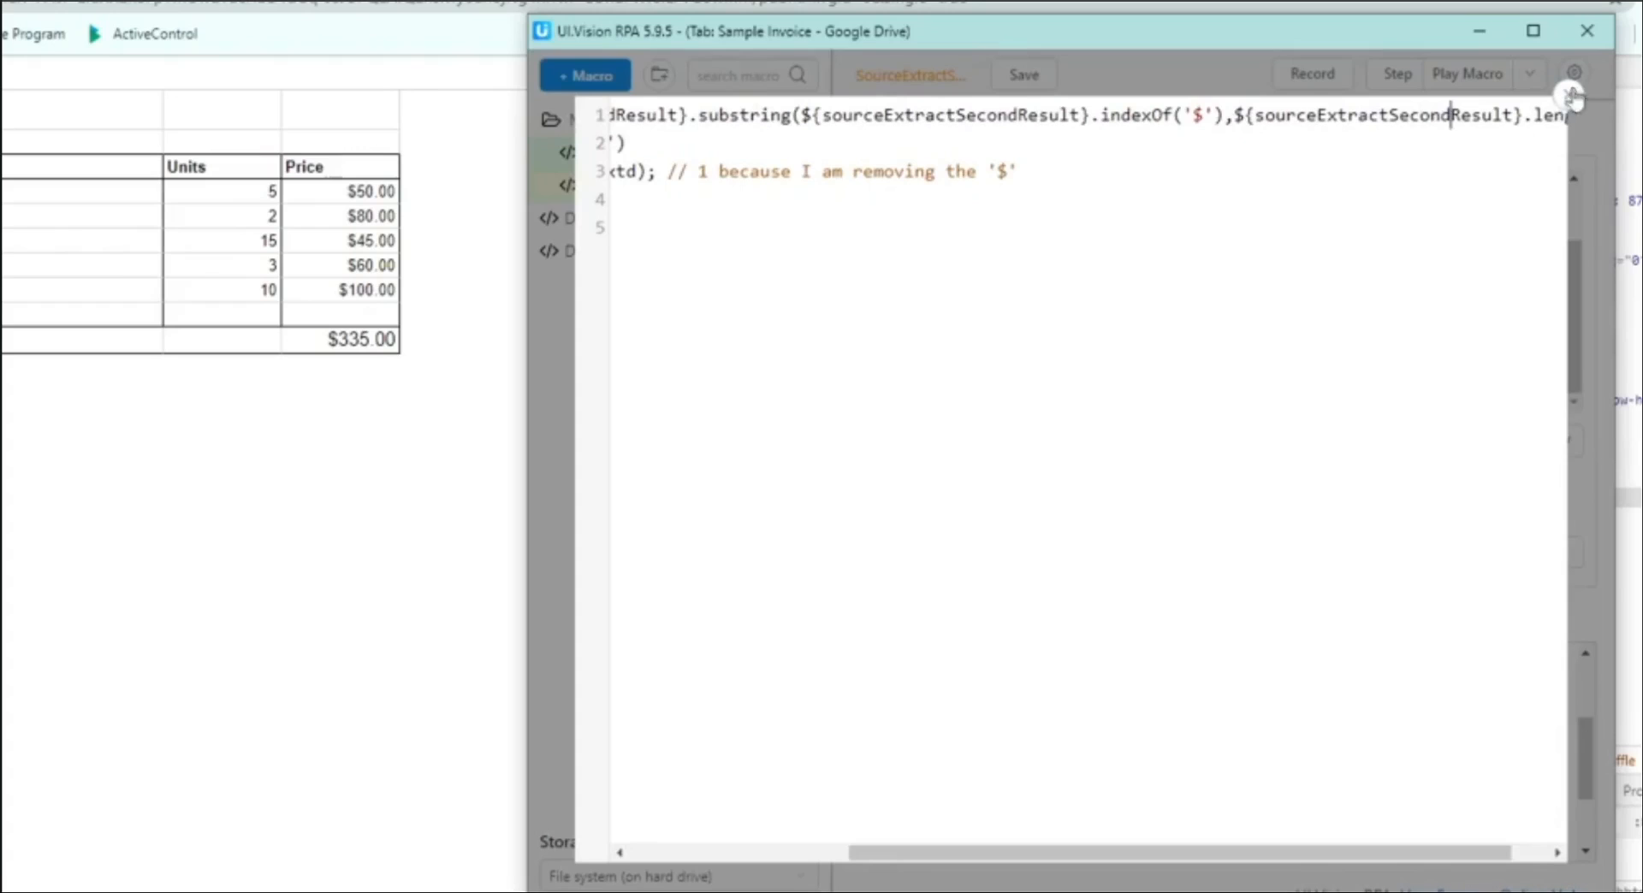
Set step 6 to store its result in the variable secondResultPrice and run the macro
click(909, 138)
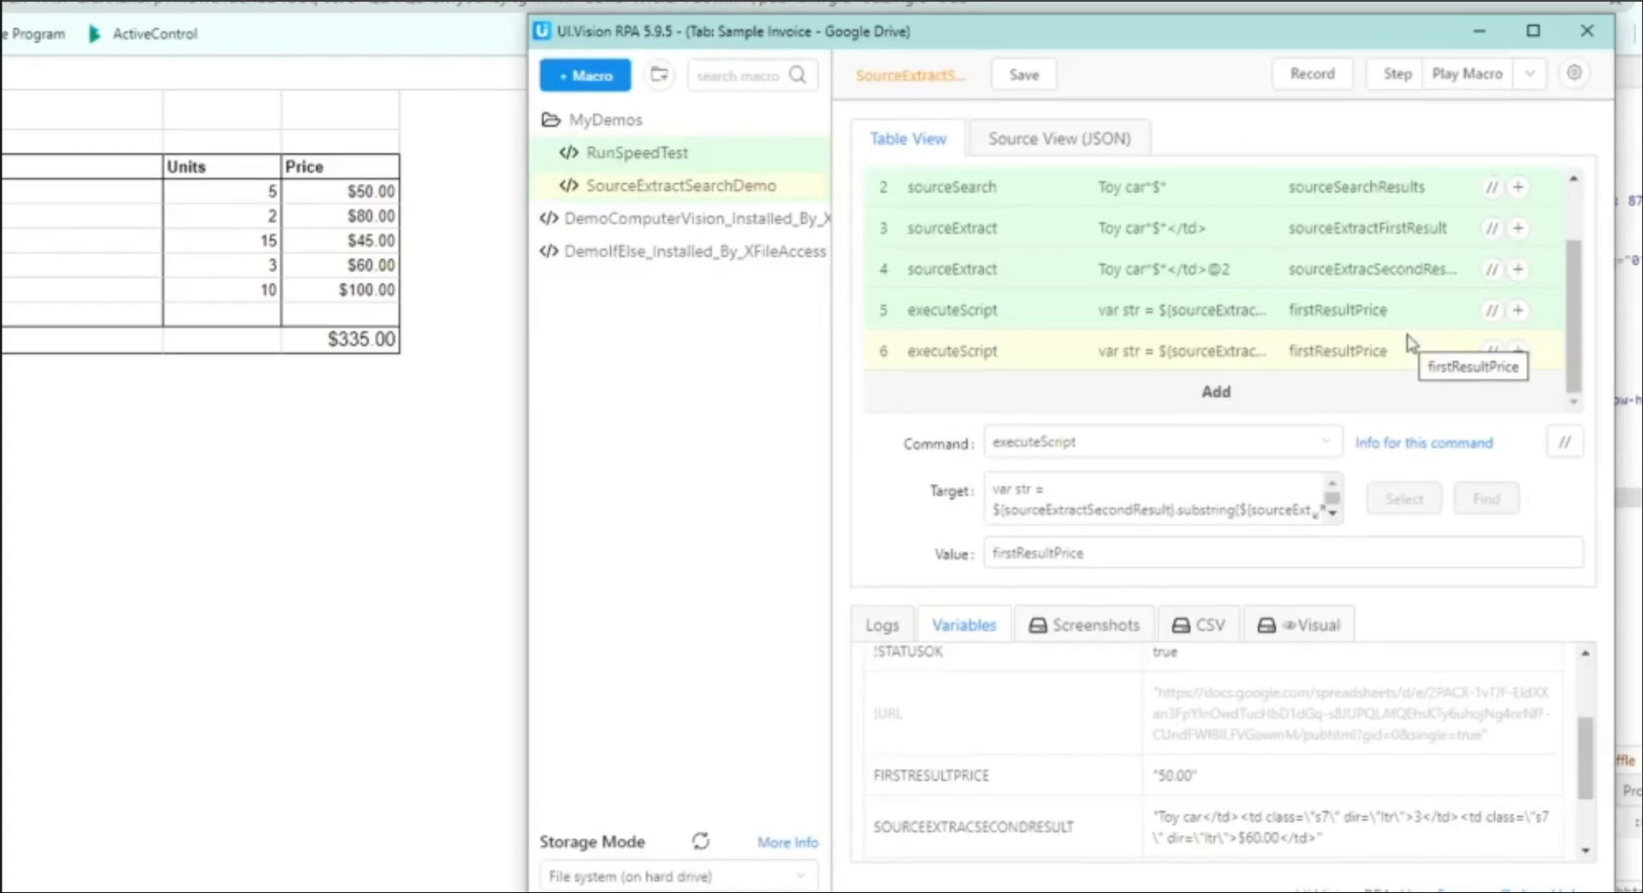
click(1024, 552)
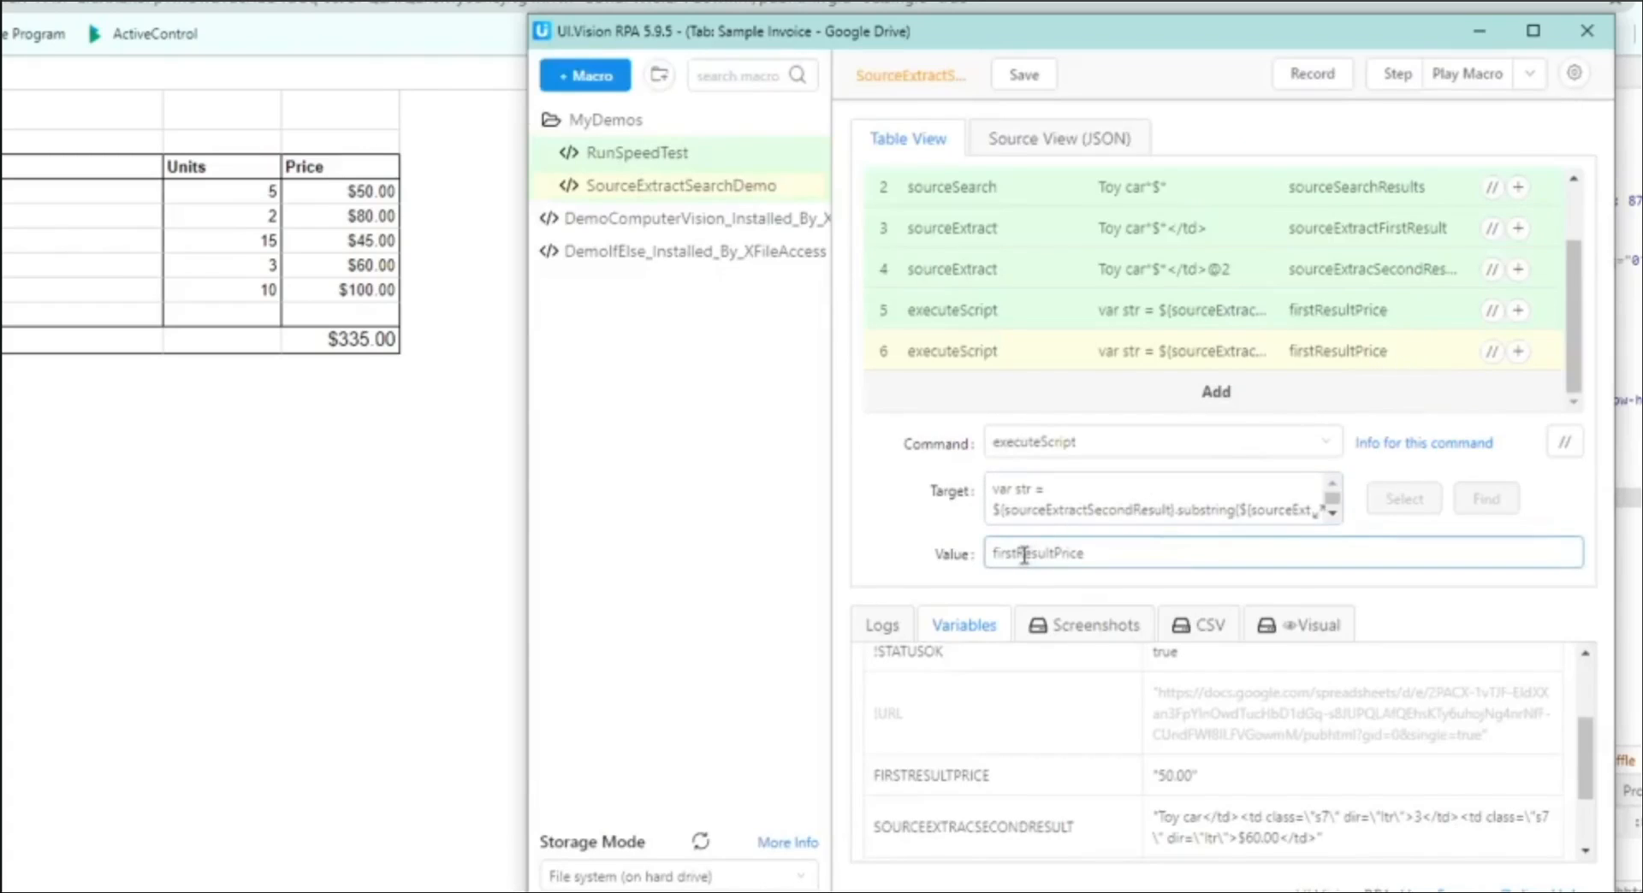
double_click(1038, 553)
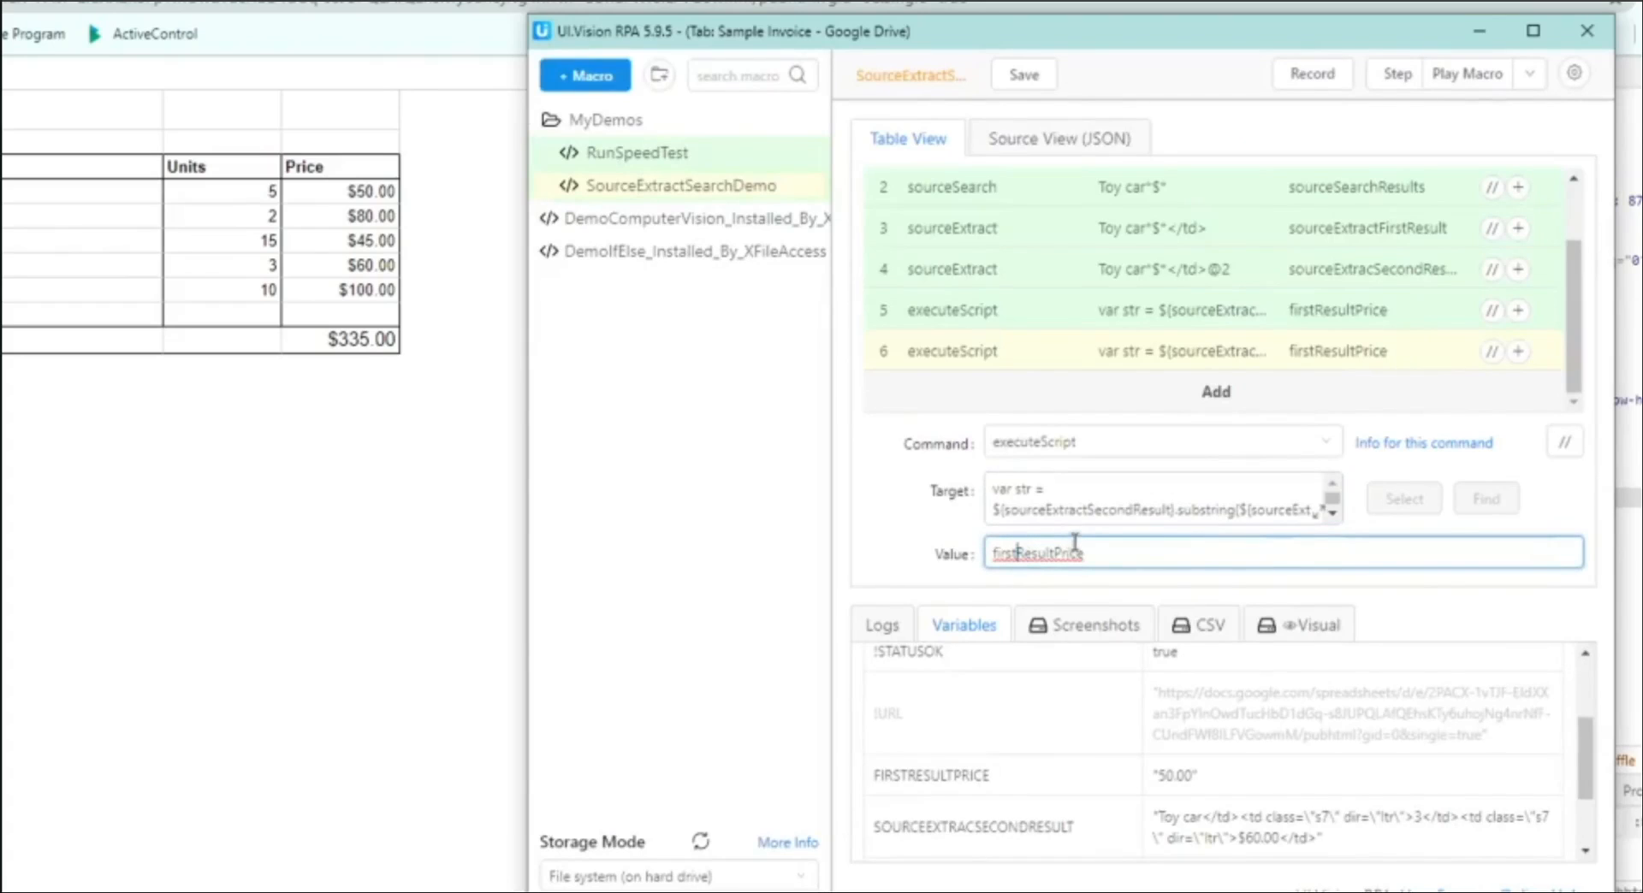
text(secondResultPrice)
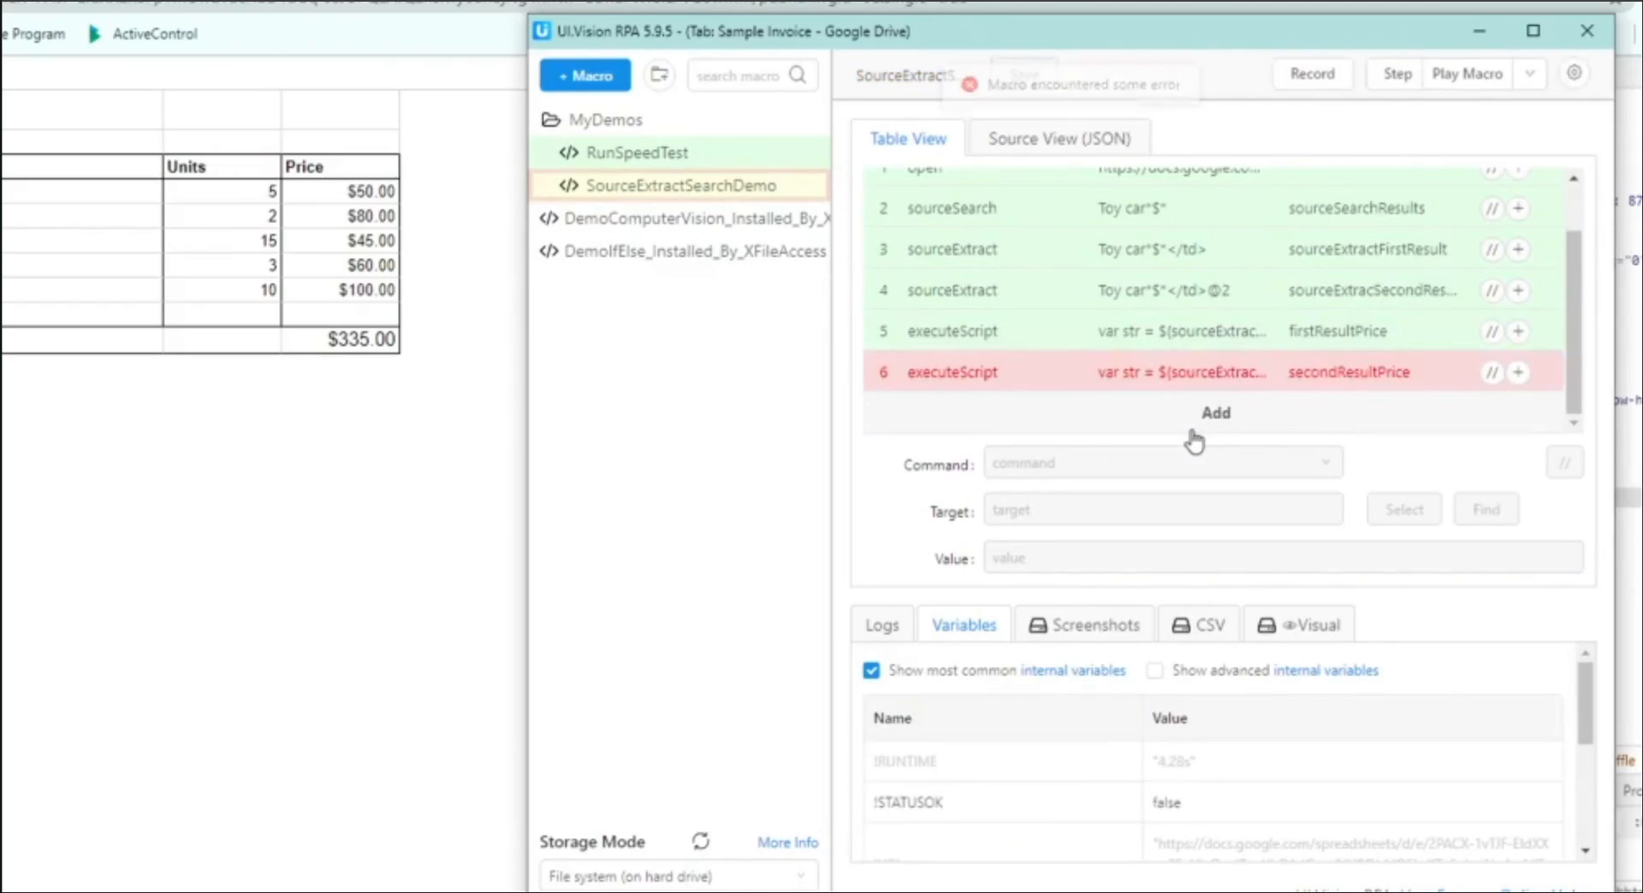
Correct step 4's variable name to sourceExtractSecondResult so the macro runs cleanly
click(952, 372)
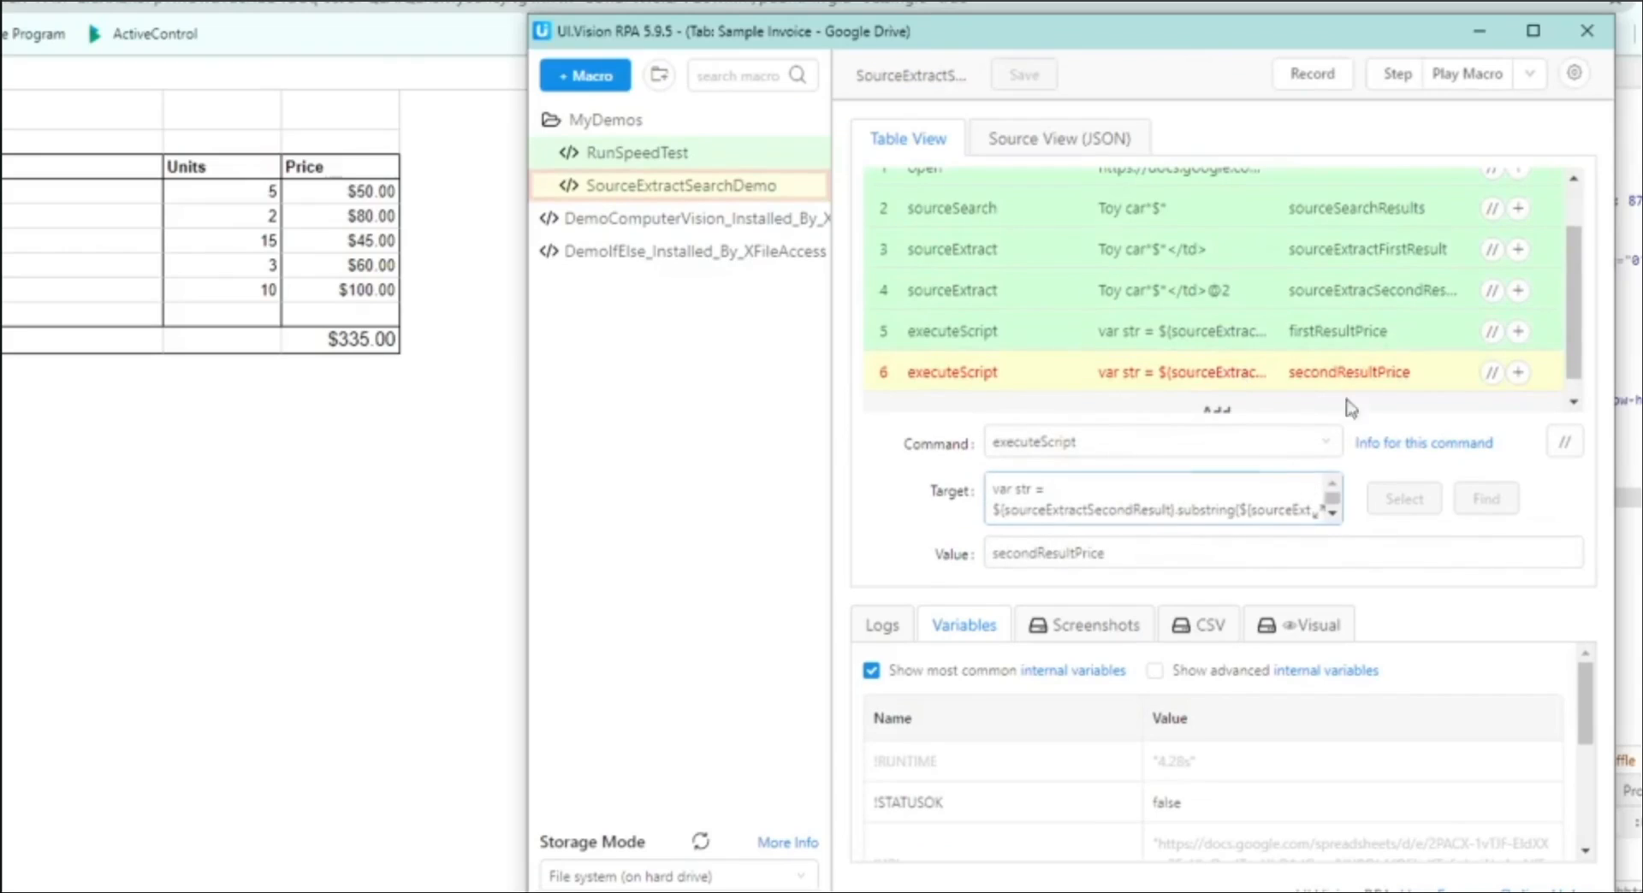
mouse_move(1408, 294)
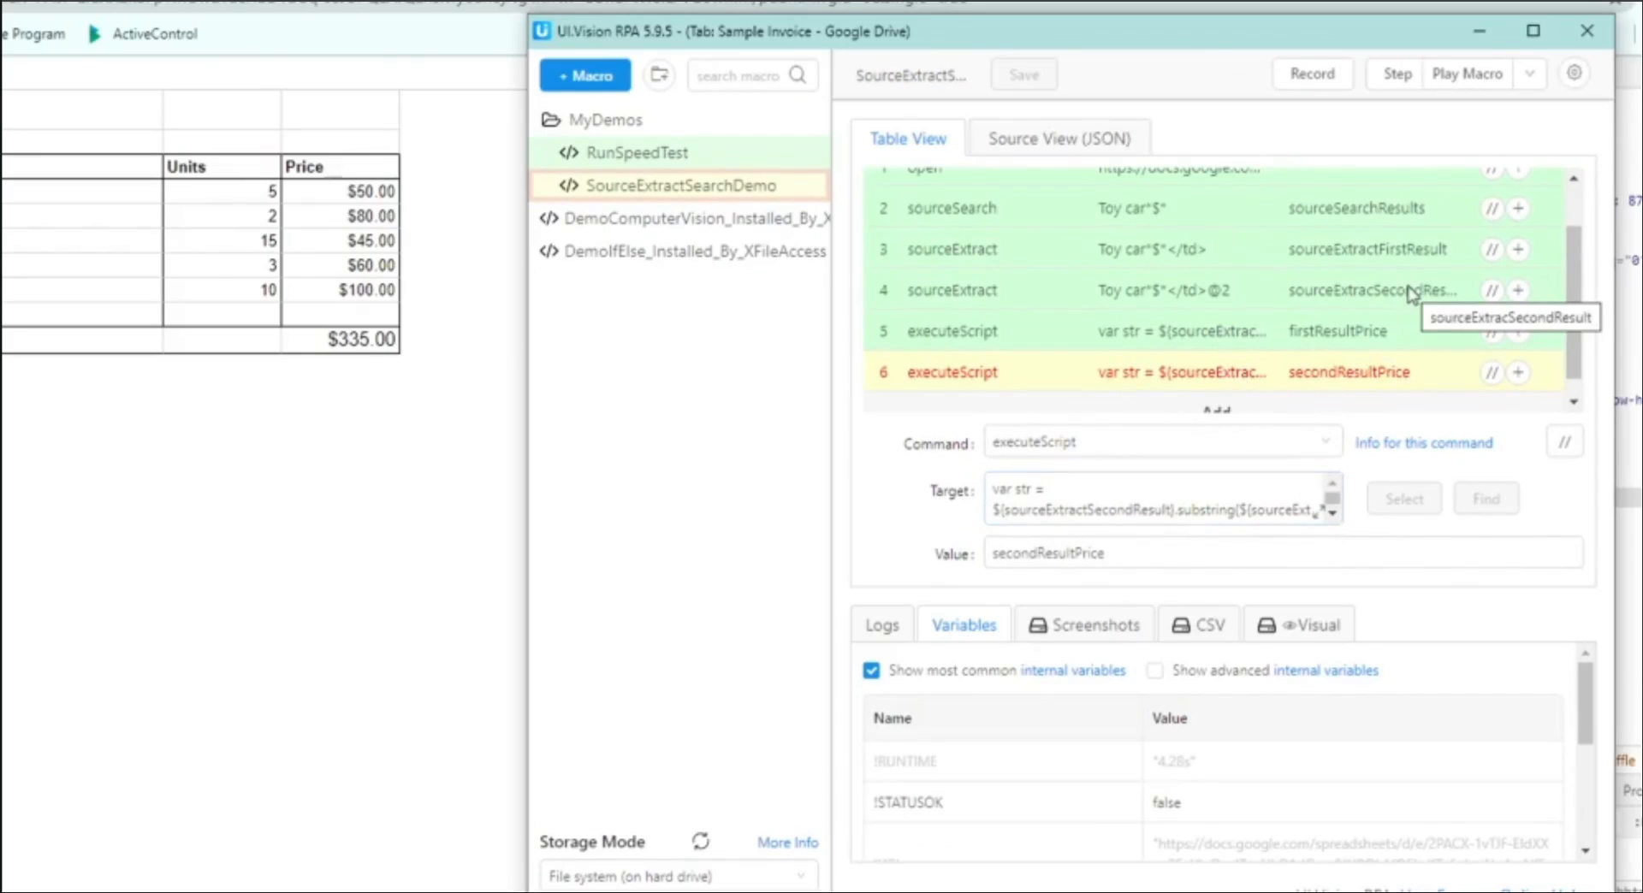
click(952, 291)
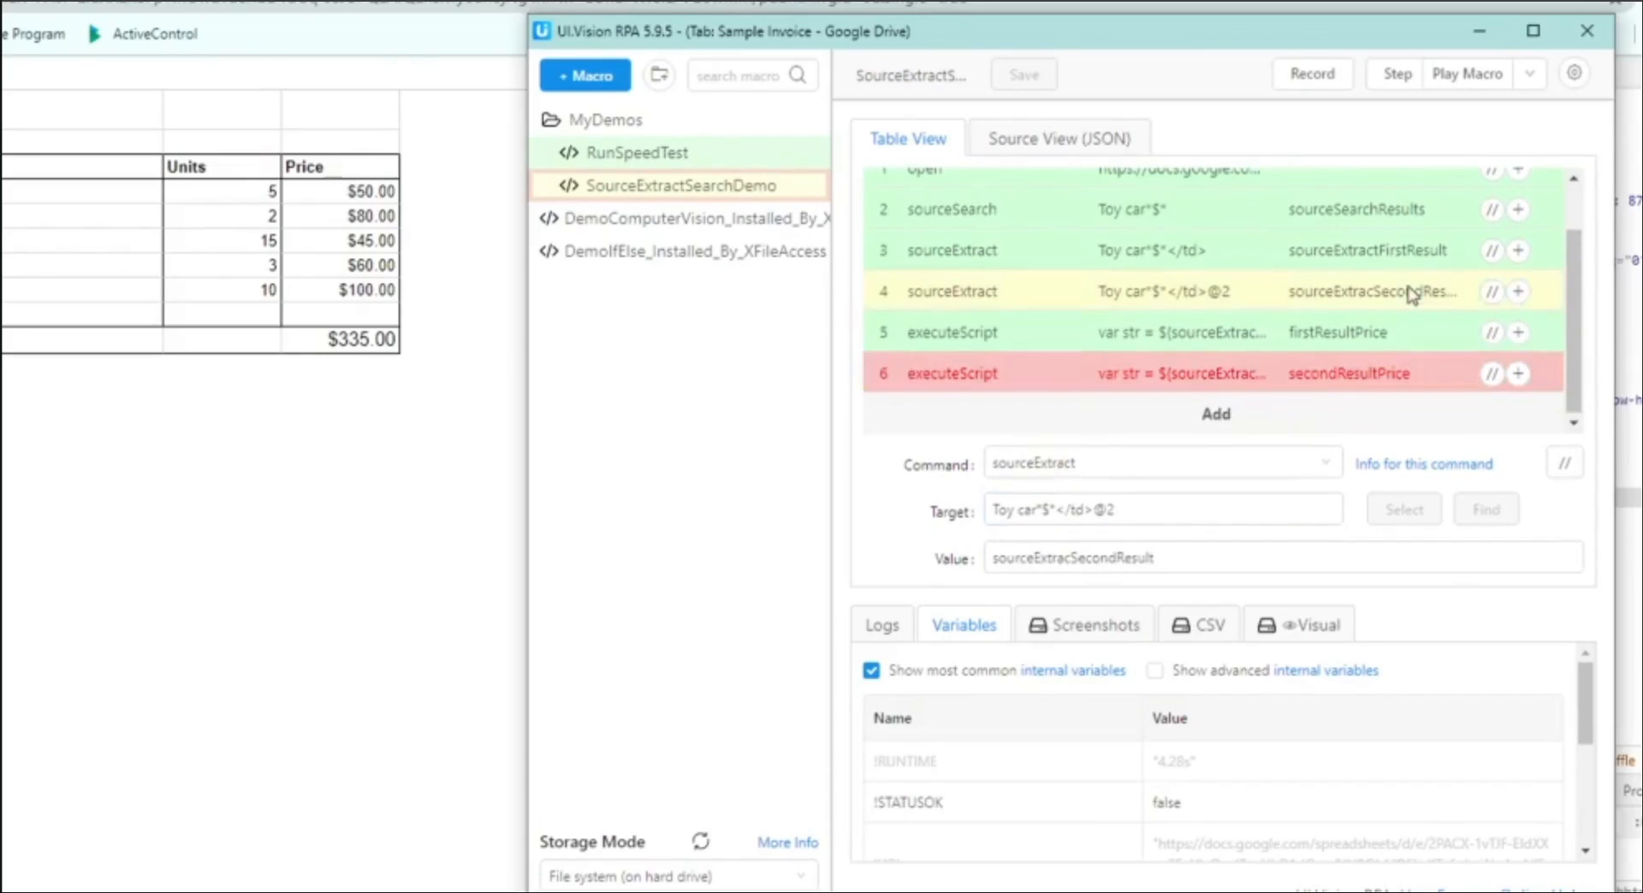
click(1075, 558)
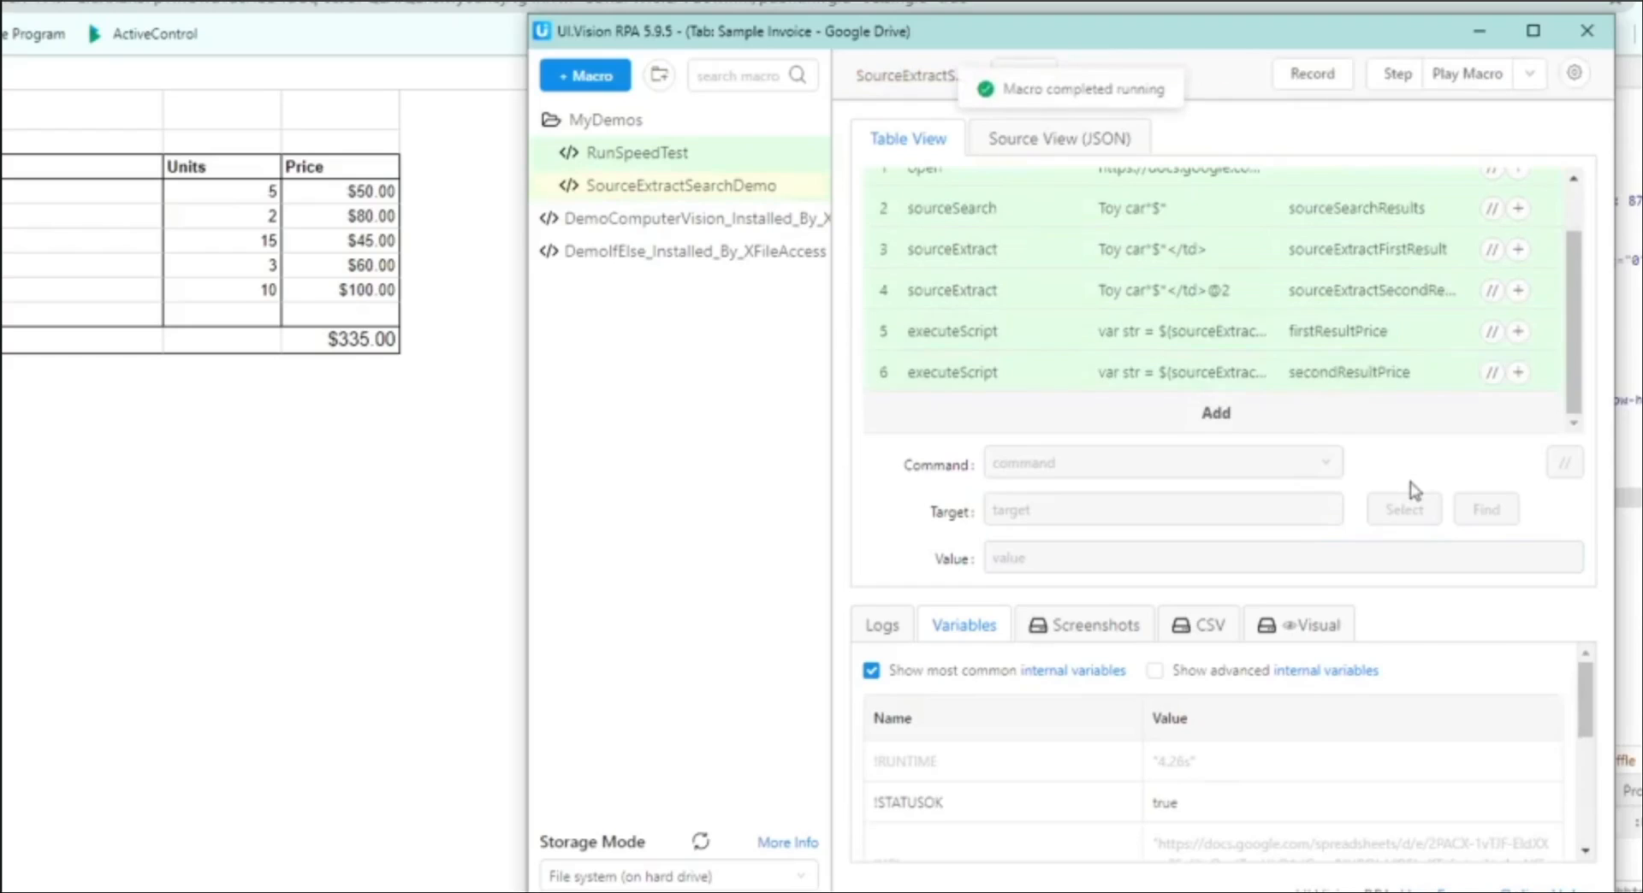
scroll(down, 3)
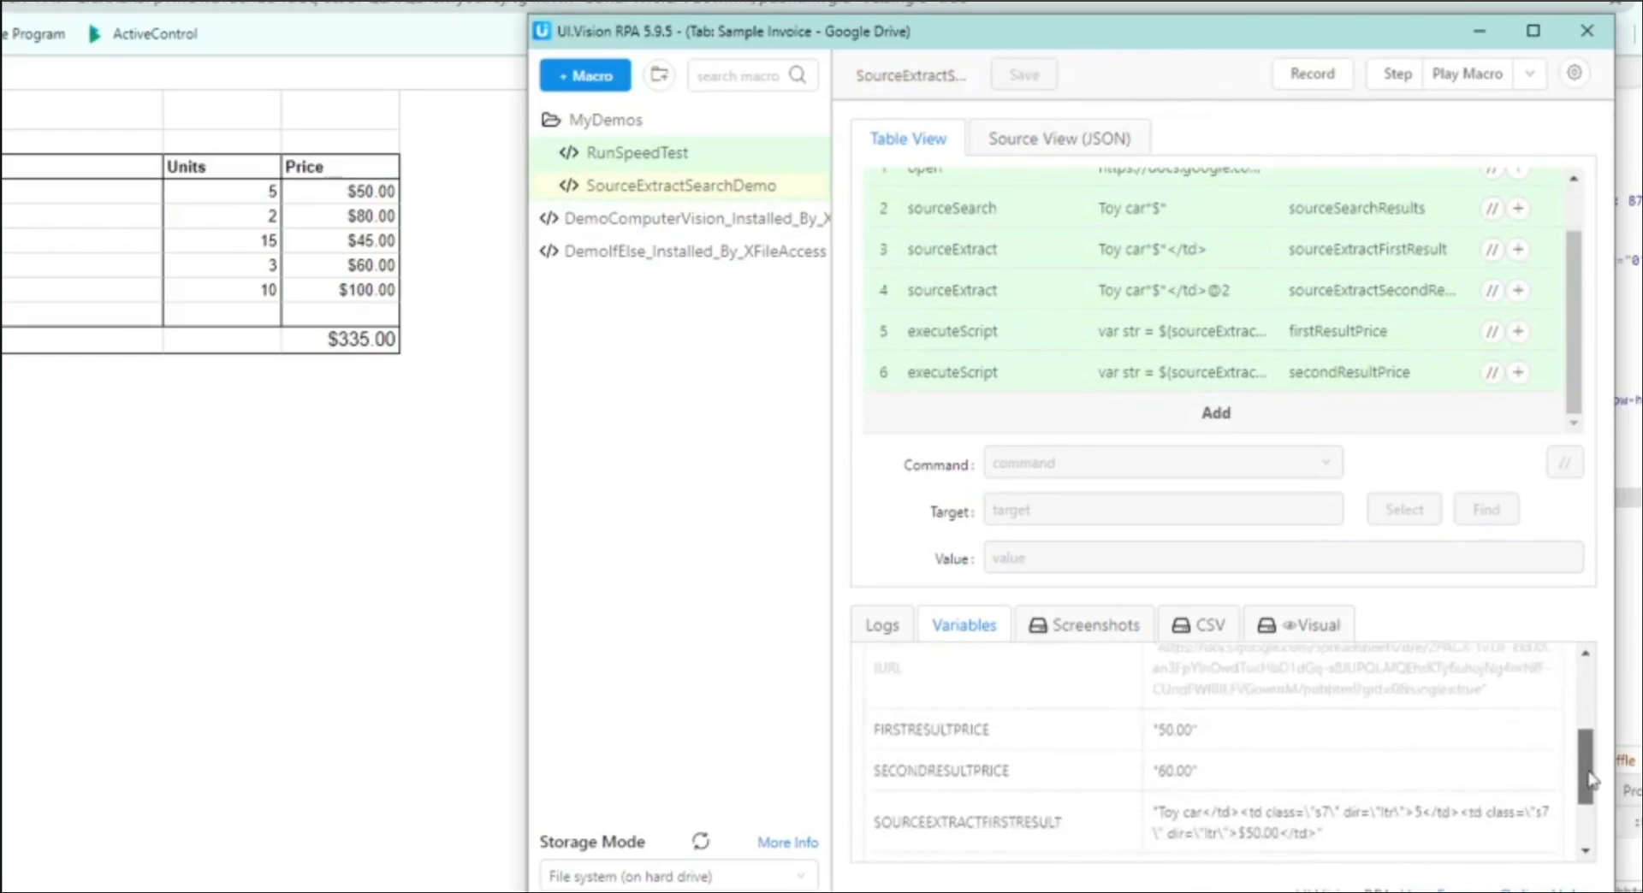
scroll(down, 3)
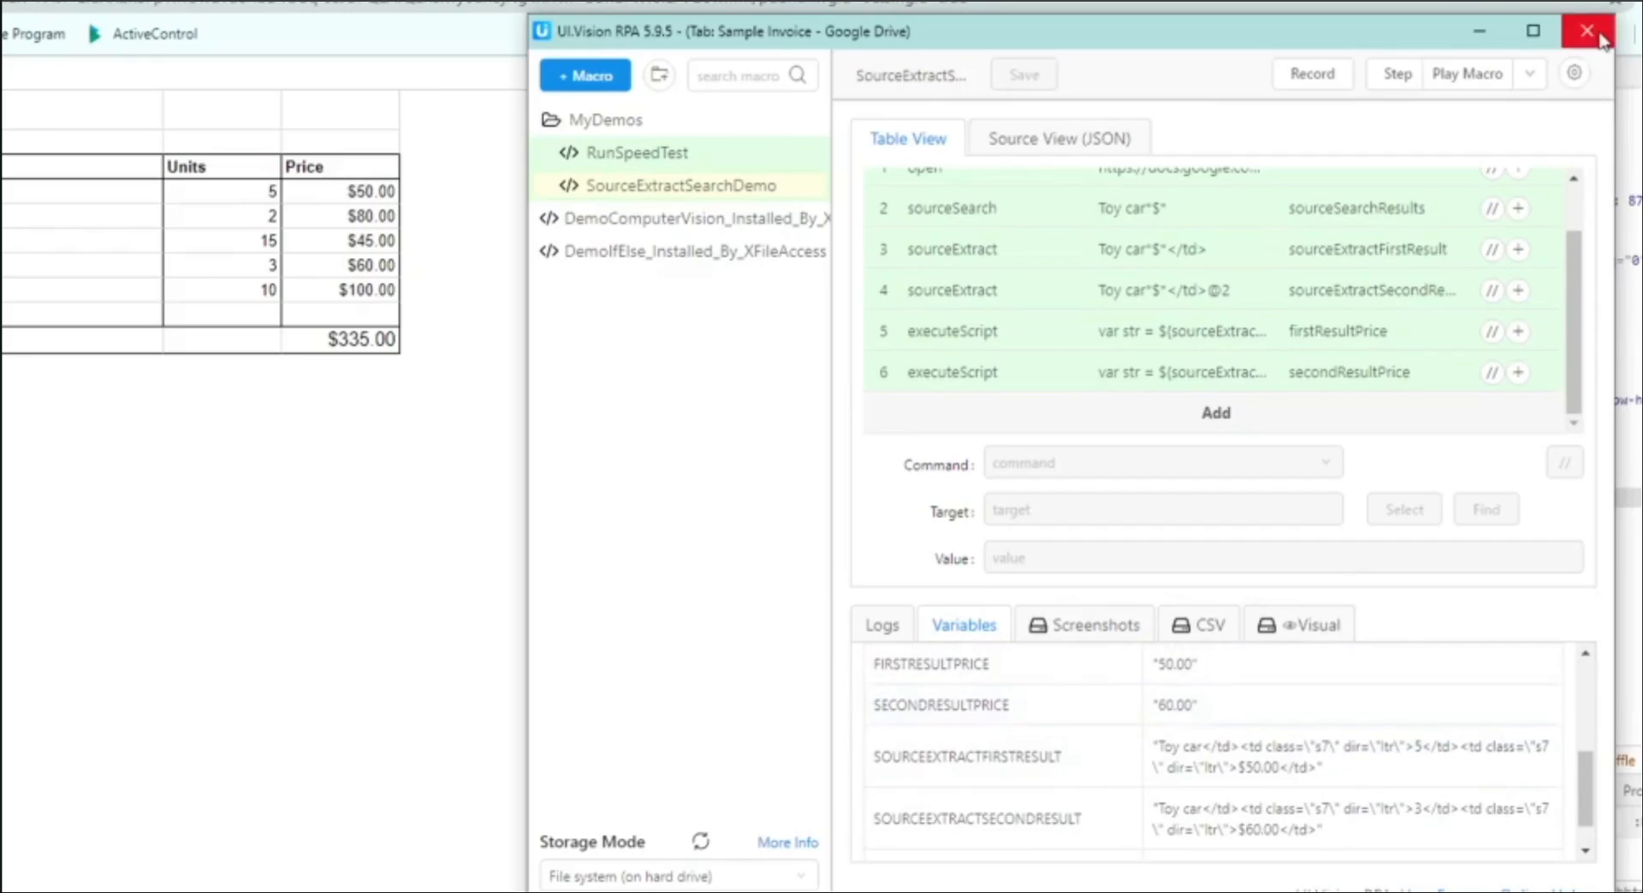
mouse_move(1583, 30)
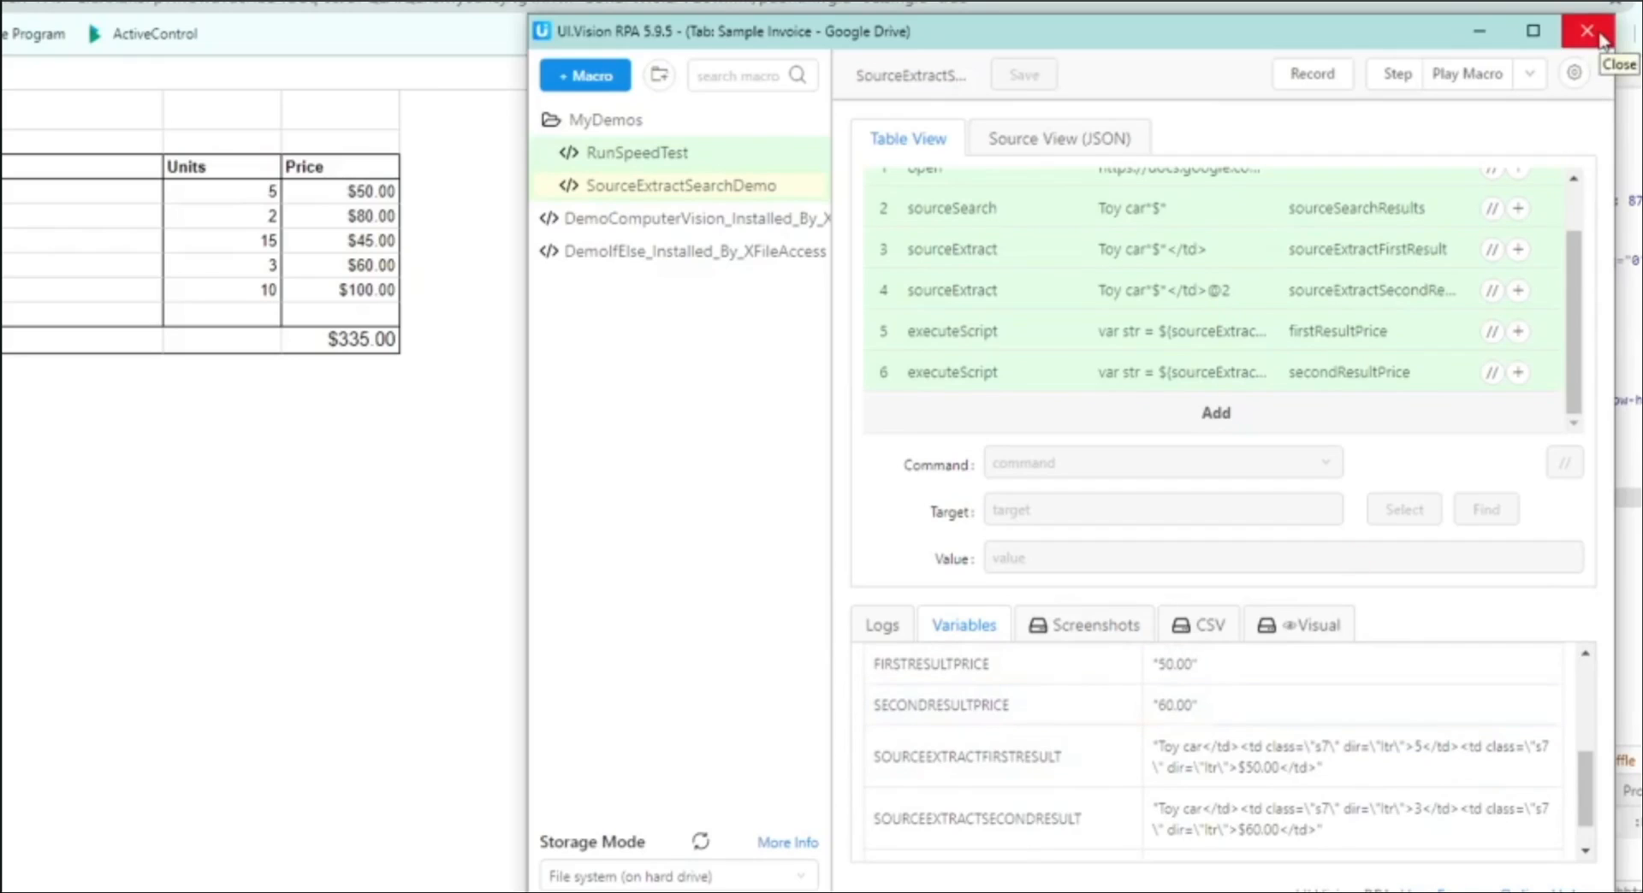